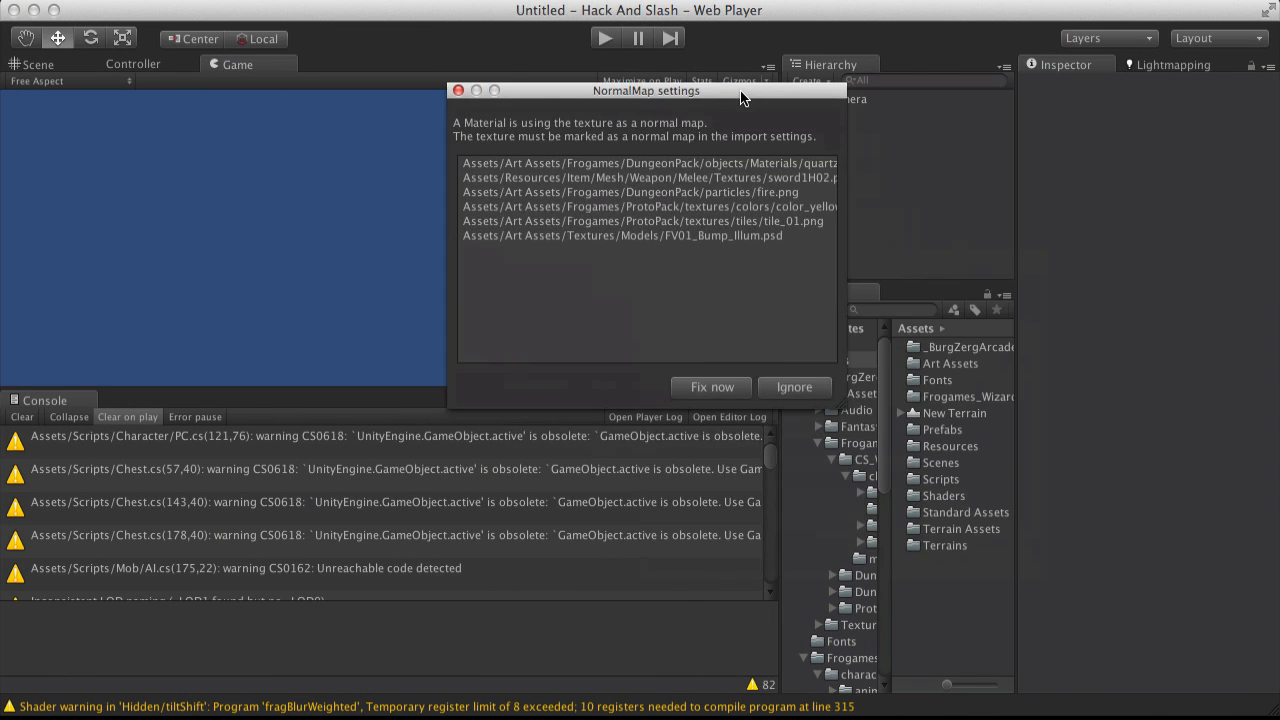
- Move the NormalMap warning into view and apply Fix now to mark the textures as normal maps
drag(648, 90, 678, 192)
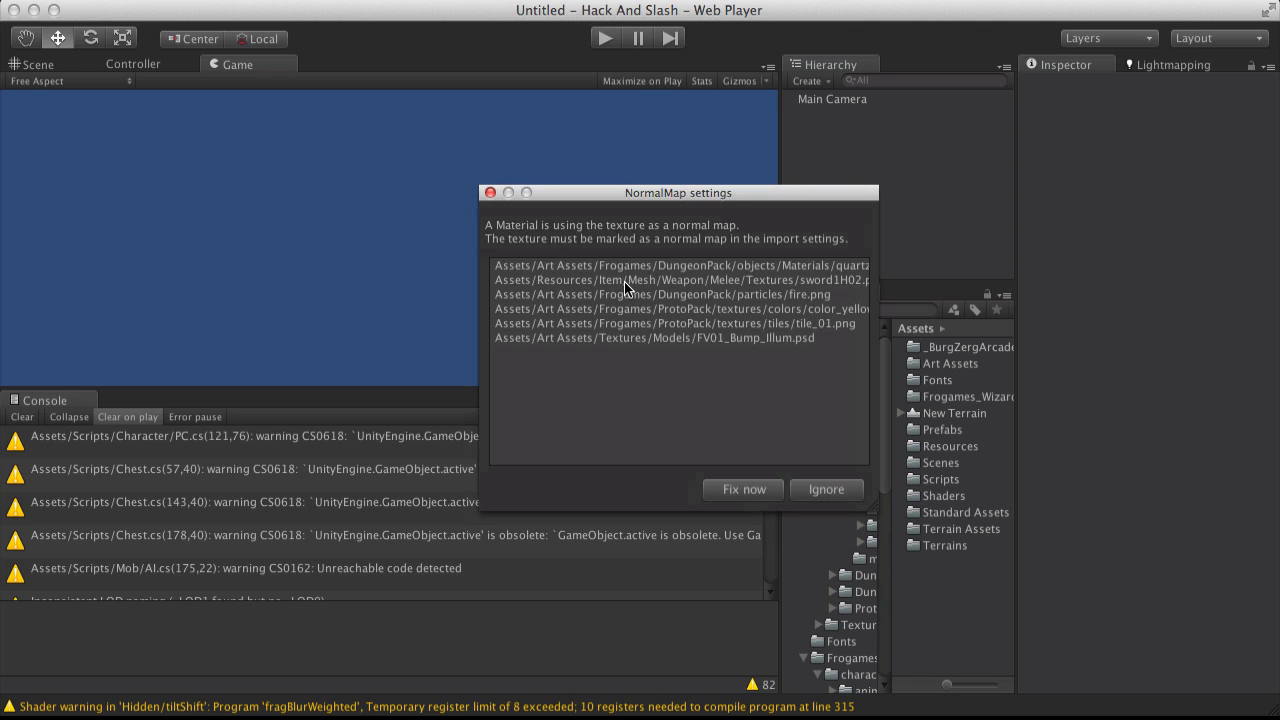
mouse_move(584, 248)
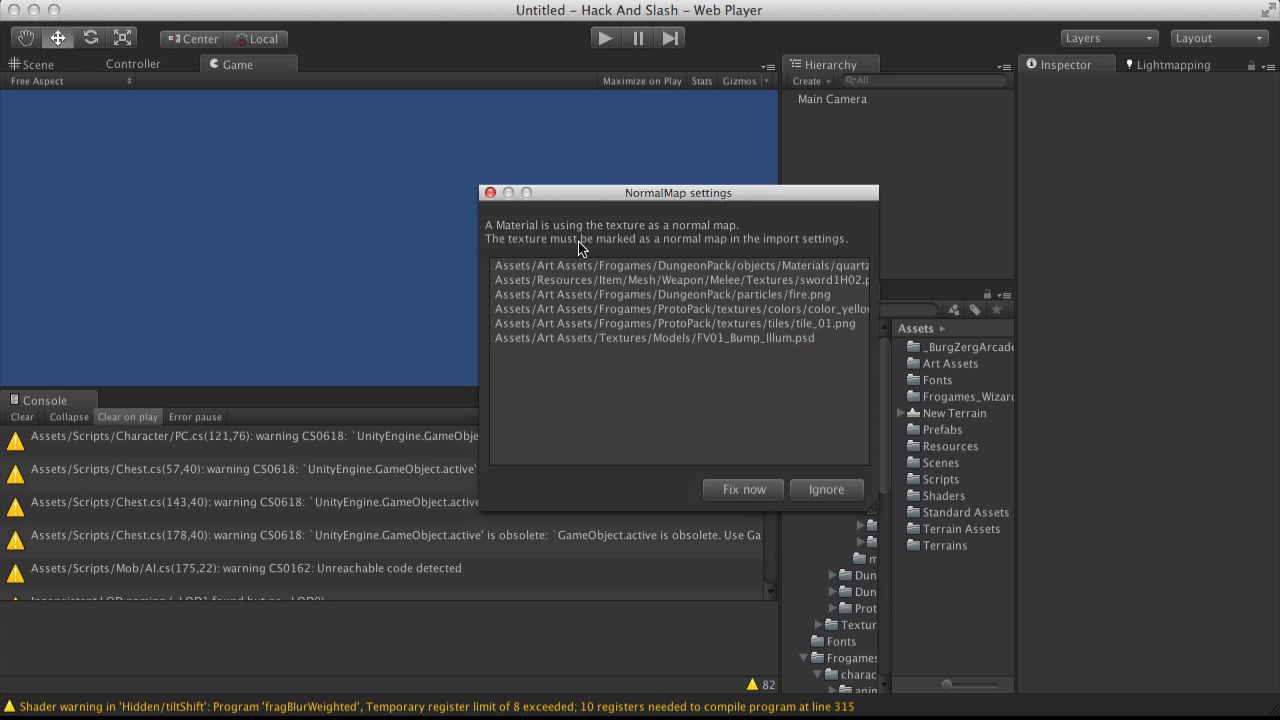
mouse_move(744, 356)
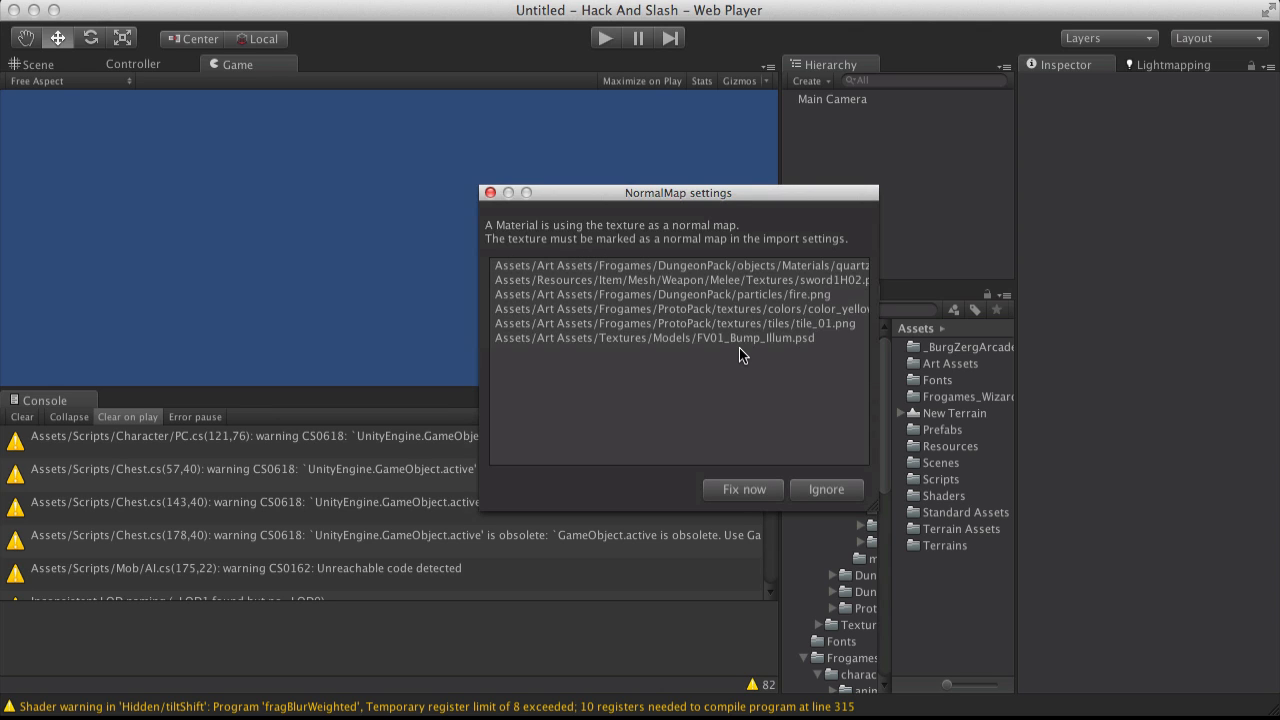
mouse_move(664, 288)
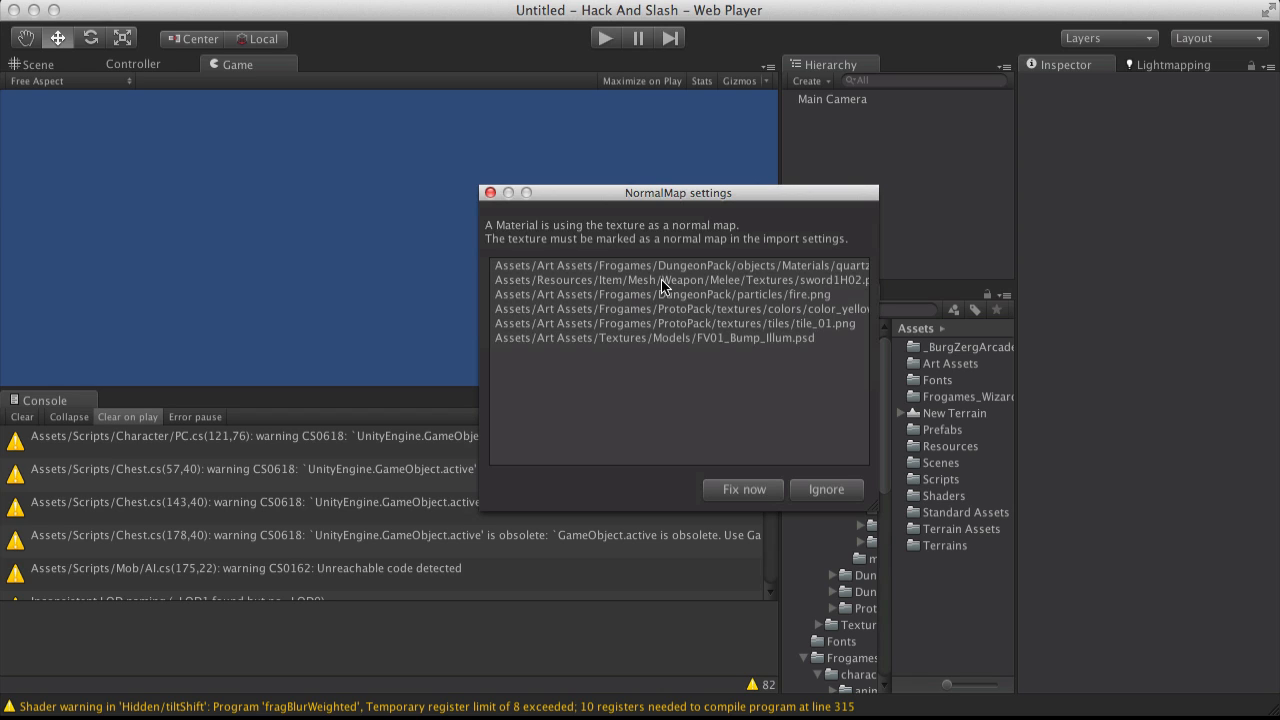
mouse_move(796, 474)
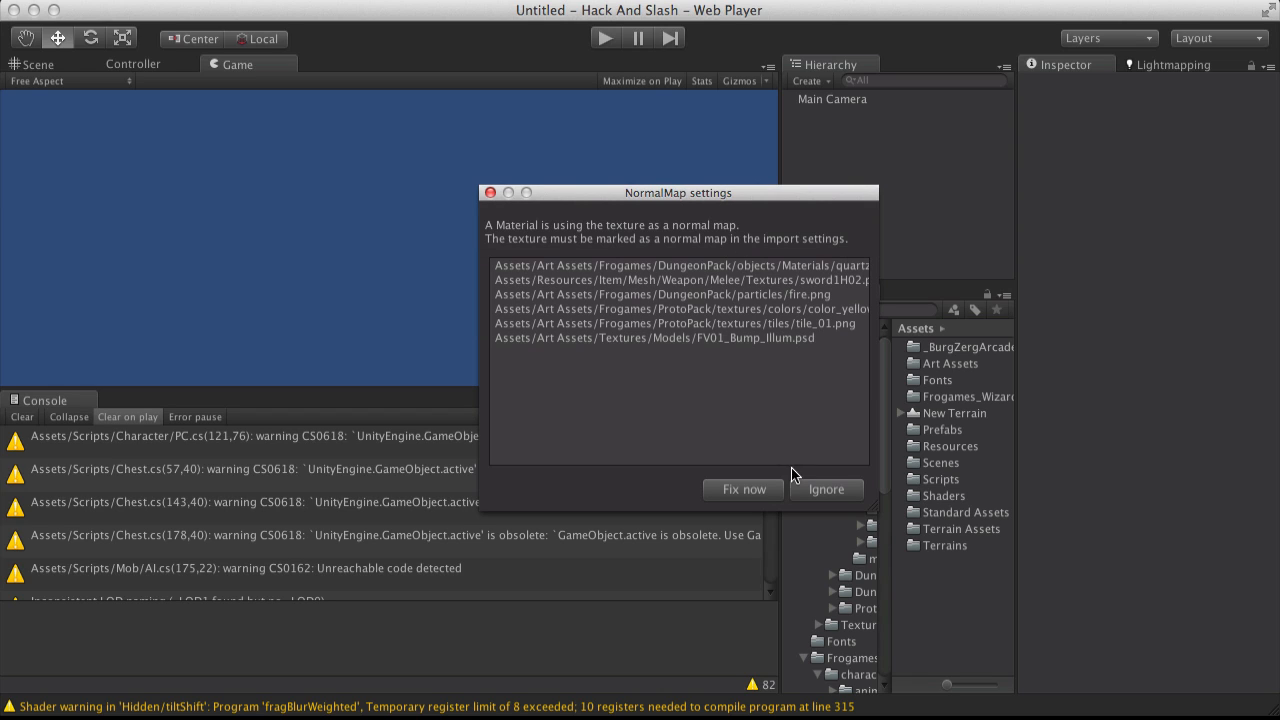
mouse_move(744, 488)
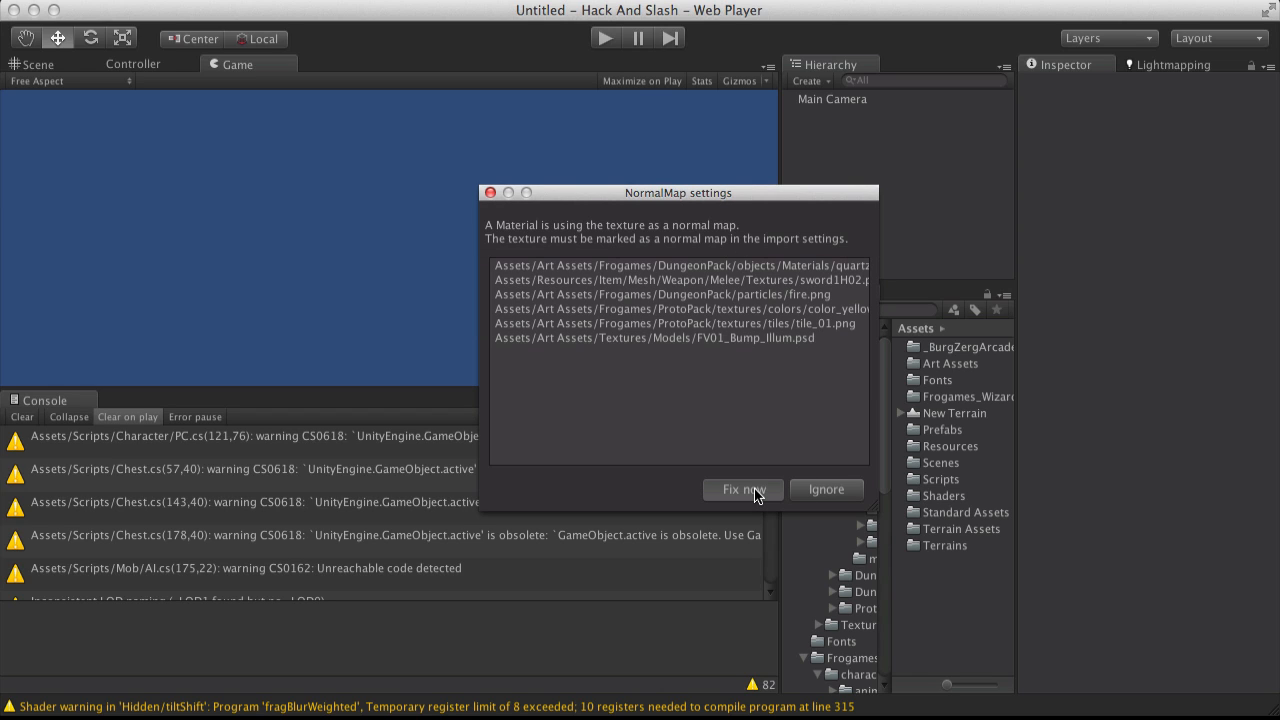
click(744, 488)
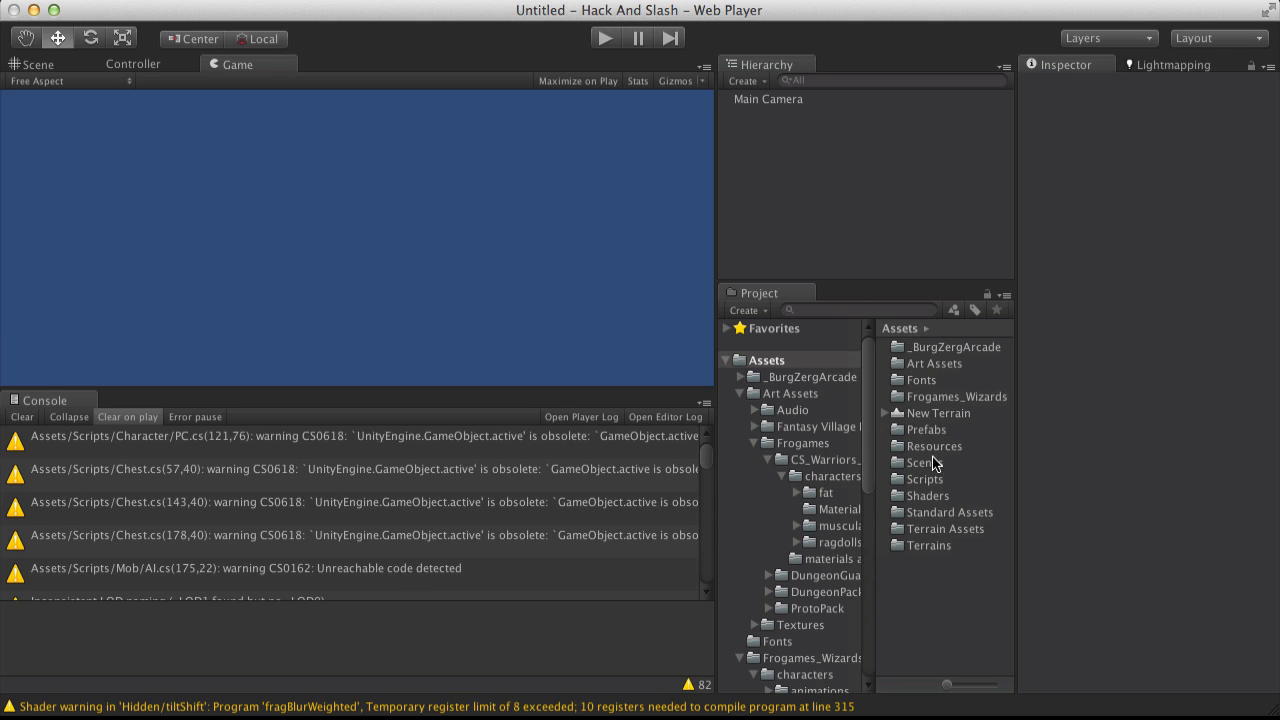
mouse_move(872, 428)
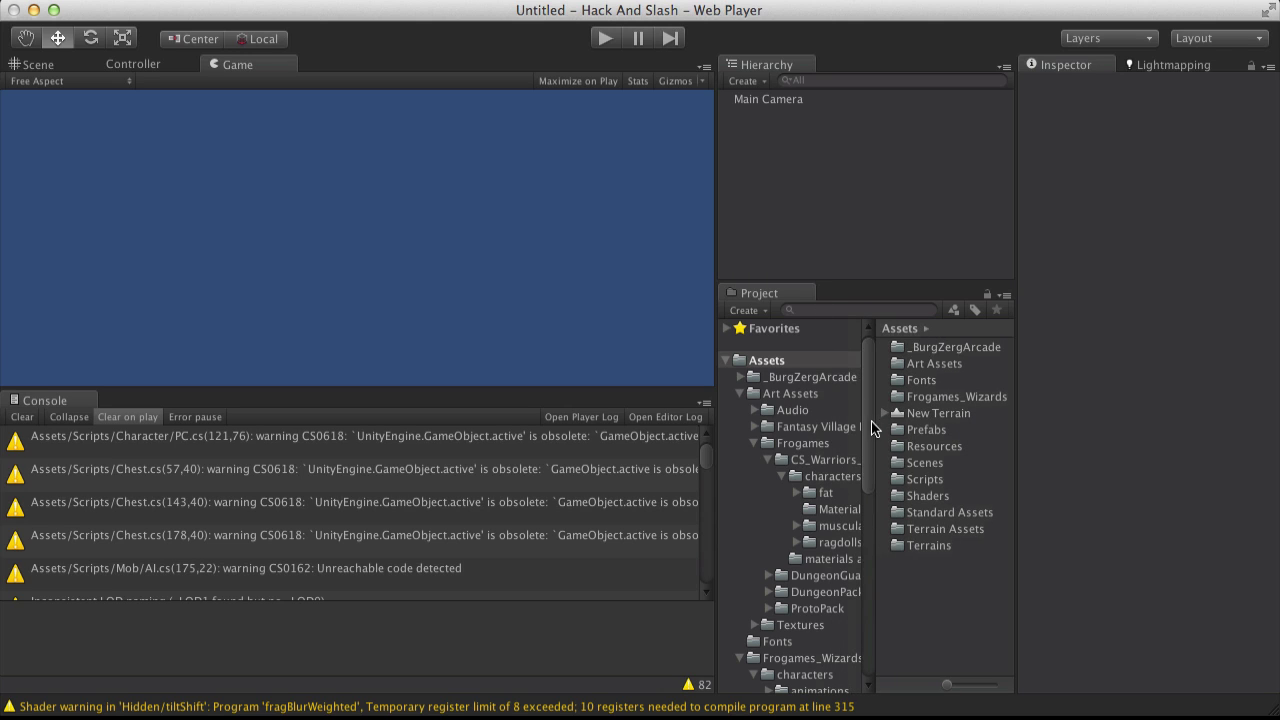
mouse_move(880, 428)
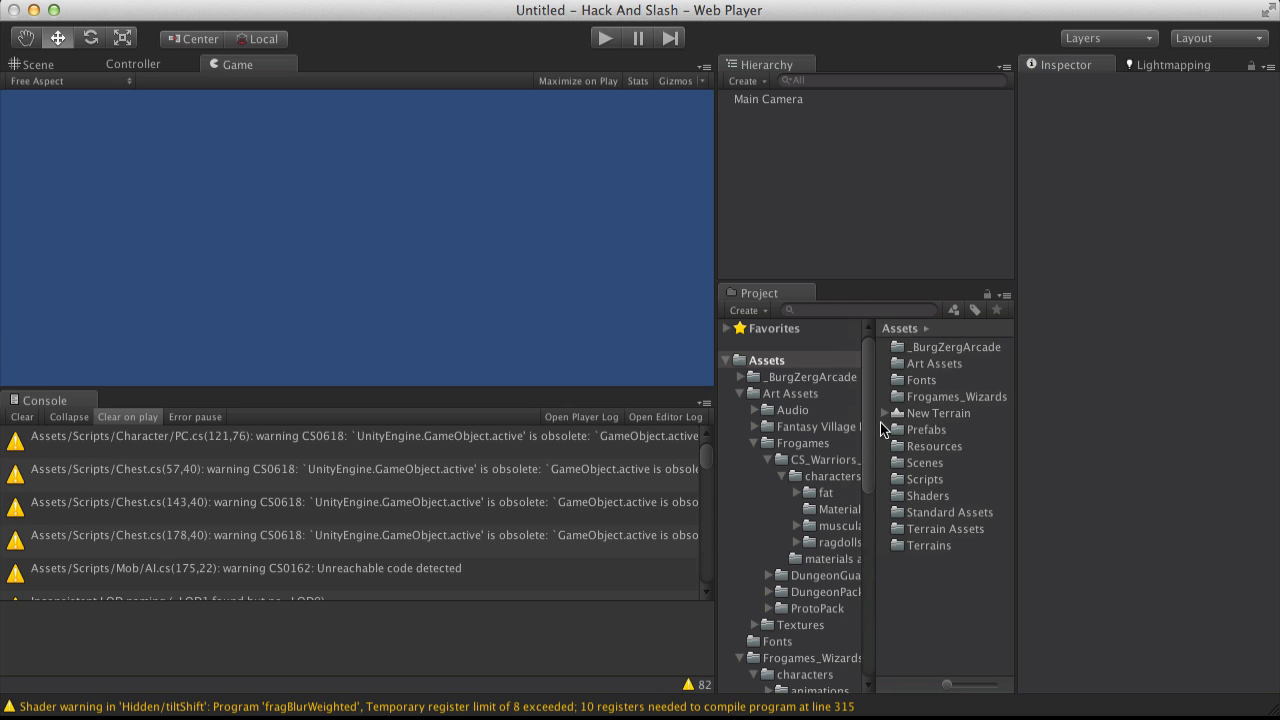
mouse_move(958, 392)
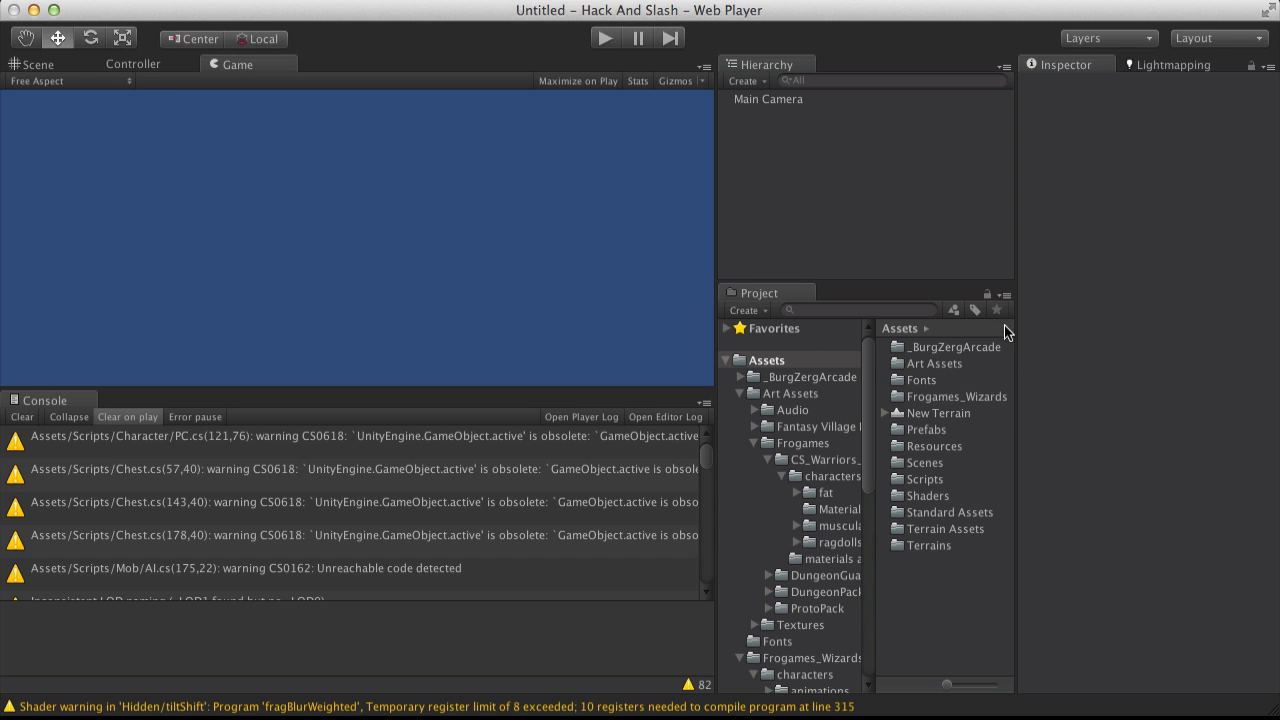
- Switch the Project panel to One Column Layout and collapse Art Assets and Frogames_Wizards
click(1004, 292)
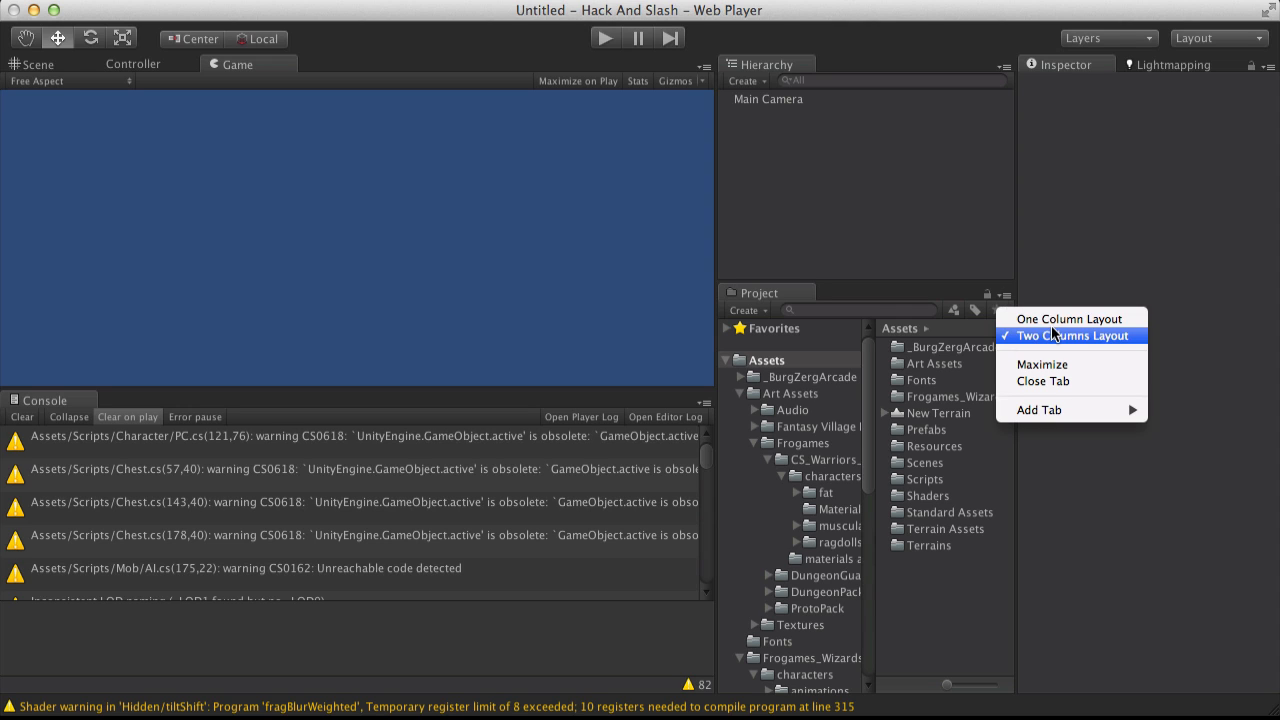
mouse_move(1008, 300)
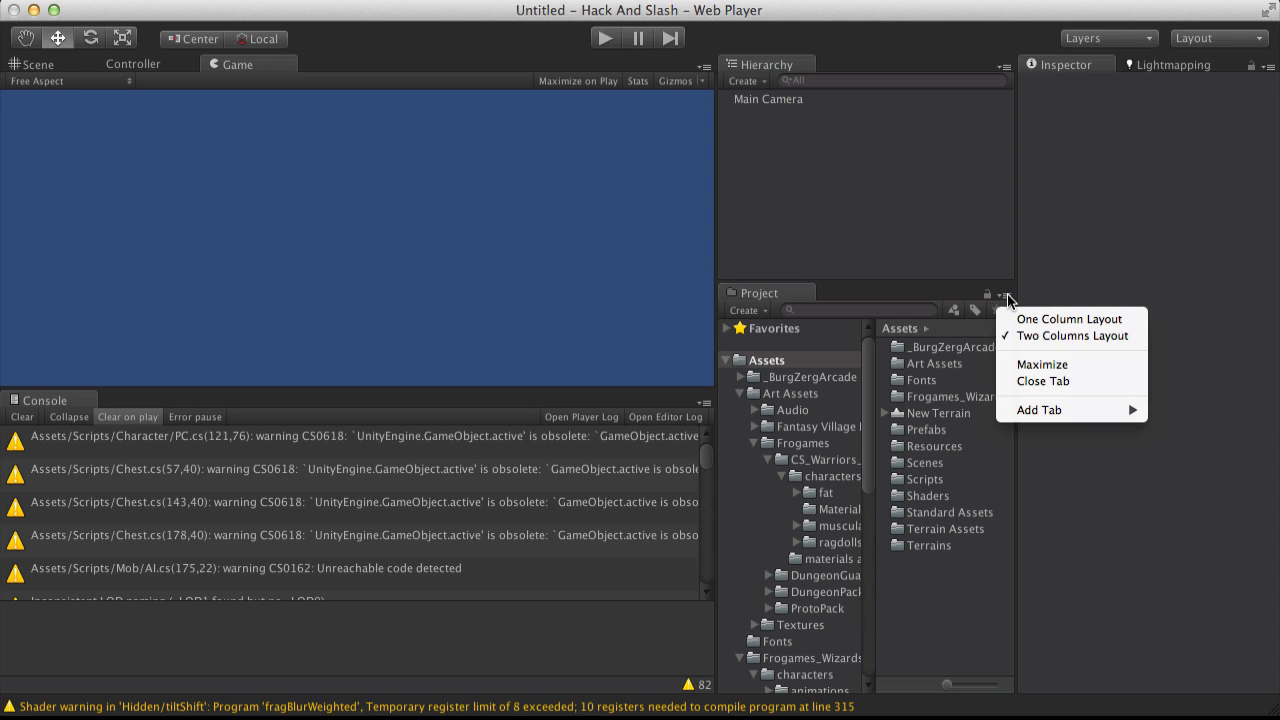
click(1068, 320)
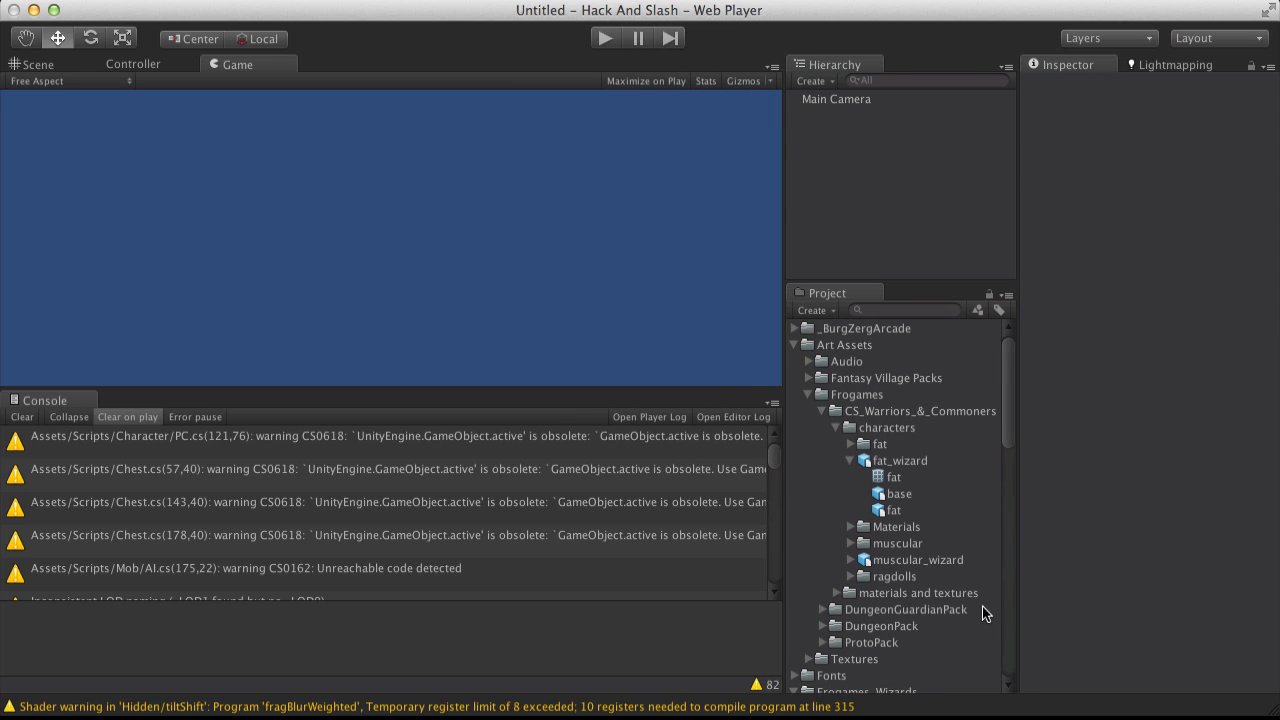
mouse_move(896, 510)
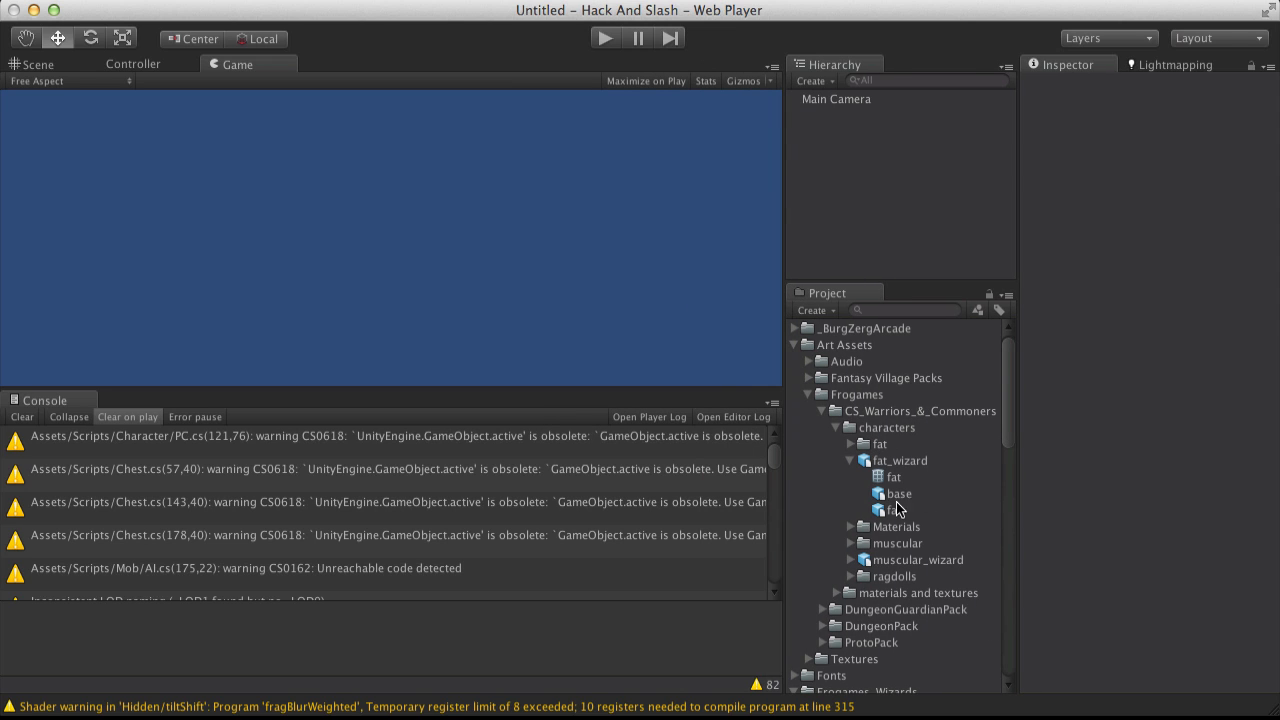
click(850, 460)
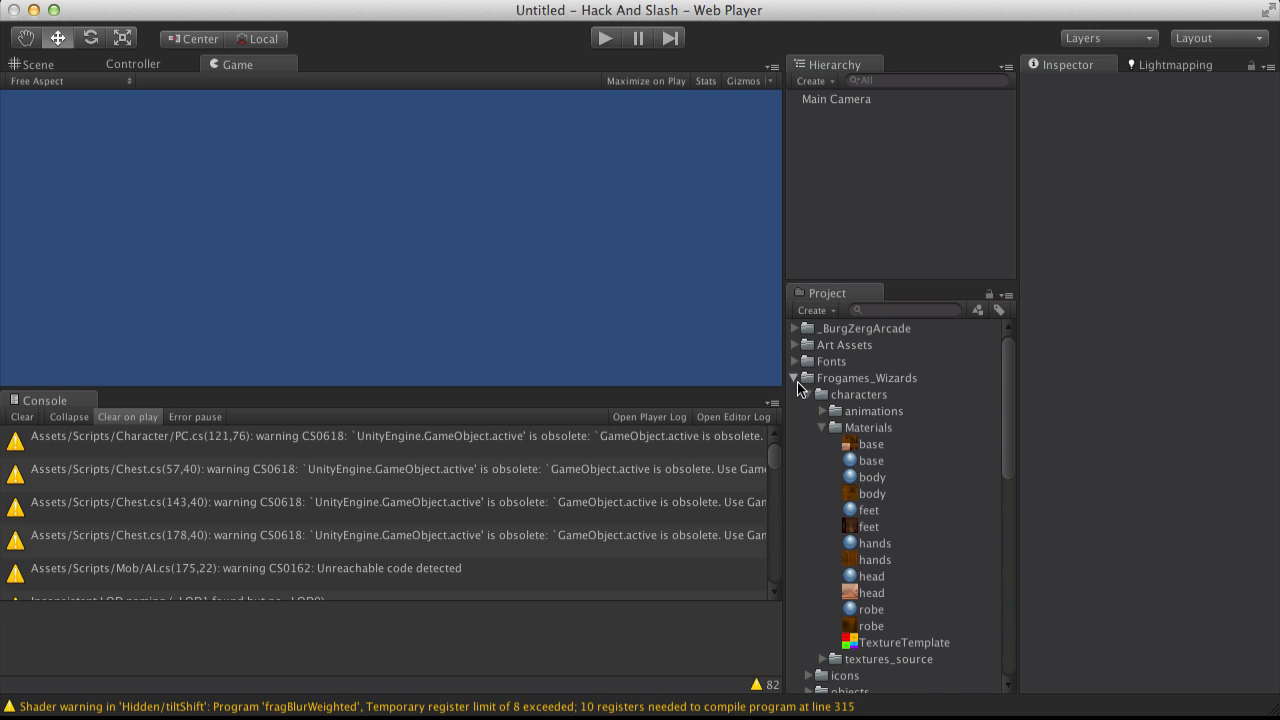
click(794, 378)
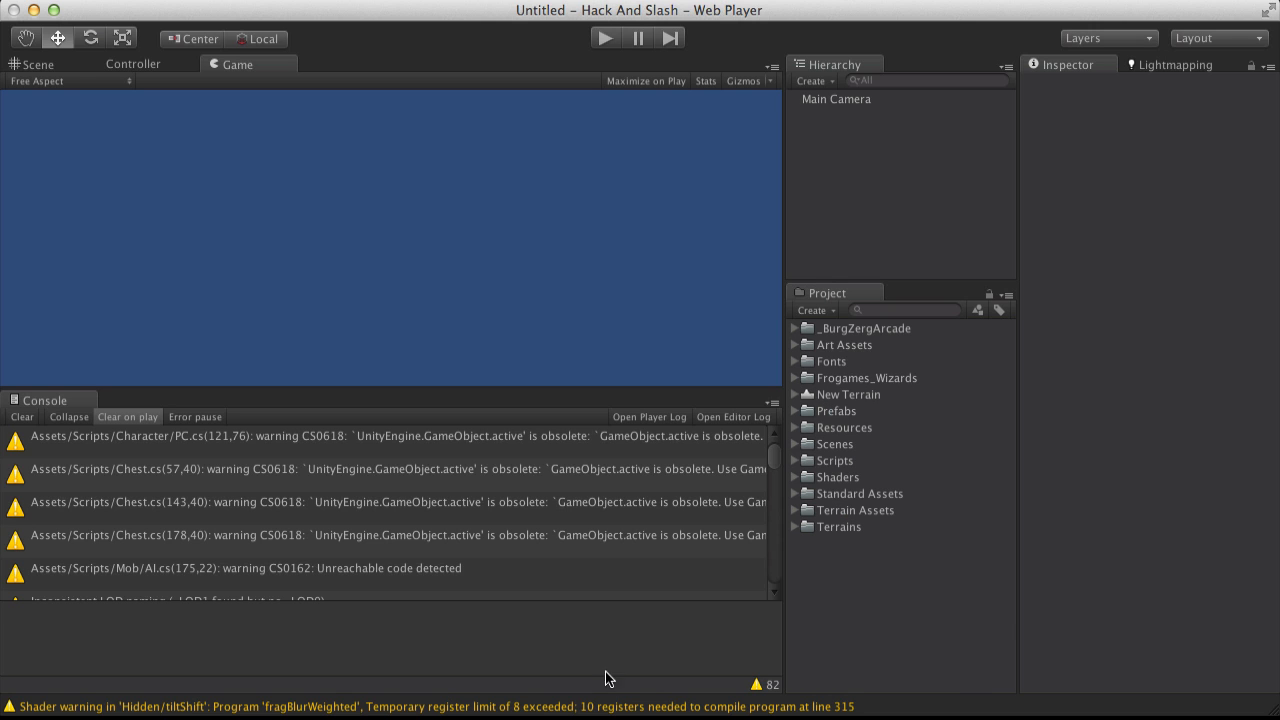
mouse_move(248, 538)
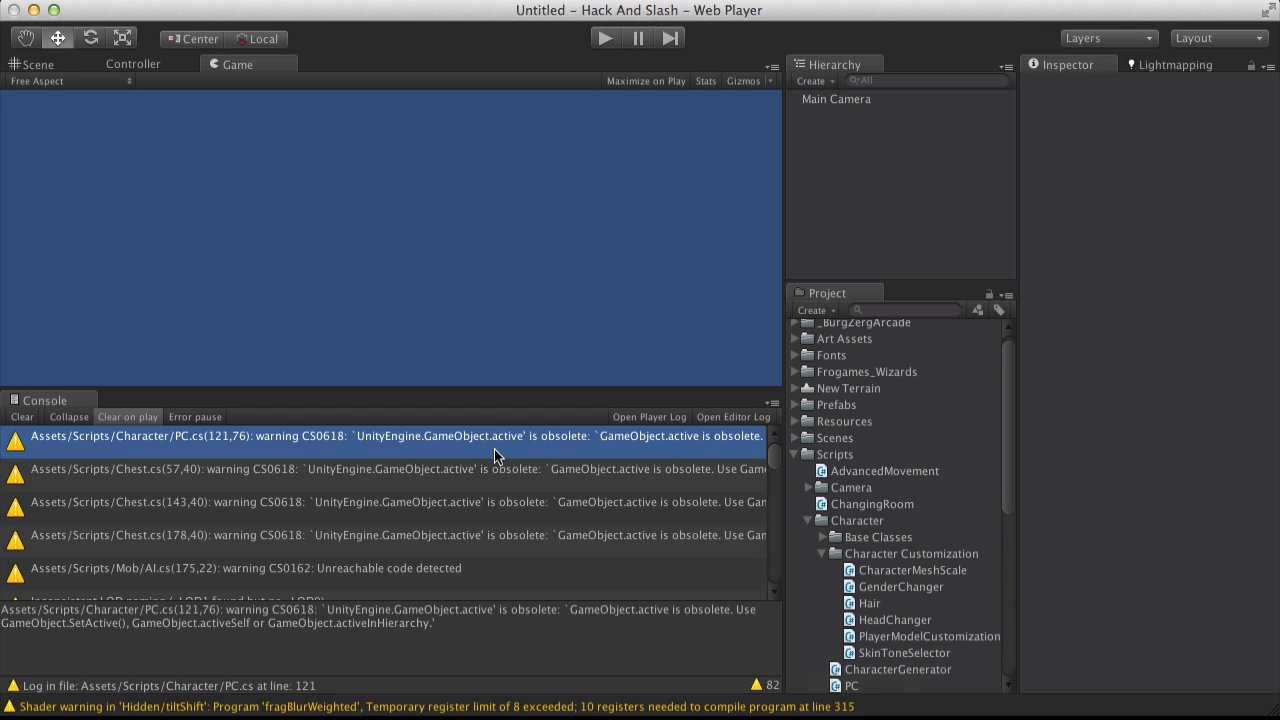
mouse_move(584, 456)
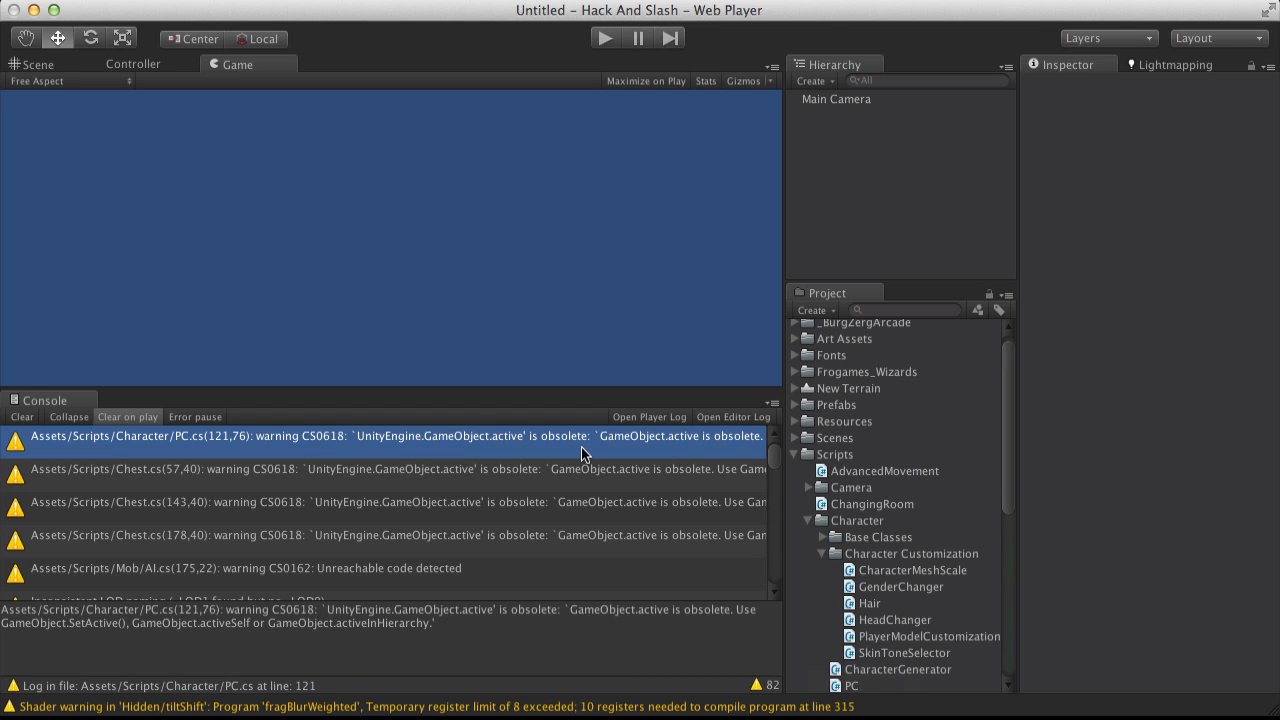
mouse_move(178, 630)
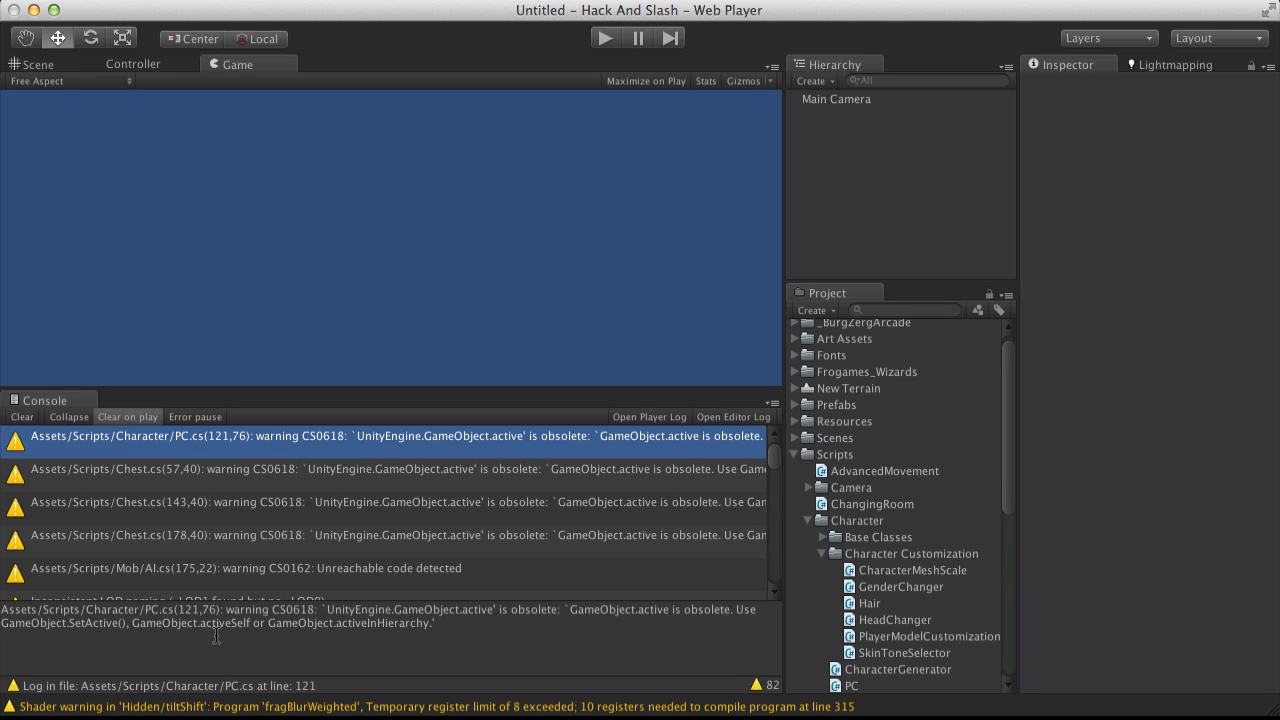
- Inspect the Chest.cs obsolete-API warnings and the AI.cs unreachable-code warning in the Console
click(400, 468)
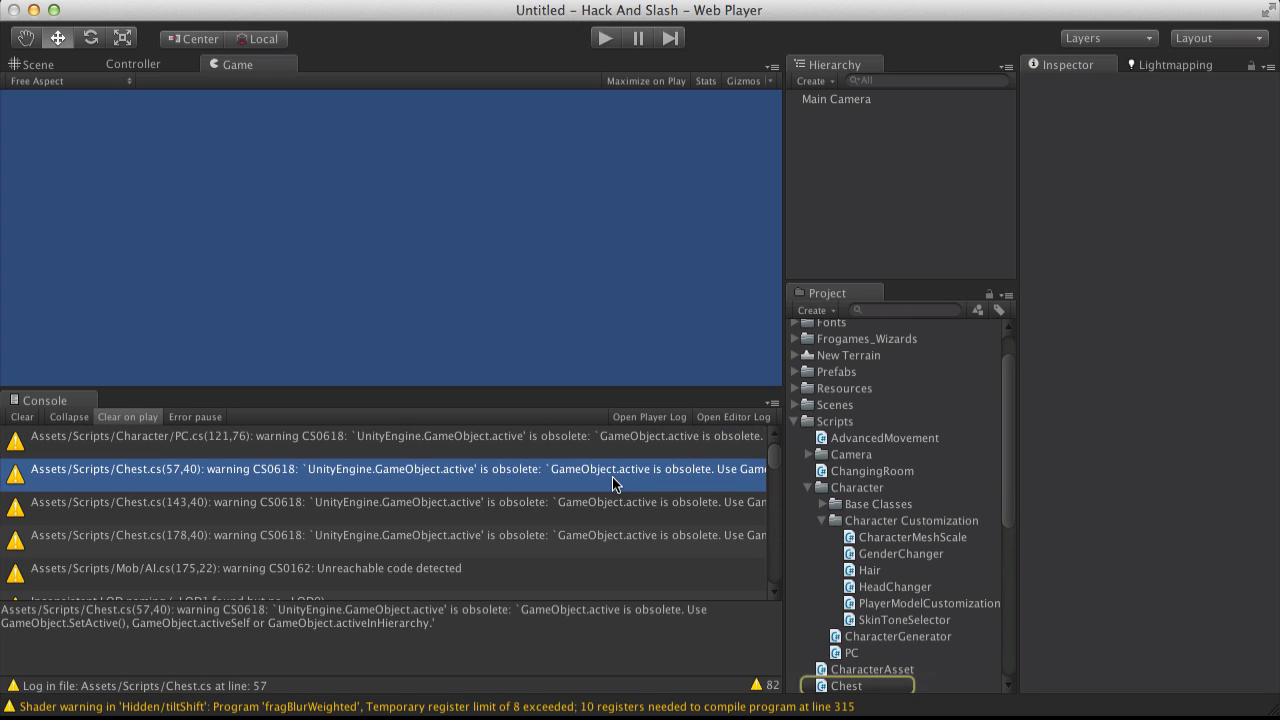
mouse_move(596, 544)
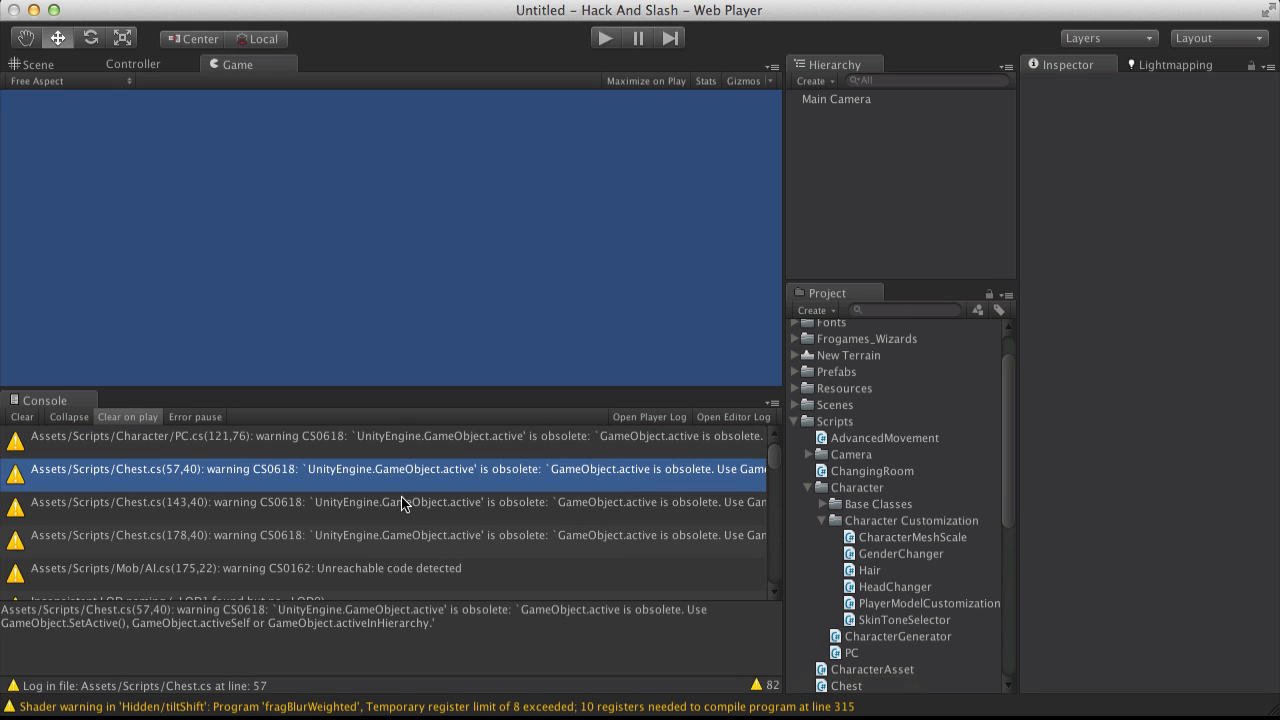
mouse_move(452, 508)
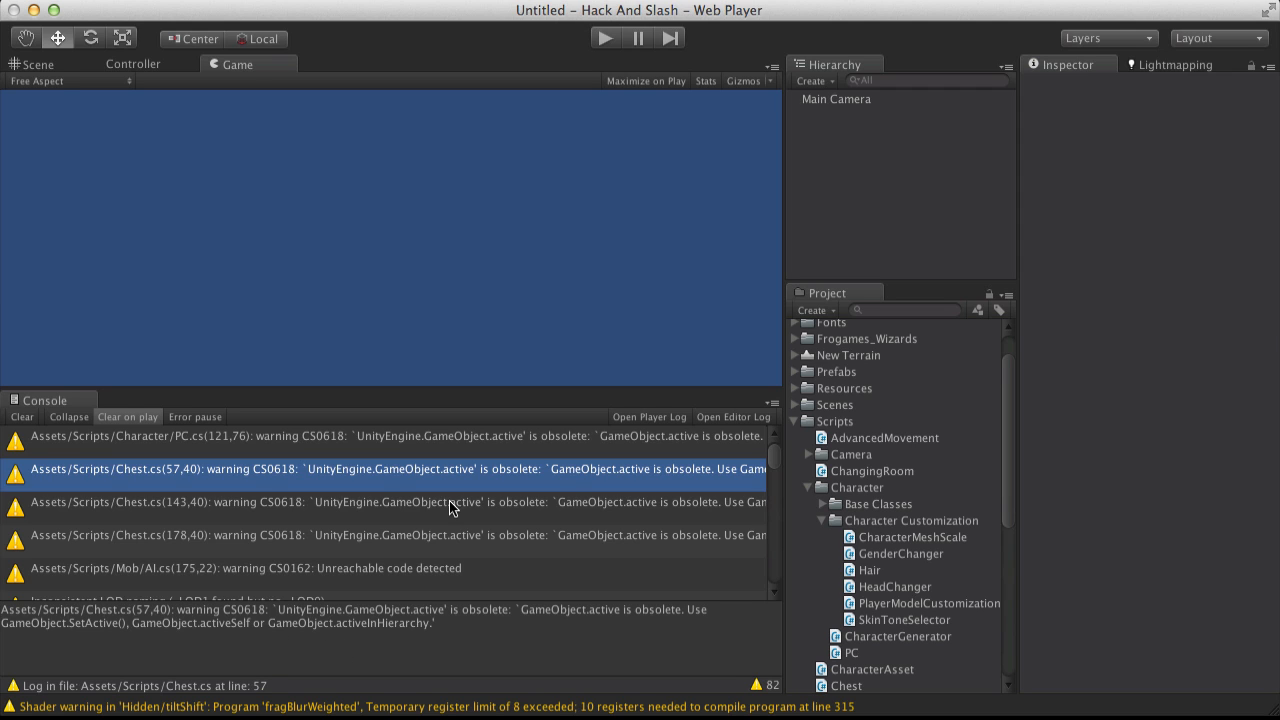
click(400, 536)
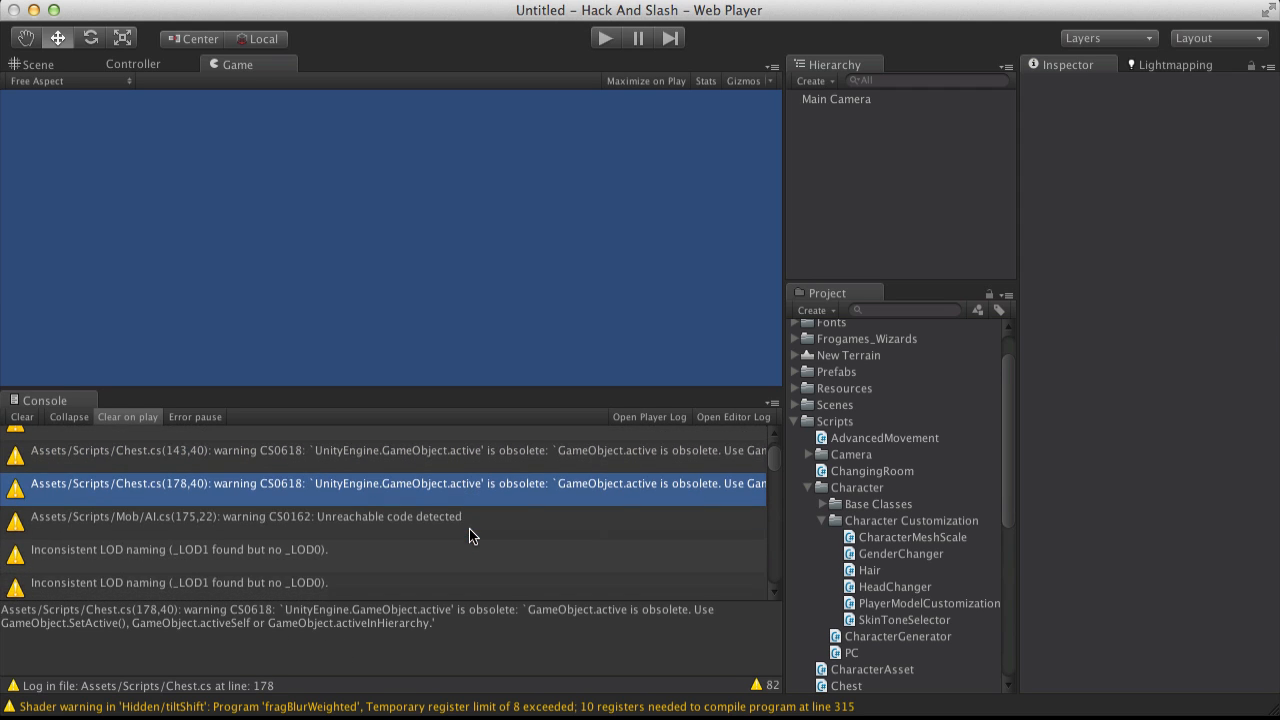
click(244, 516)
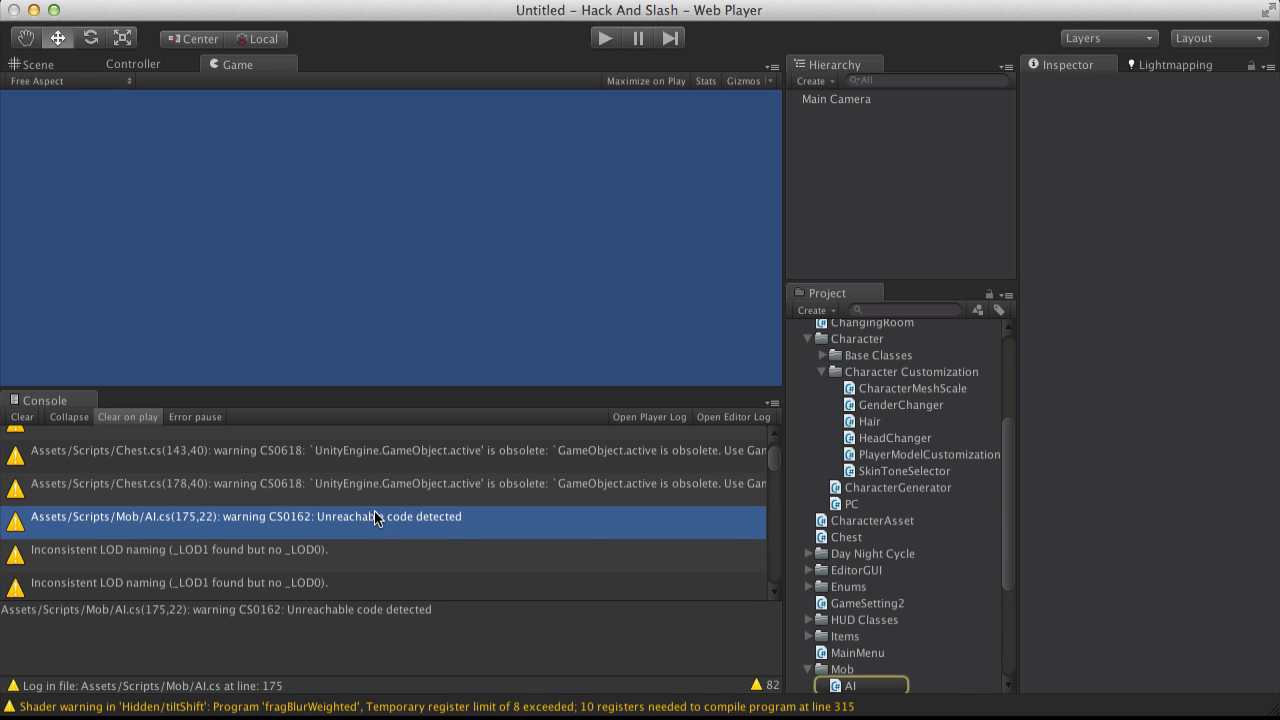
mouse_move(332, 532)
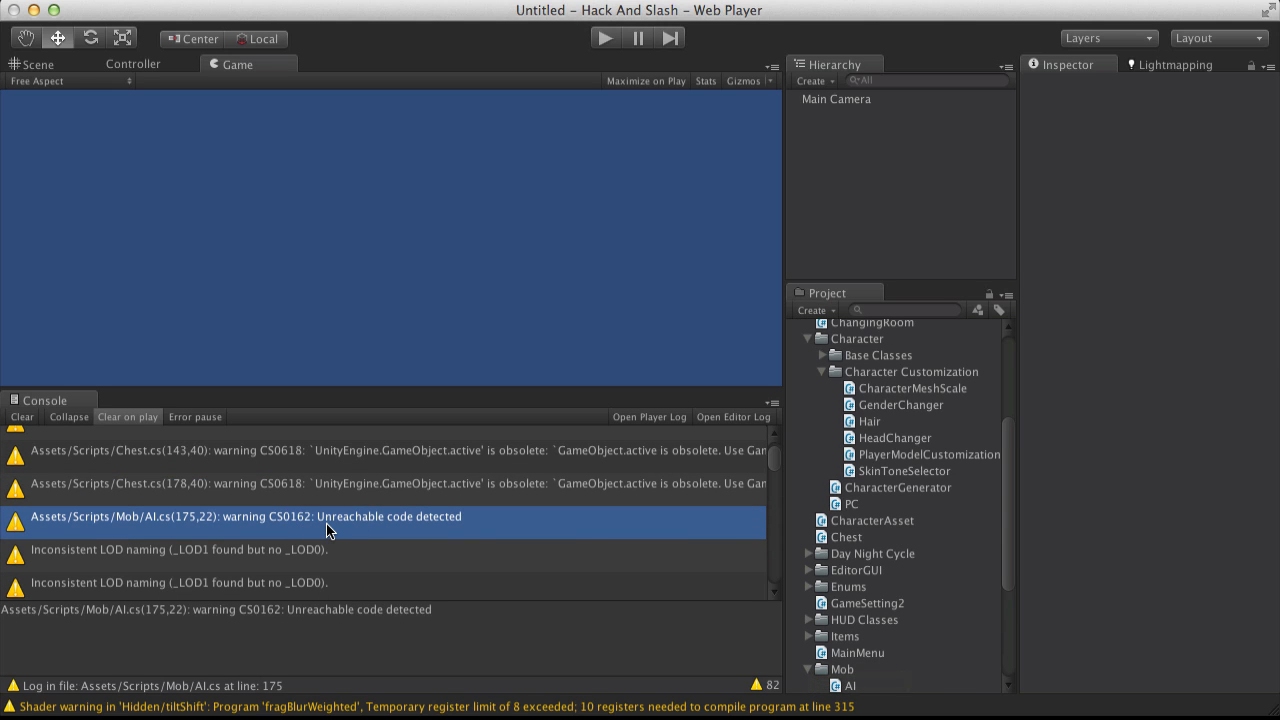
mouse_move(344, 520)
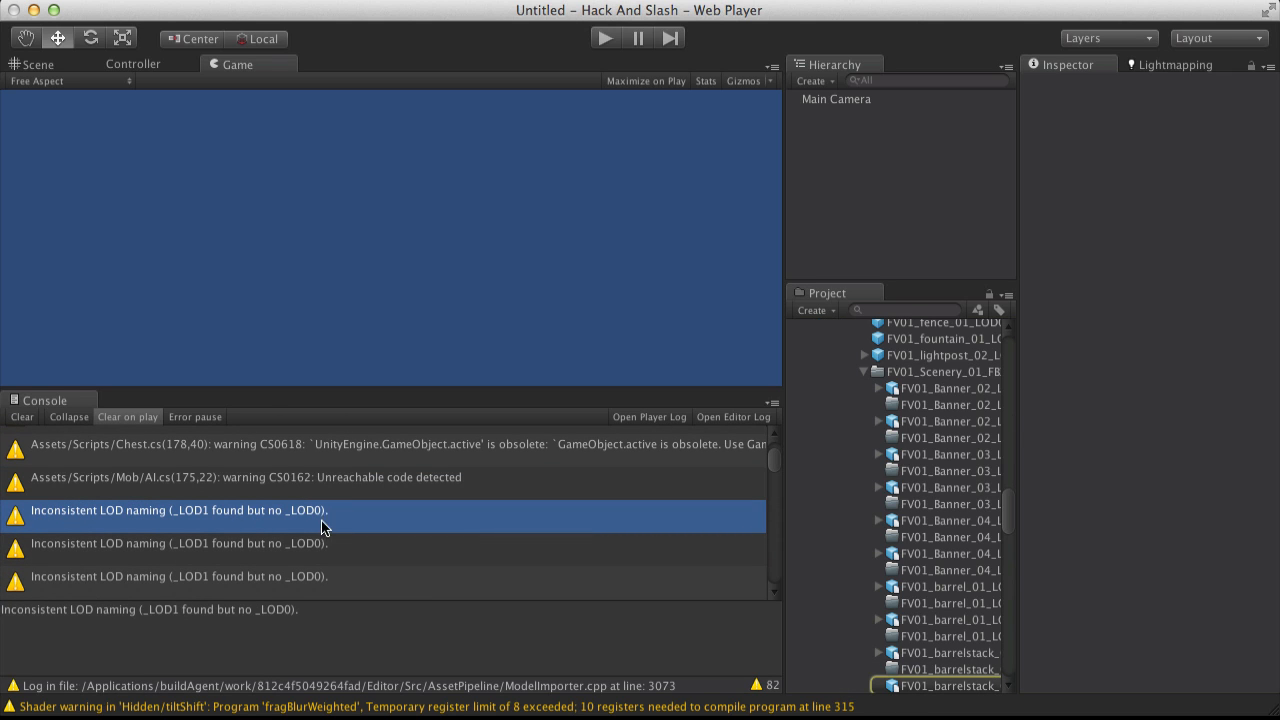
mouse_move(144, 524)
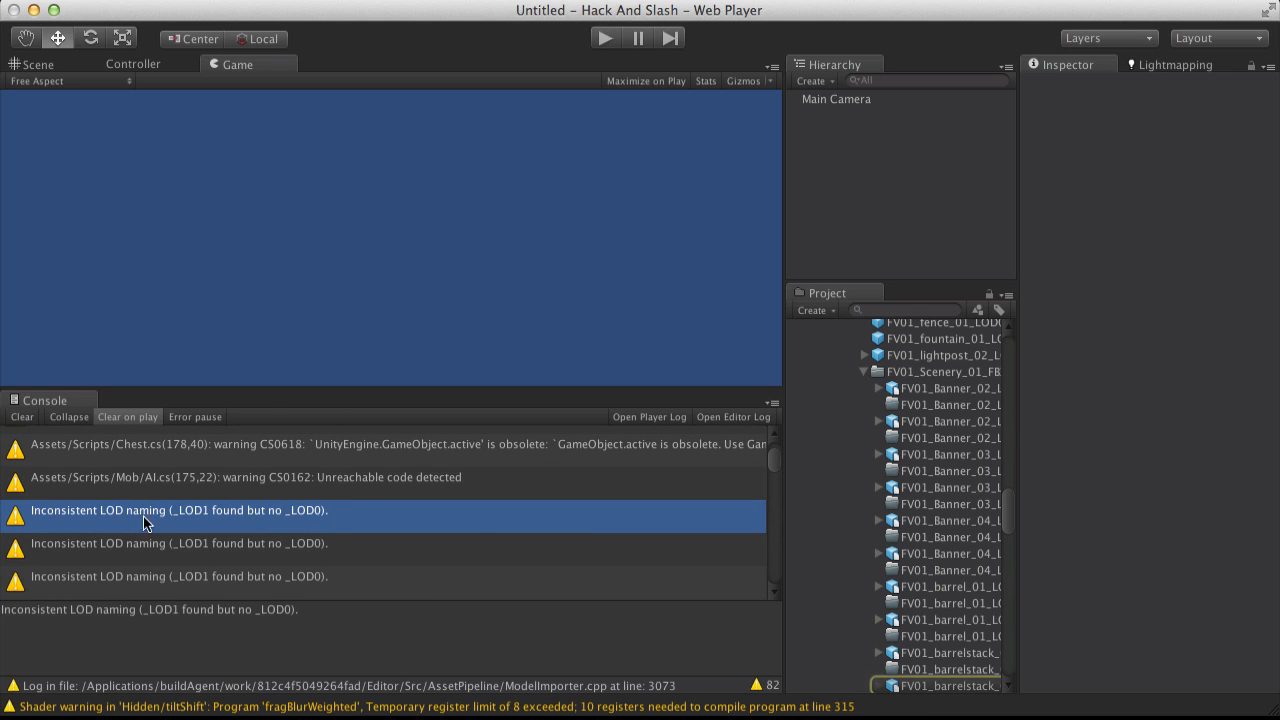
scroll(down, 3)
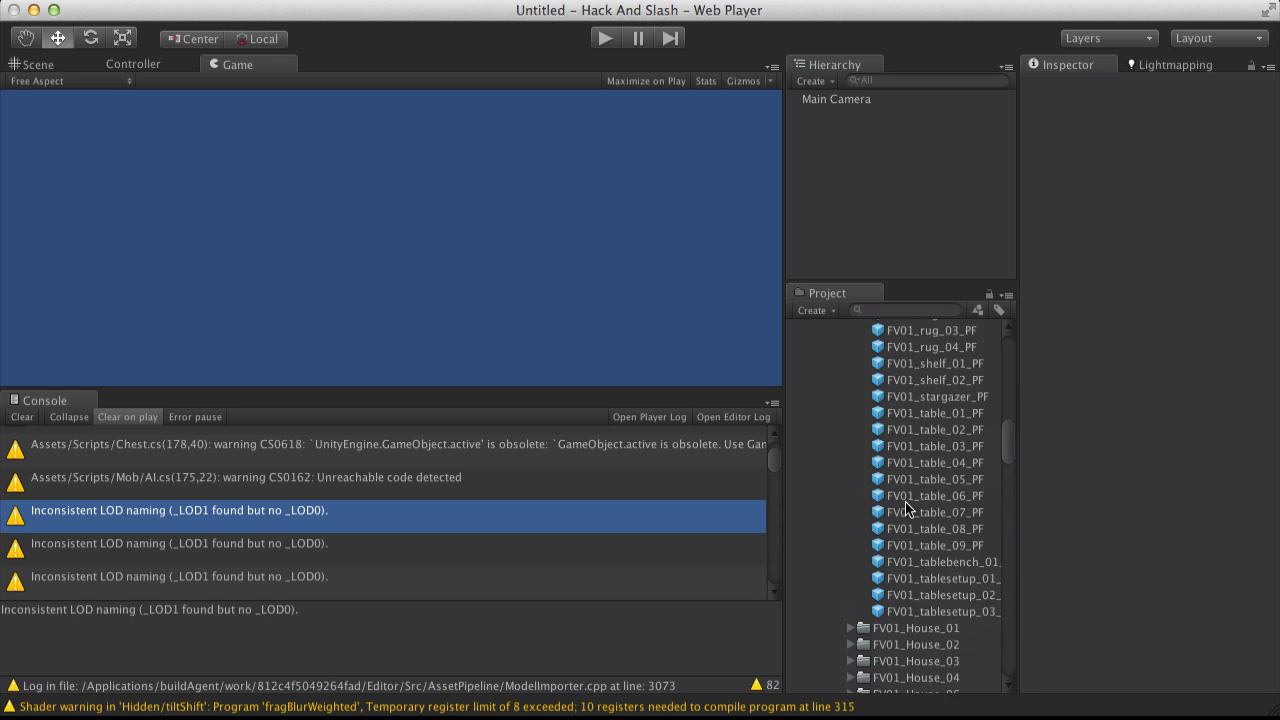
scroll(up, 3)
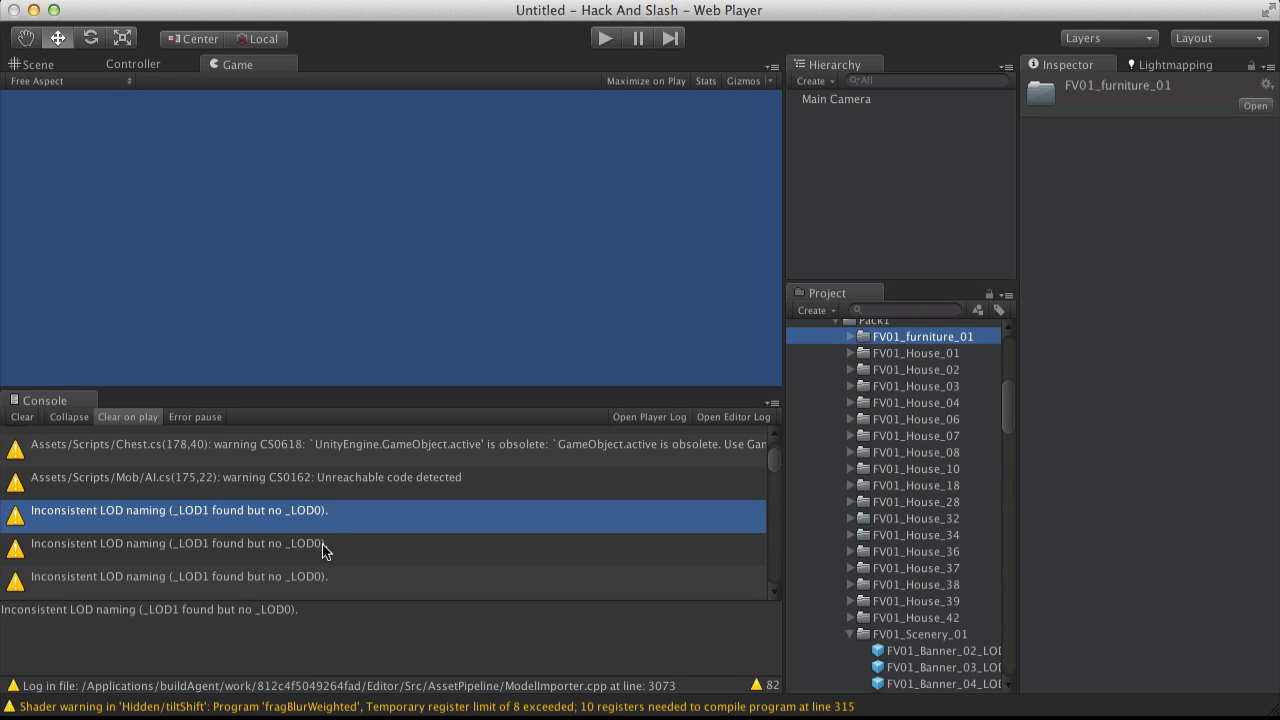
mouse_move(316, 564)
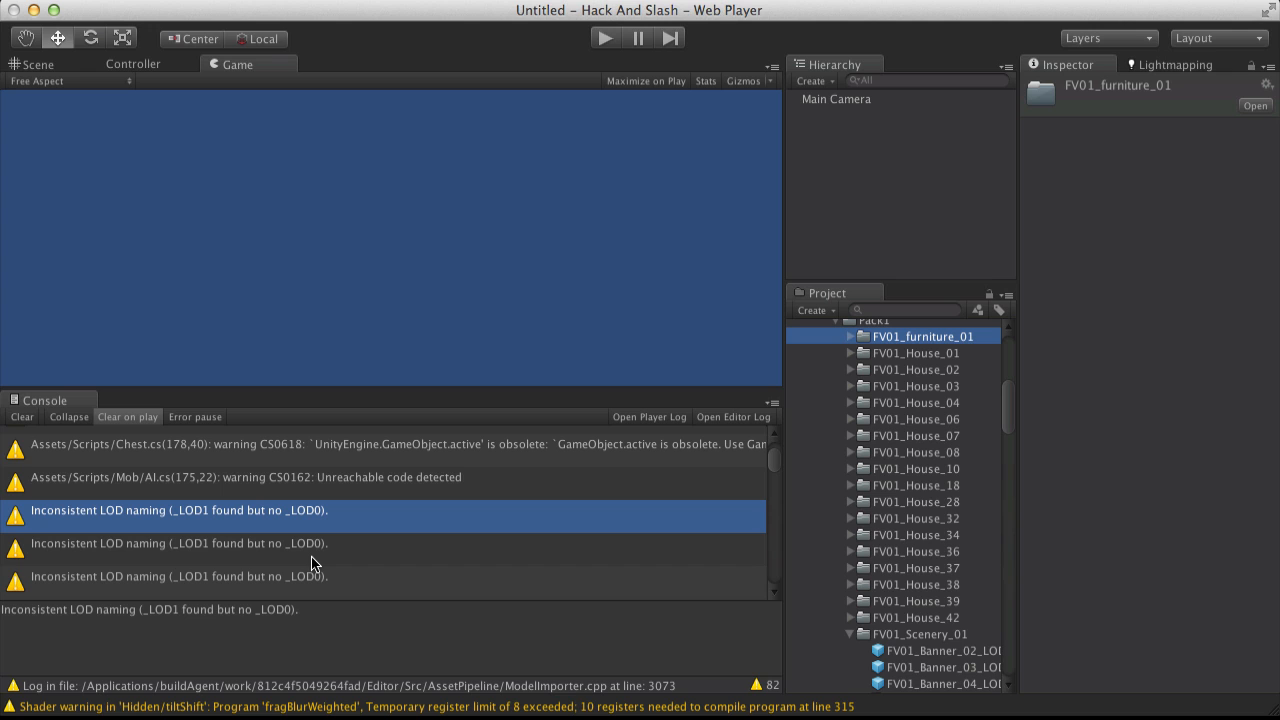
scroll(down, 3)
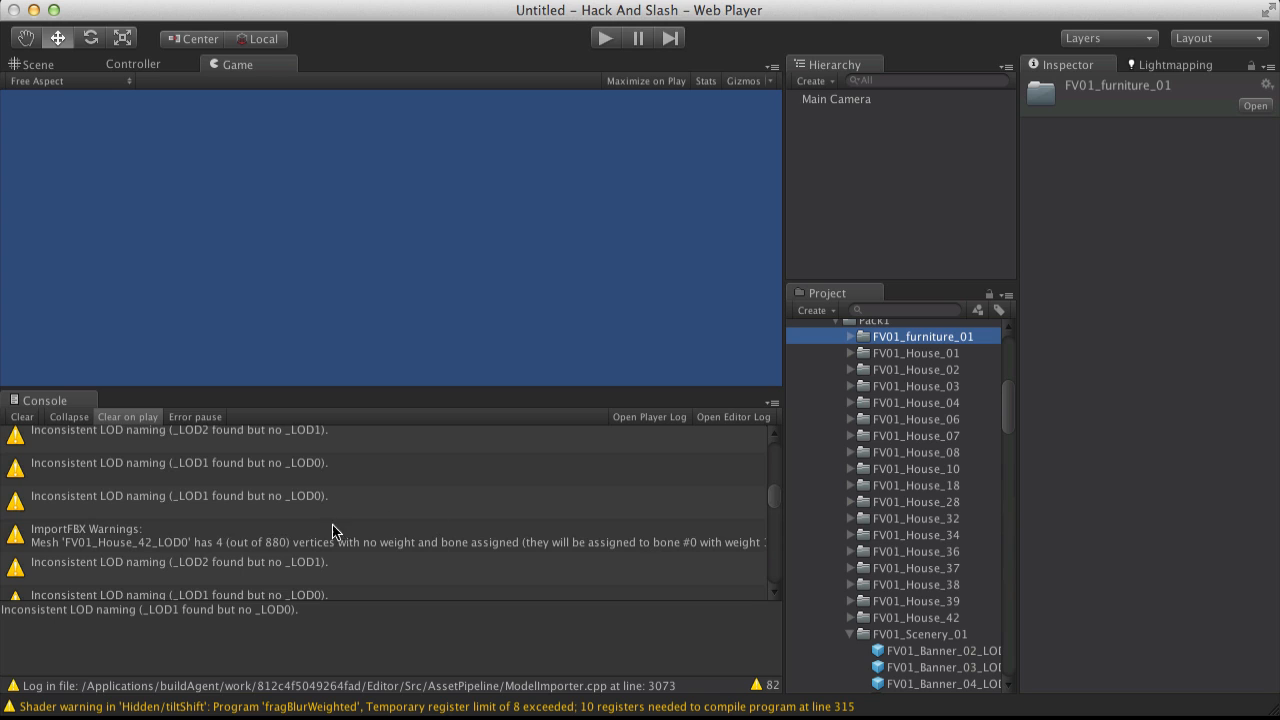
click(400, 536)
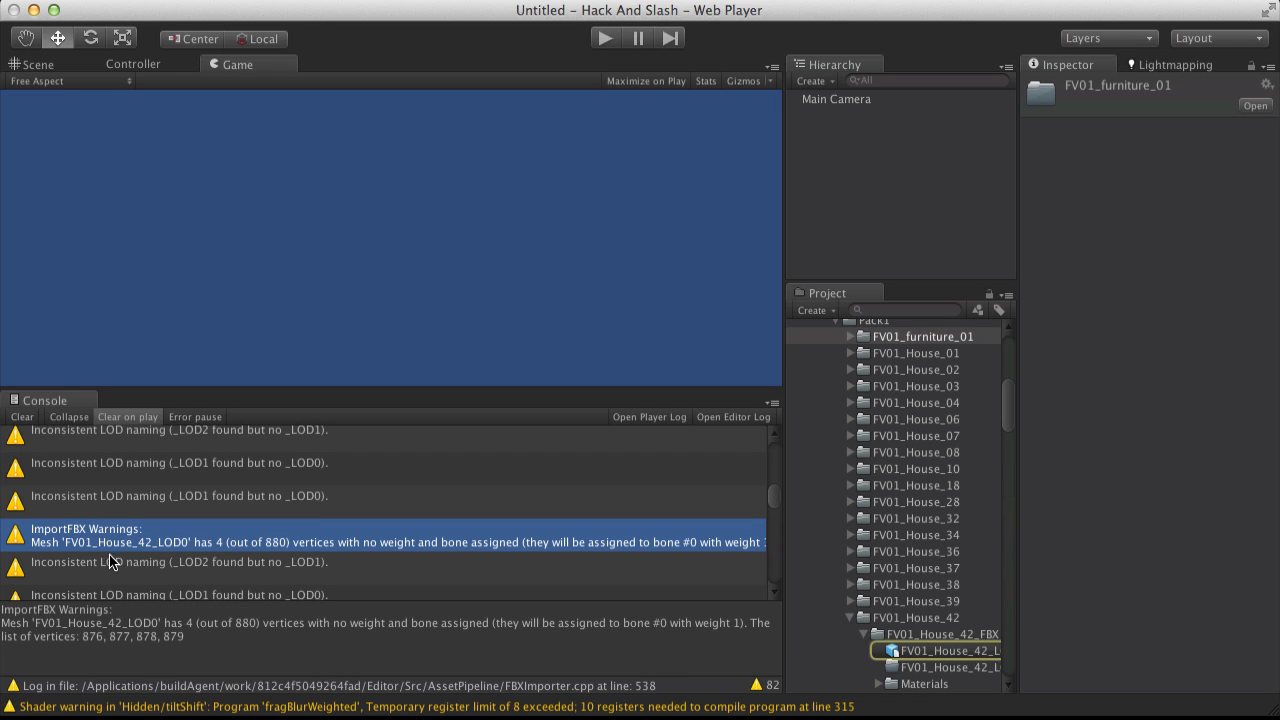
mouse_move(122, 554)
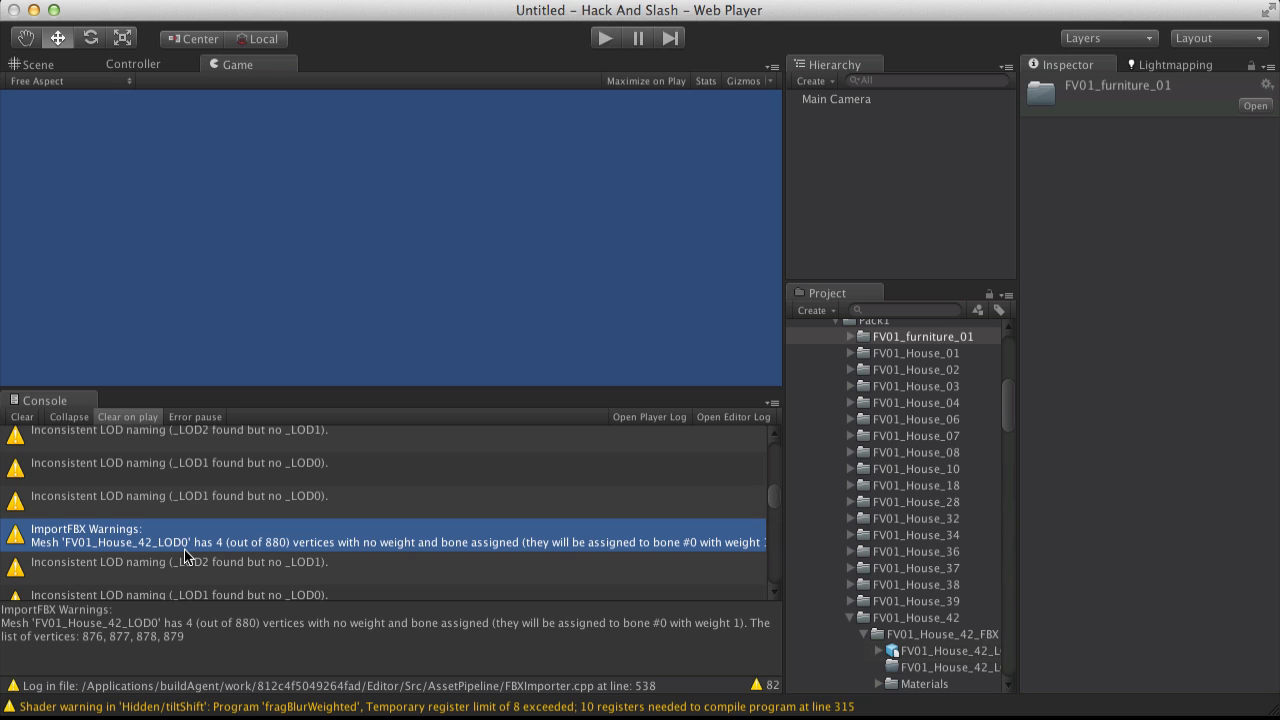
mouse_move(420, 556)
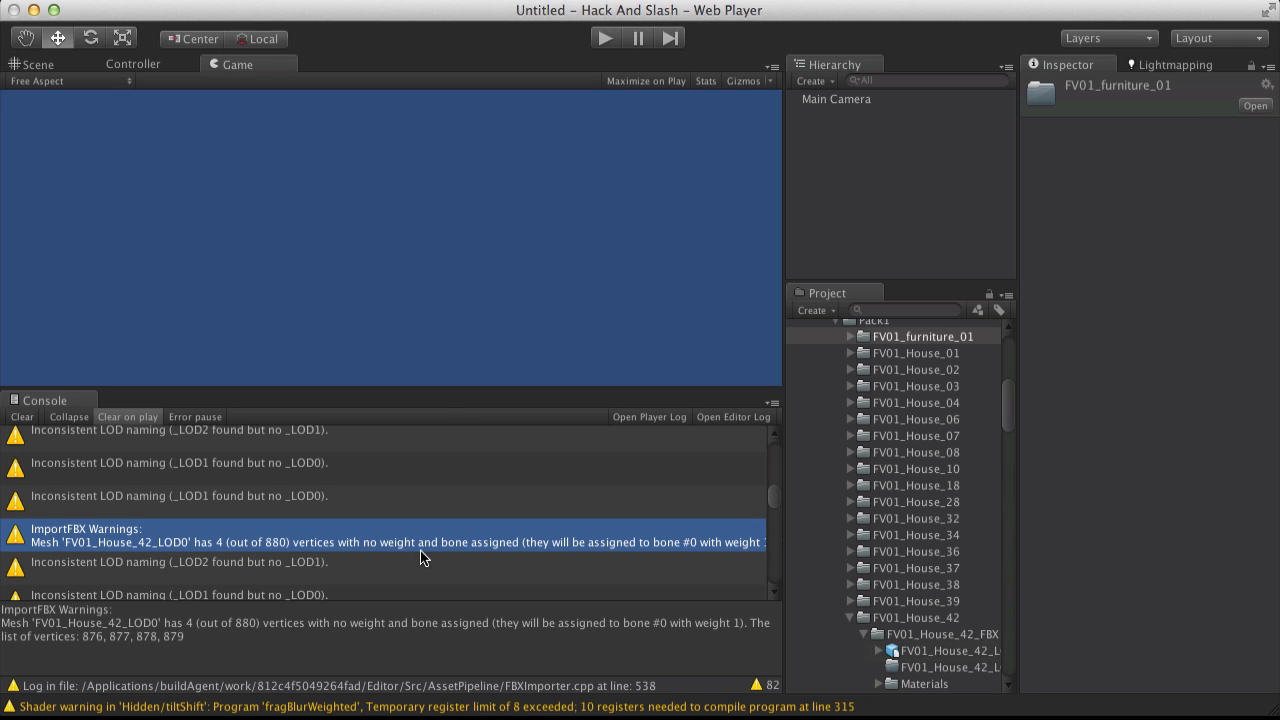
mouse_move(536, 560)
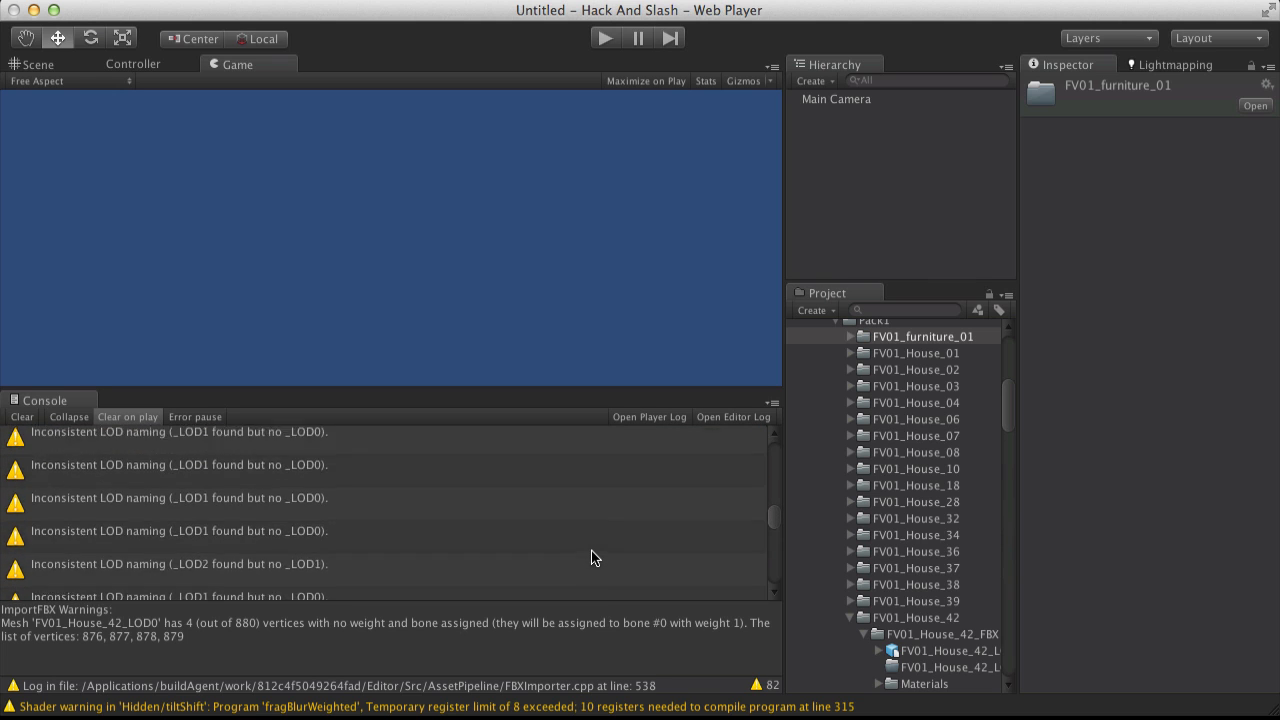
scroll(down, 3)
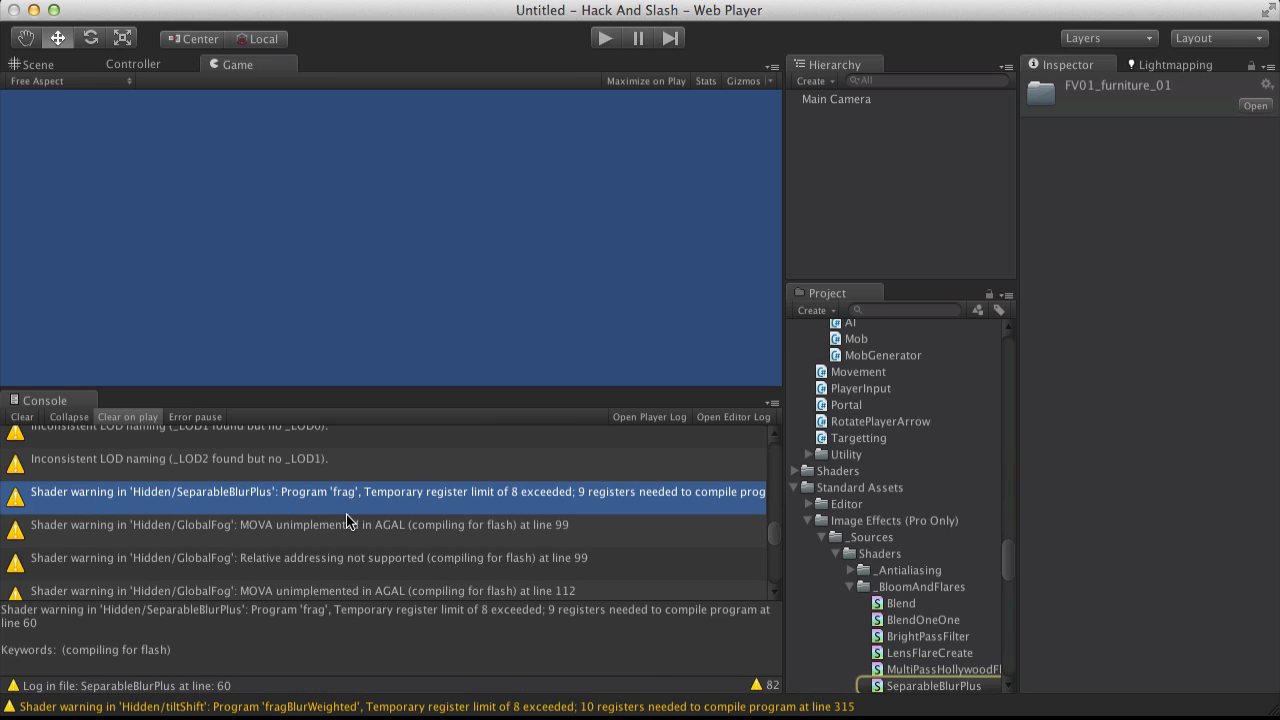
mouse_move(266, 528)
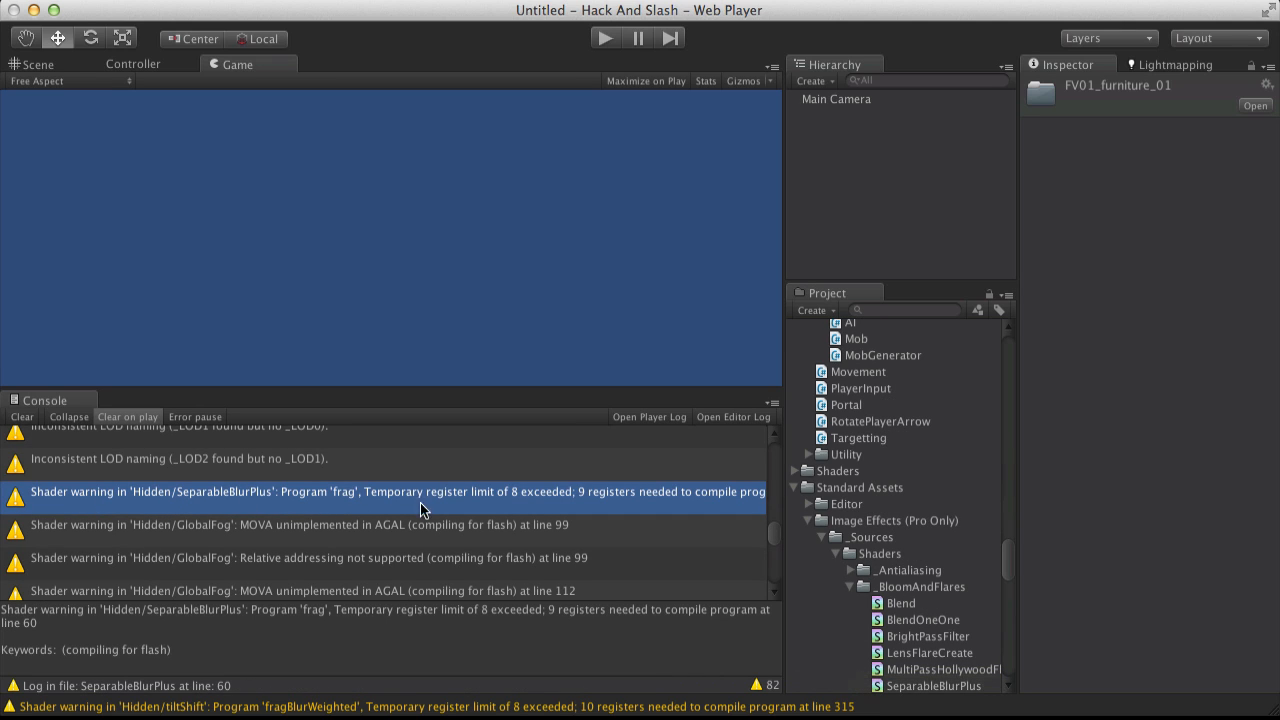
mouse_move(610, 512)
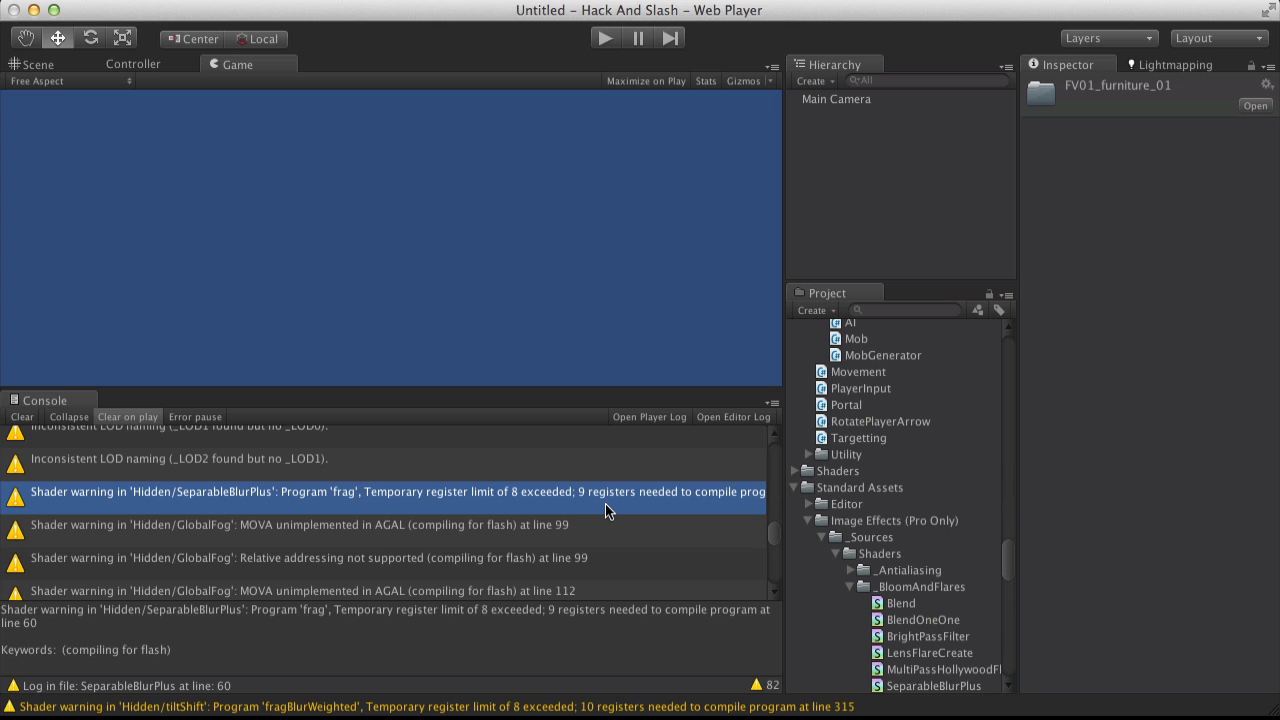
mouse_move(284, 552)
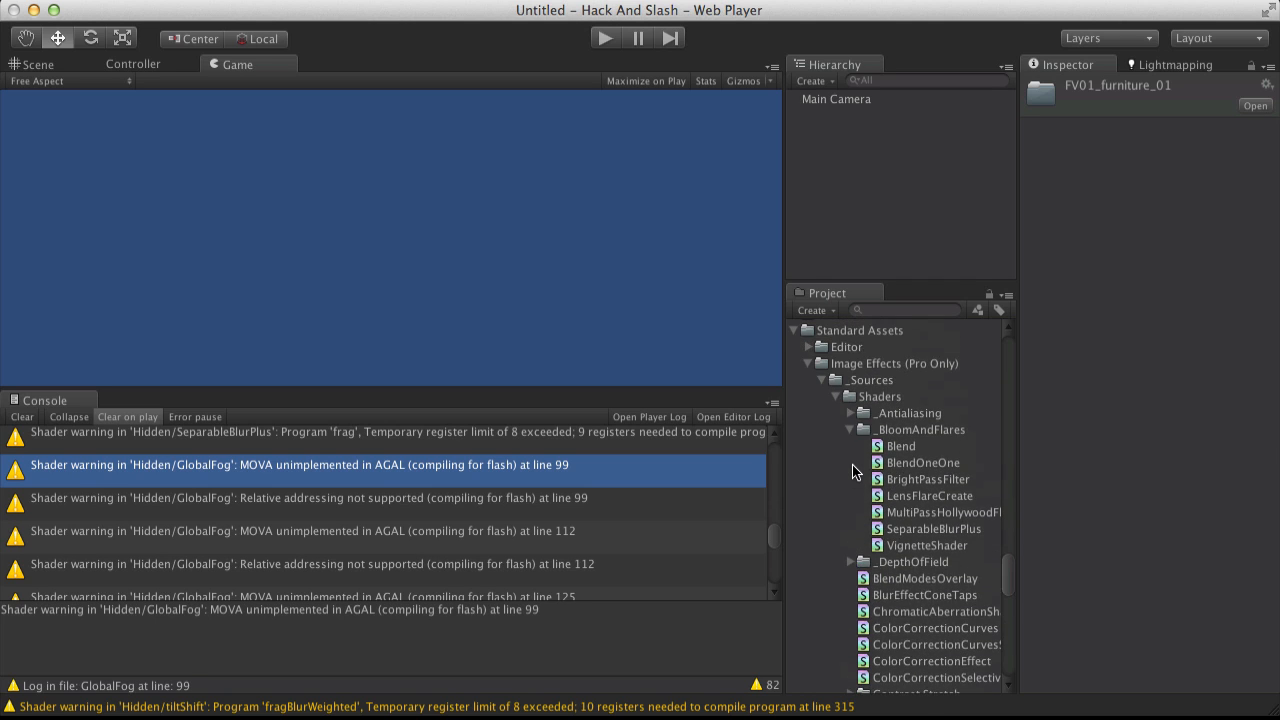
click(848, 428)
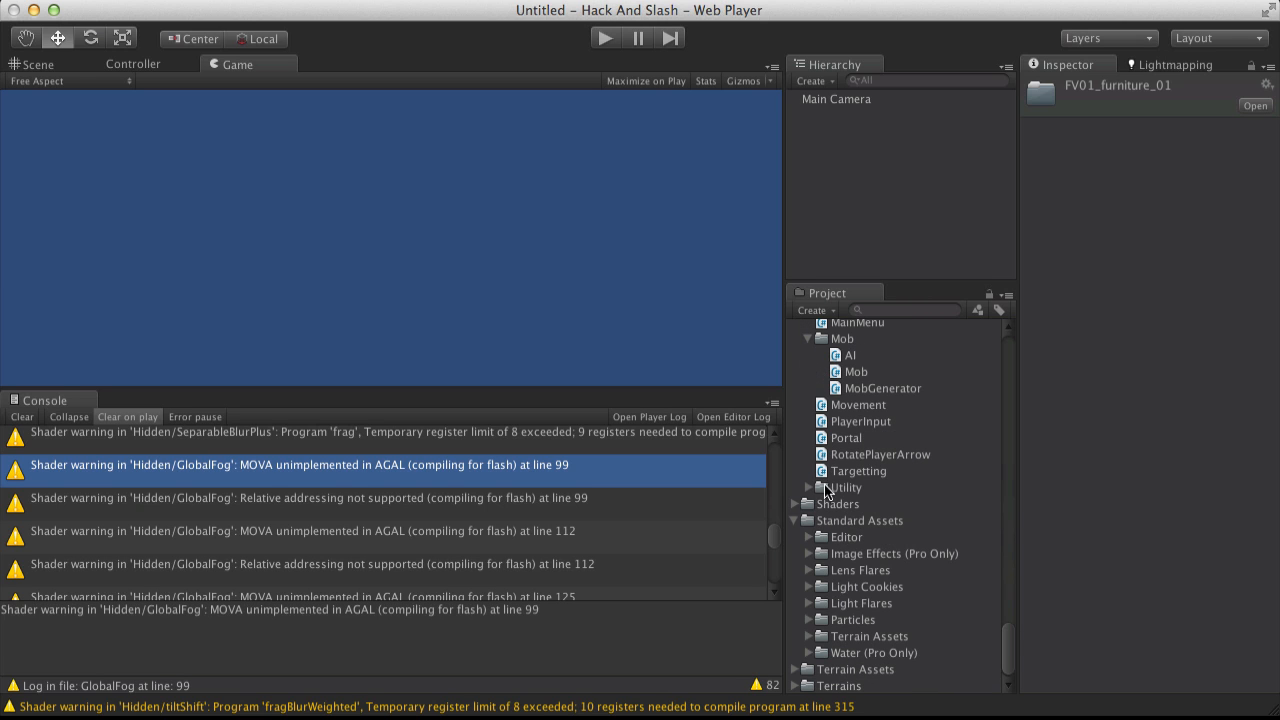
scroll(down, 3)
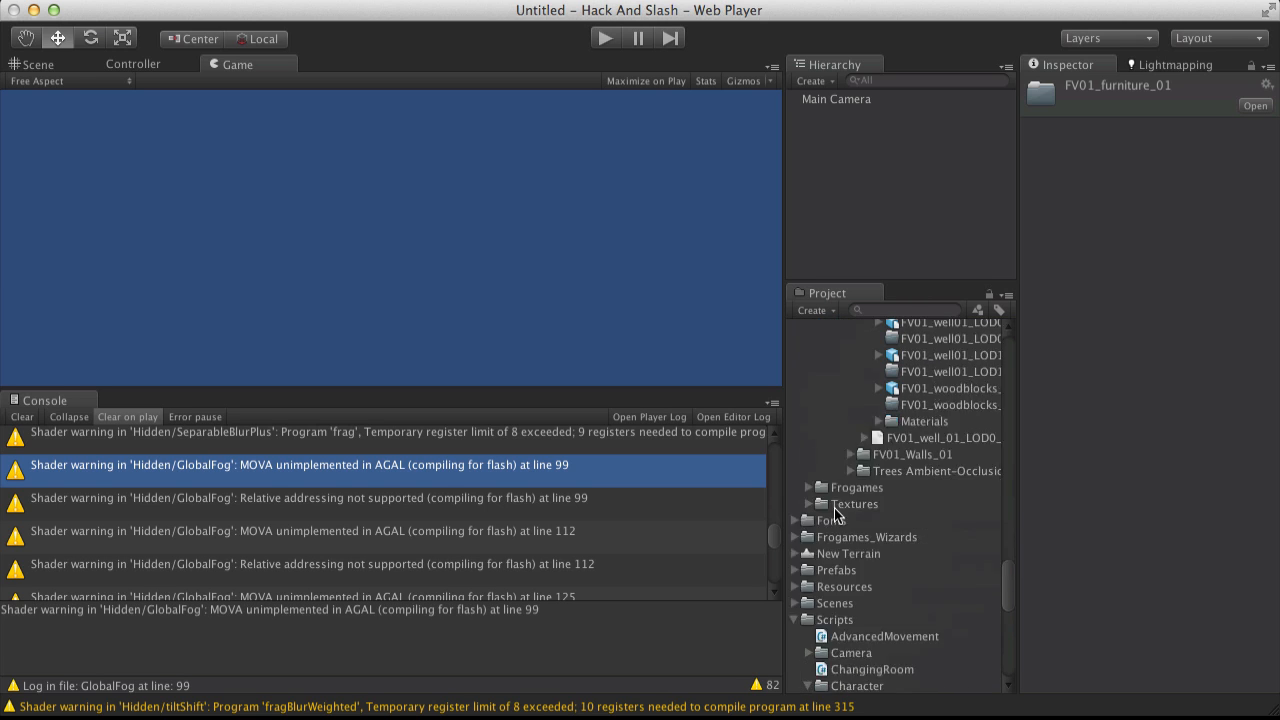
scroll(down, 3)
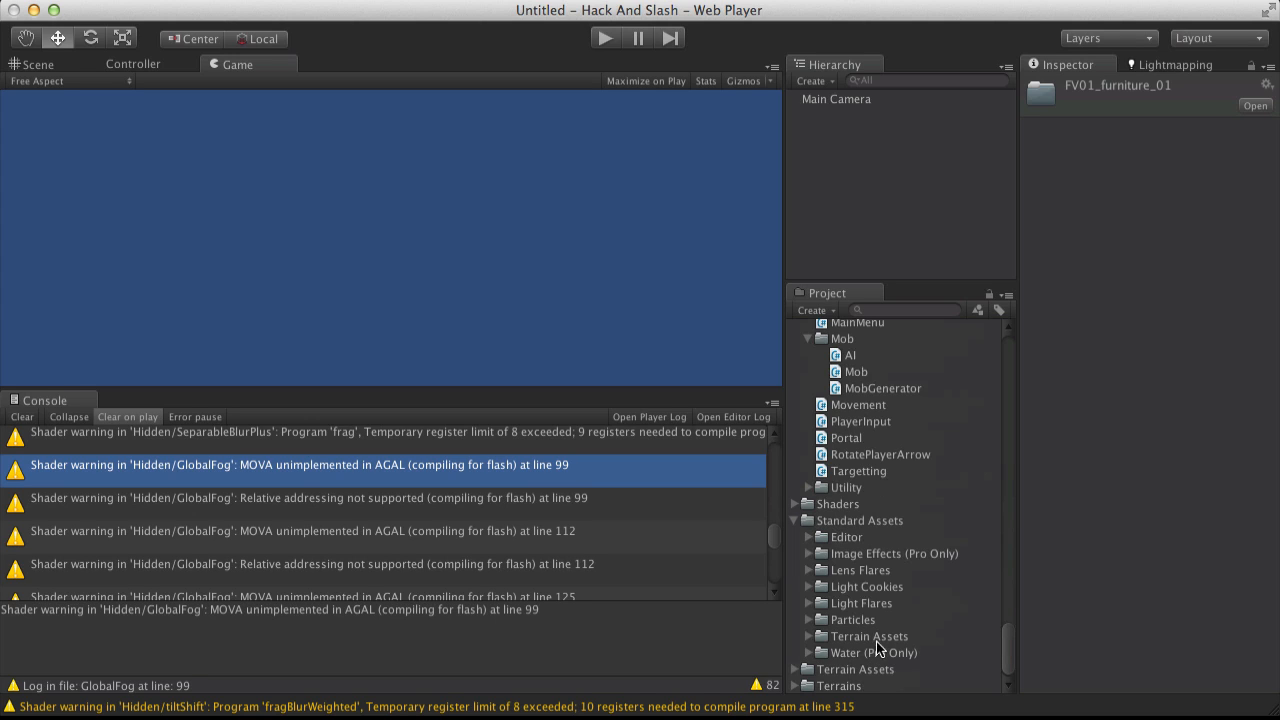
mouse_move(912, 656)
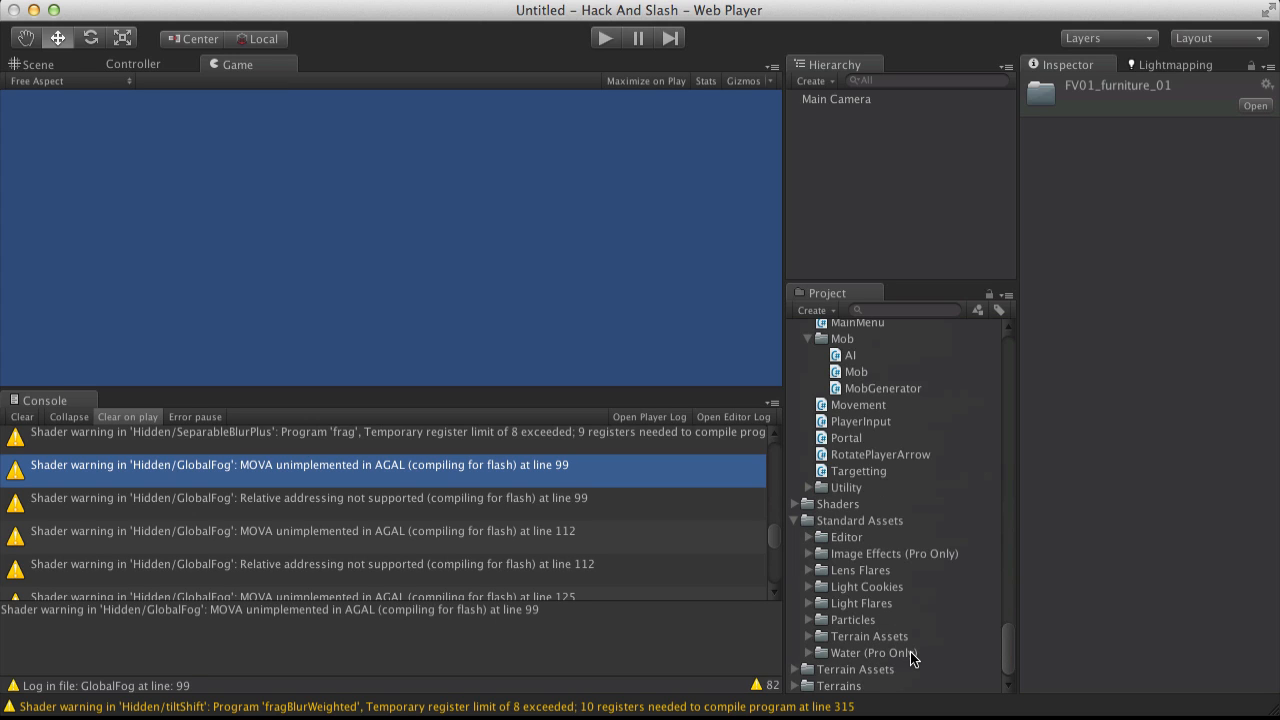
mouse_move(1000, 576)
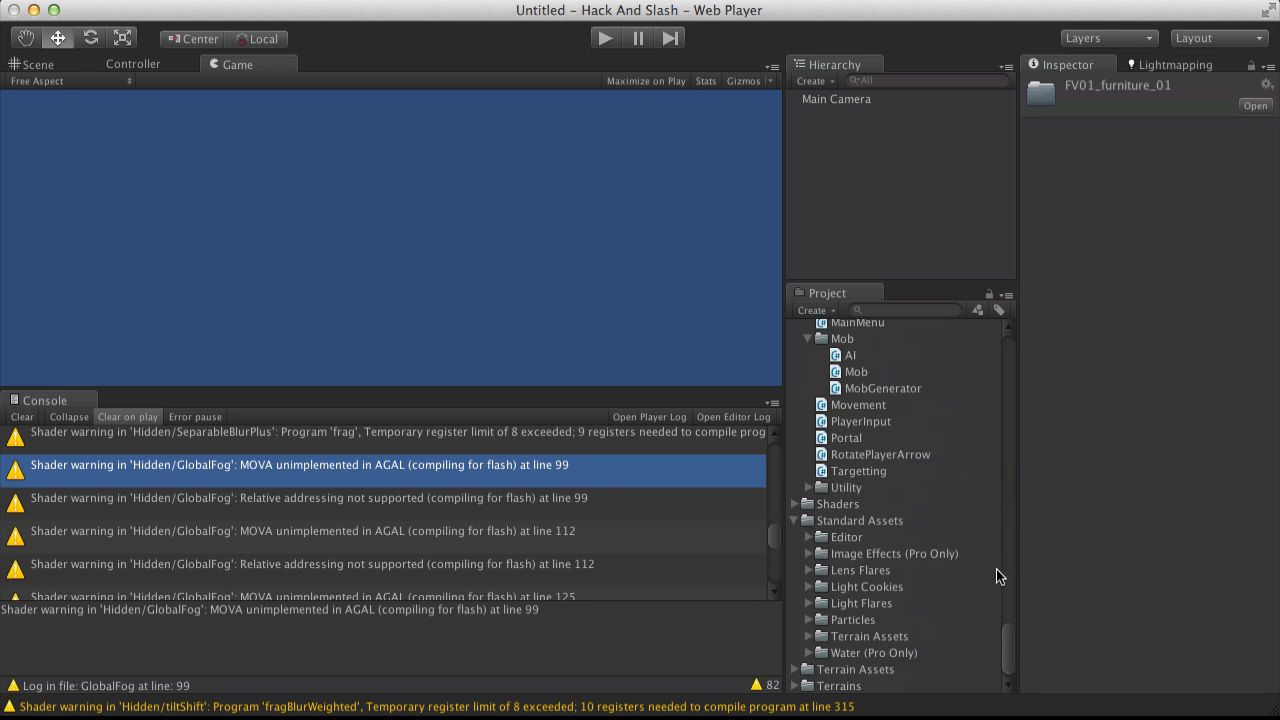
mouse_move(896, 658)
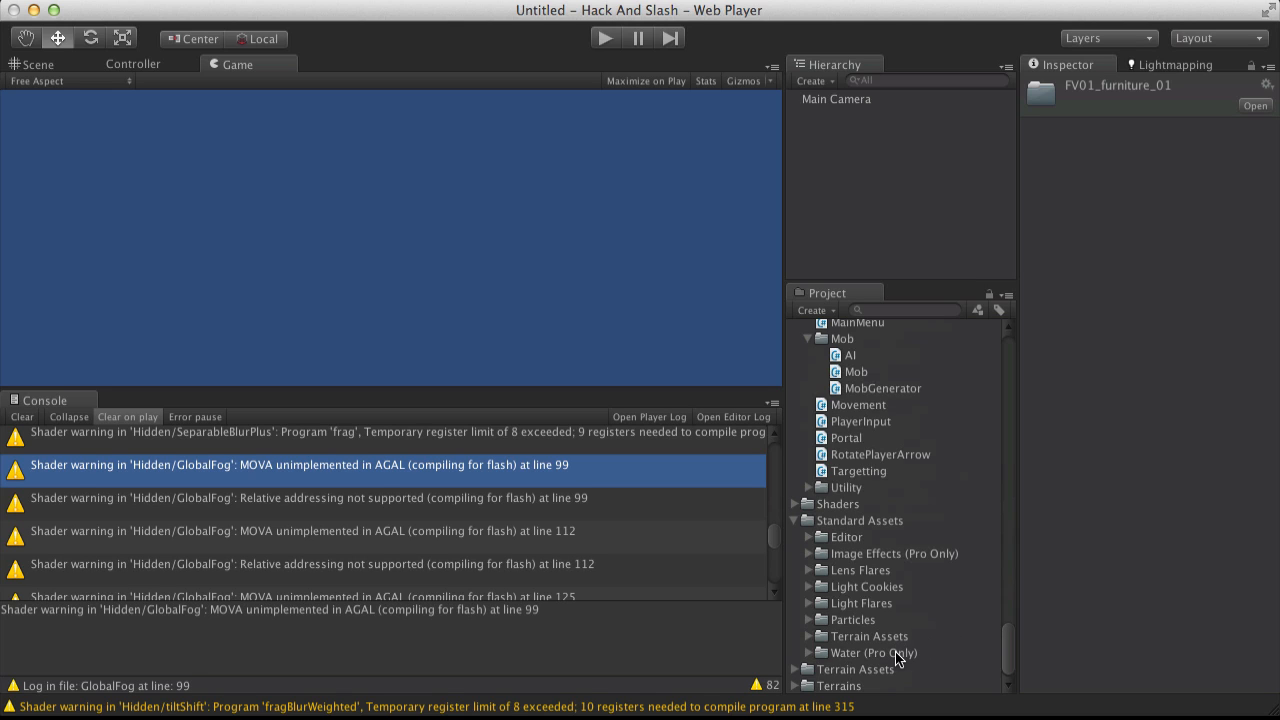
mouse_move(832, 548)
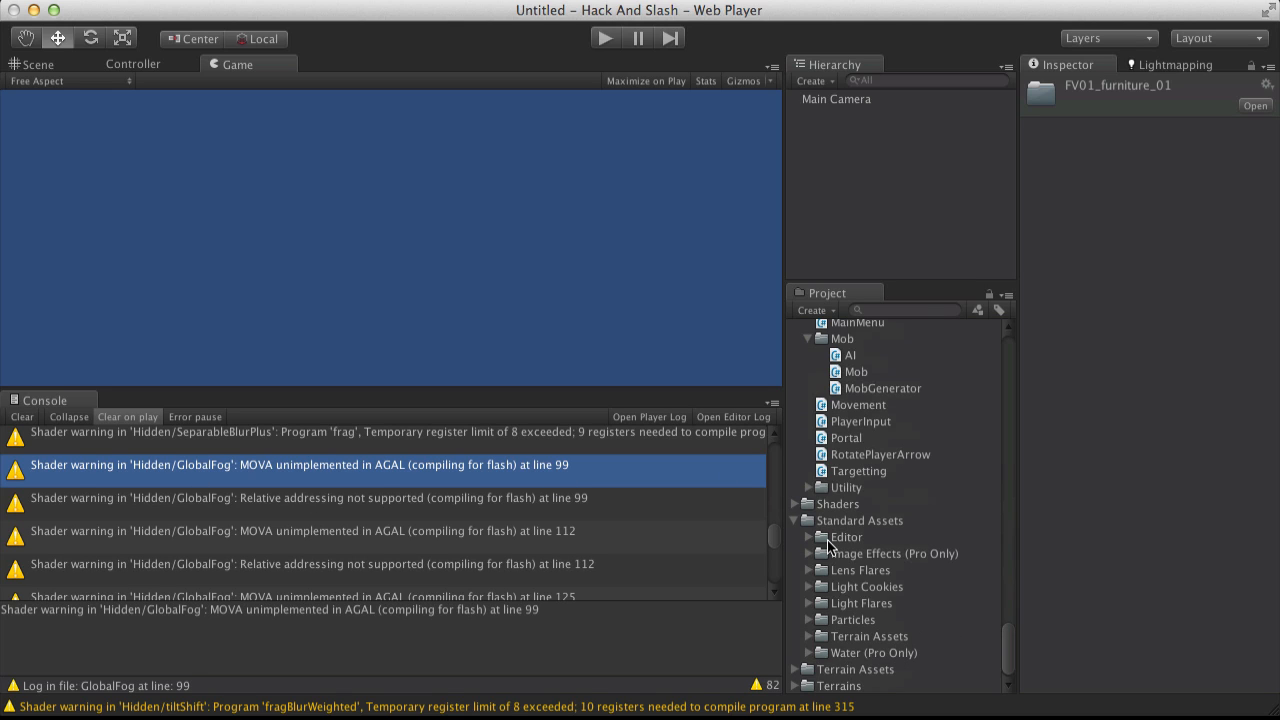
mouse_move(372, 512)
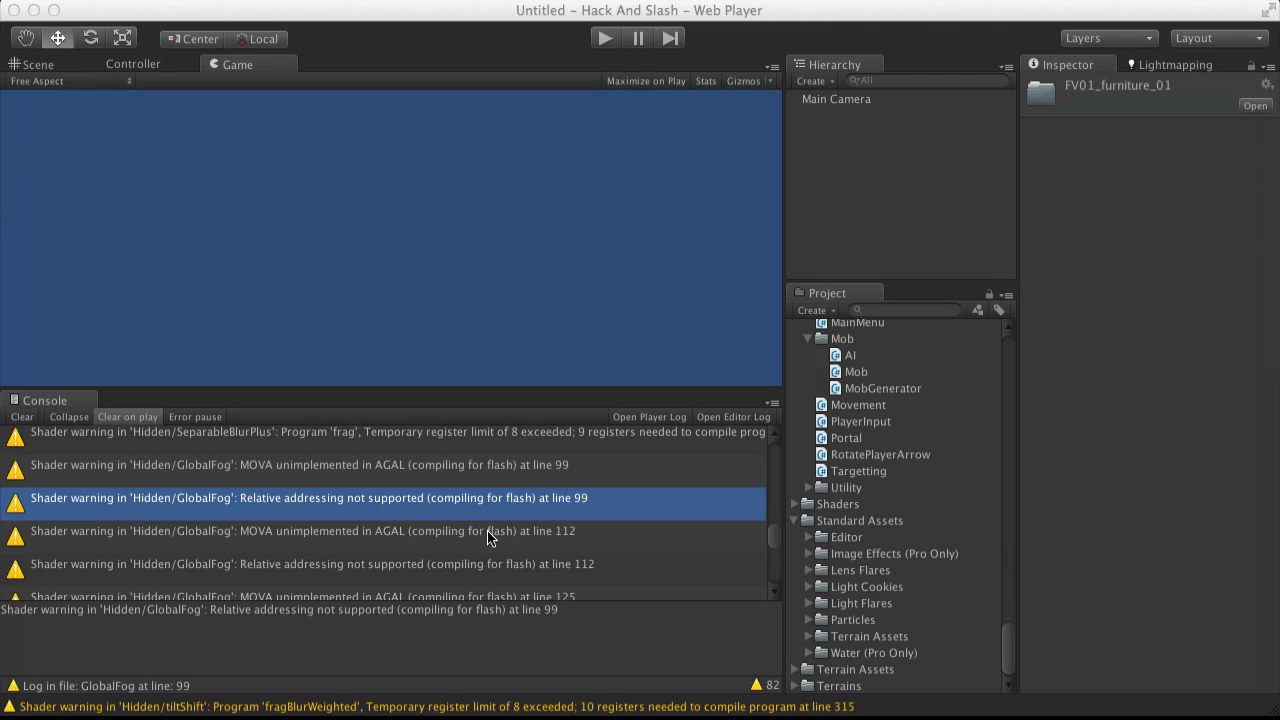
scroll(up, 3)
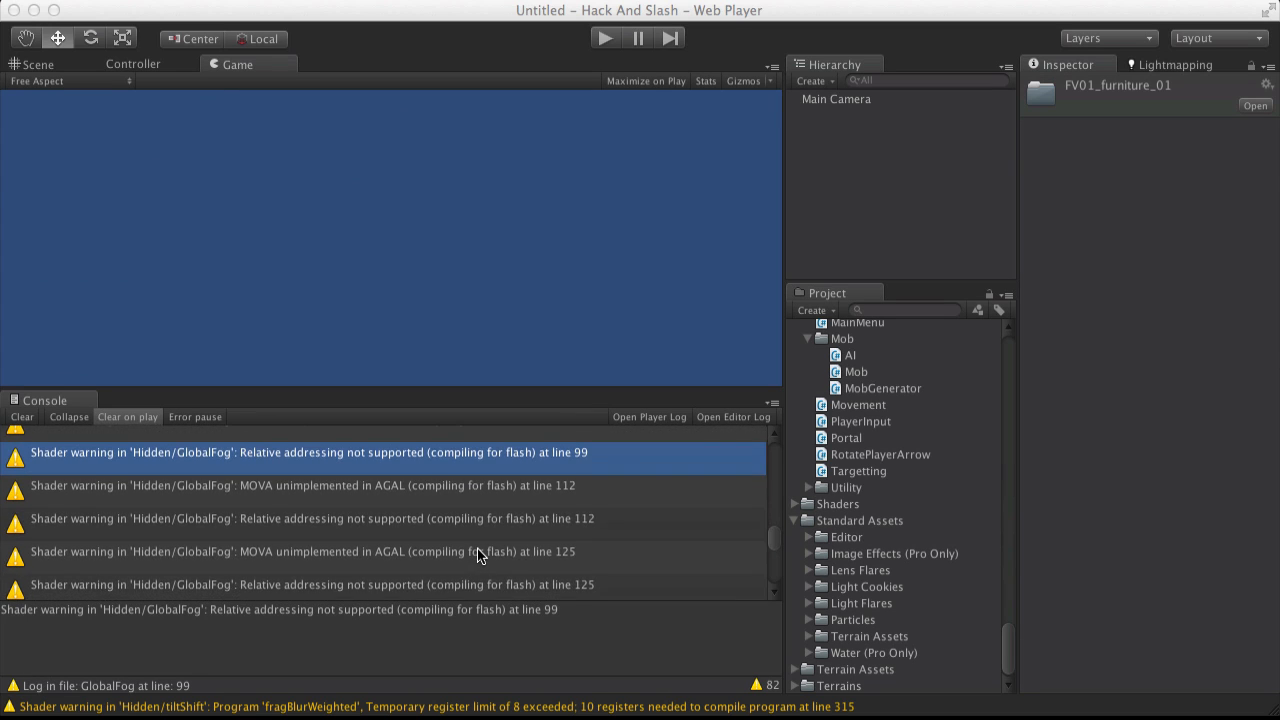
scroll(down, 3)
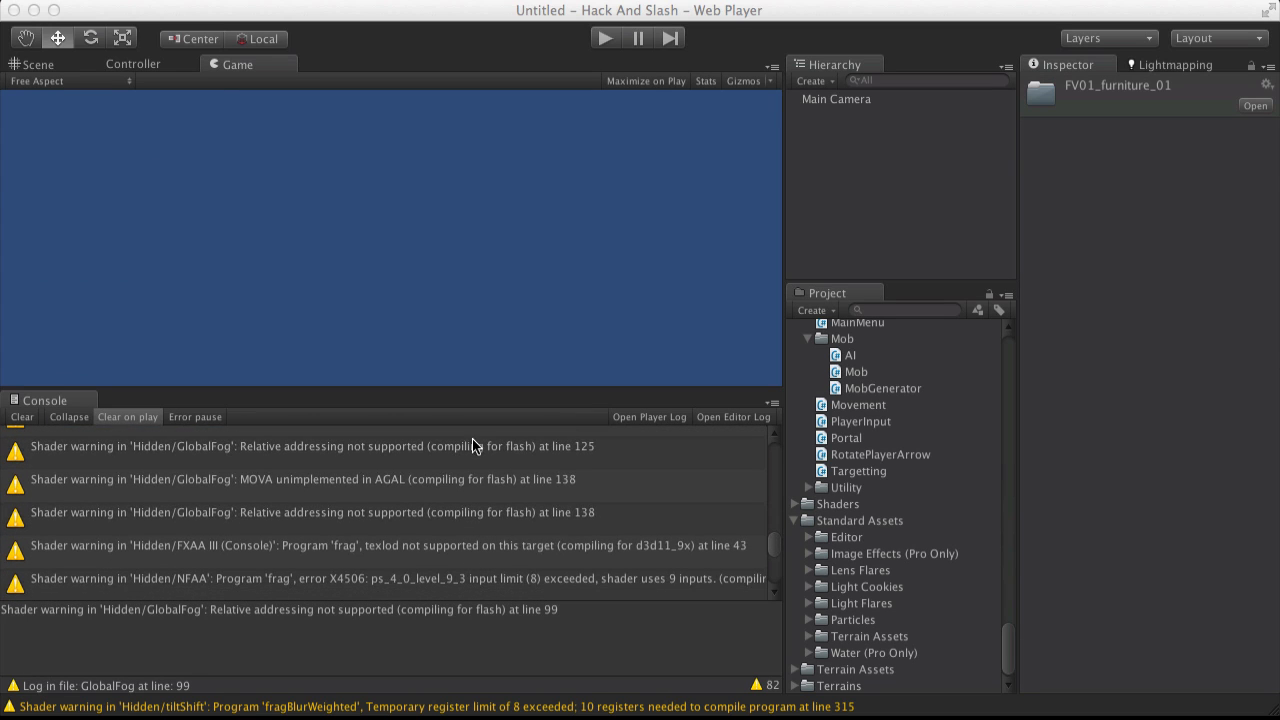
mouse_move(404, 558)
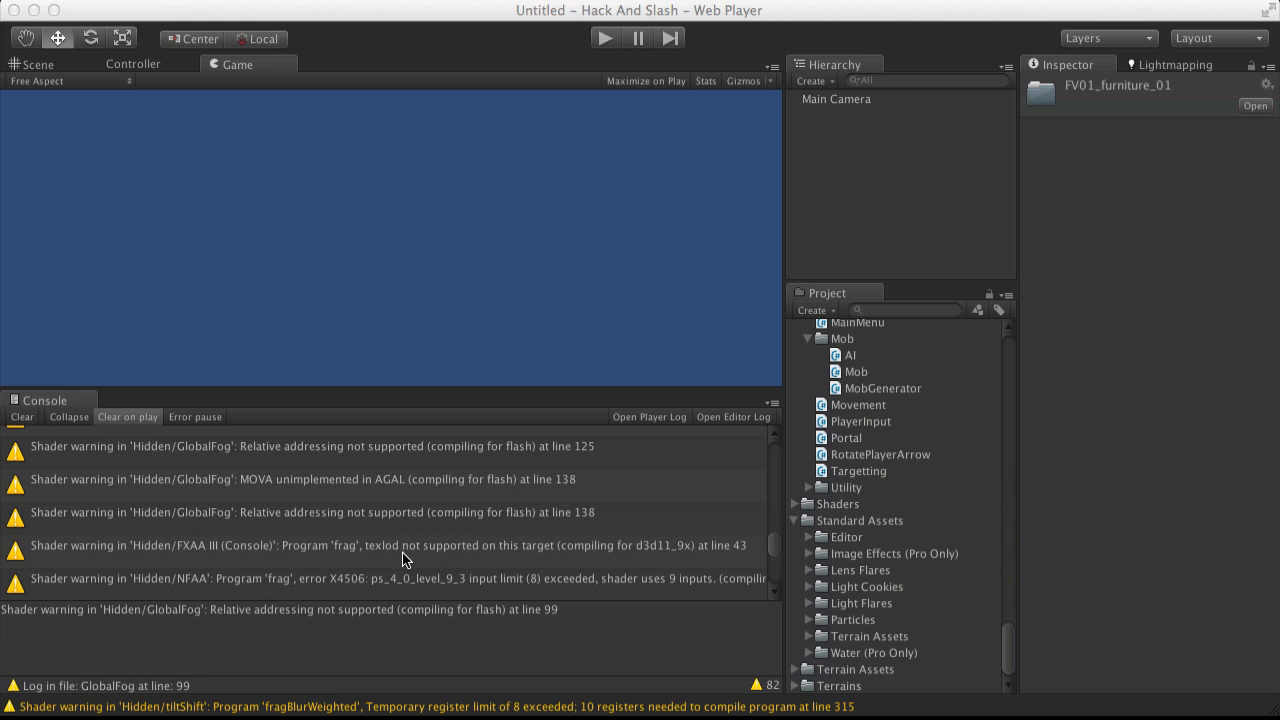
click(380, 506)
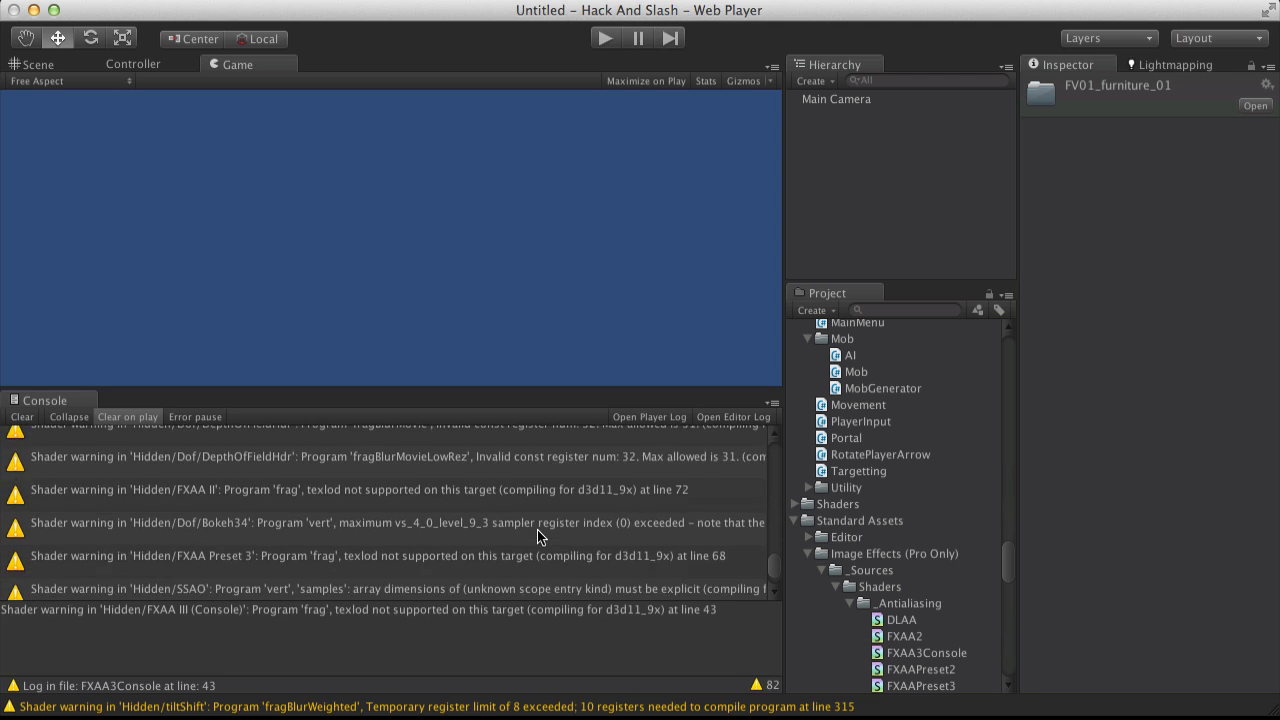
scroll(down, 3)
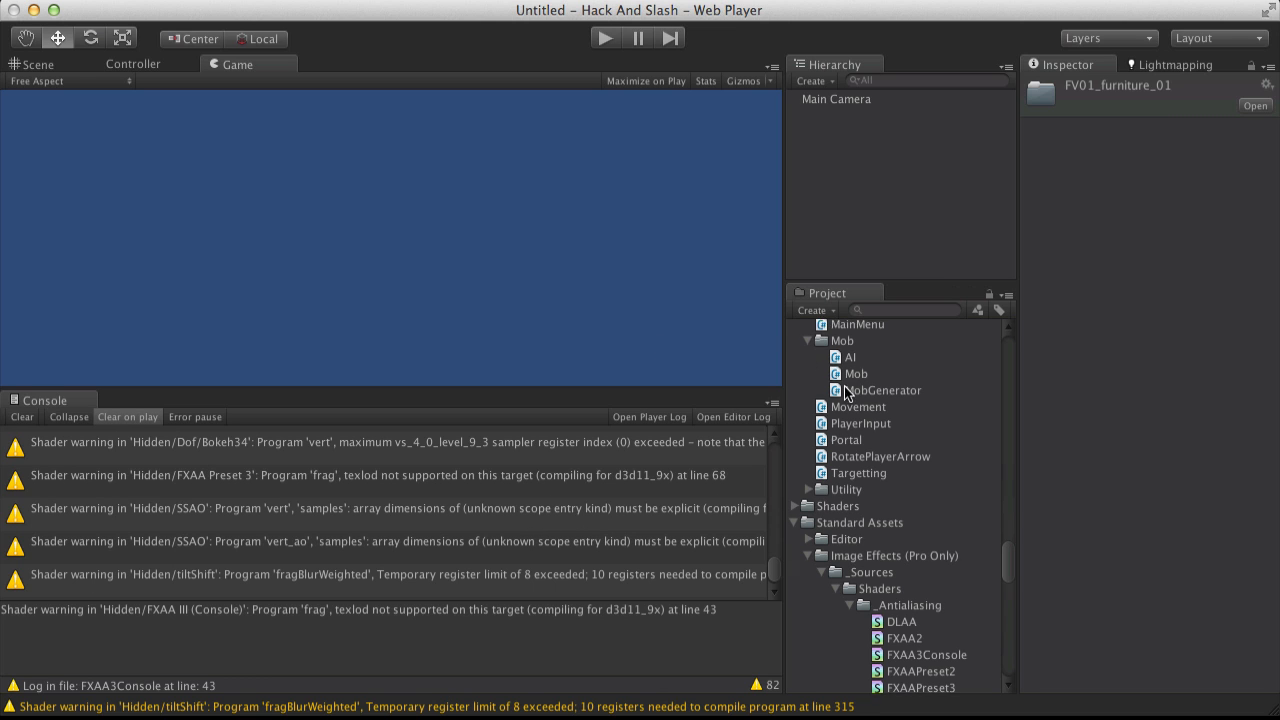
scroll(up, 3)
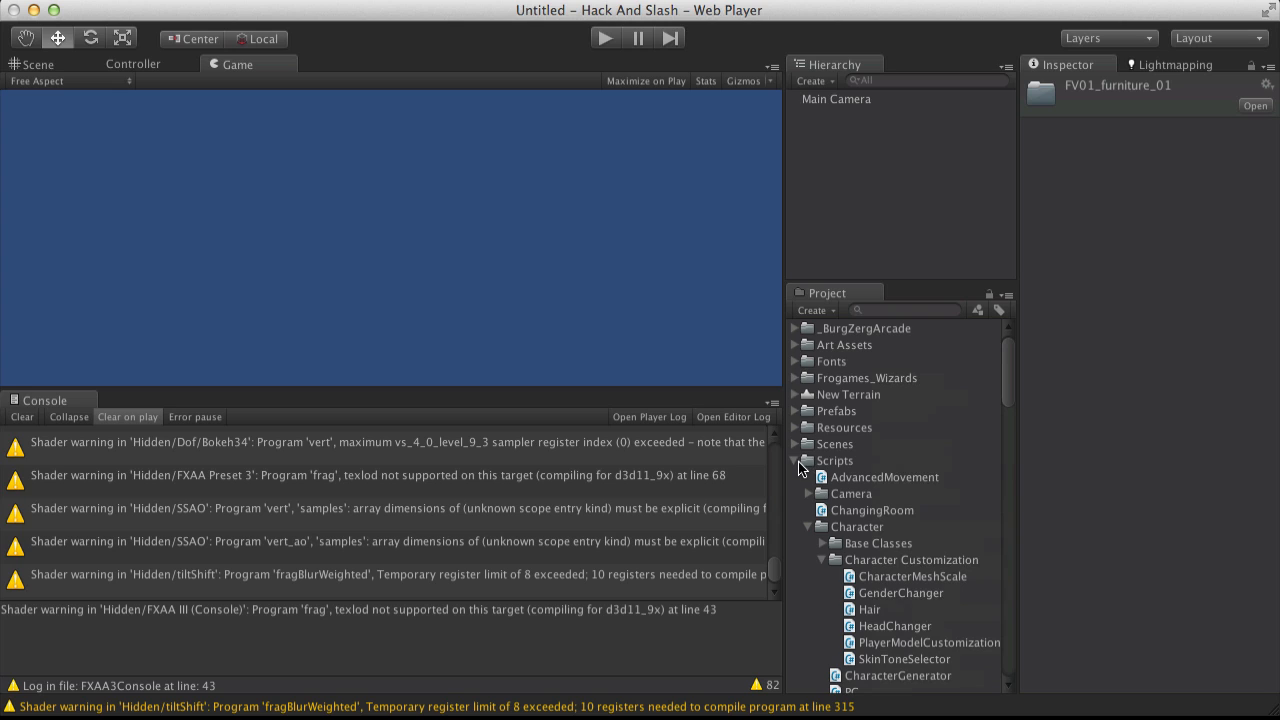
- Load the Main Menu scene from the Scenes folder and enter Play mode
click(796, 460)
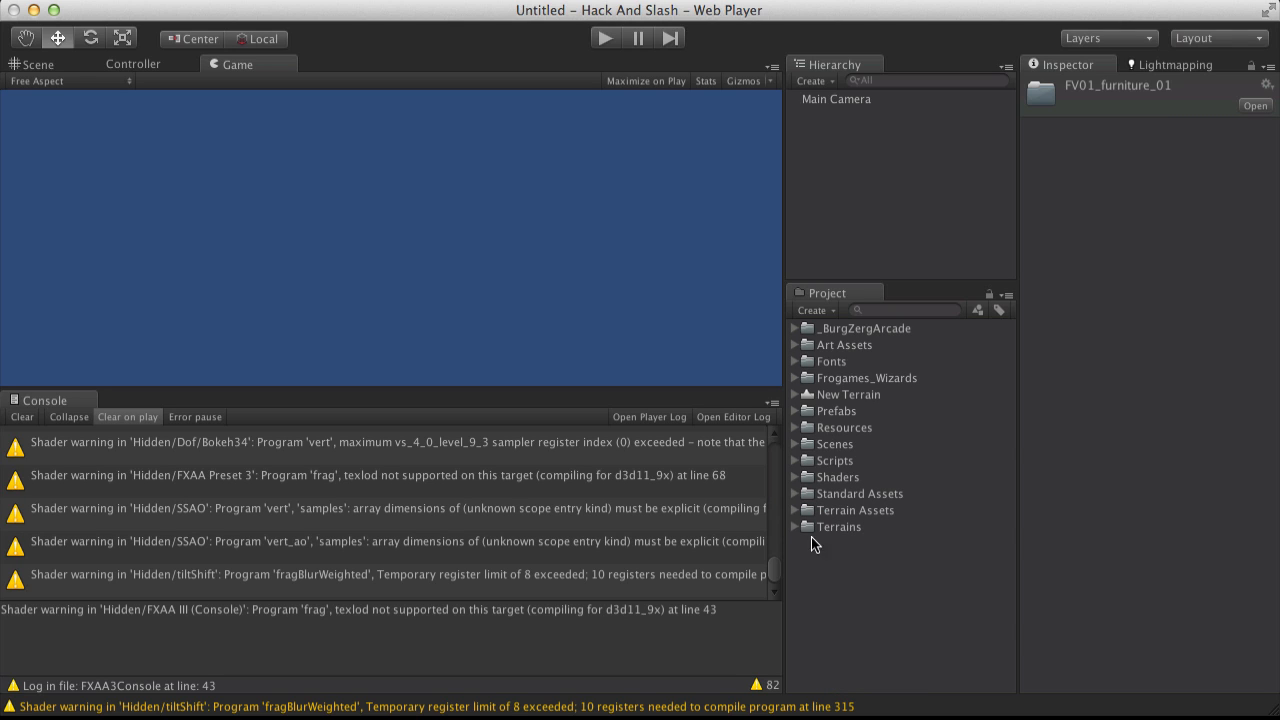
mouse_move(792, 450)
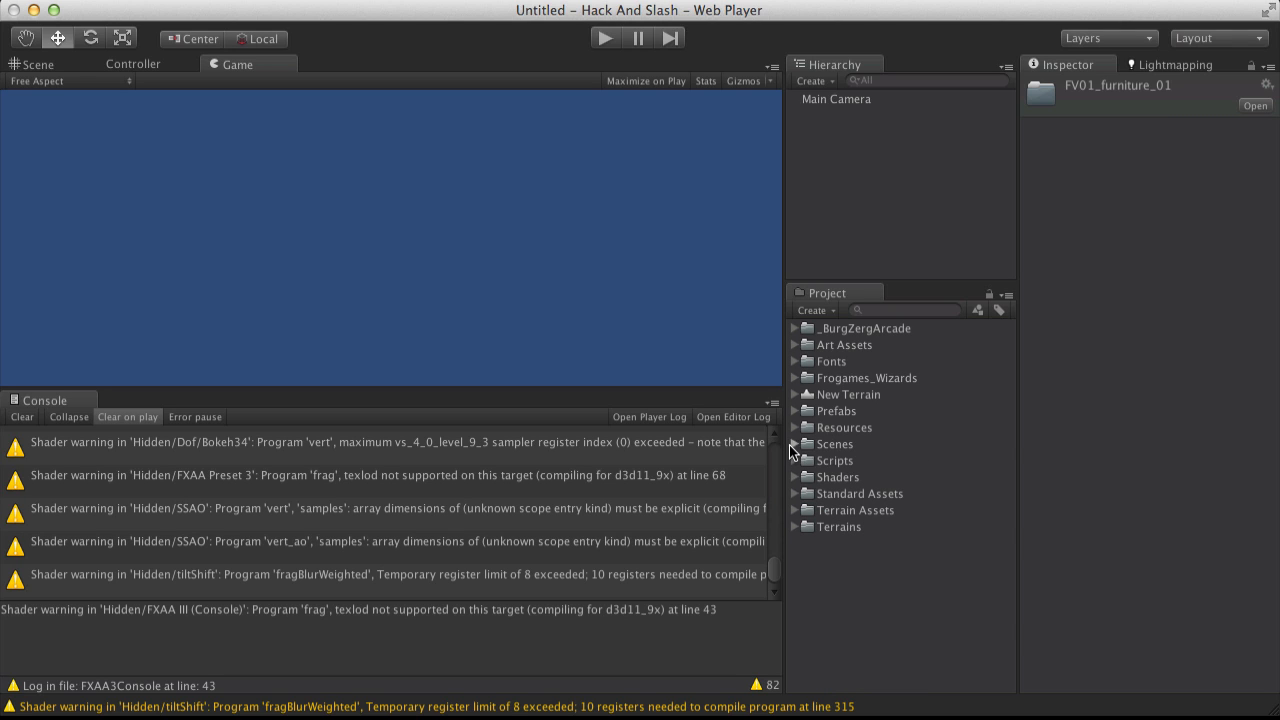
click(794, 444)
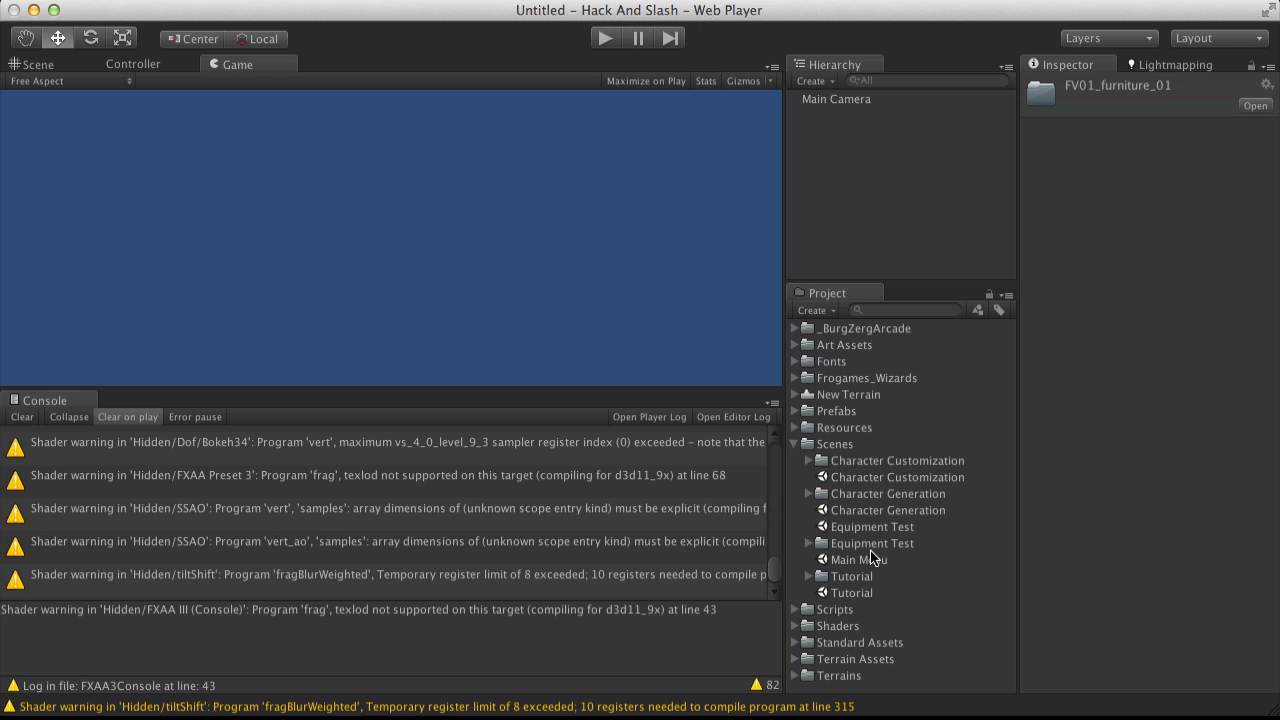
double_click(858, 560)
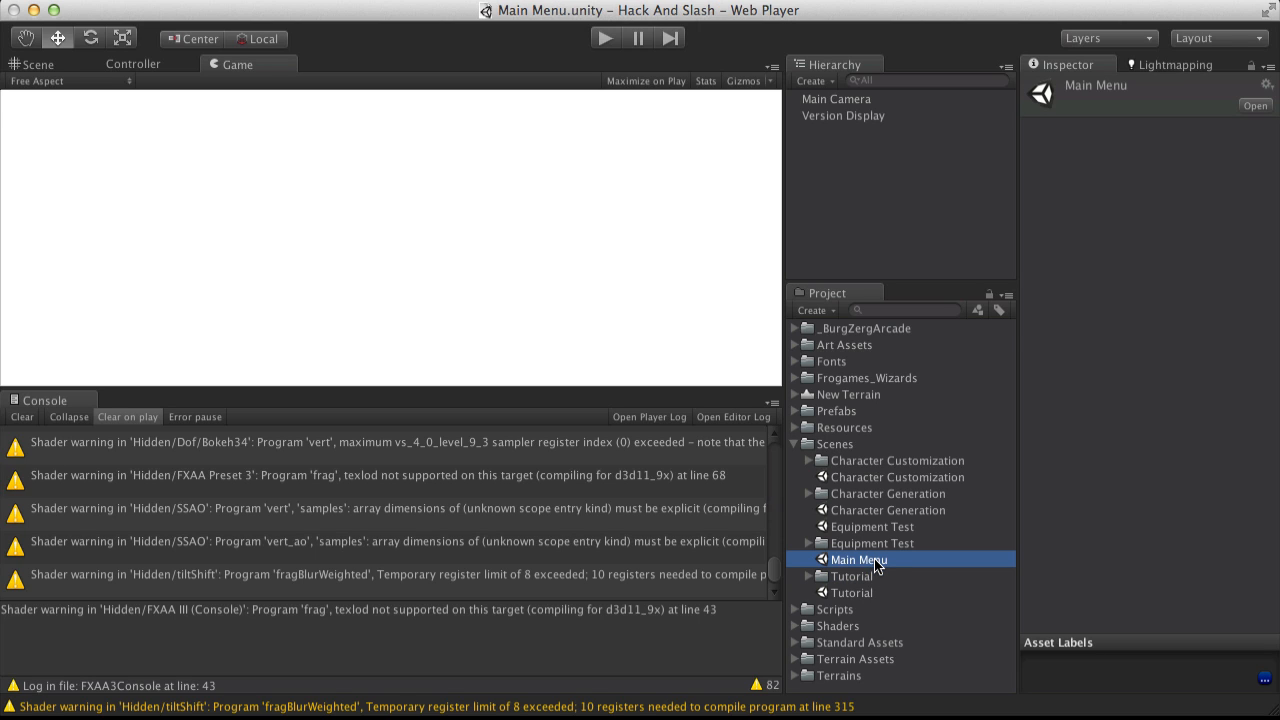
mouse_move(564, 292)
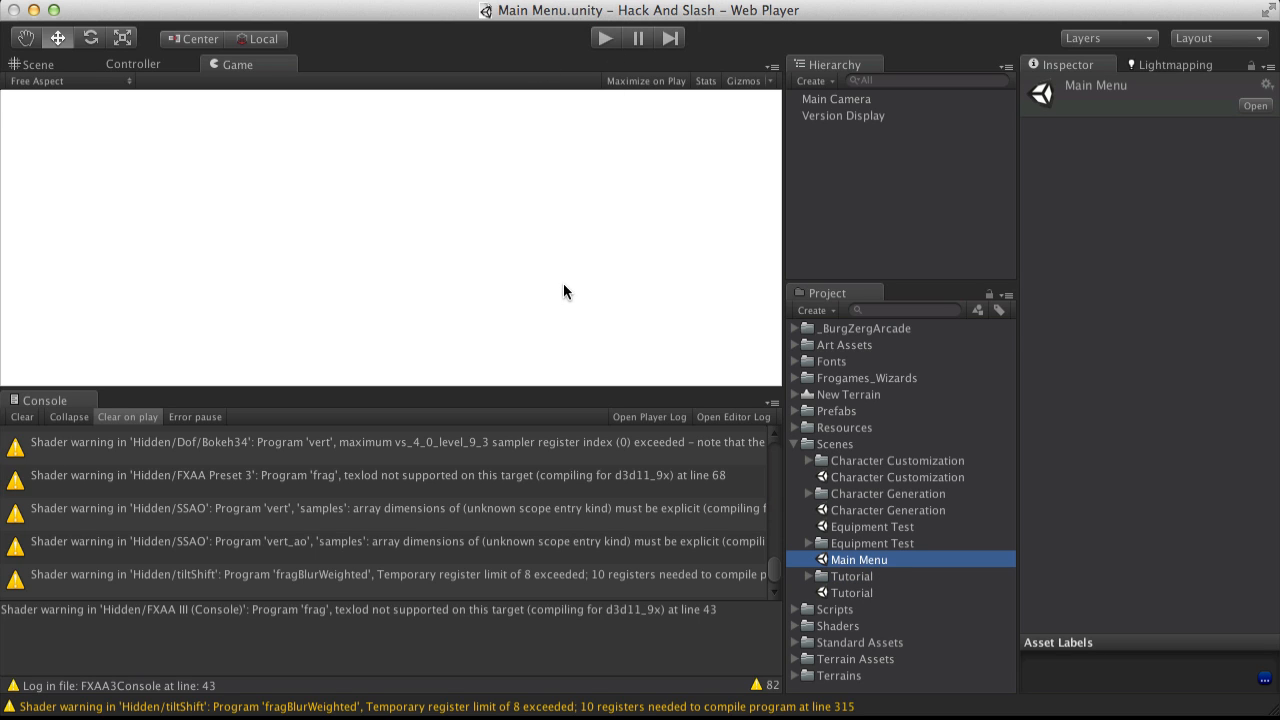
click(604, 38)
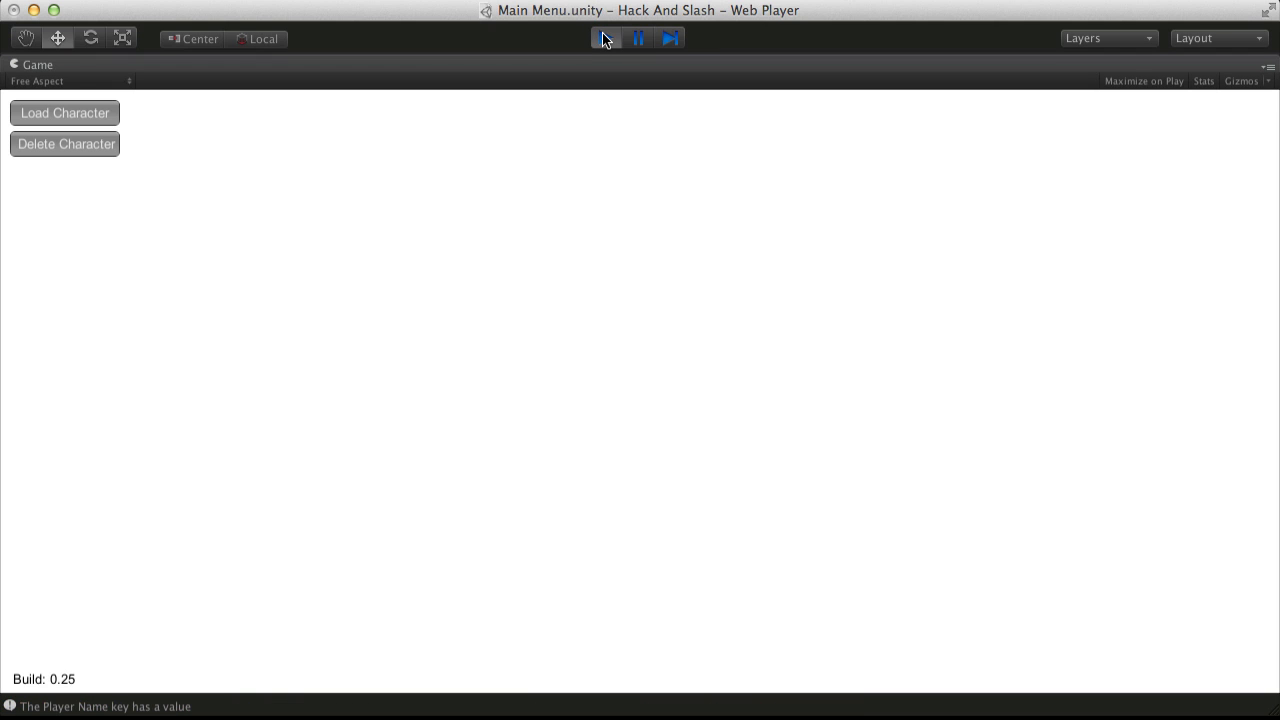
click(604, 38)
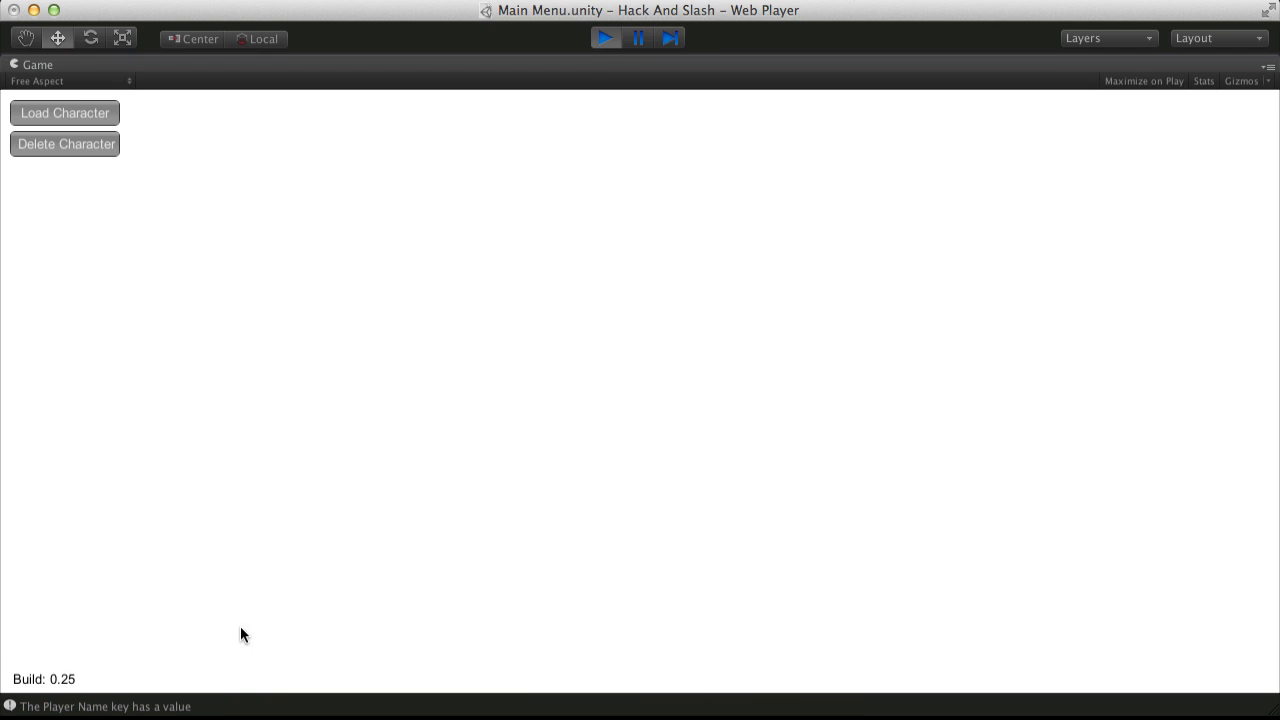
click(64, 112)
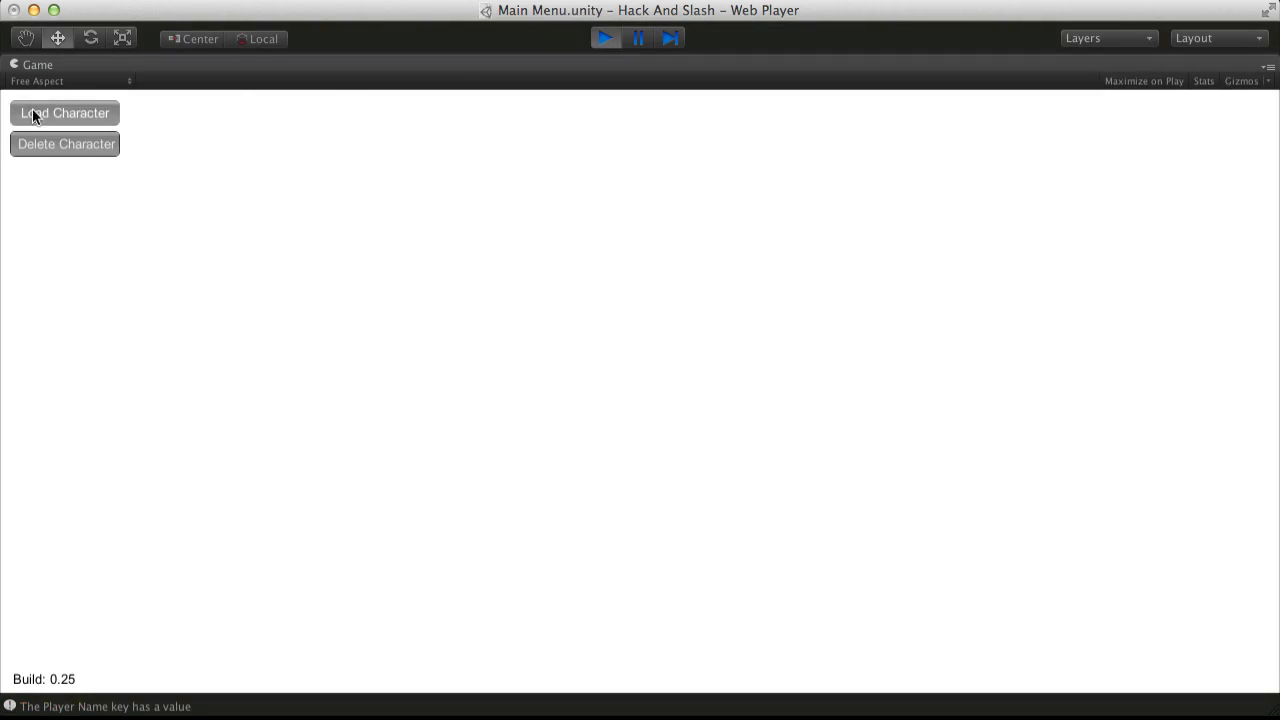
- Choose Load Character, spend all points on Constitution and enter the name Petey
click(64, 112)
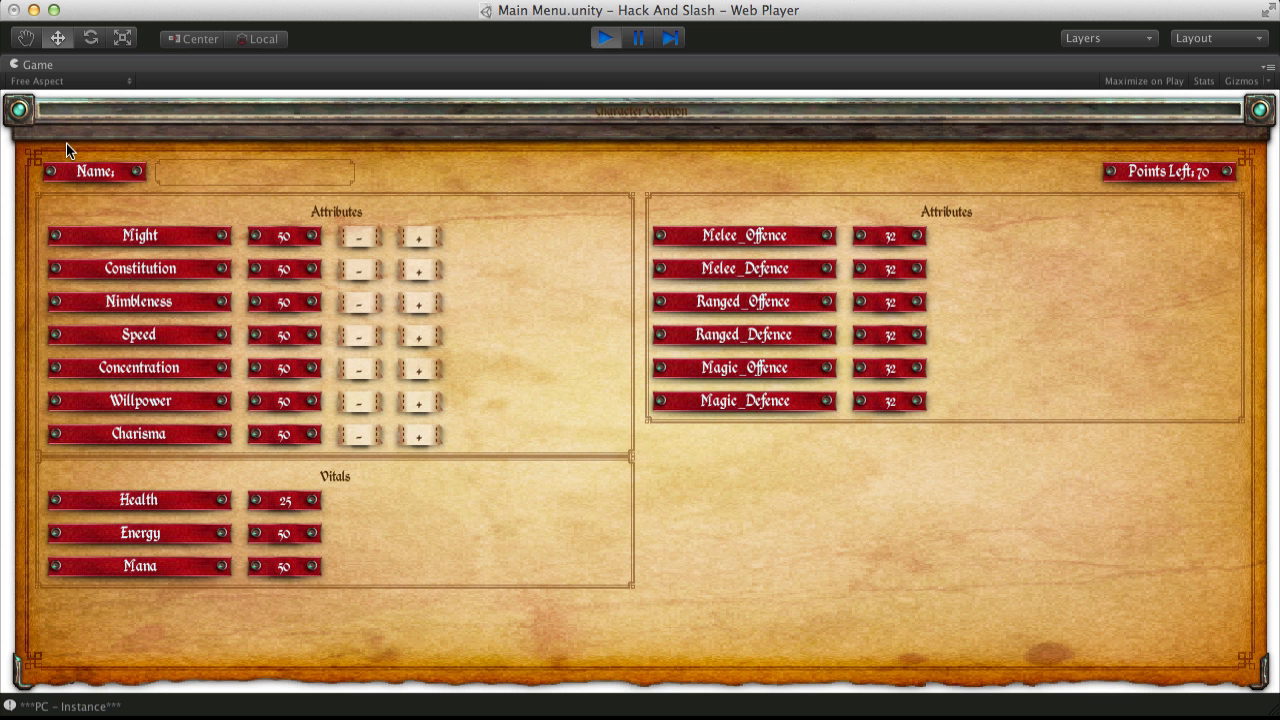
mouse_move(462, 356)
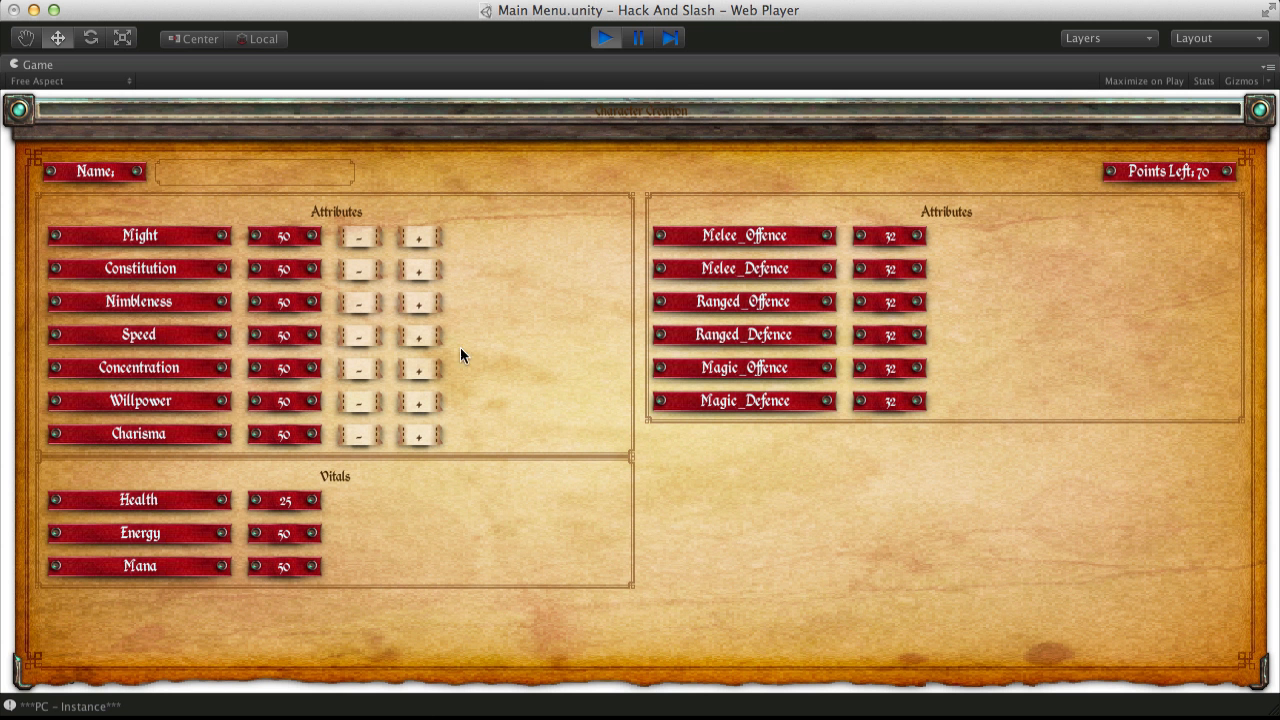
mouse_move(584, 216)
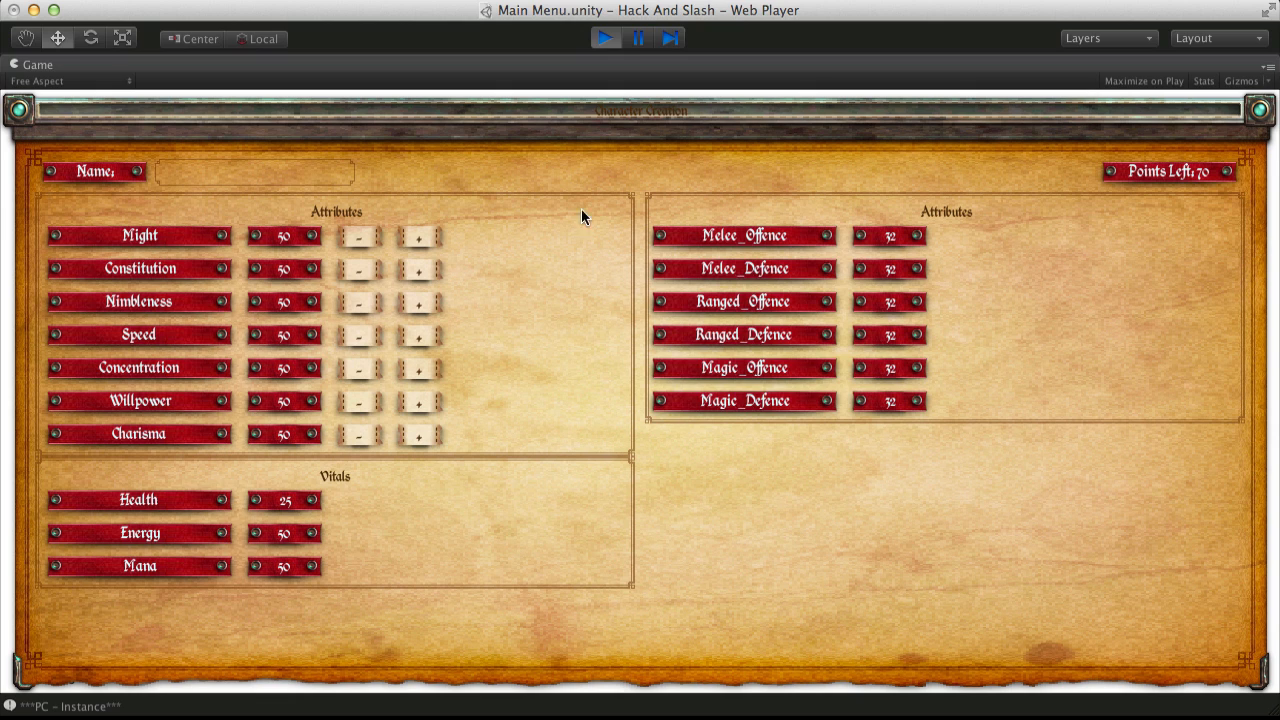
mouse_move(418, 268)
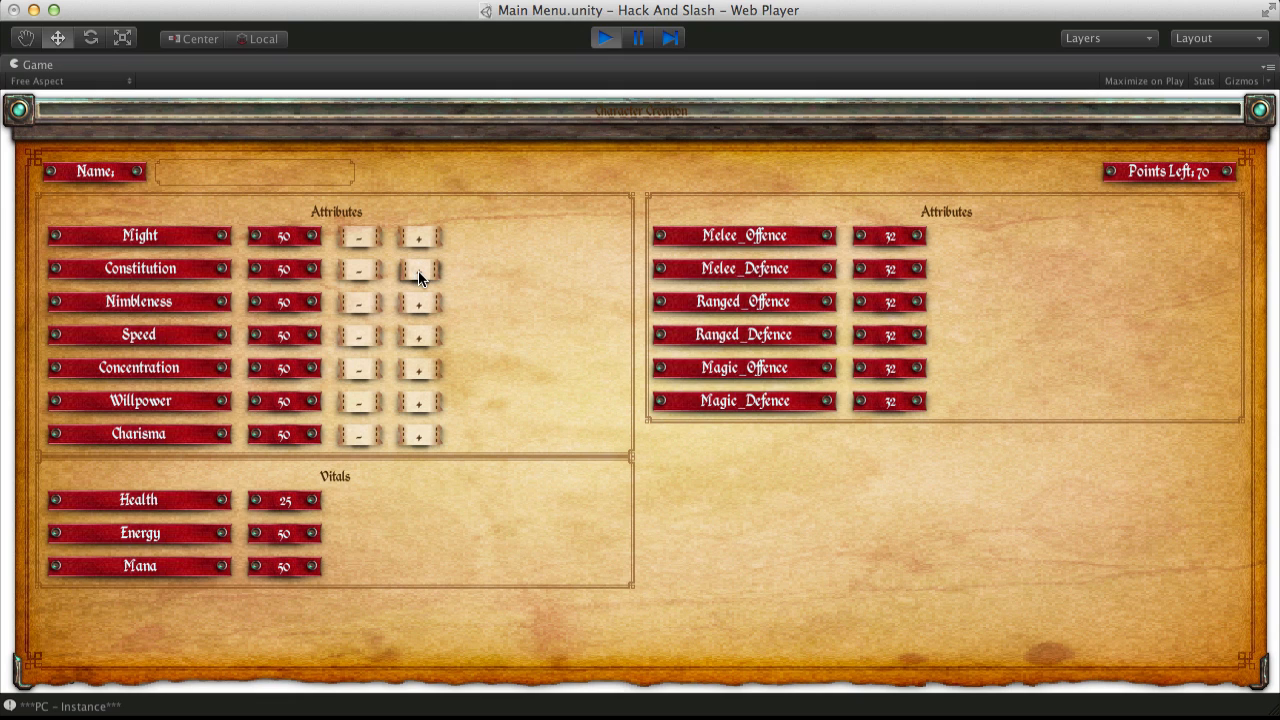
click(416, 268)
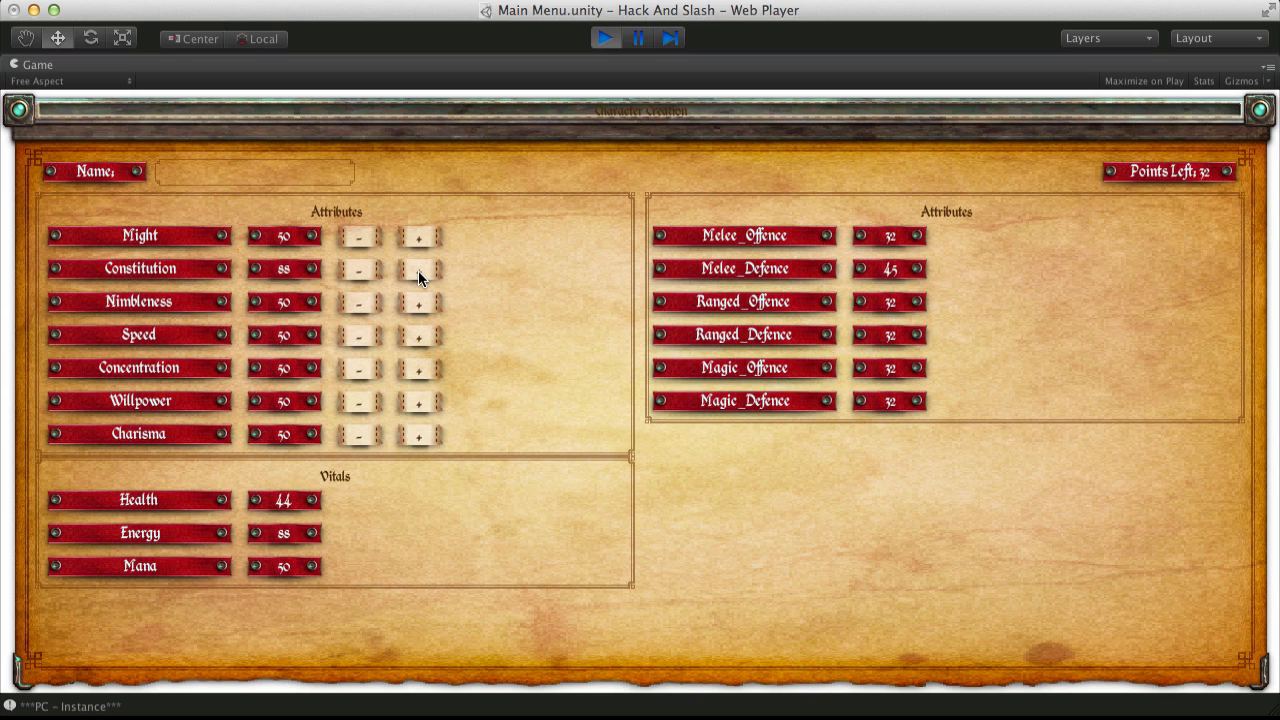
click(418, 268)
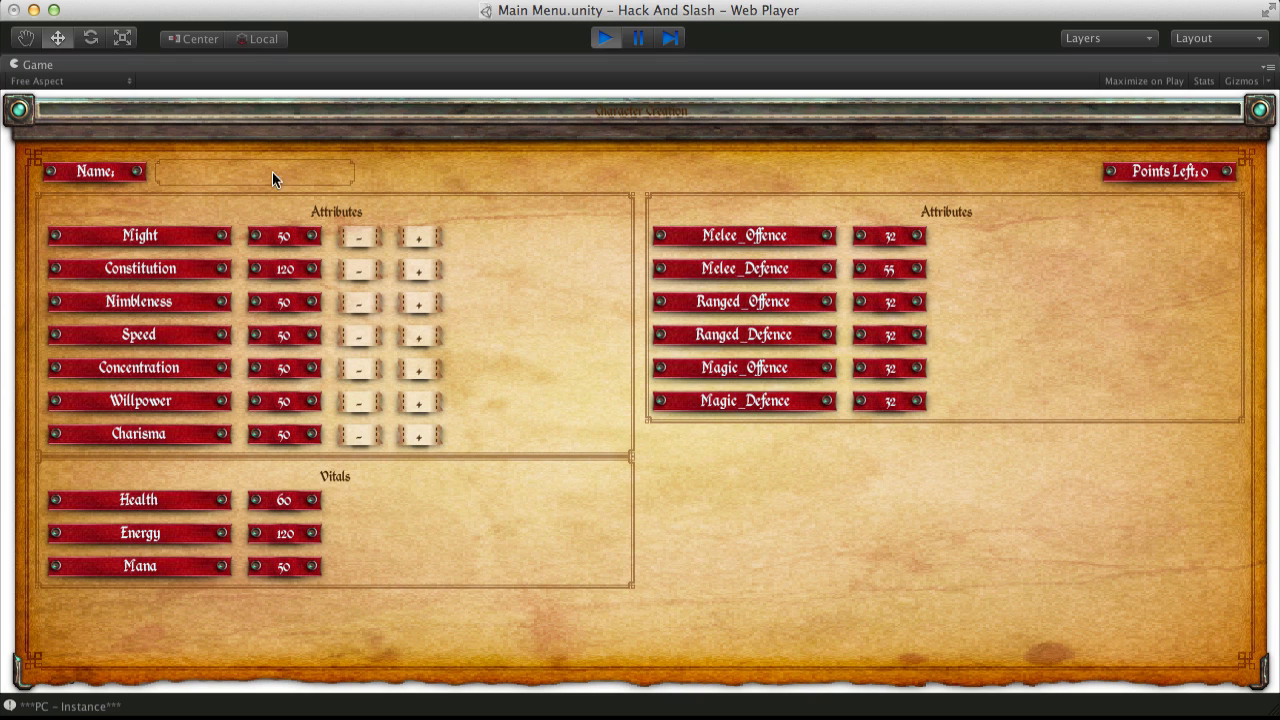
text(Petey)
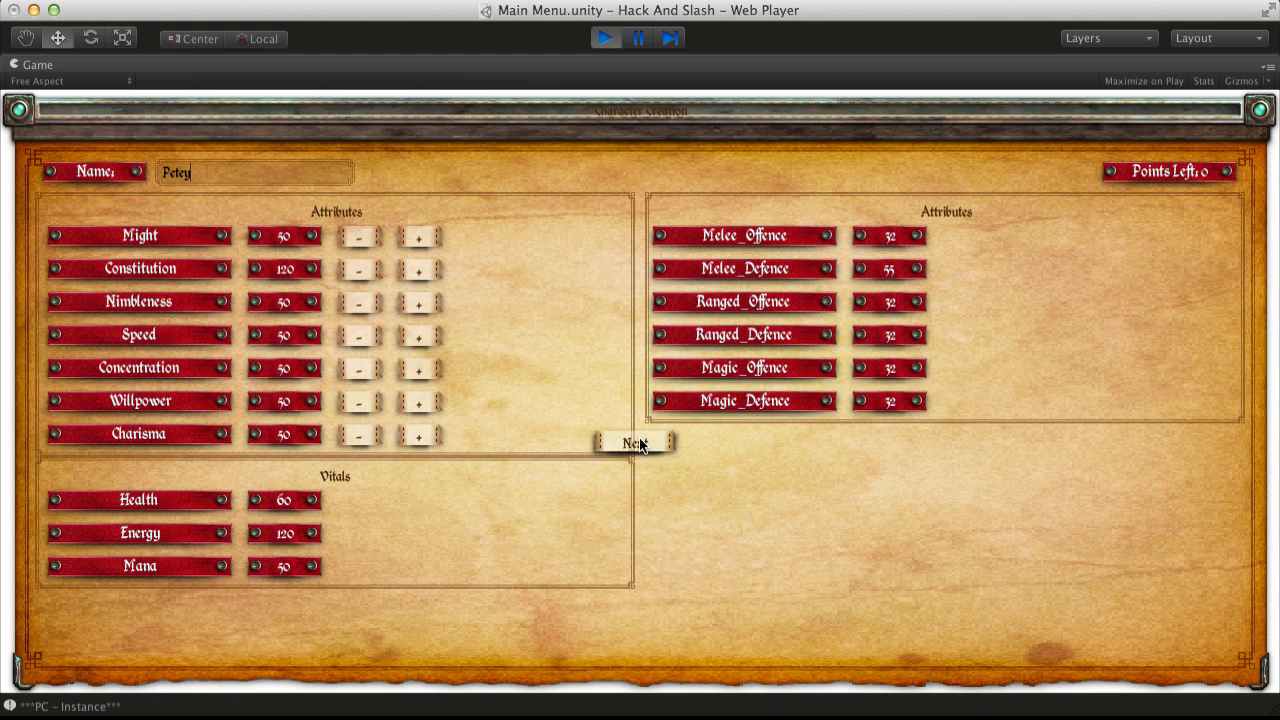
- Continue to customization, rotate the character and cycle to red hair with a beard
click(636, 444)
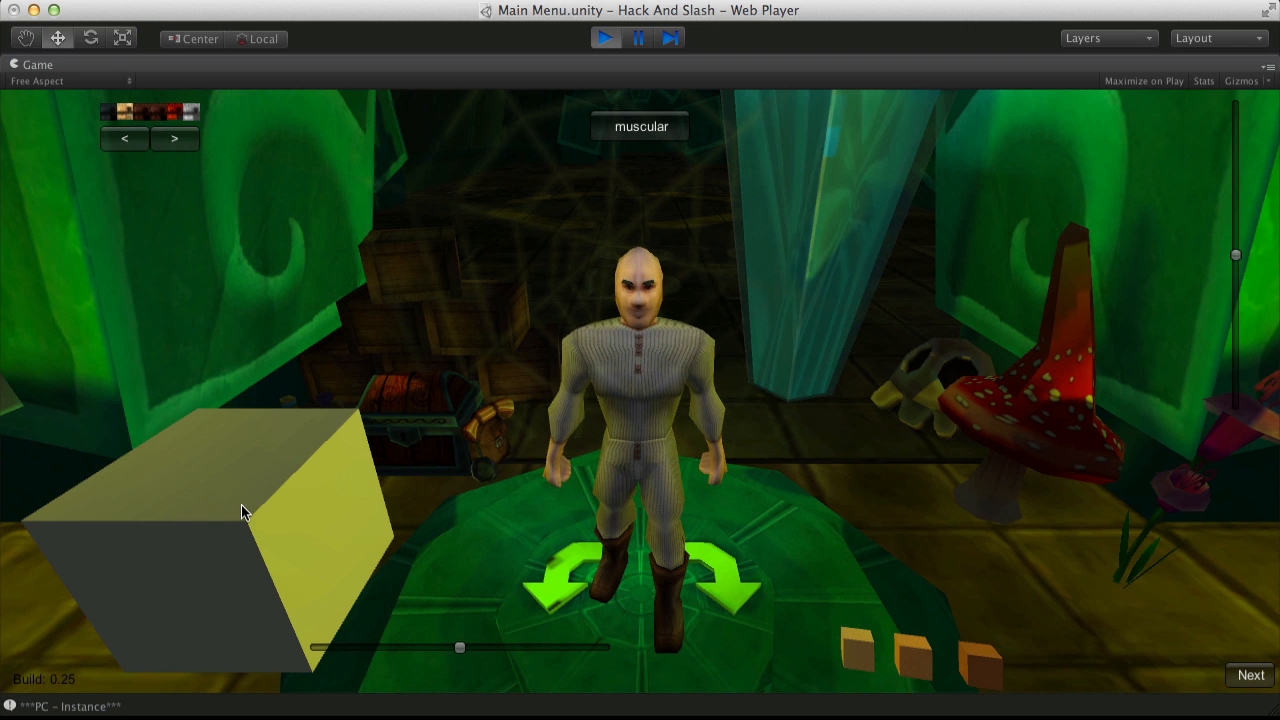
mouse_move(248, 504)
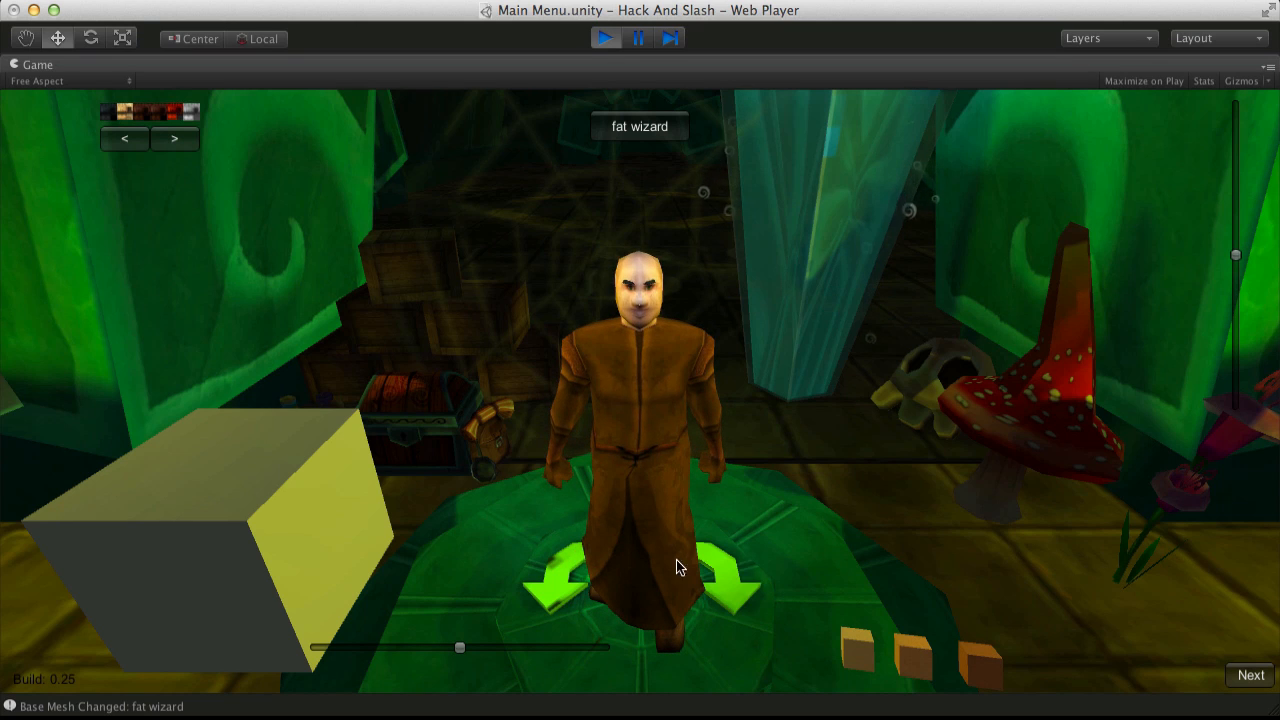
mouse_move(220, 520)
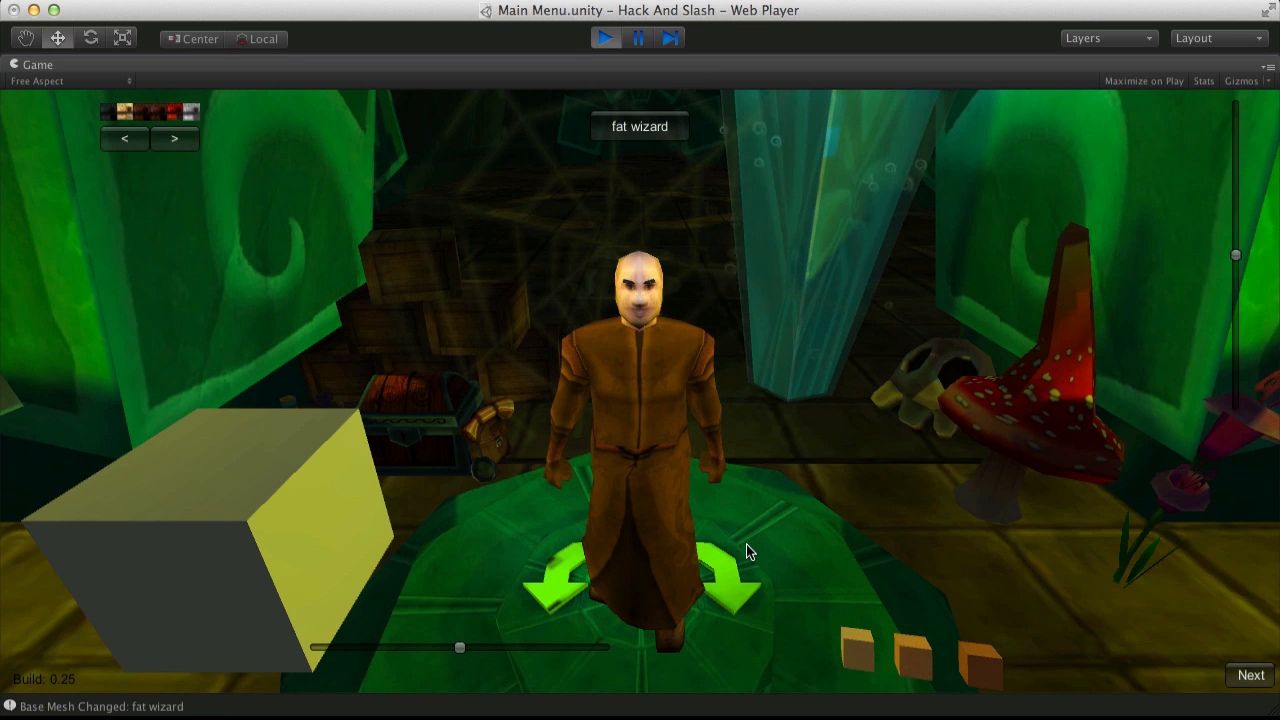
mouse_move(764, 532)
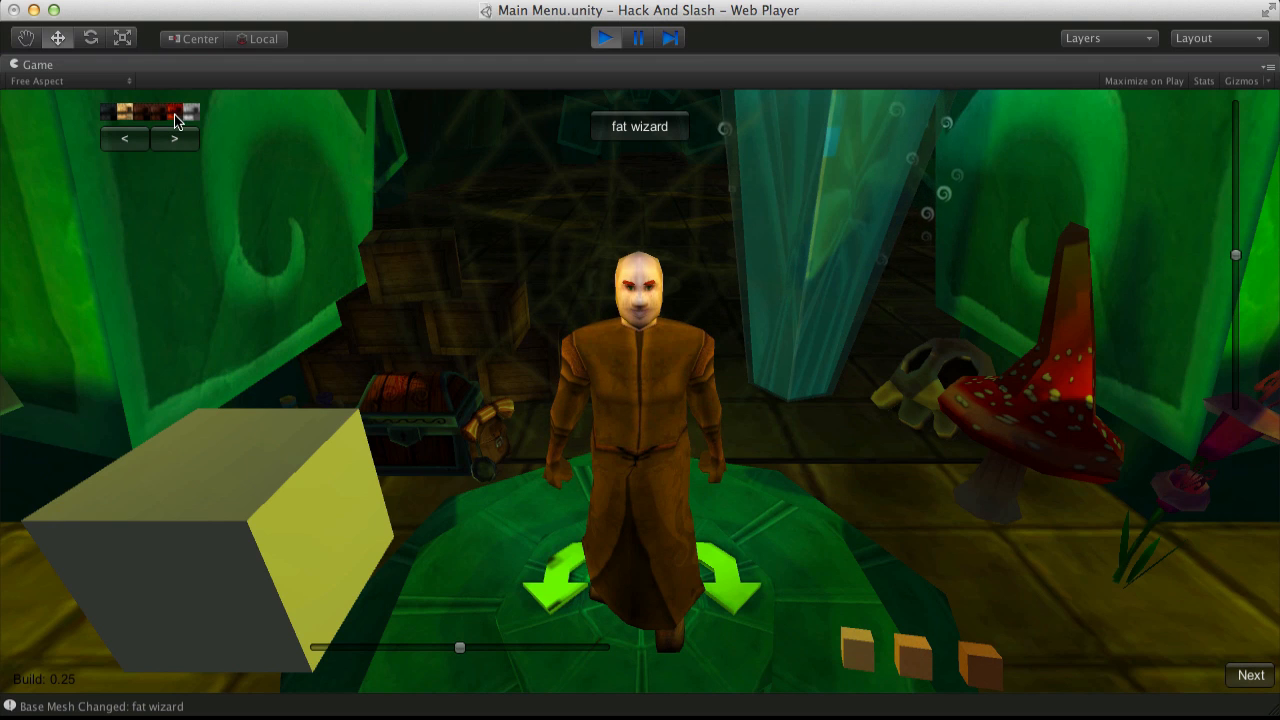
mouse_move(630, 292)
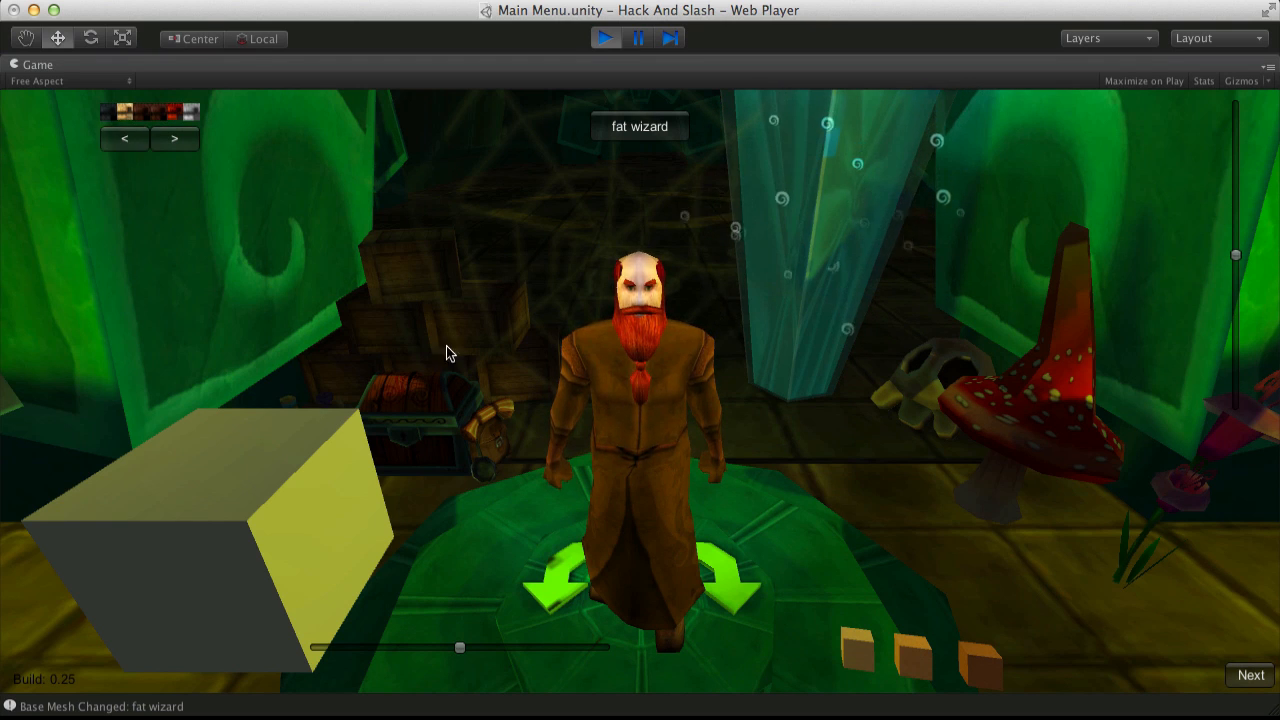
click(562, 582)
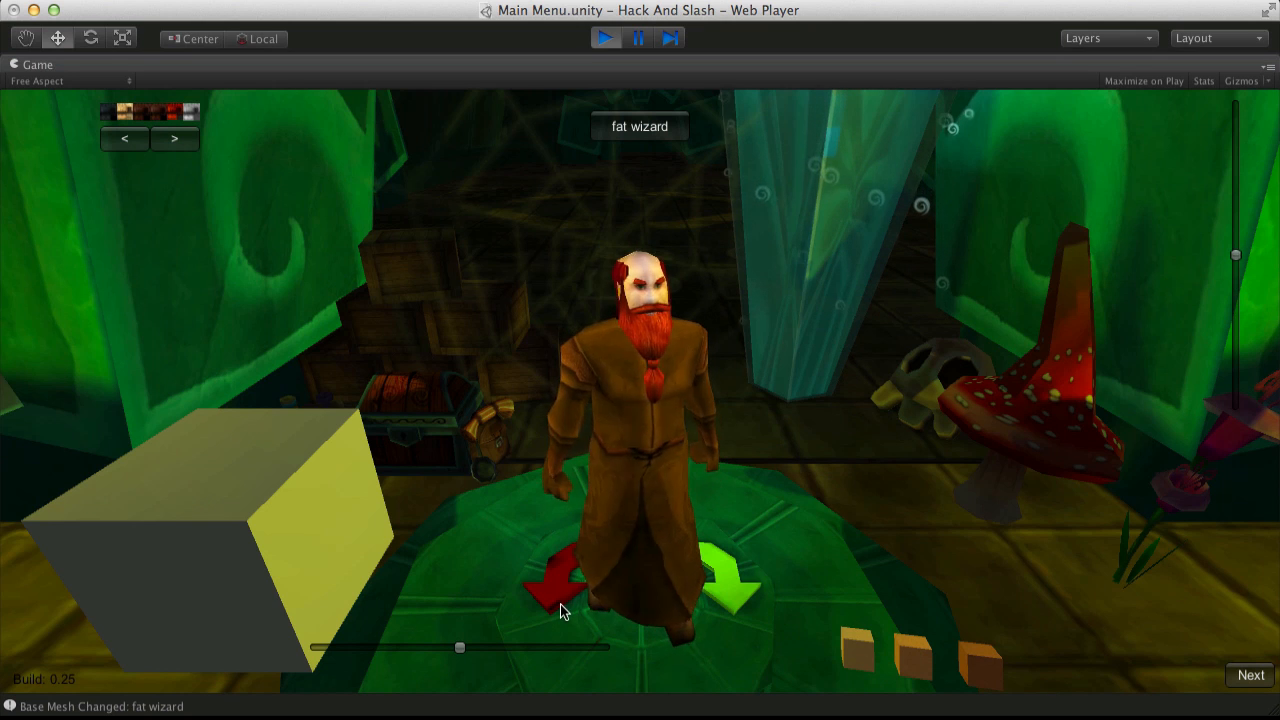
click(124, 140)
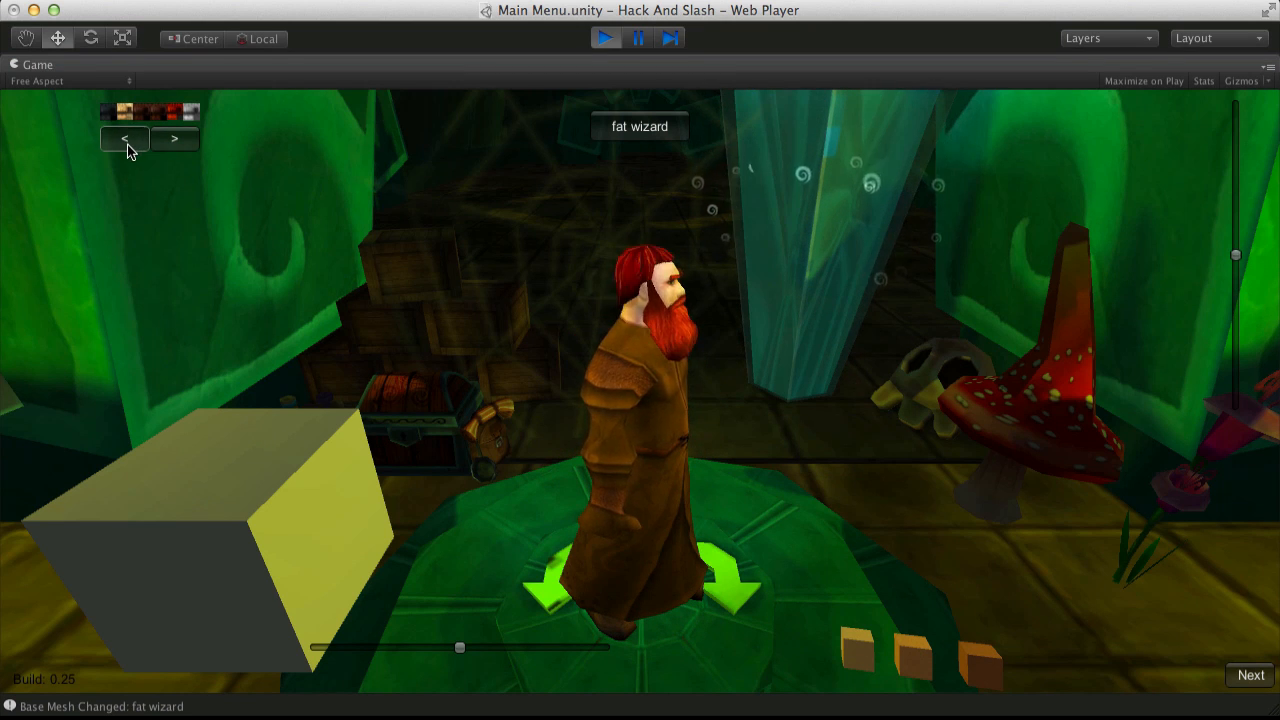
click(124, 138)
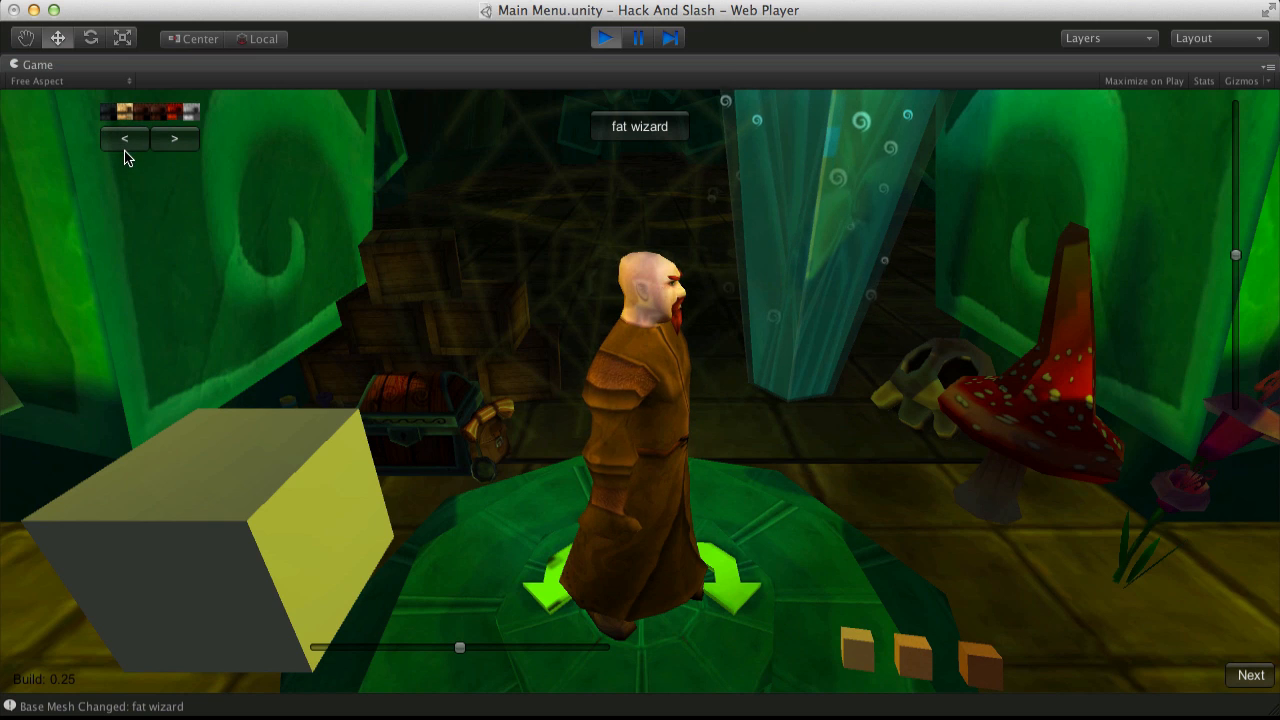
click(124, 138)
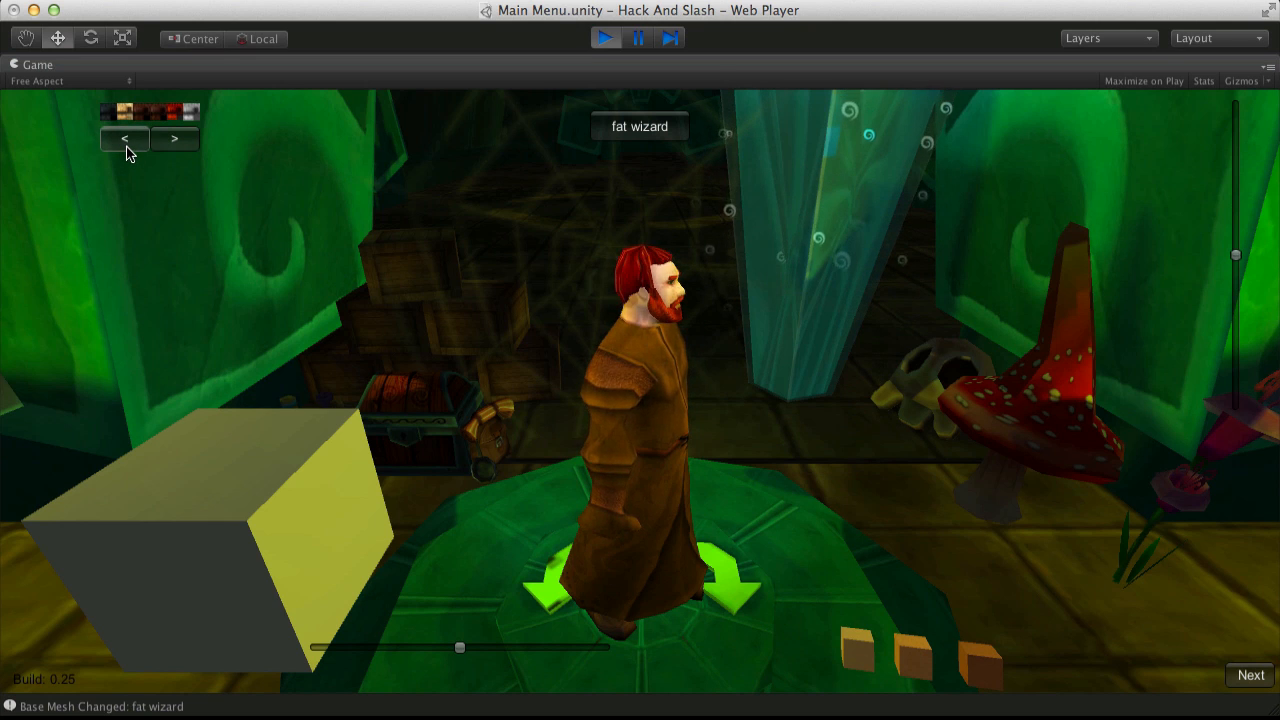
click(740, 584)
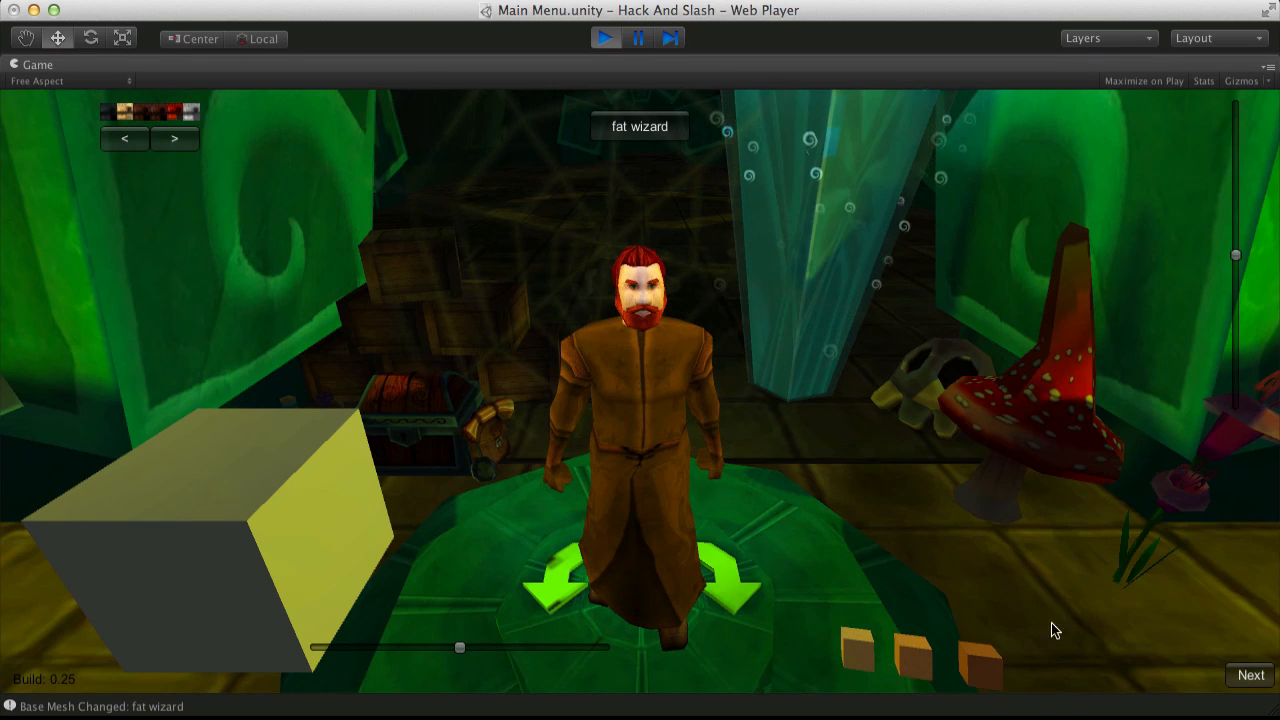
mouse_move(922, 664)
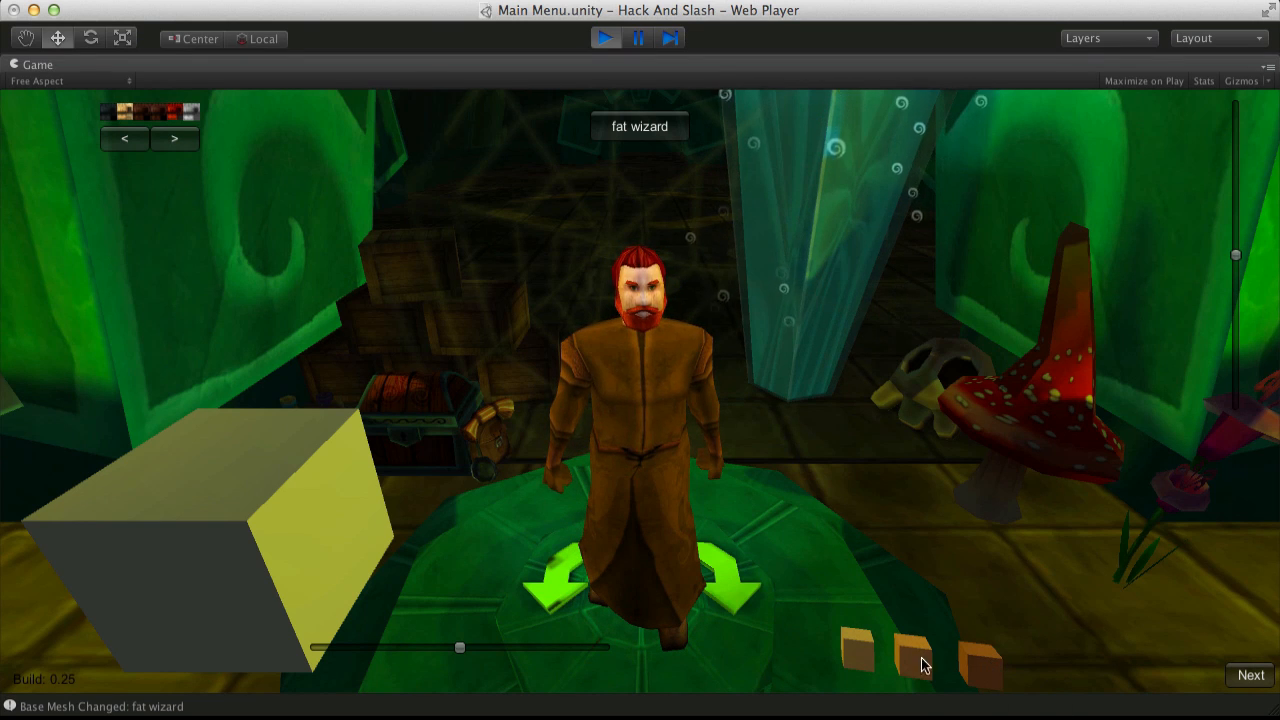
mouse_move(1016, 676)
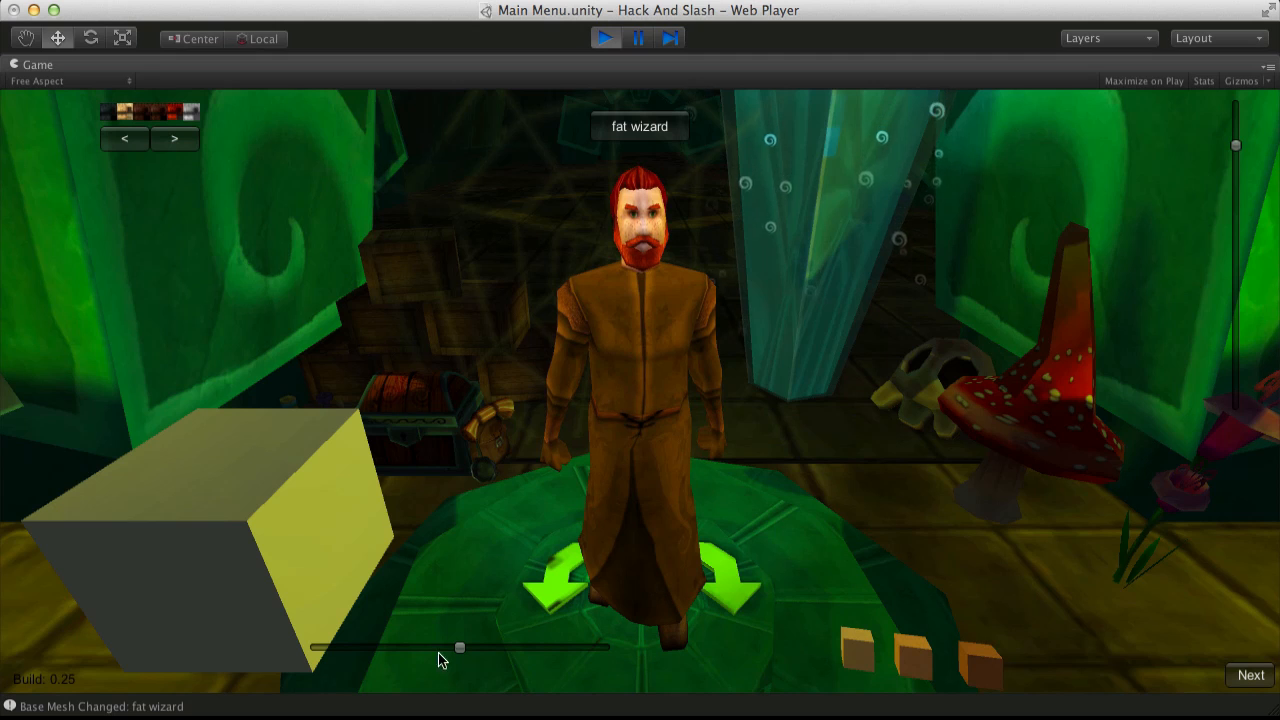
- Drag the body slider to give the wizard fat proportions
drag(460, 648, 370, 648)
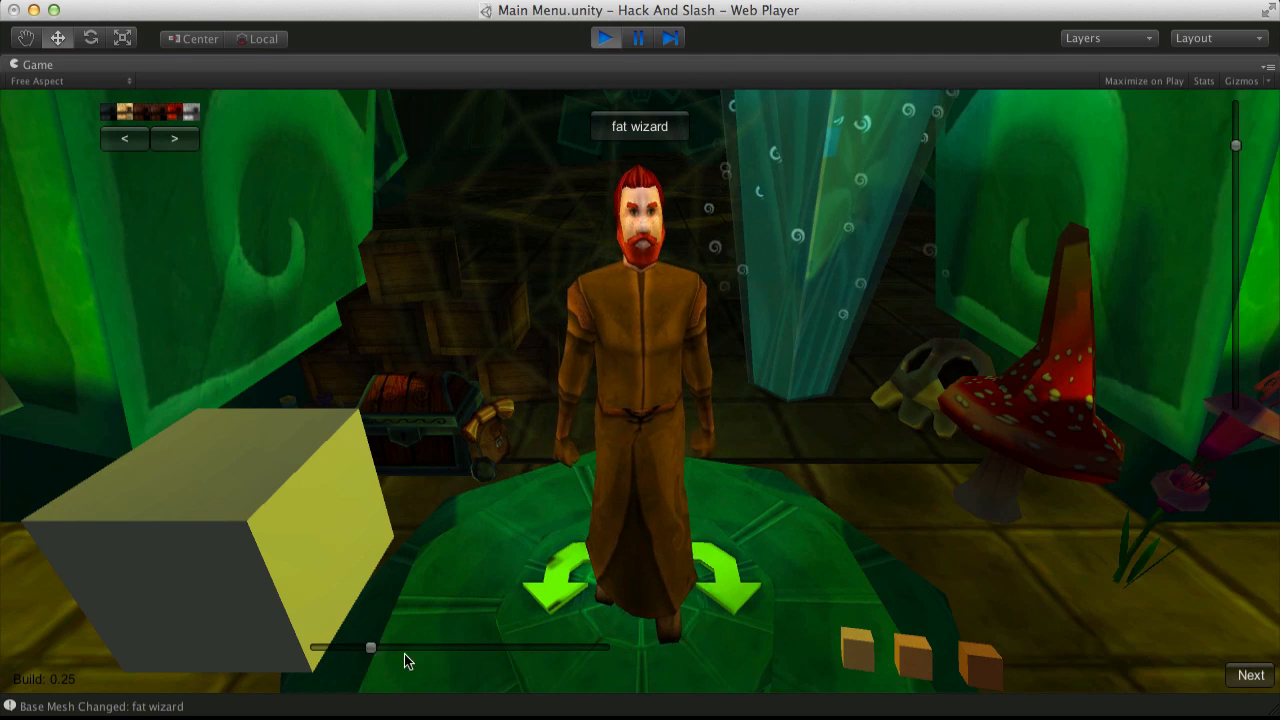
drag(370, 648, 316, 648)
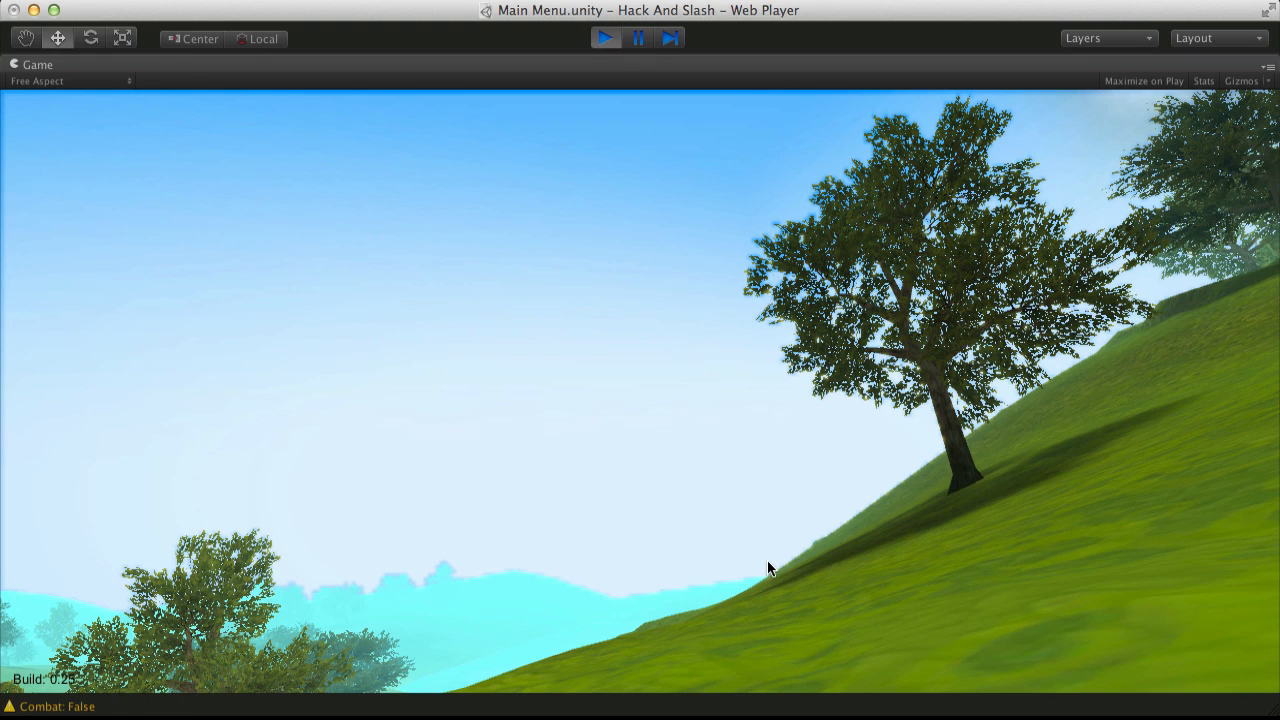
mouse_move(360, 620)
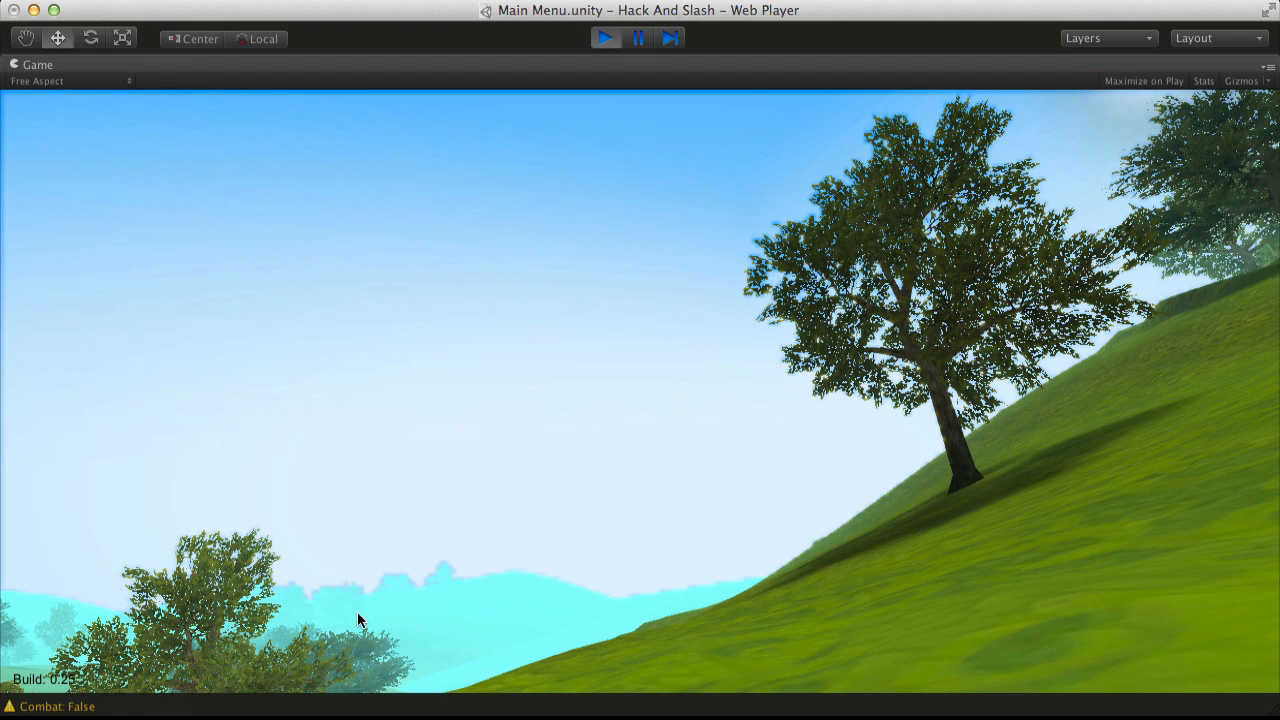
mouse_move(576, 148)
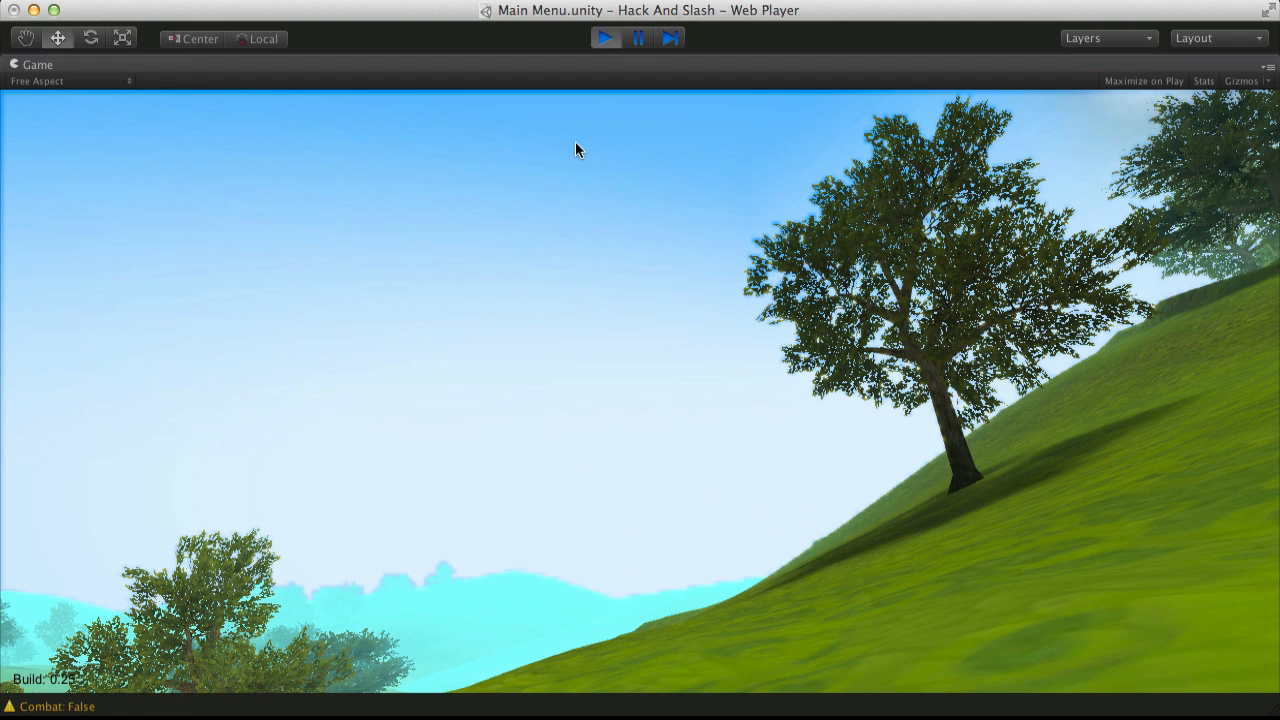
mouse_move(630, 112)
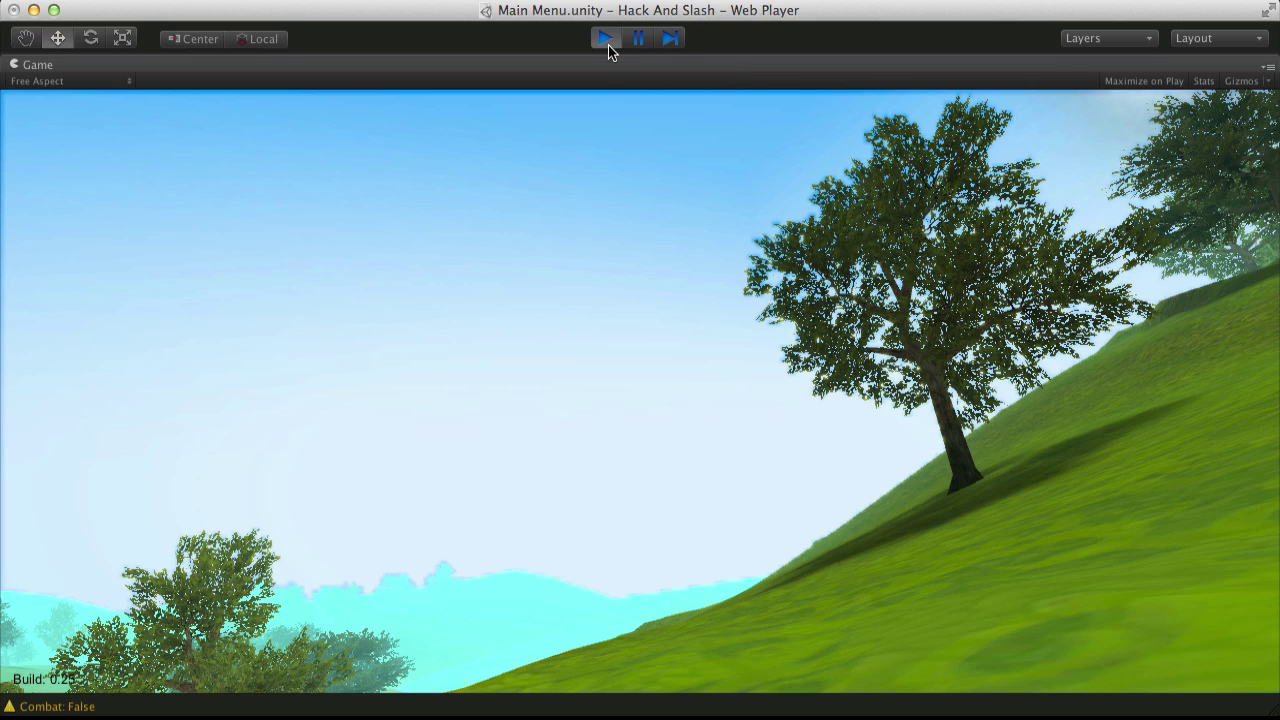
- Stop Play mode and return to the editor
click(604, 36)
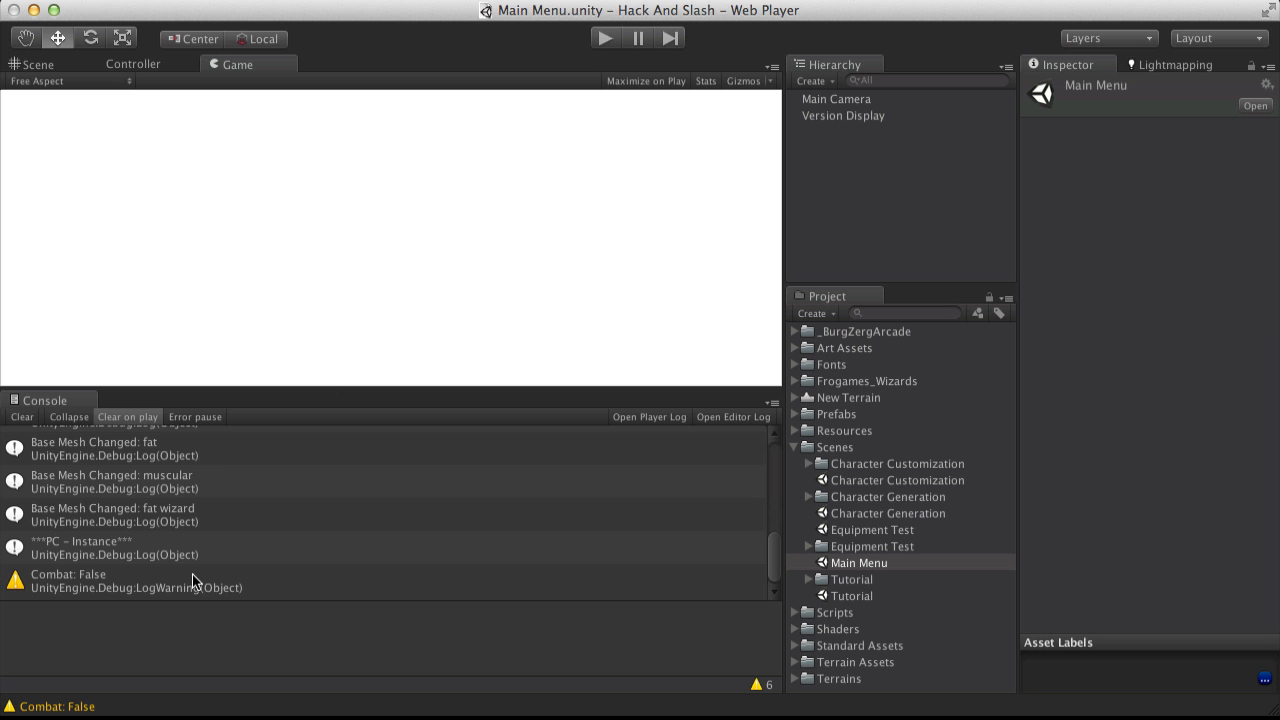
mouse_move(204, 568)
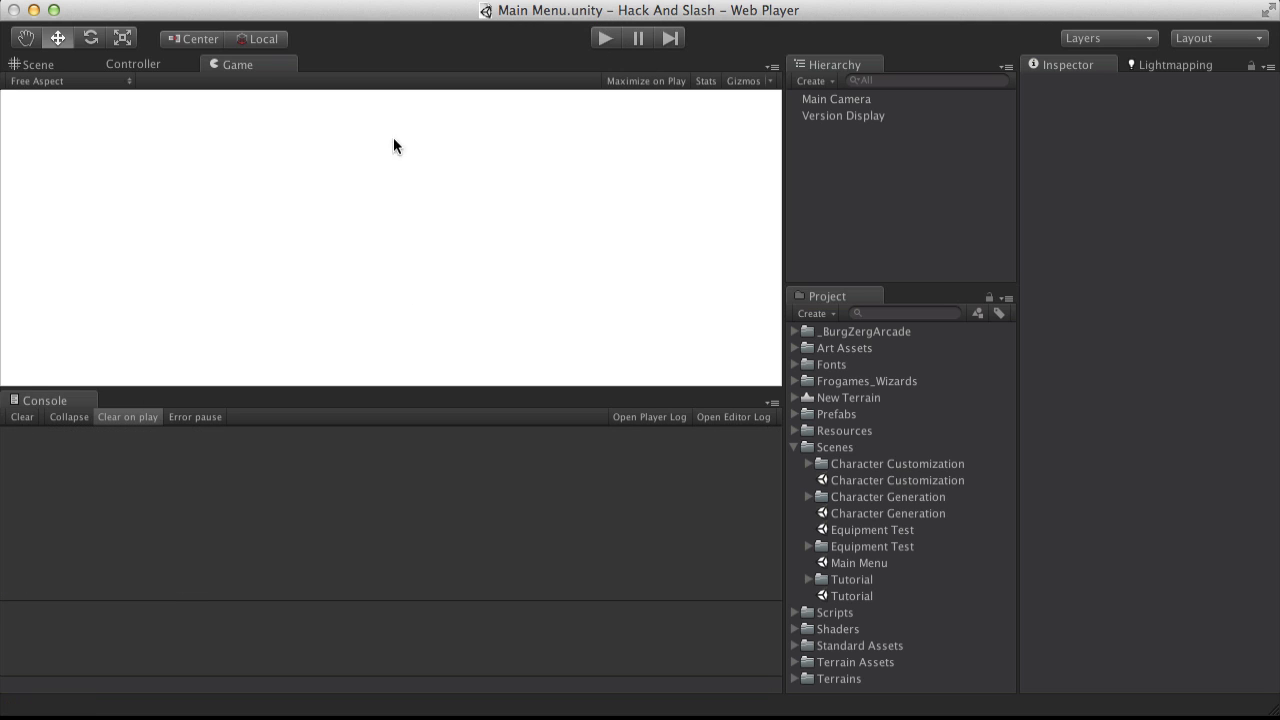
mouse_move(598, 92)
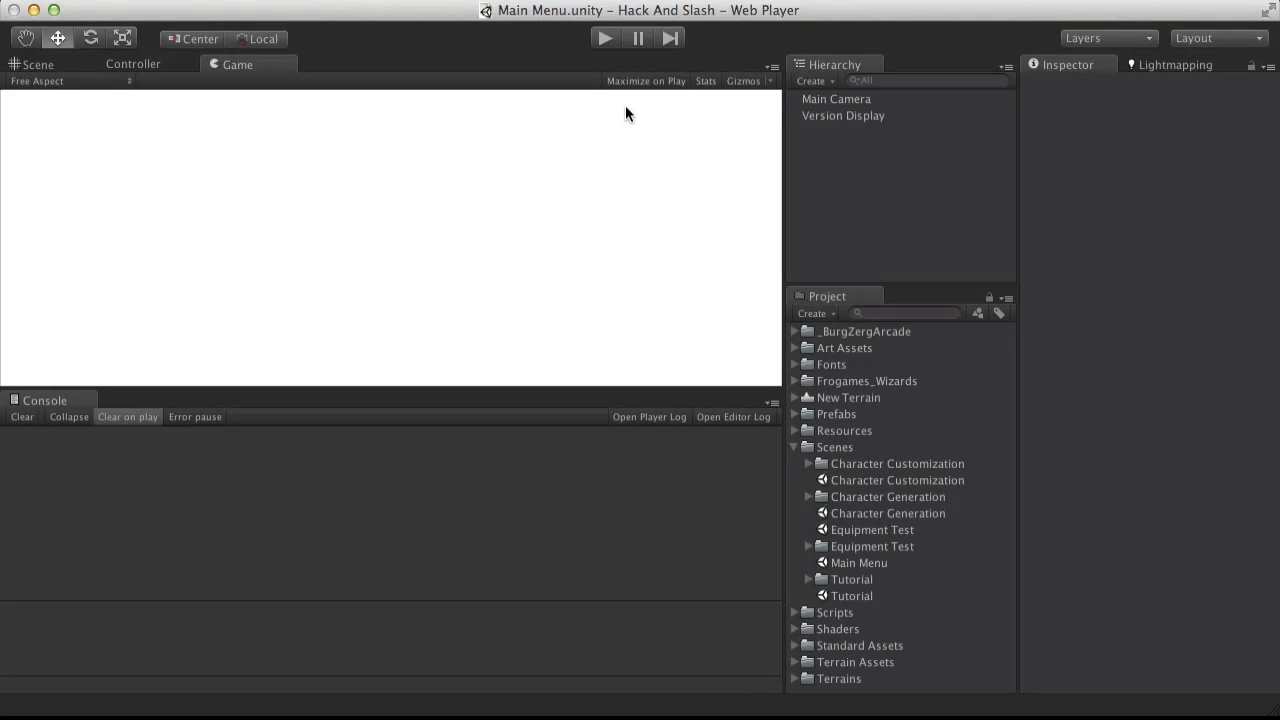
mouse_move(612, 28)
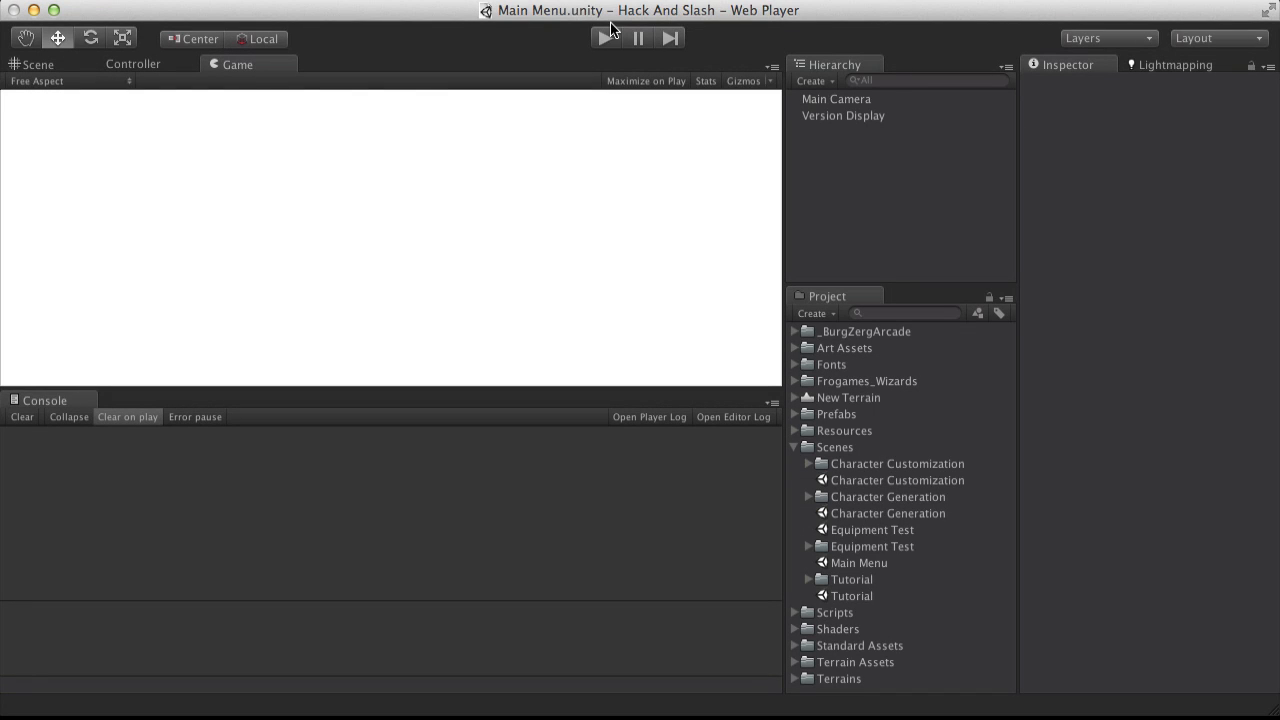
- Enter Play mode, choose Load Character and name the character Petey
click(608, 36)
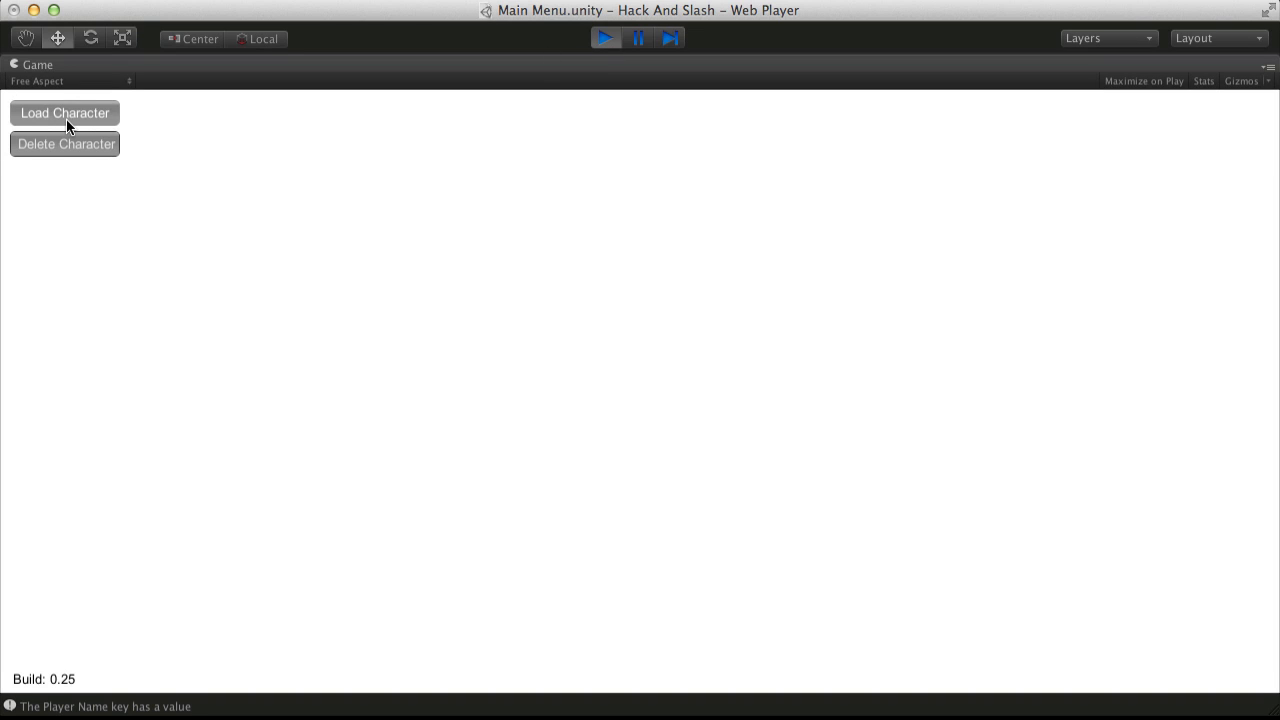
click(64, 112)
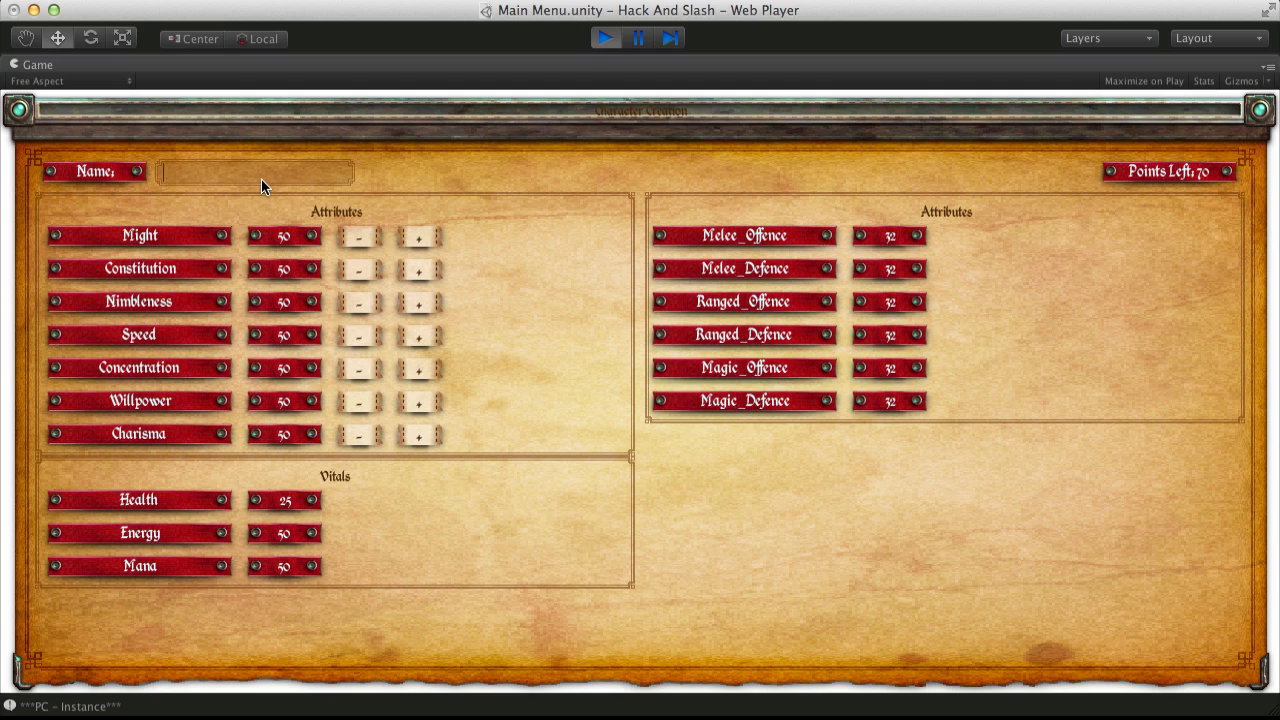
text(Petey)
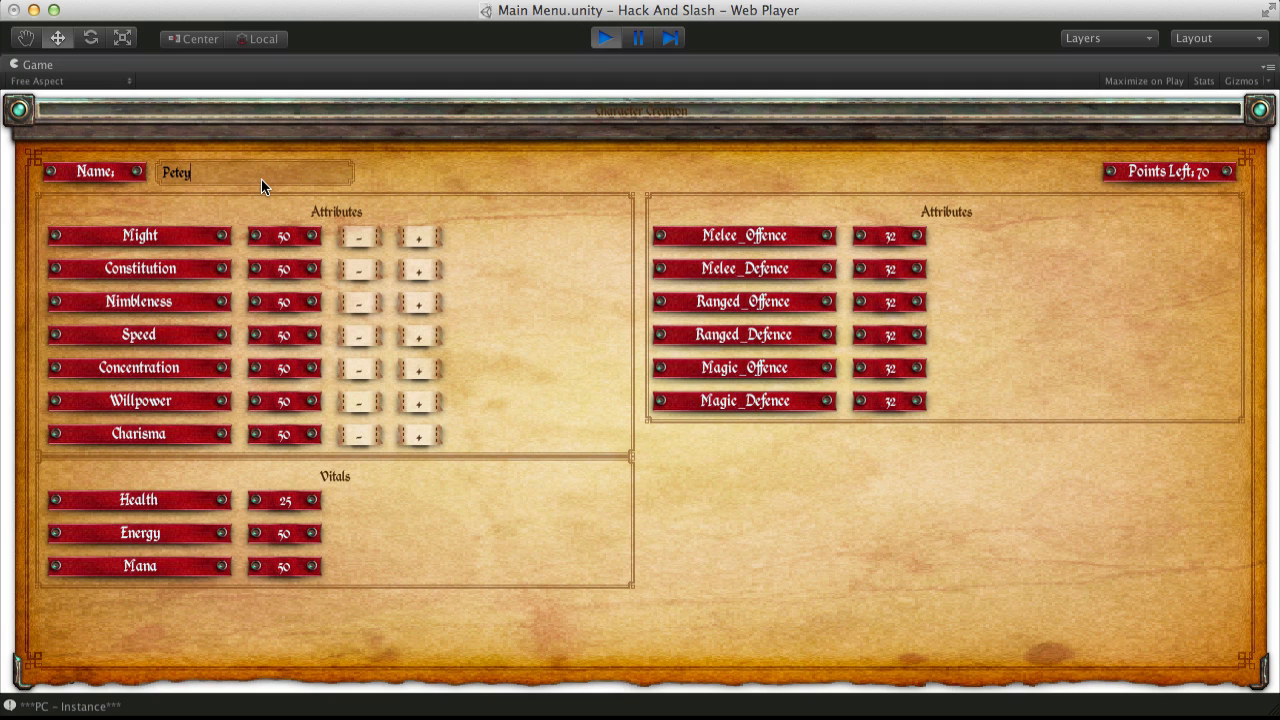
- Spend every attribute point on Constitution until none are left and continue with Next
click(418, 268)
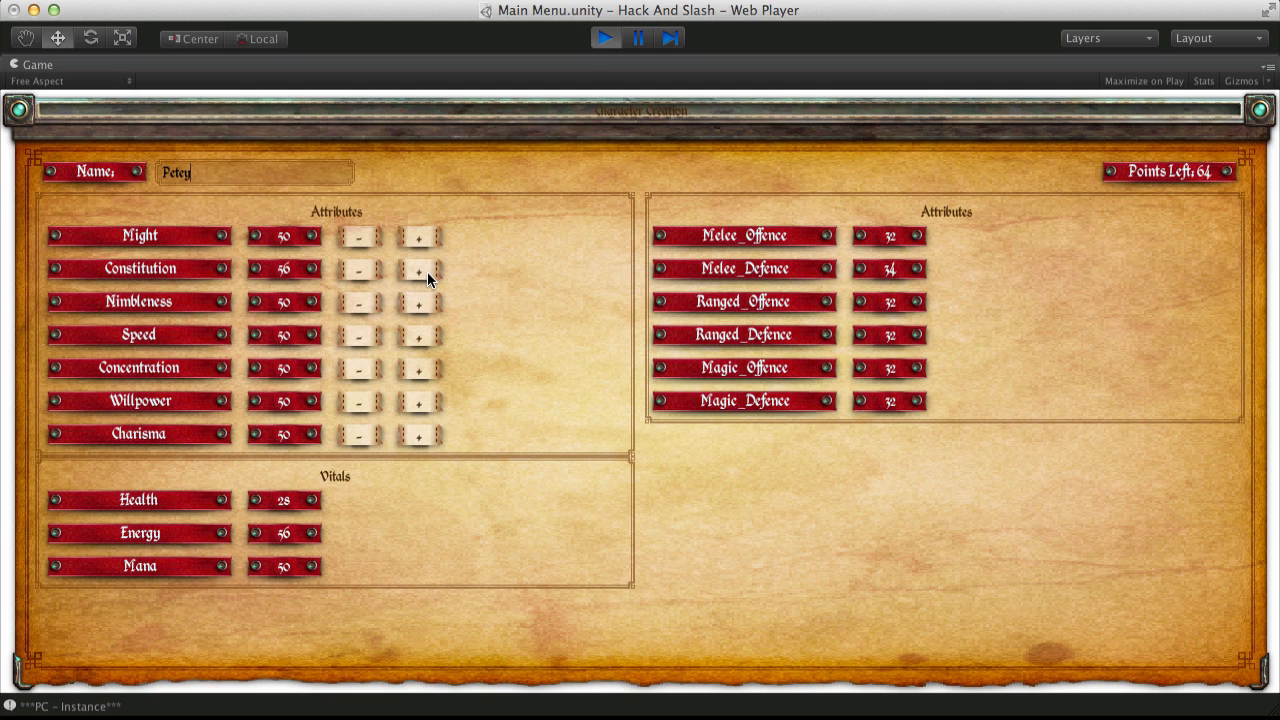
click(418, 268)
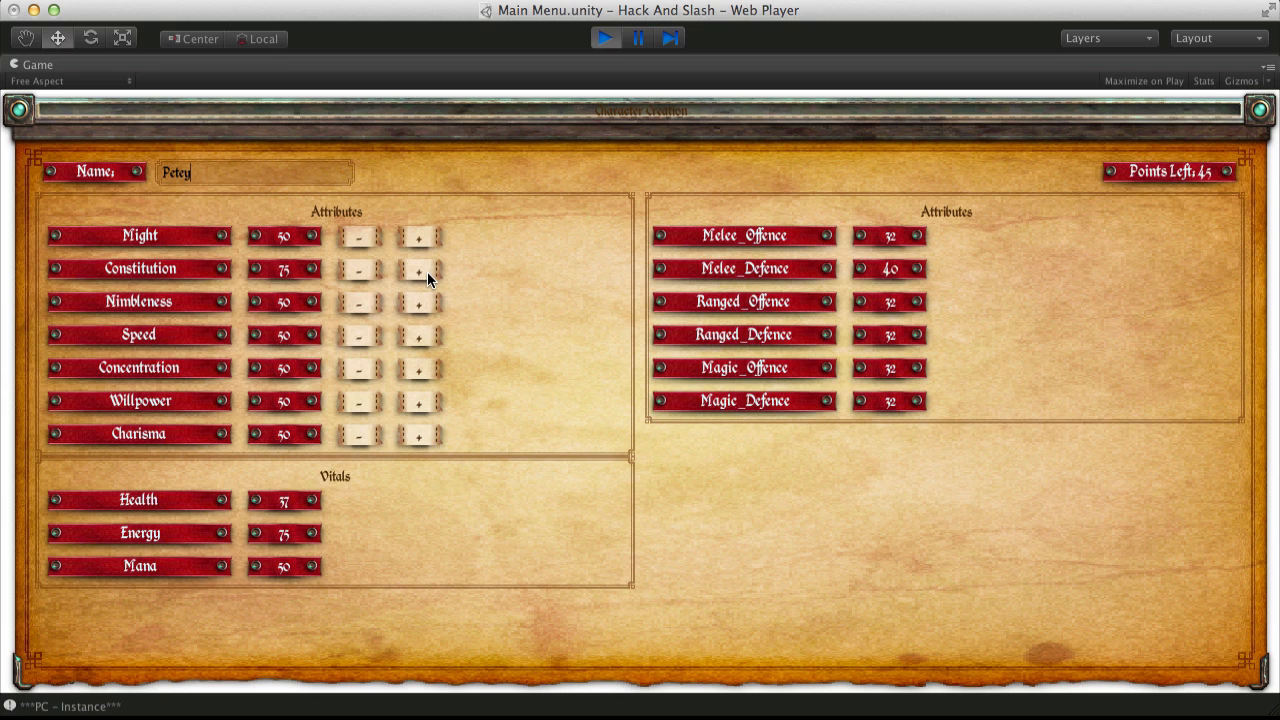
click(416, 268)
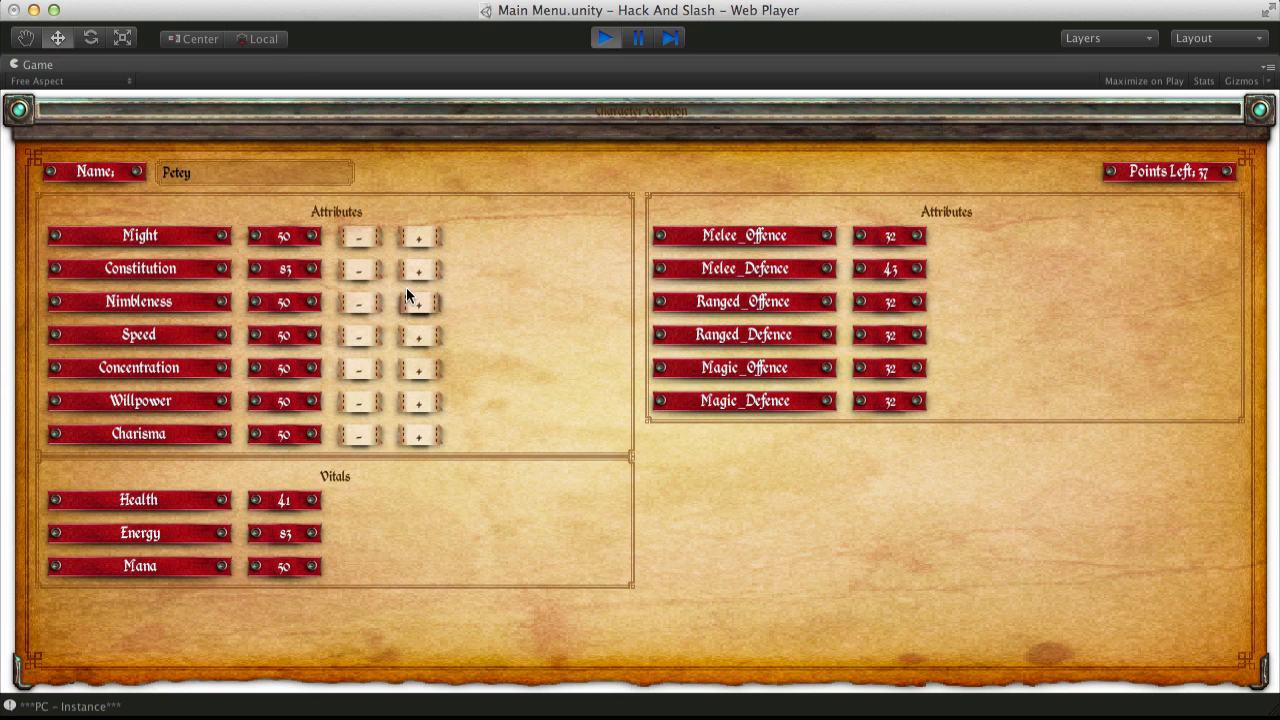
click(416, 268)
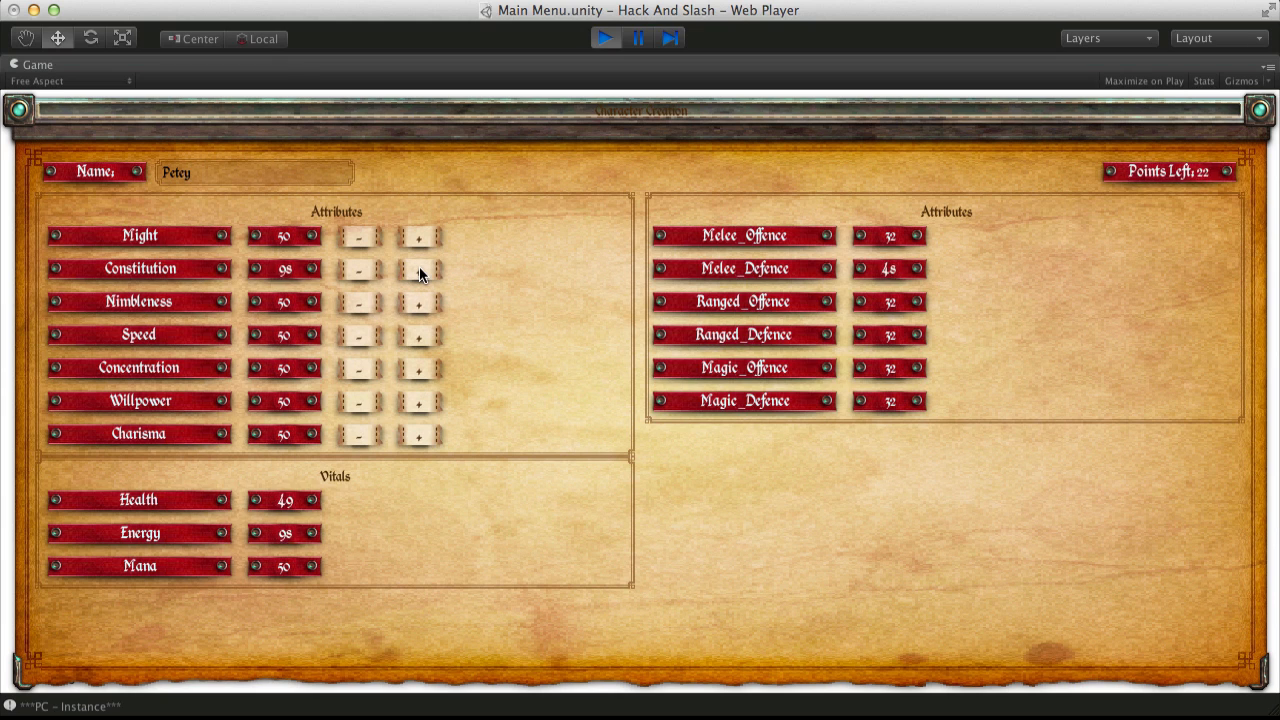
click(416, 268)
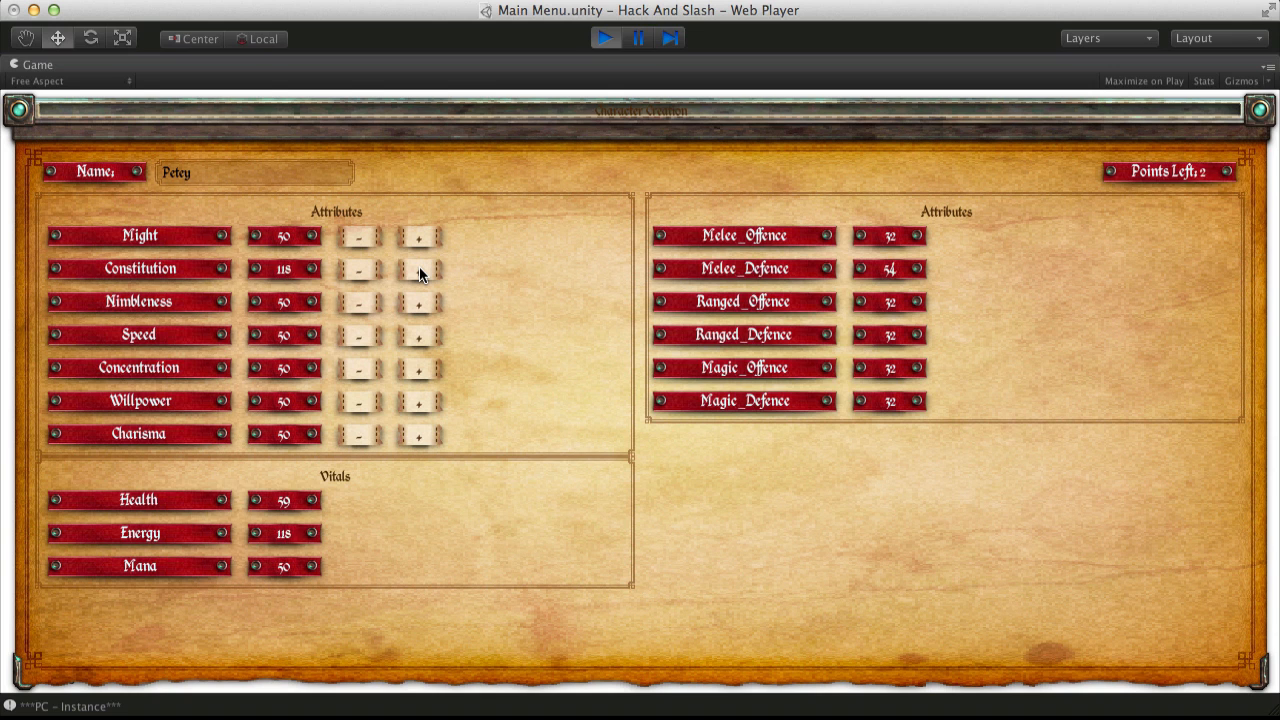
click(416, 268)
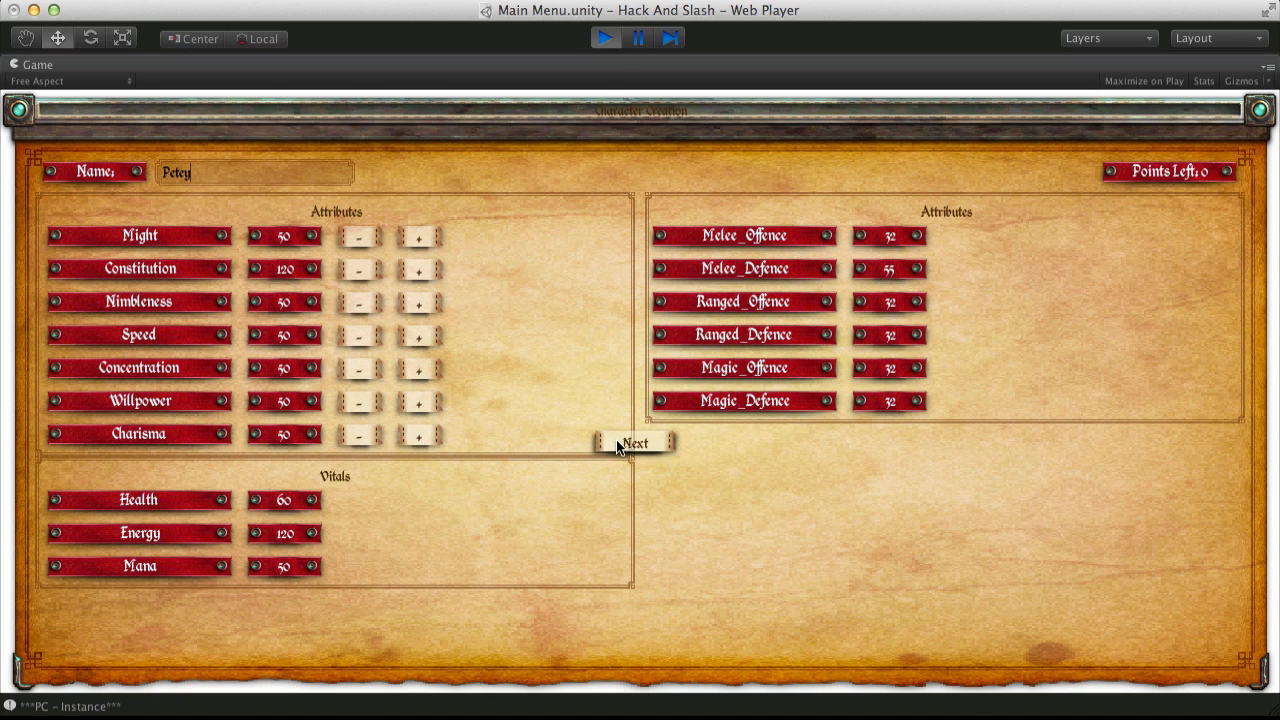
click(636, 444)
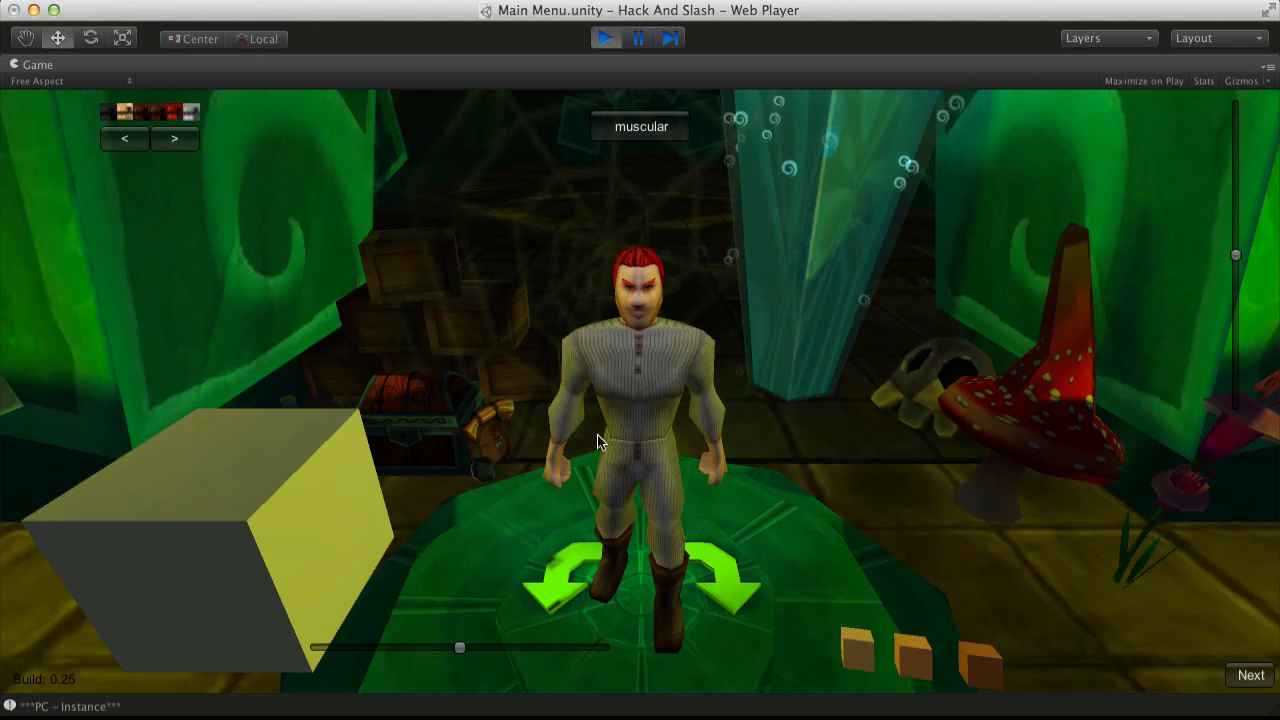
mouse_move(840, 658)
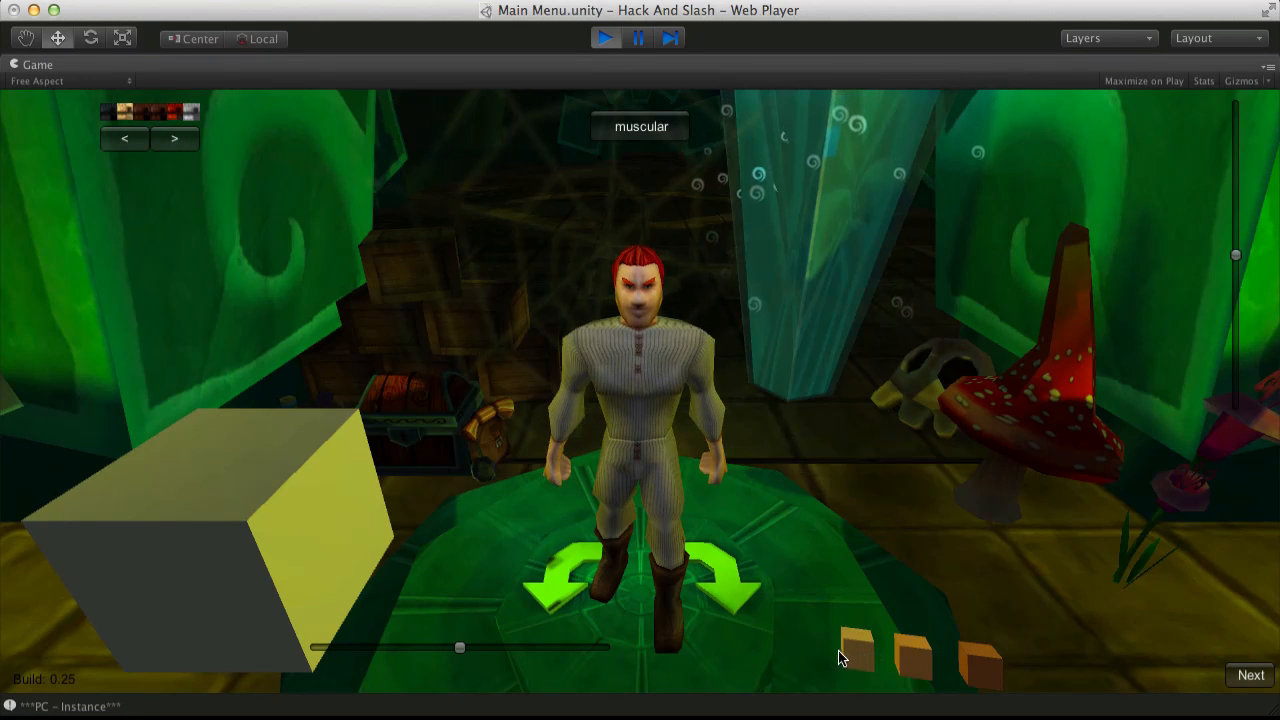
mouse_move(1252, 676)
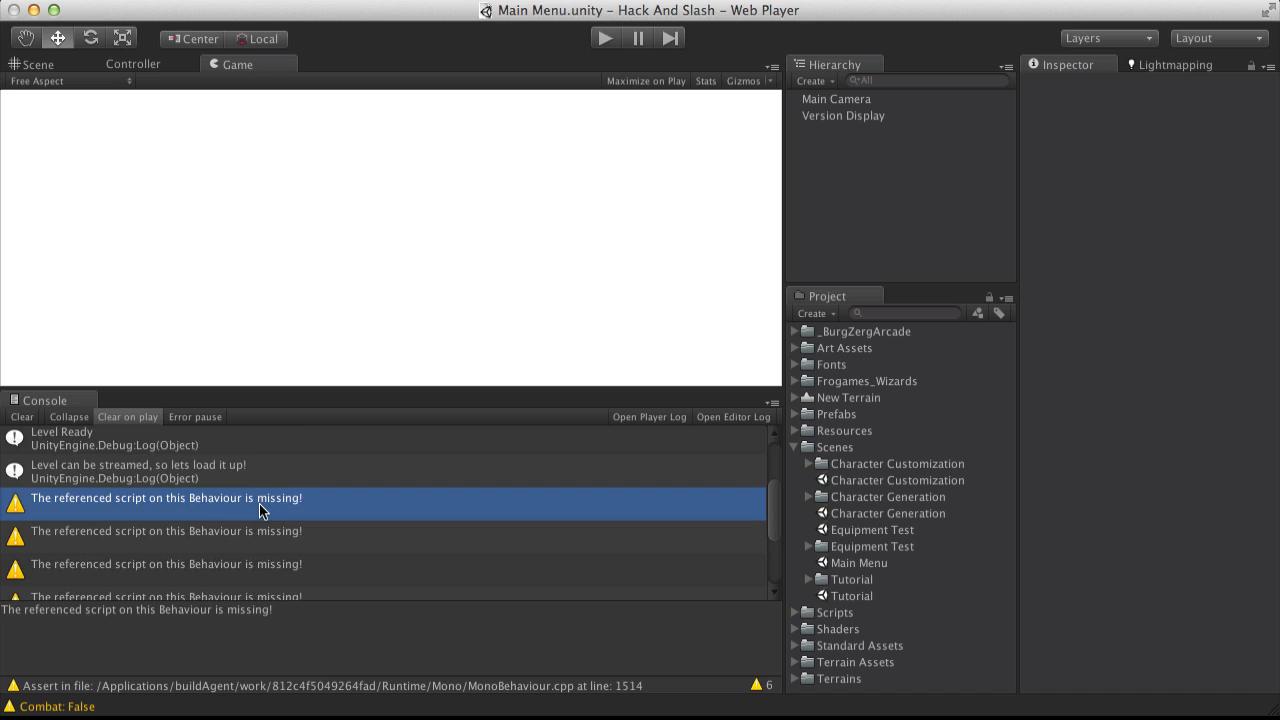
mouse_move(256, 698)
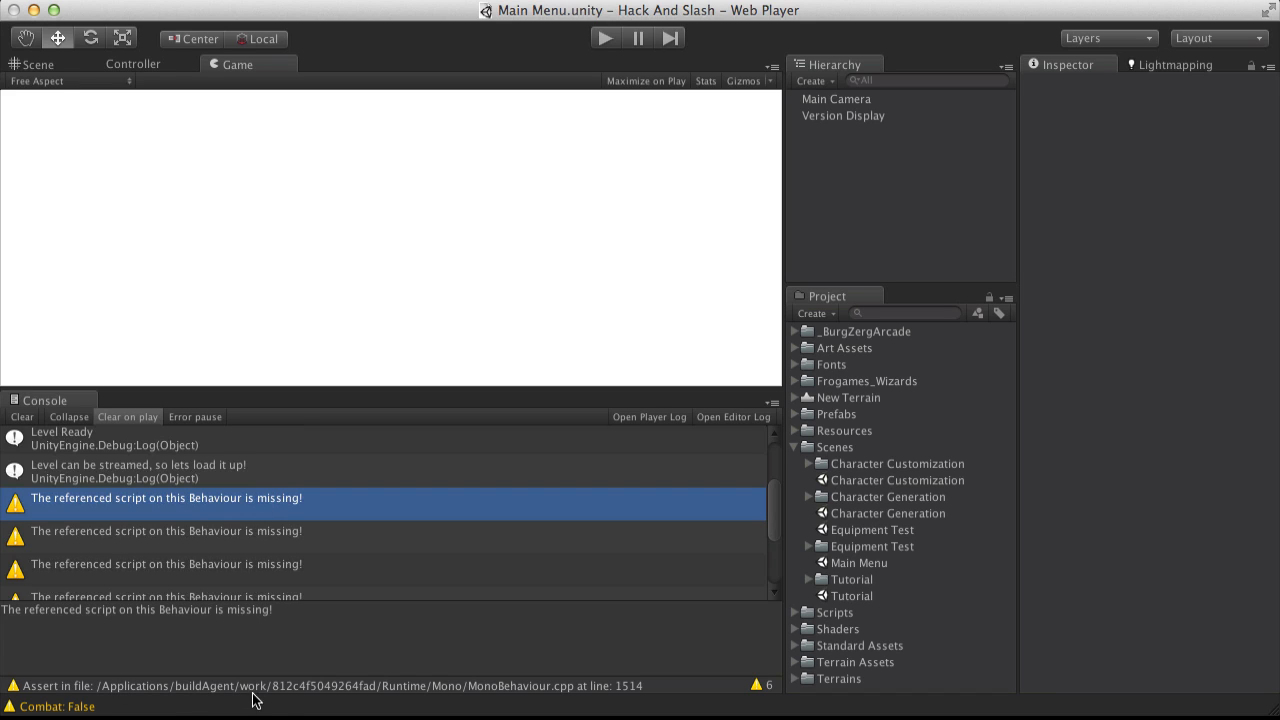
mouse_move(596, 692)
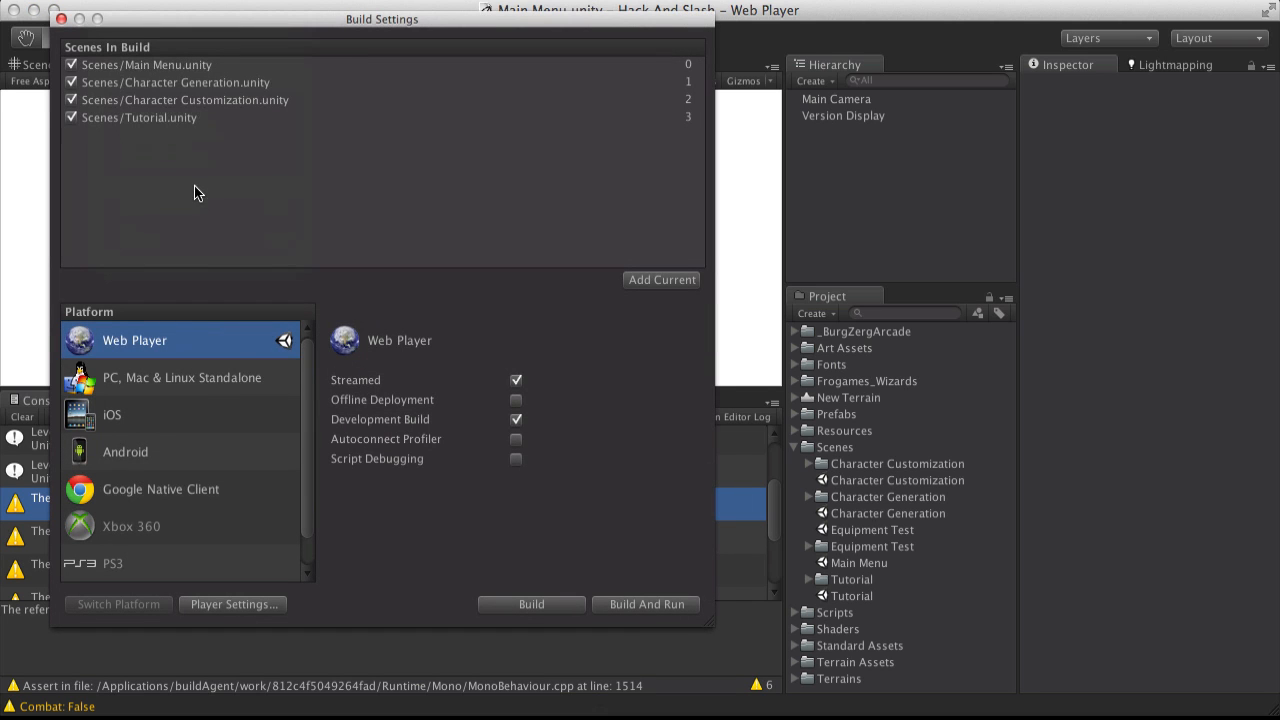
mouse_move(96, 16)
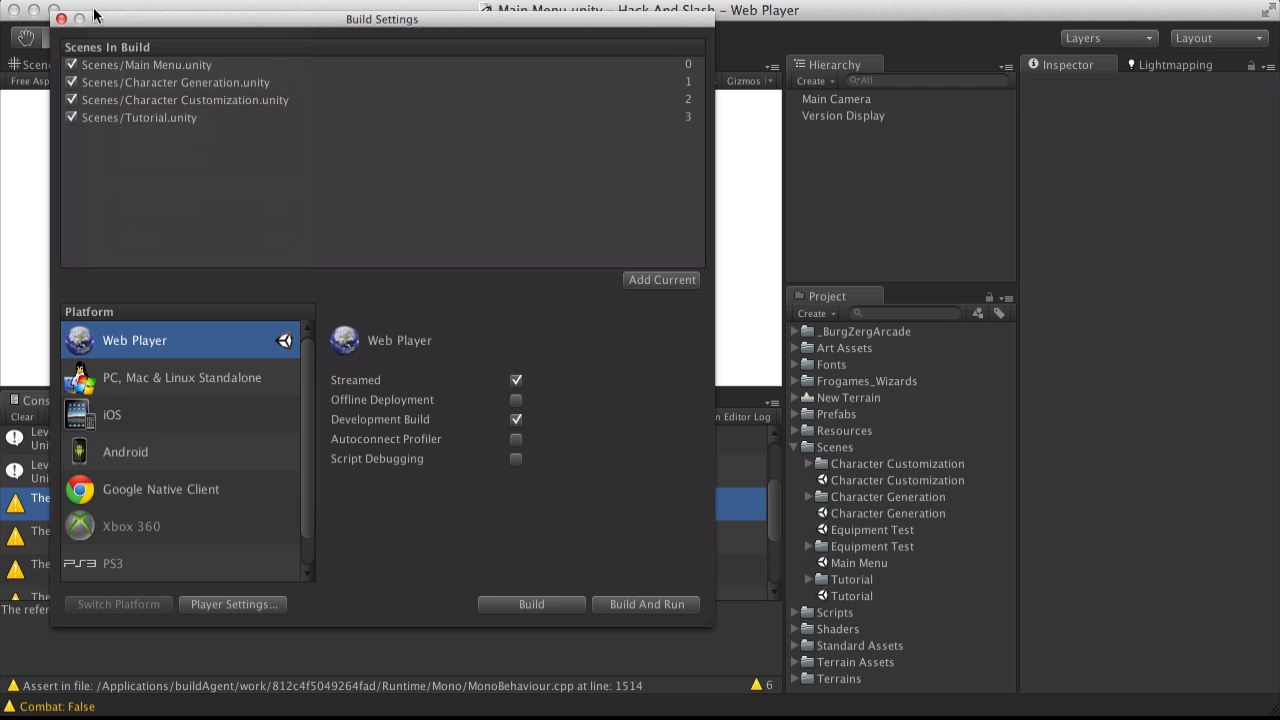
click(40, 18)
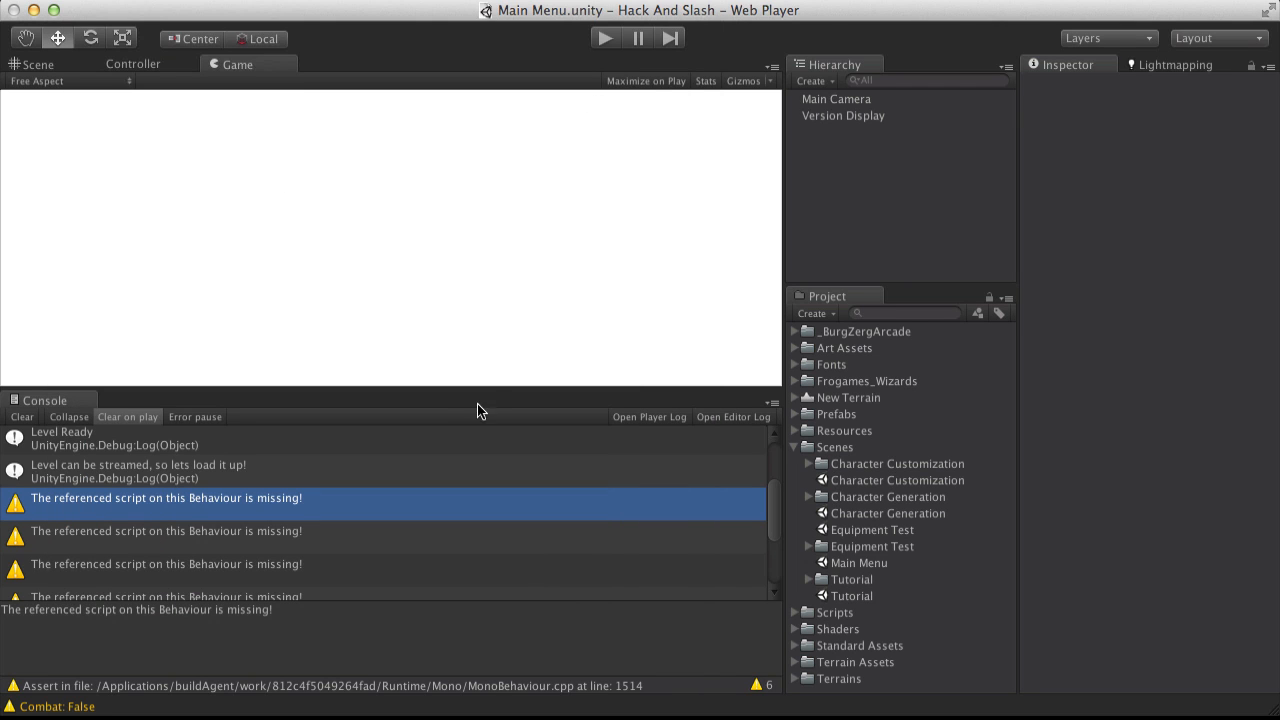
mouse_move(240, 508)
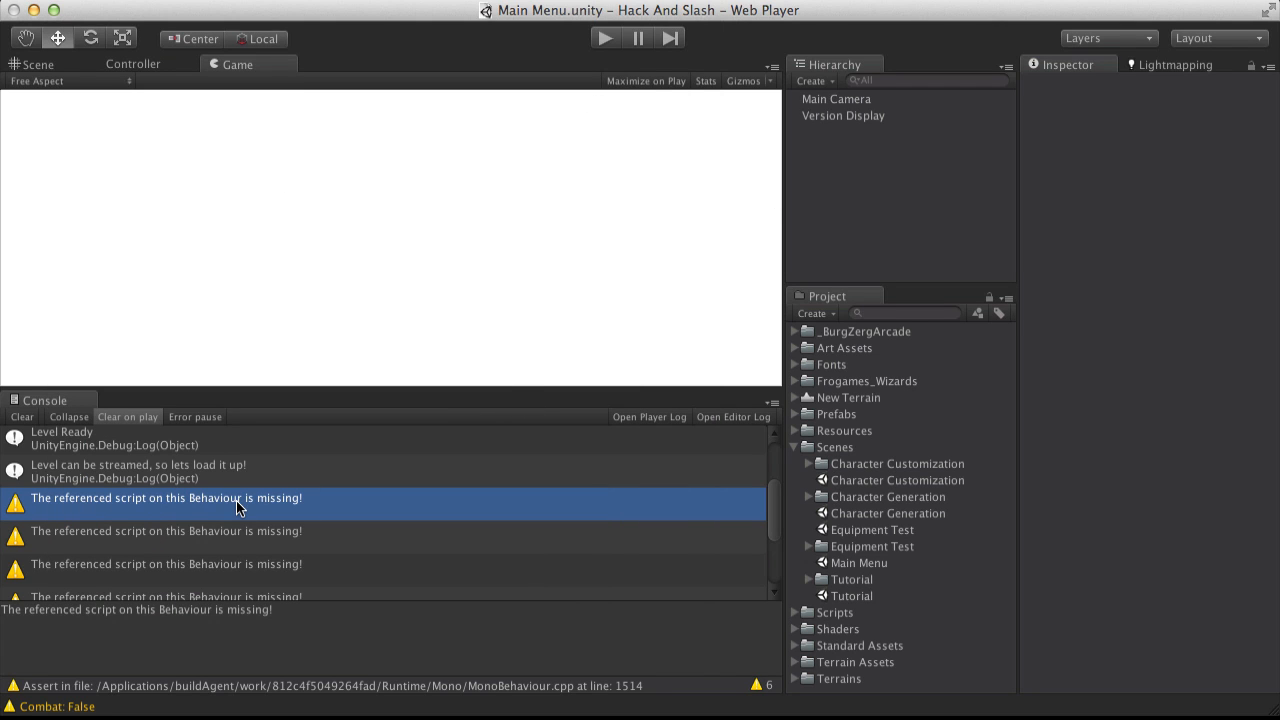
mouse_move(600, 78)
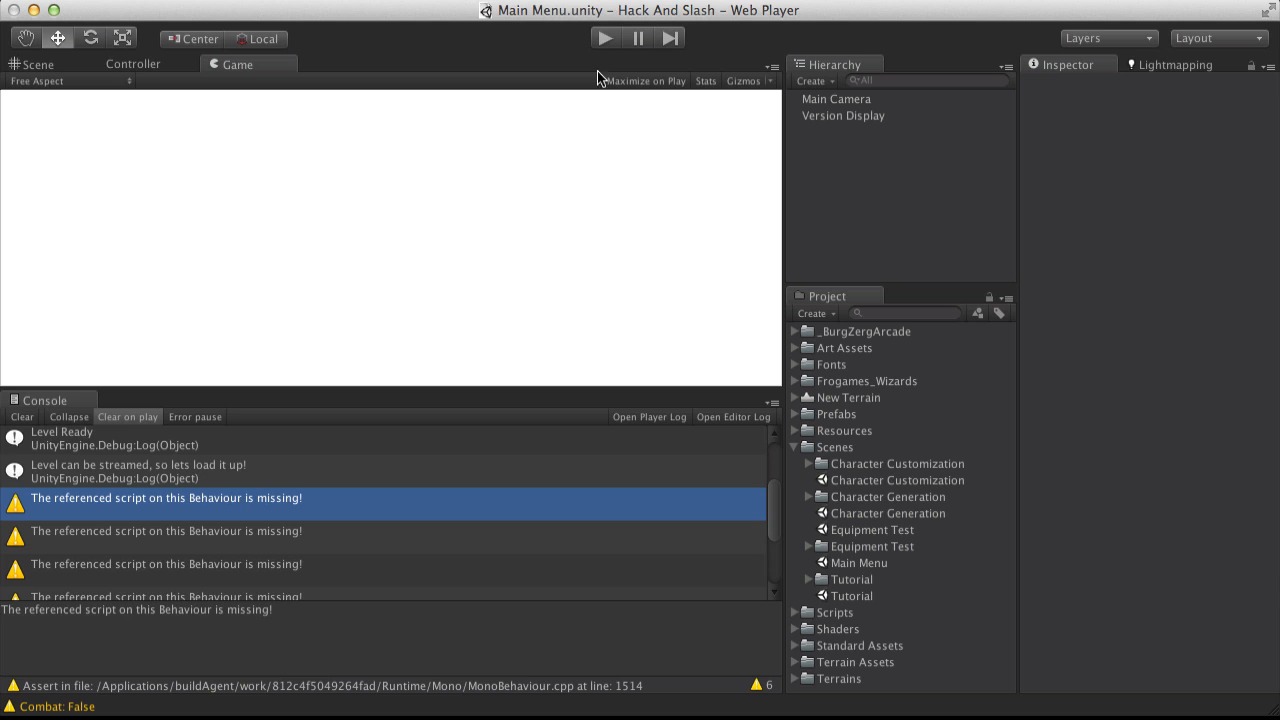
- Enter Play mode and load the saved character into the level
click(604, 36)
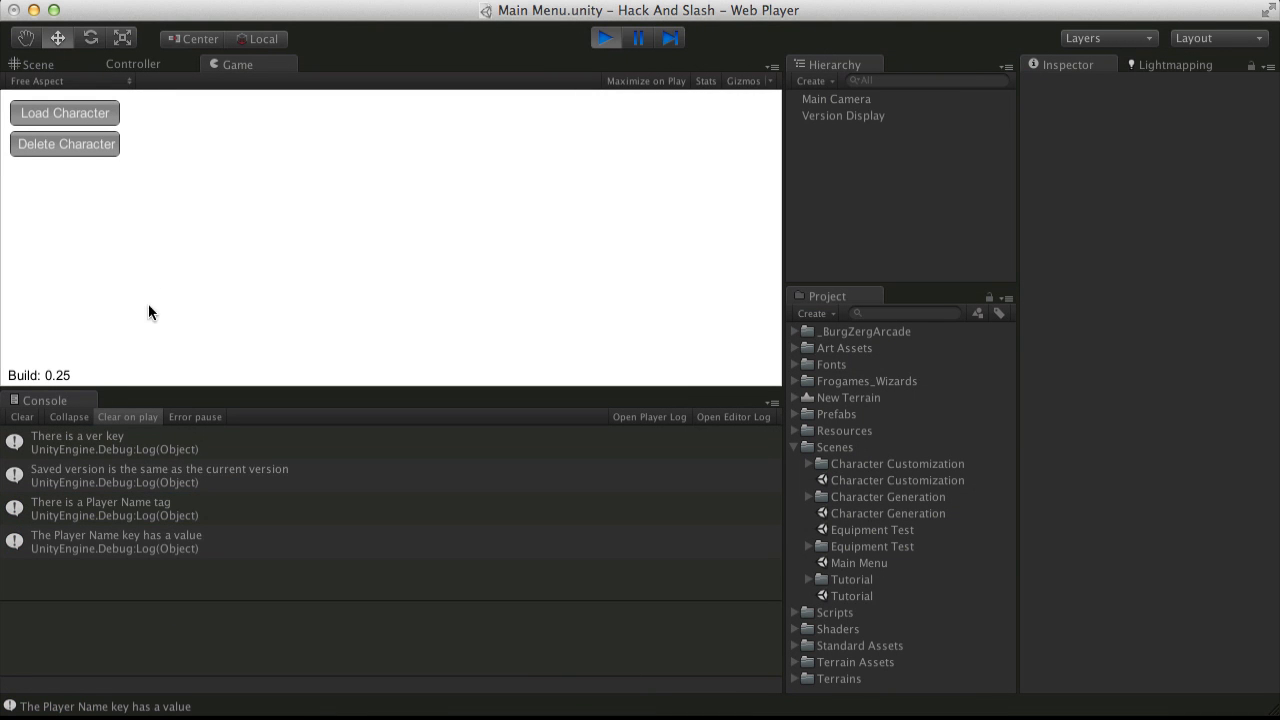
click(64, 112)
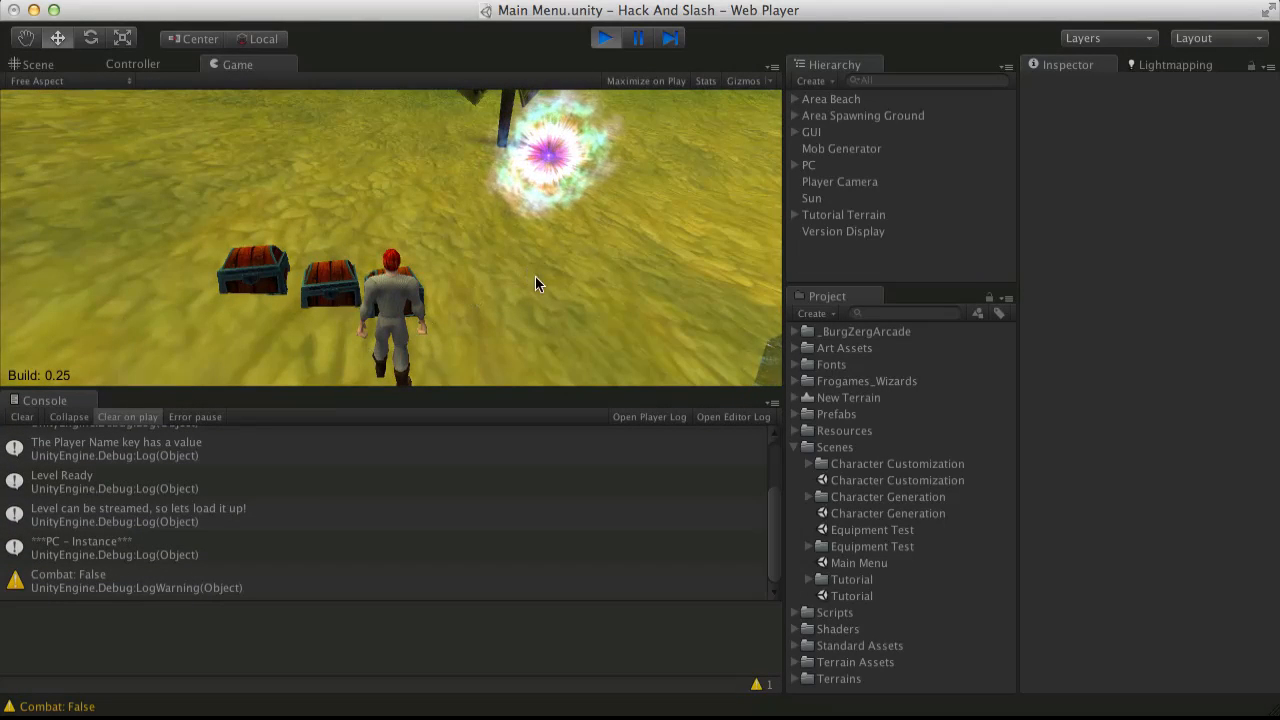
- Select the PC object in the Hierarchy, expand its children, then stop Play mode
click(808, 164)
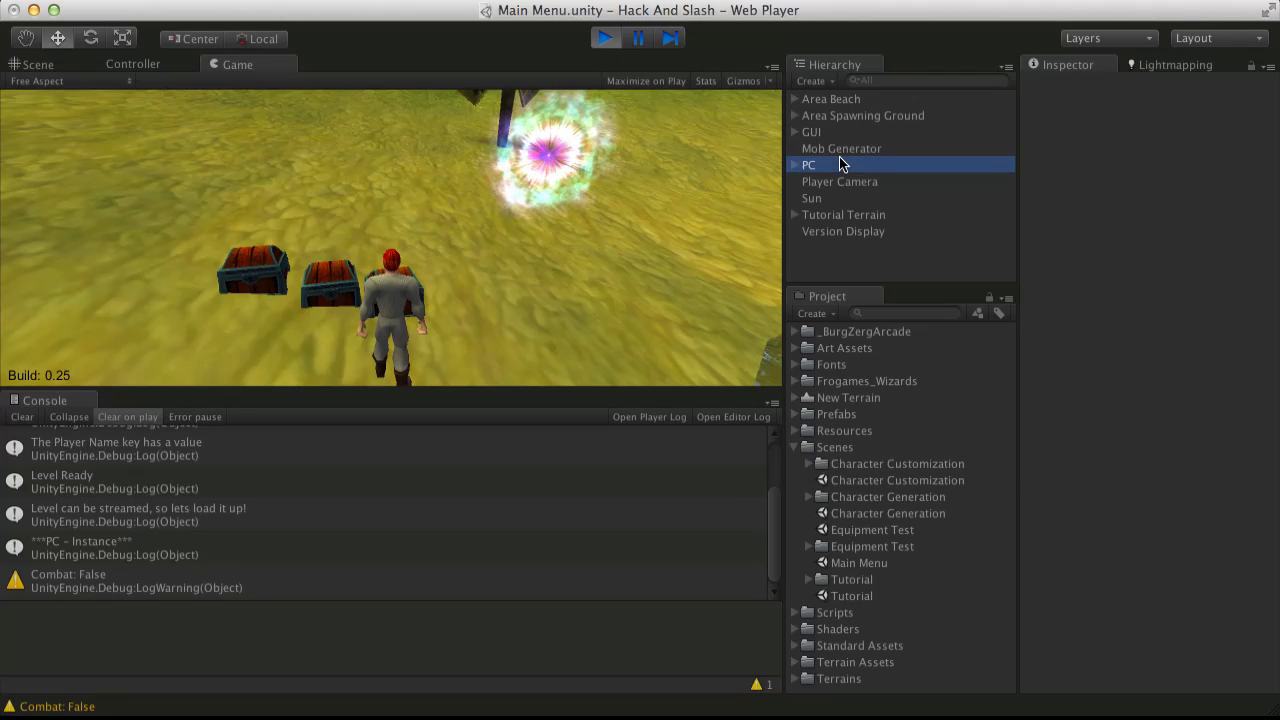
click(808, 164)
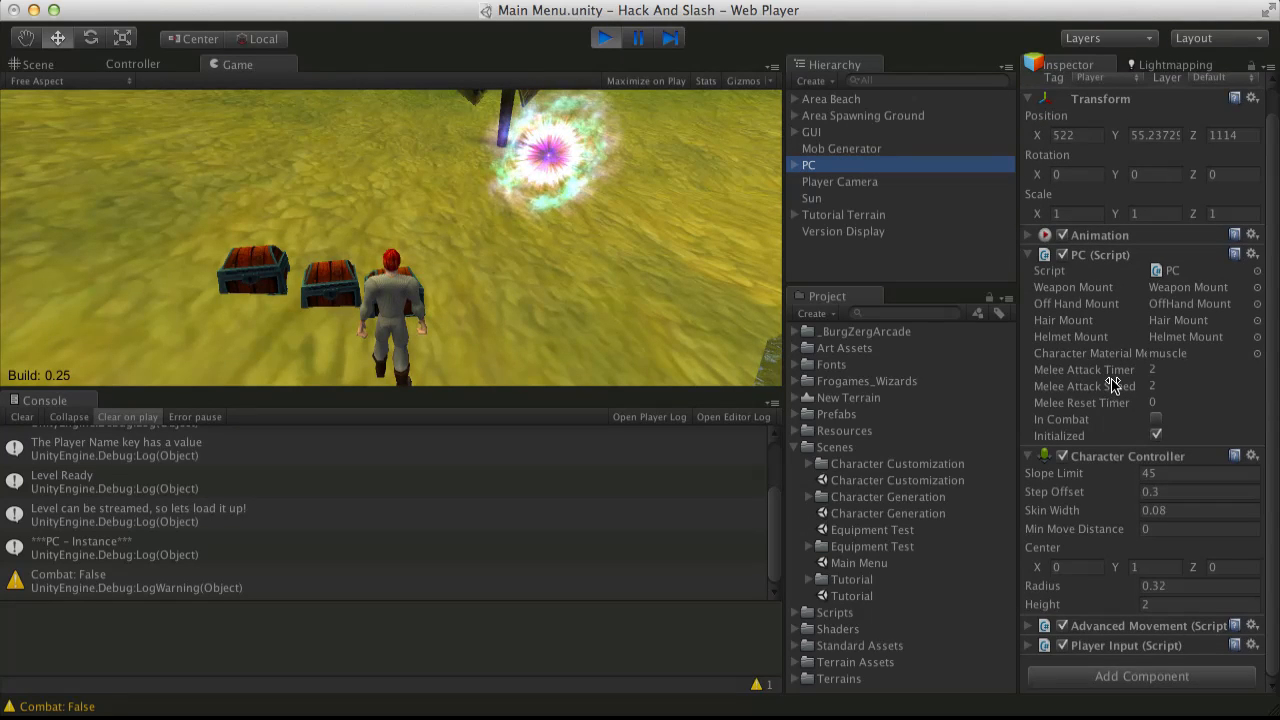
mouse_move(1060, 620)
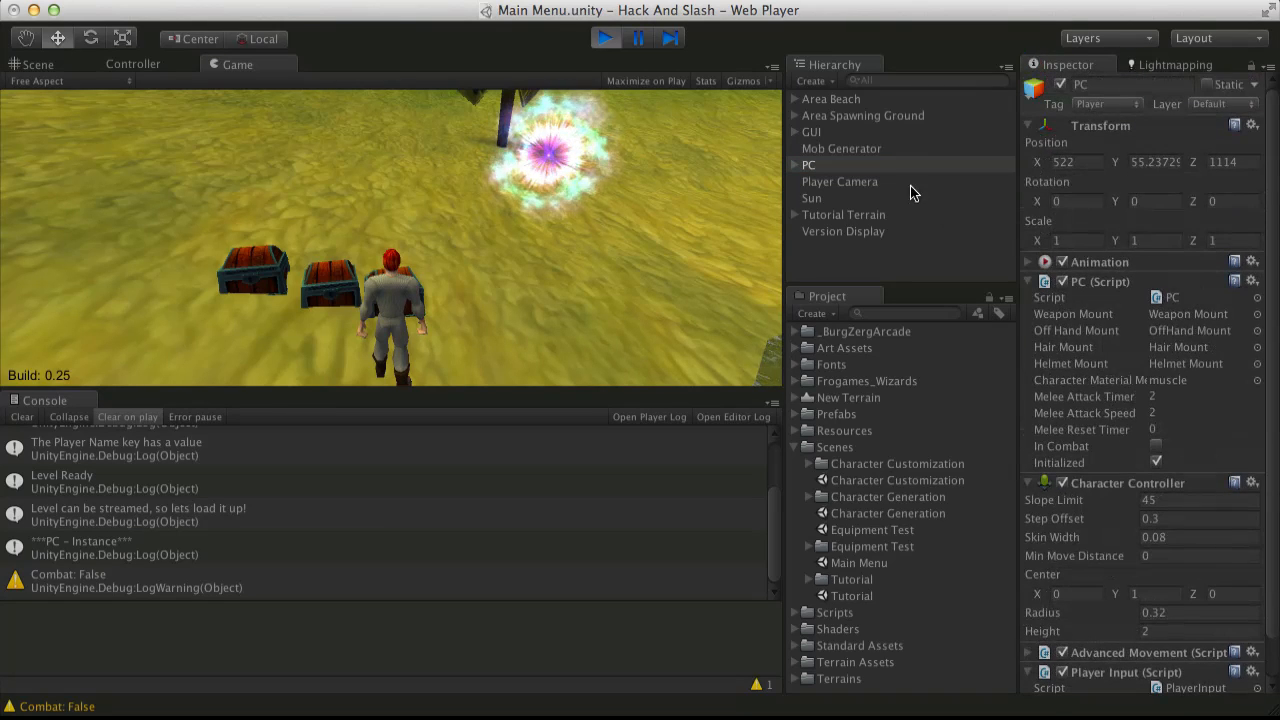
click(796, 164)
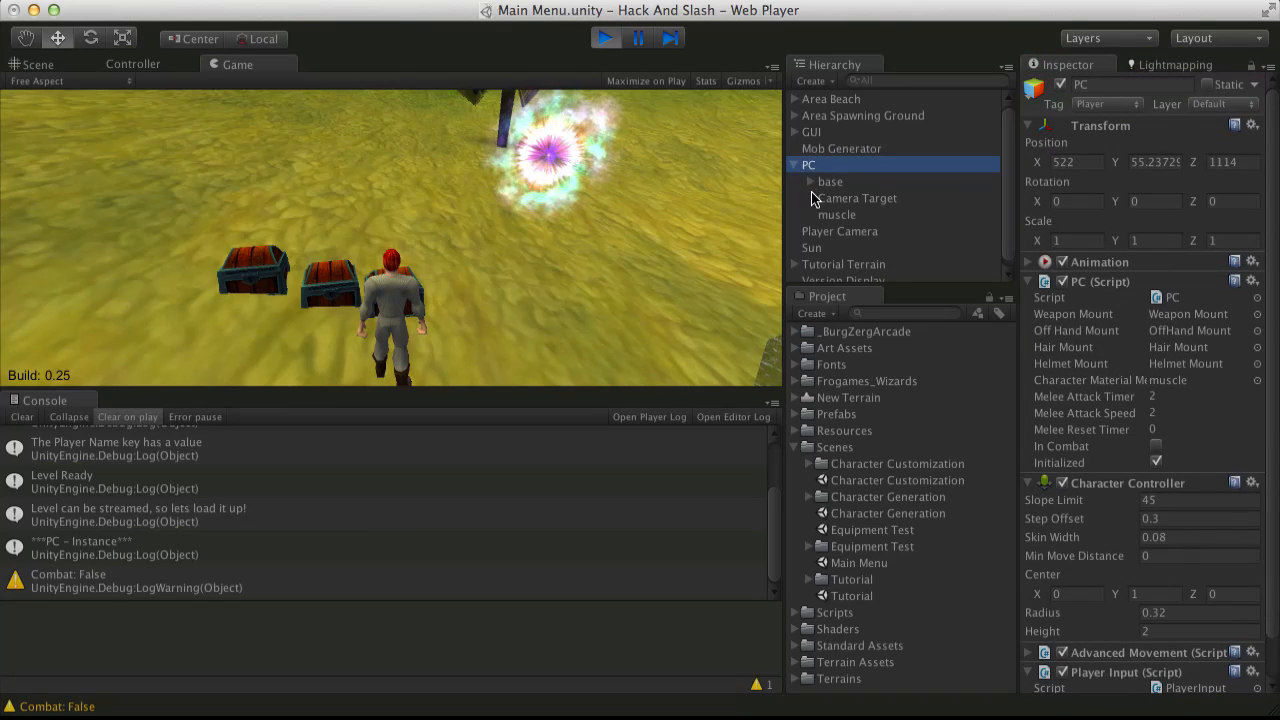
mouse_move(560, 56)
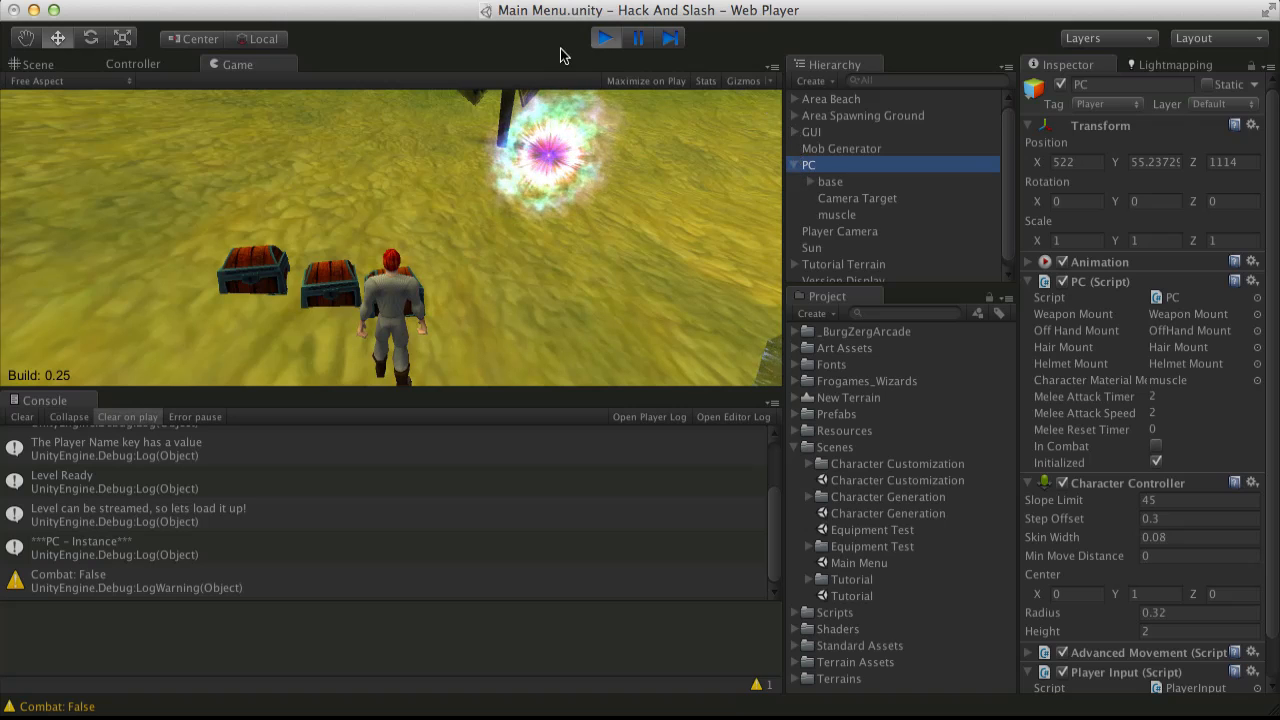
click(604, 38)
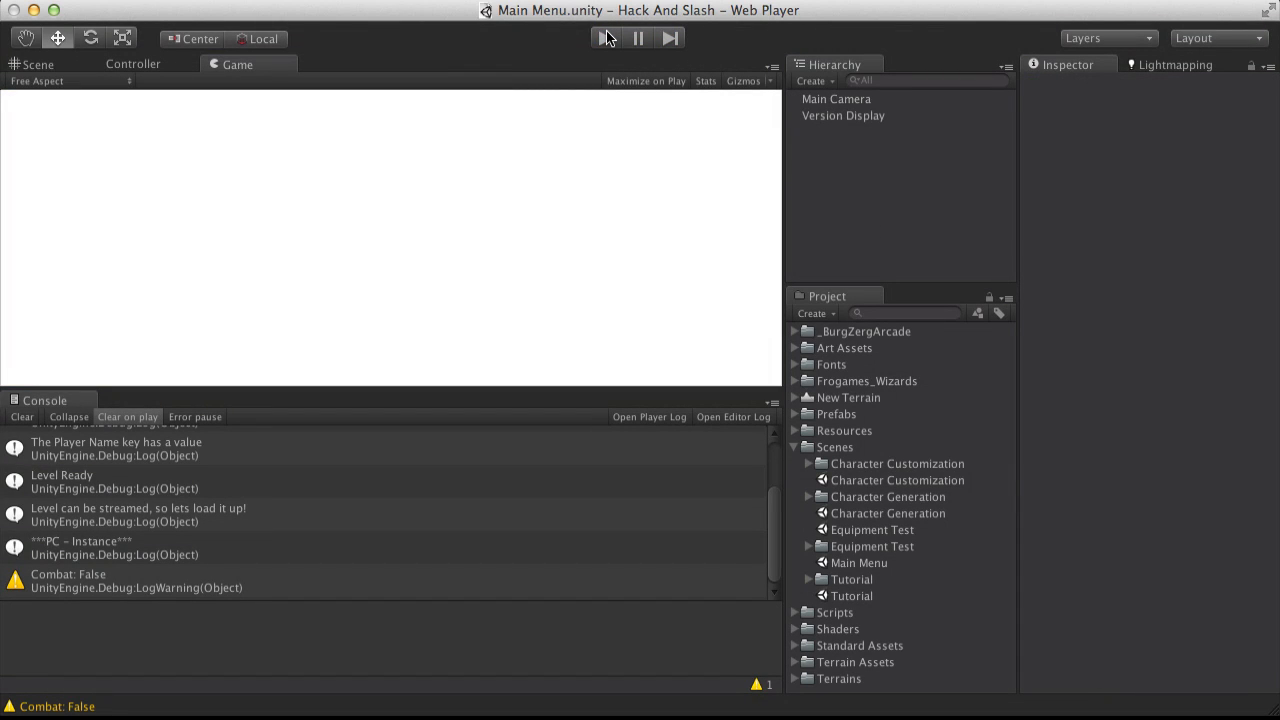
- Enter Play mode again and type the name Petey on the character creation screen
click(604, 38)
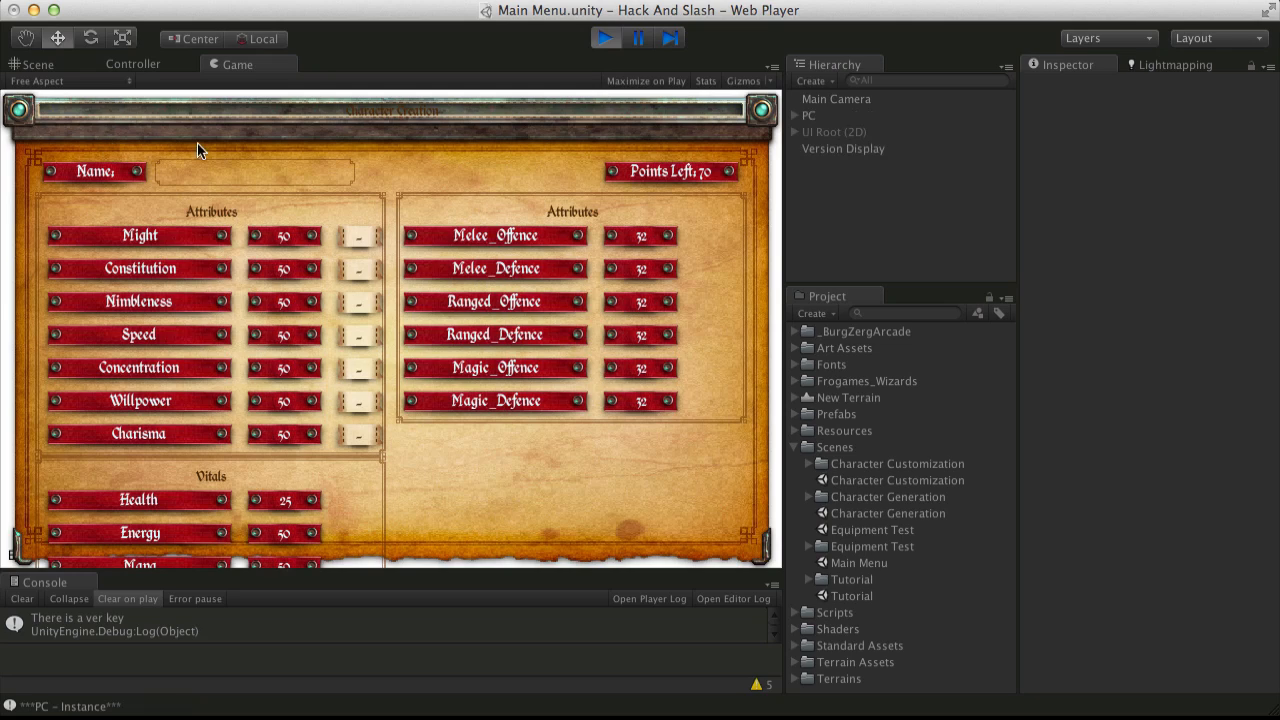
text(Pet)
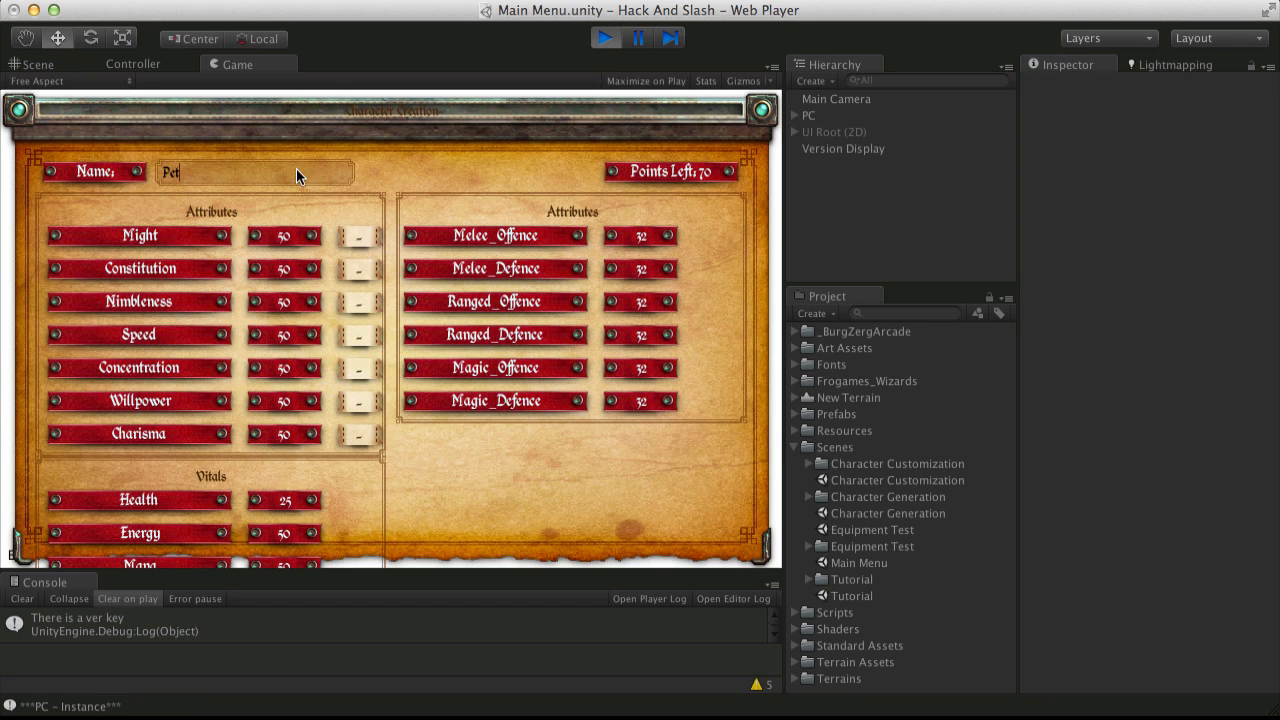
text(ey)
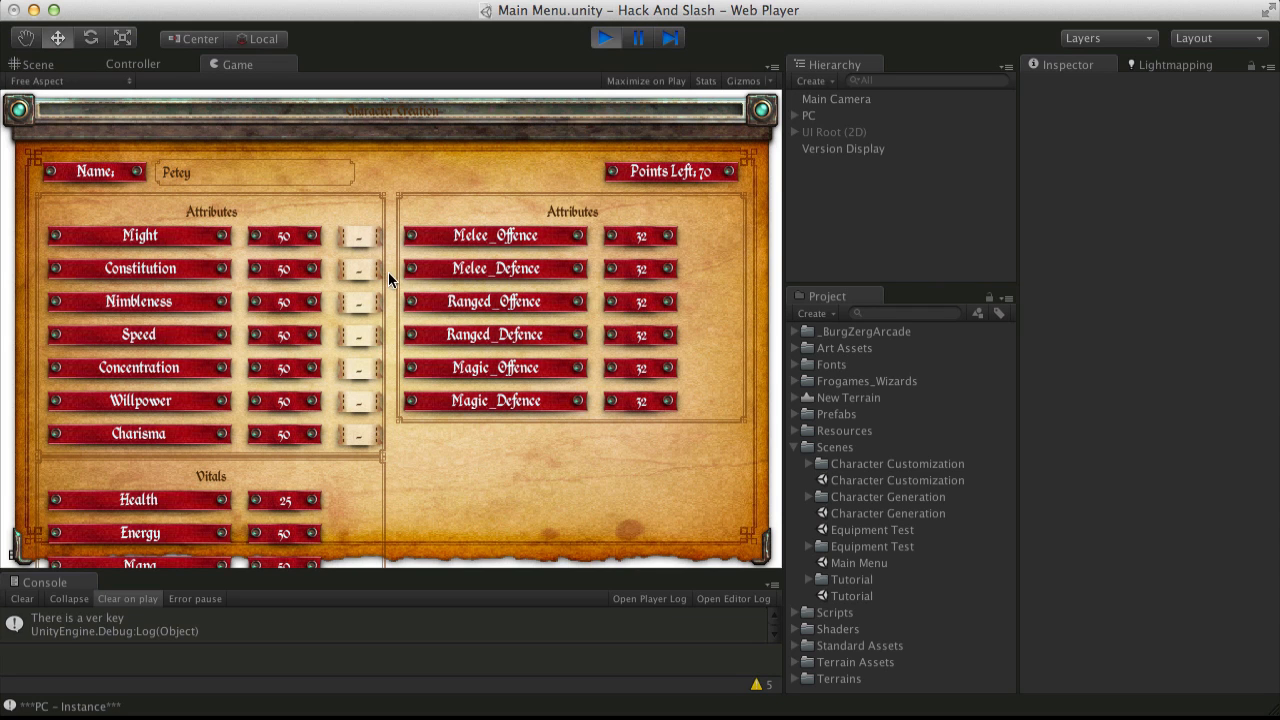
mouse_move(852, 78)
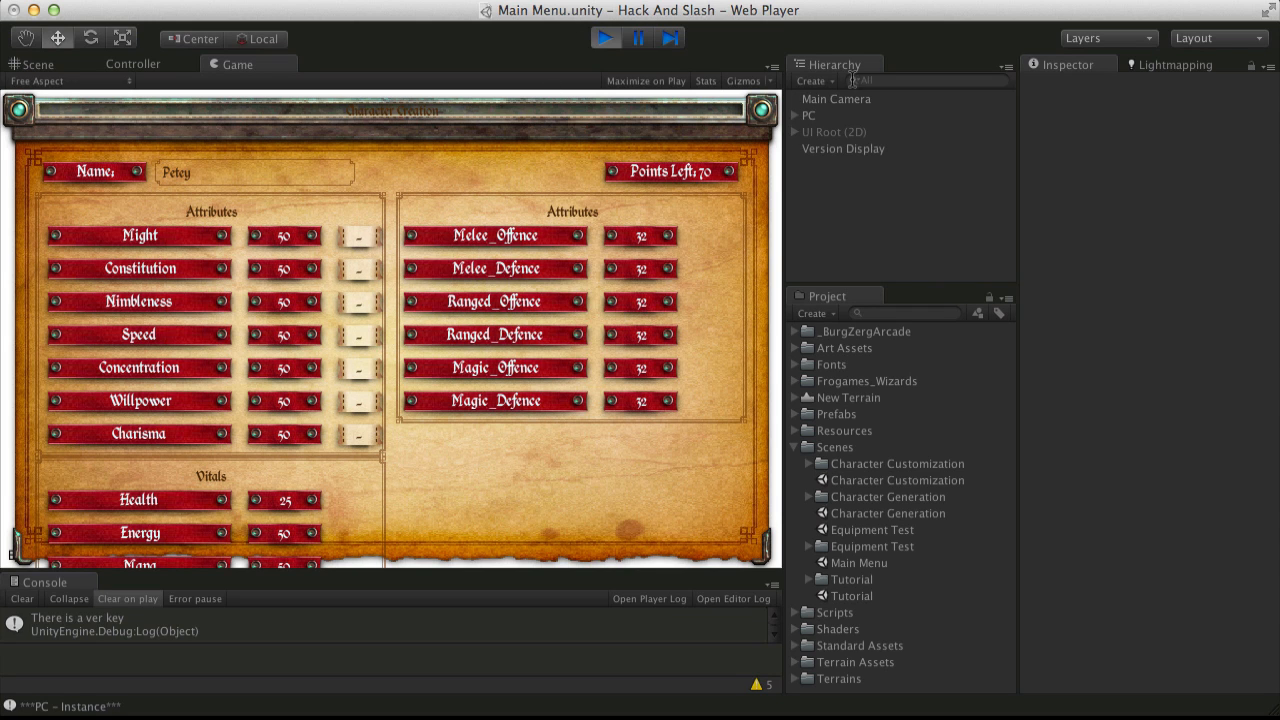
- Dock the Hierarchy beside the Console and spend every remaining point on Constitution, reaching 0 points left
drag(834, 62, 564, 580)
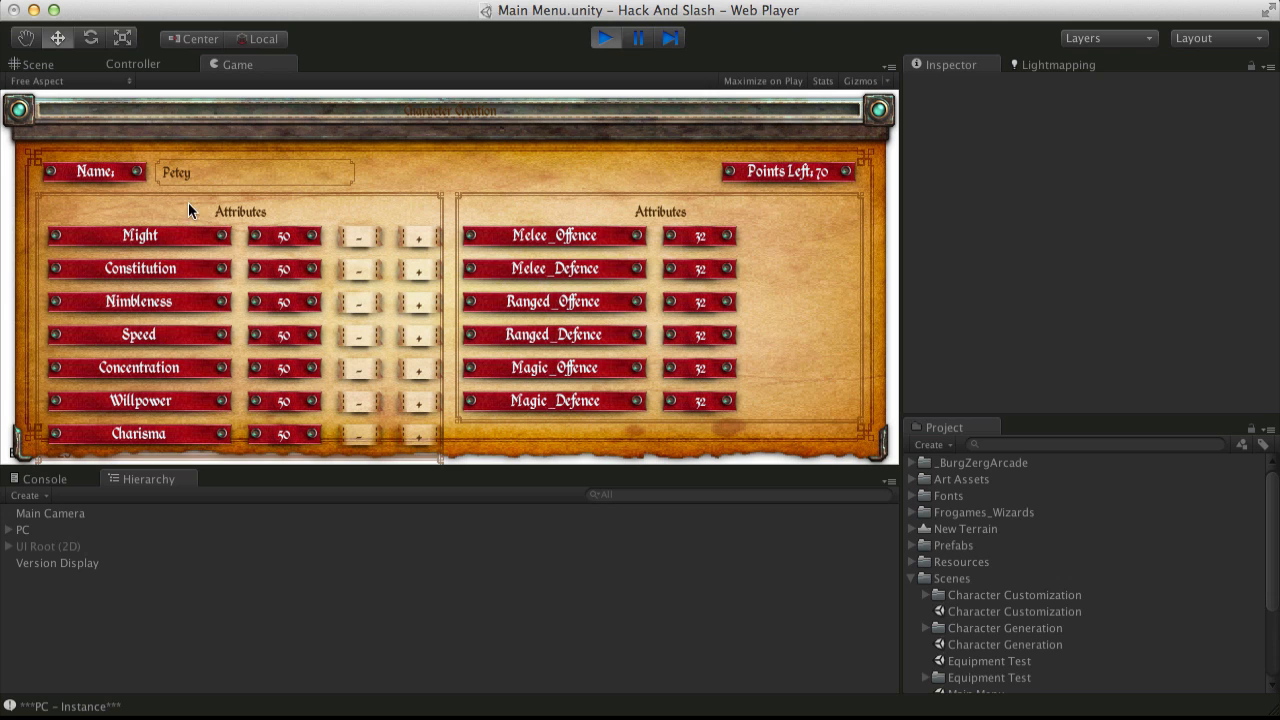
click(418, 268)
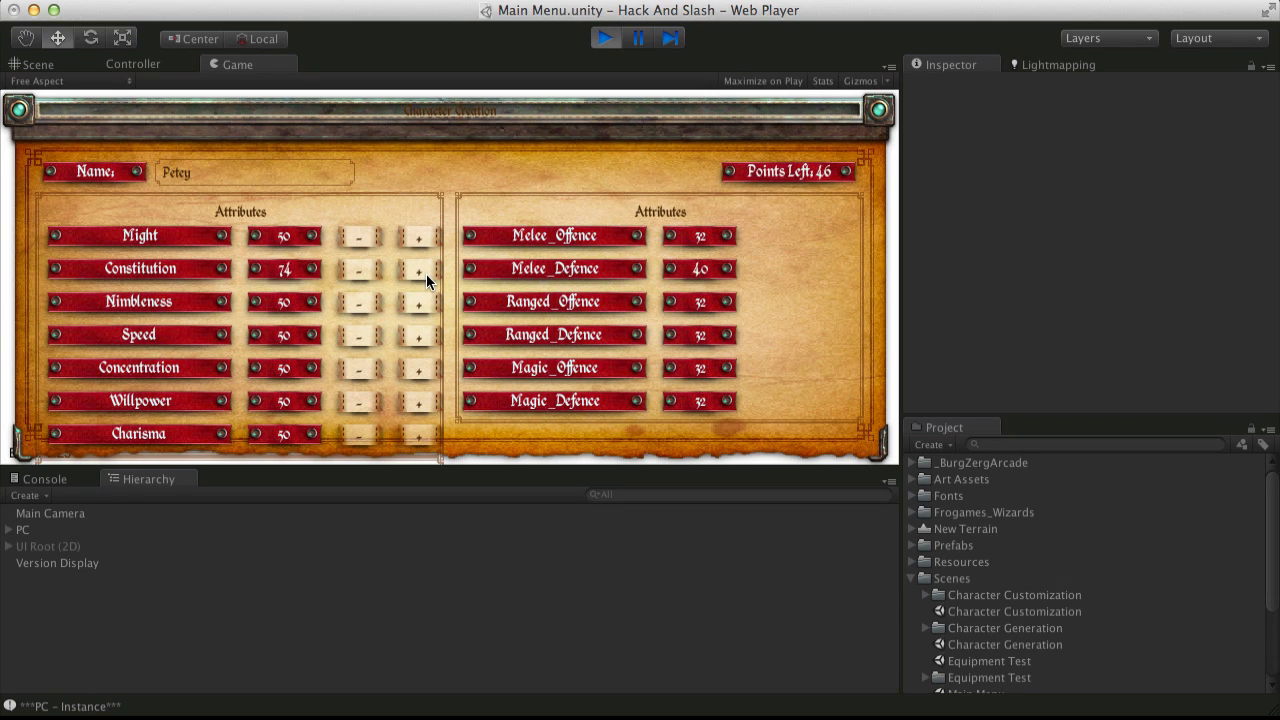
click(418, 268)
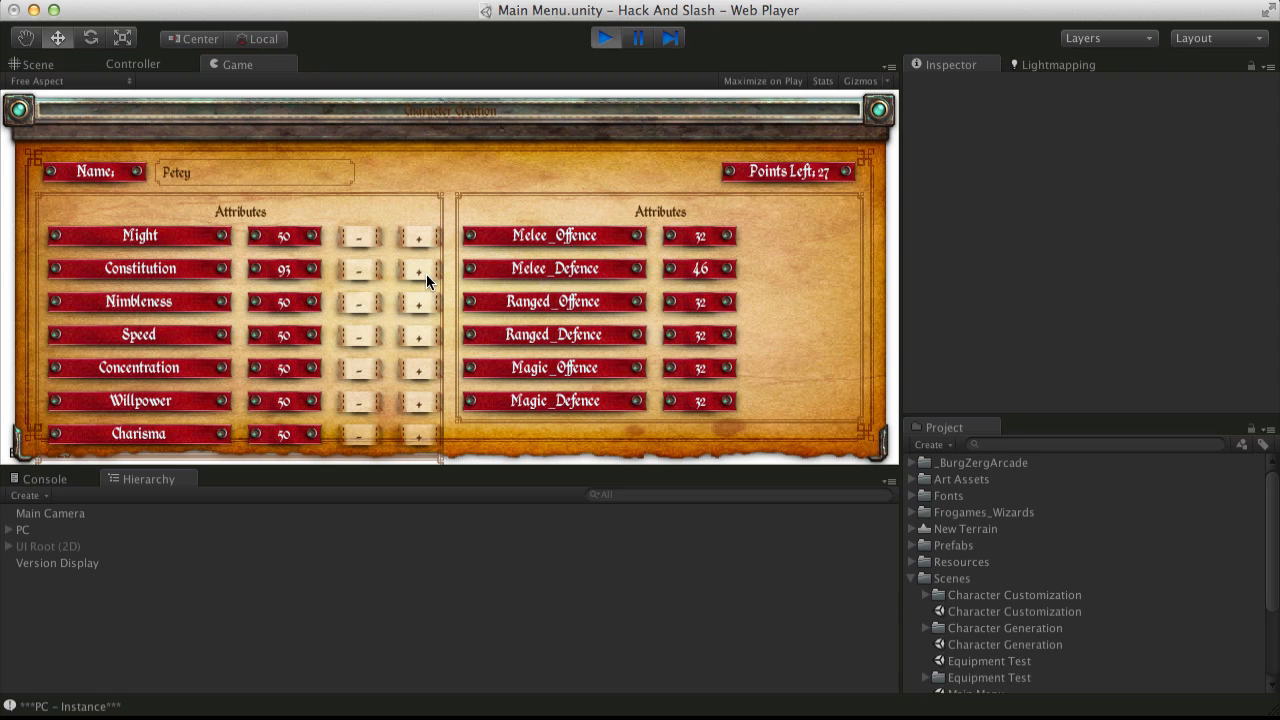
click(418, 268)
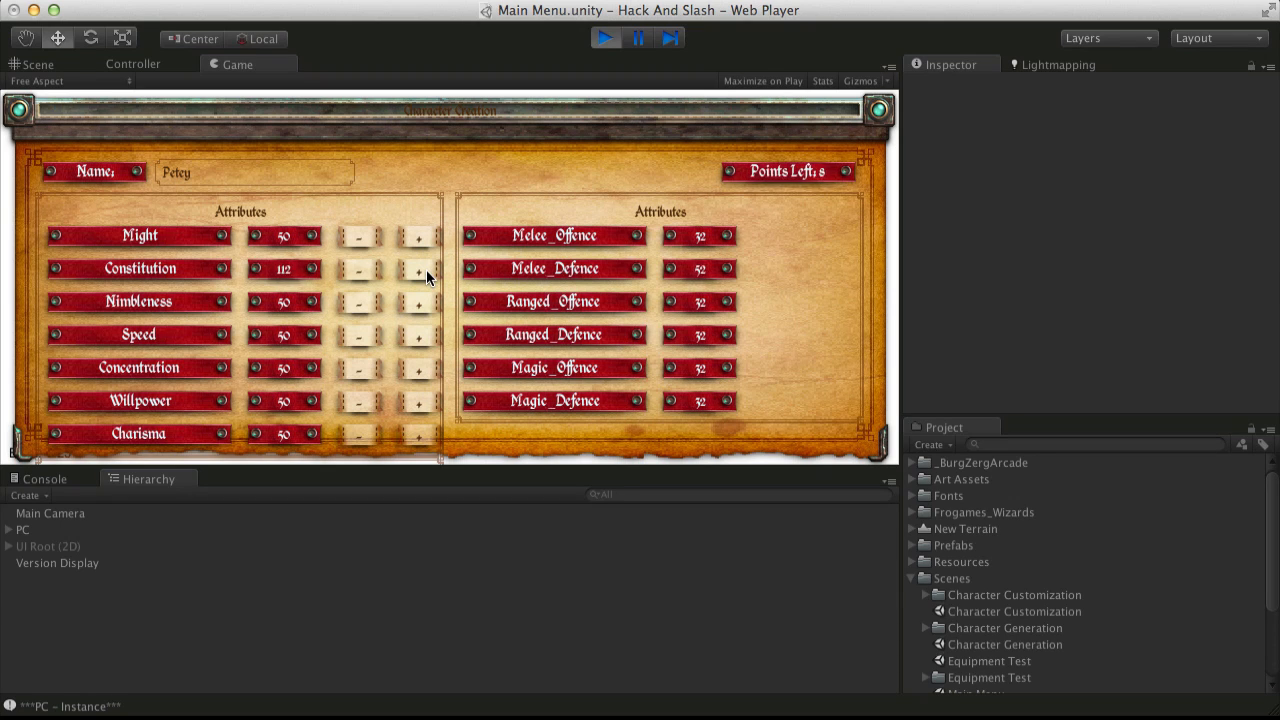
click(418, 268)
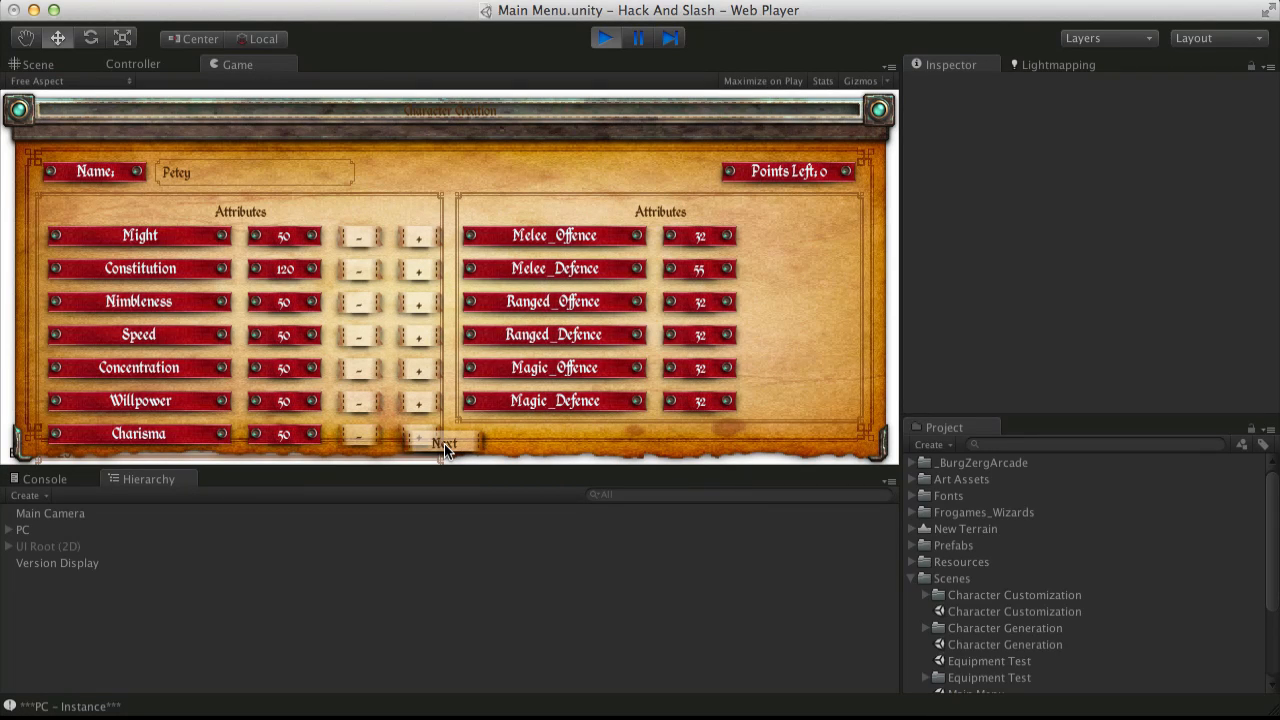
- Advance Petey through character customization into the grassy hillside level with the Console showing
click(444, 442)
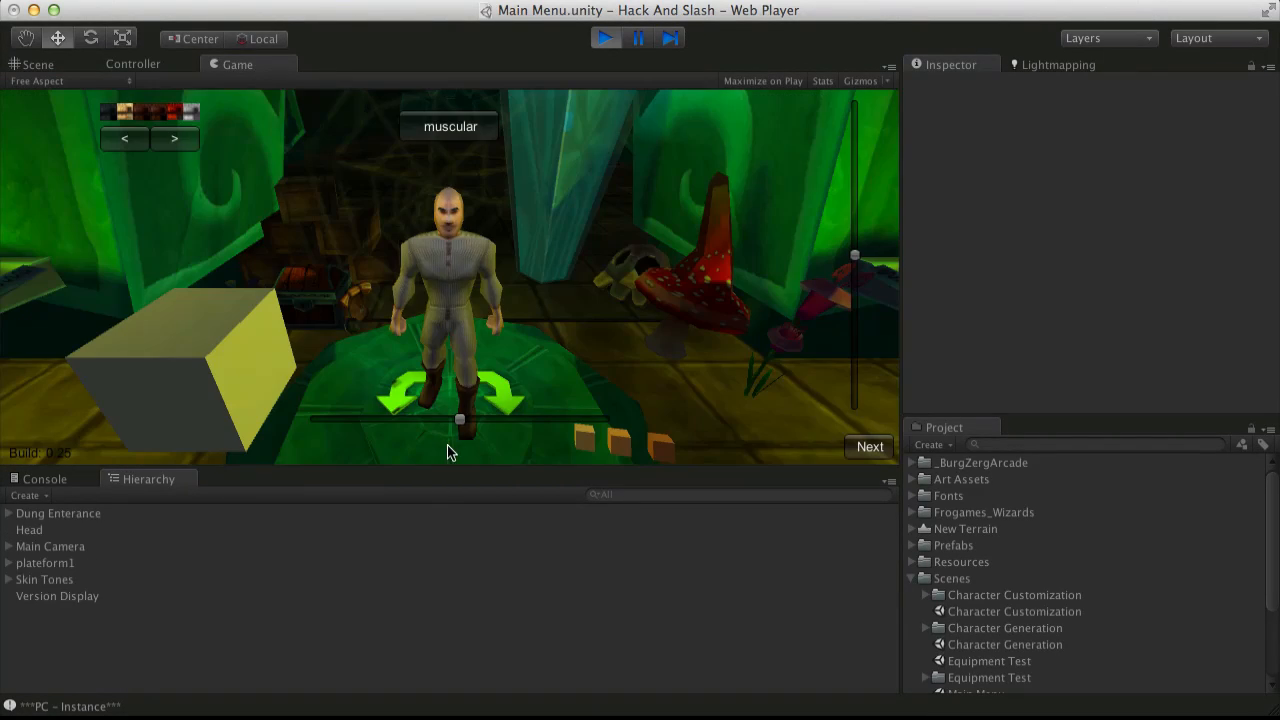
mouse_move(764, 444)
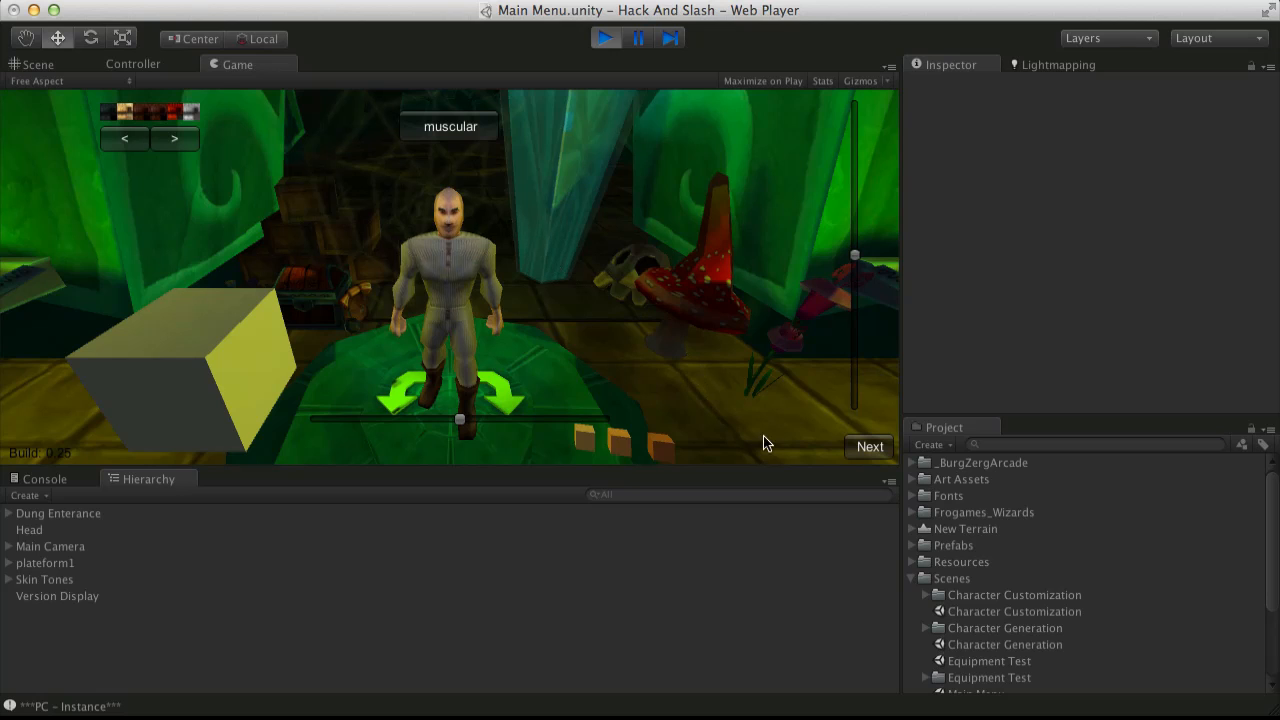
click(28, 496)
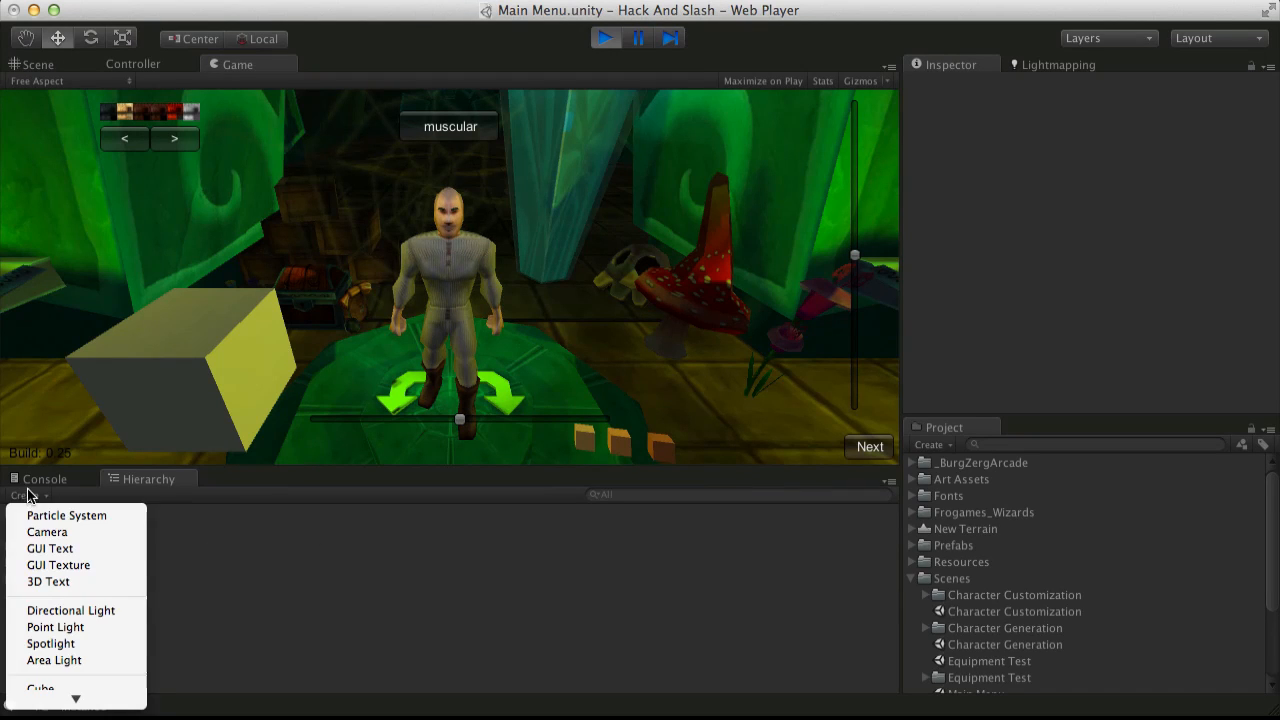
click(450, 450)
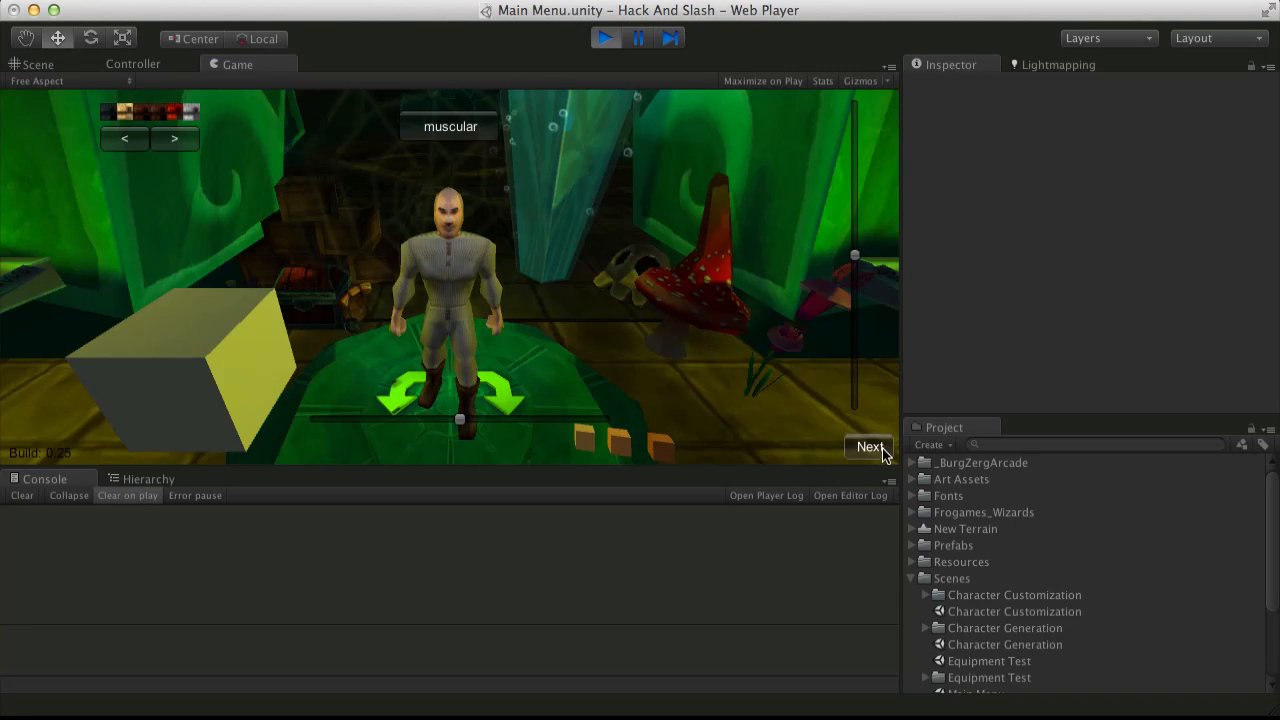
click(868, 448)
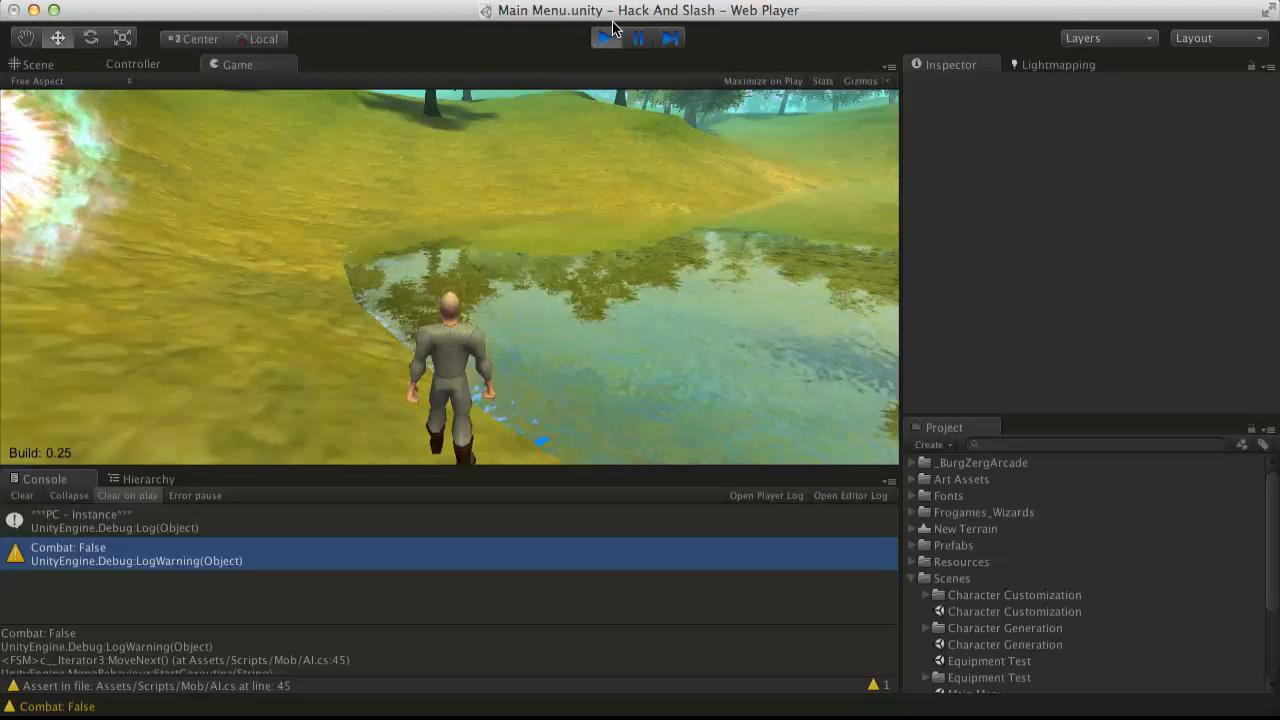
- Restart the game and load the saved character from the main menu
click(608, 38)
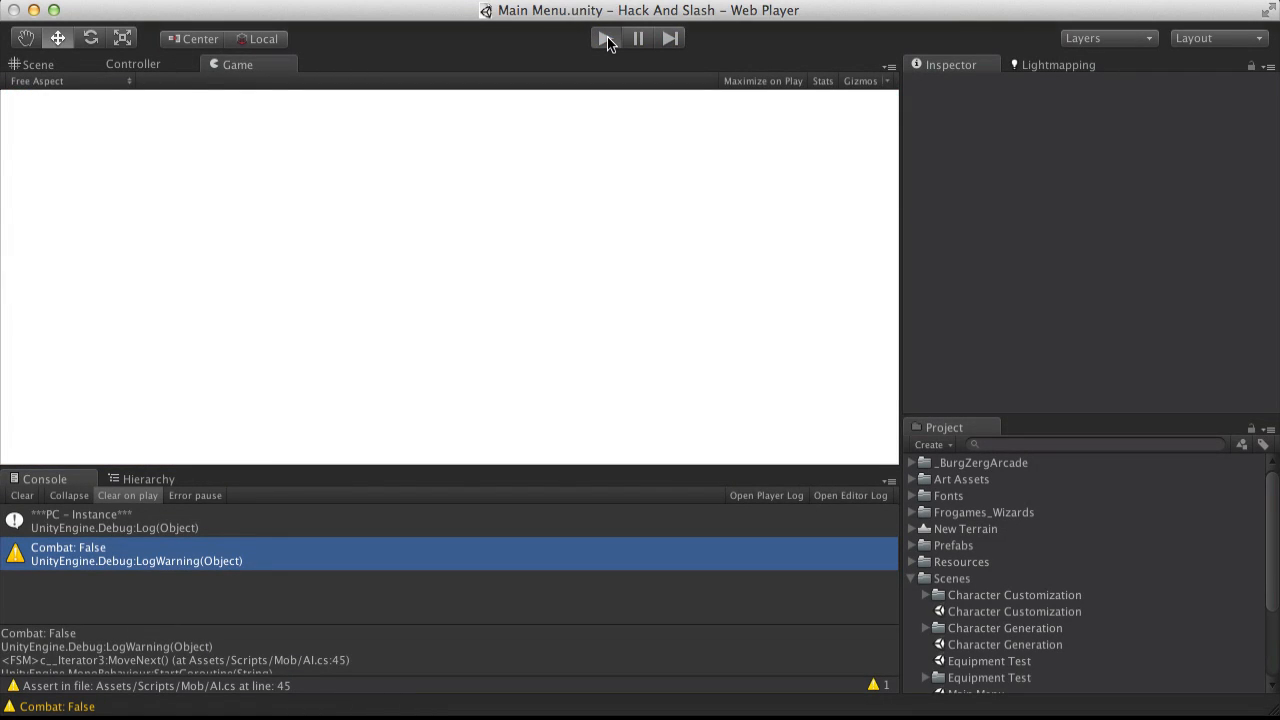
click(604, 38)
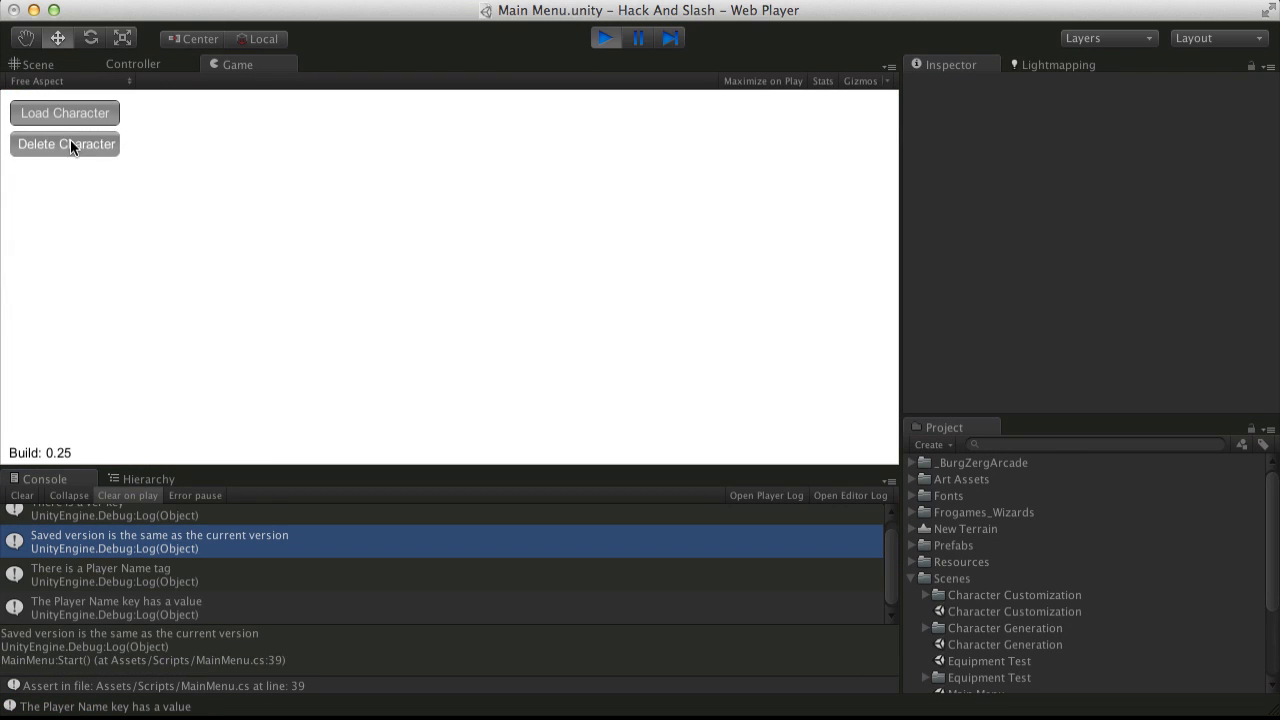
click(64, 112)
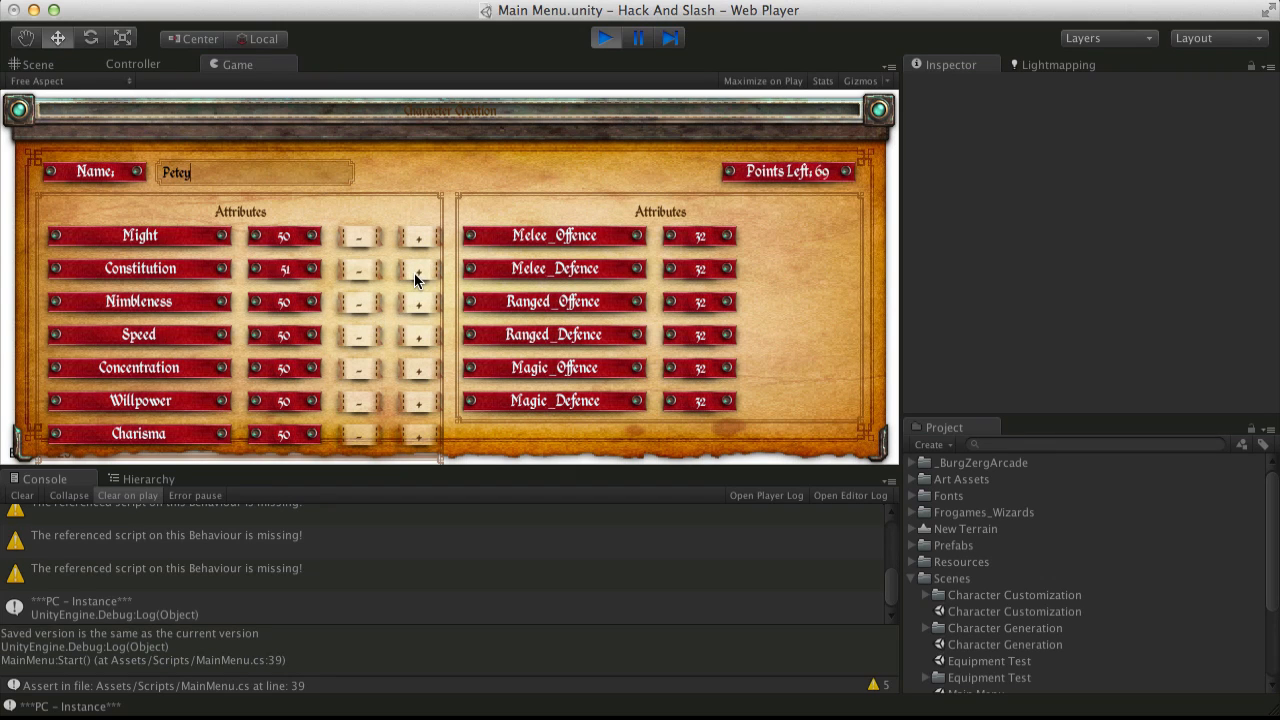
- Raise Constitution to 105 with 17 points left and inspect a missing-script warning's object
click(418, 268)
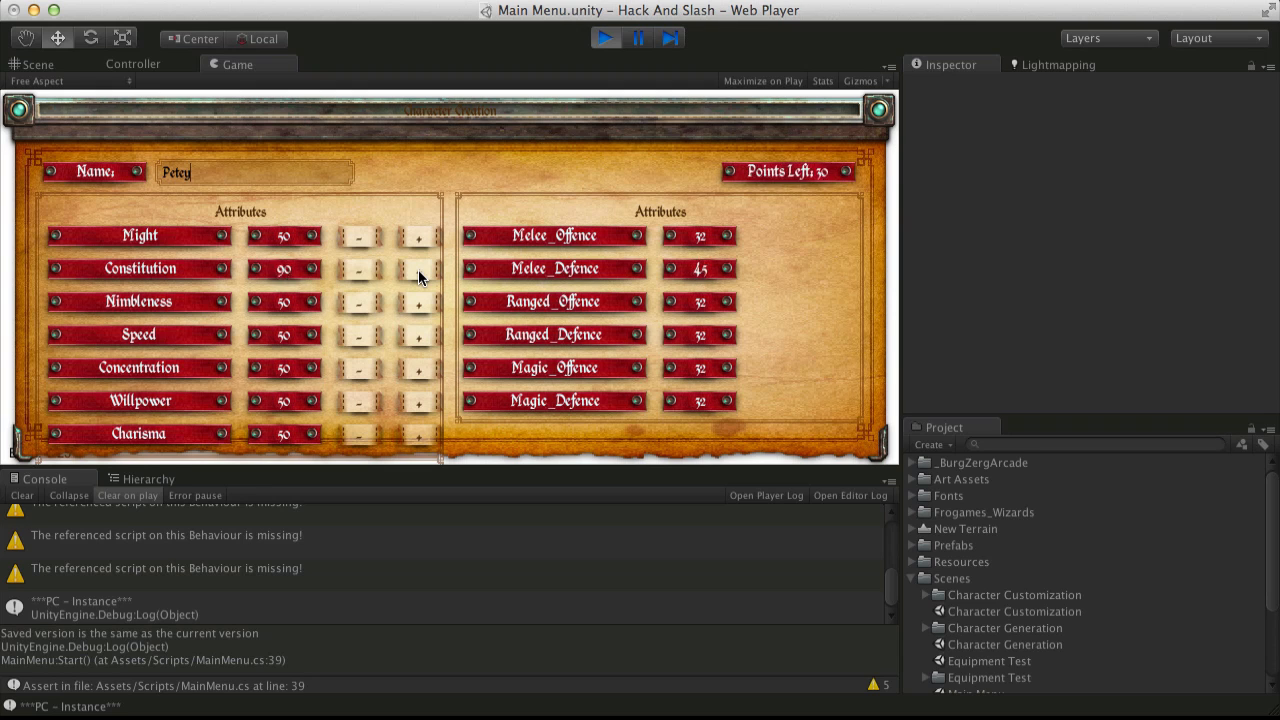
click(416, 268)
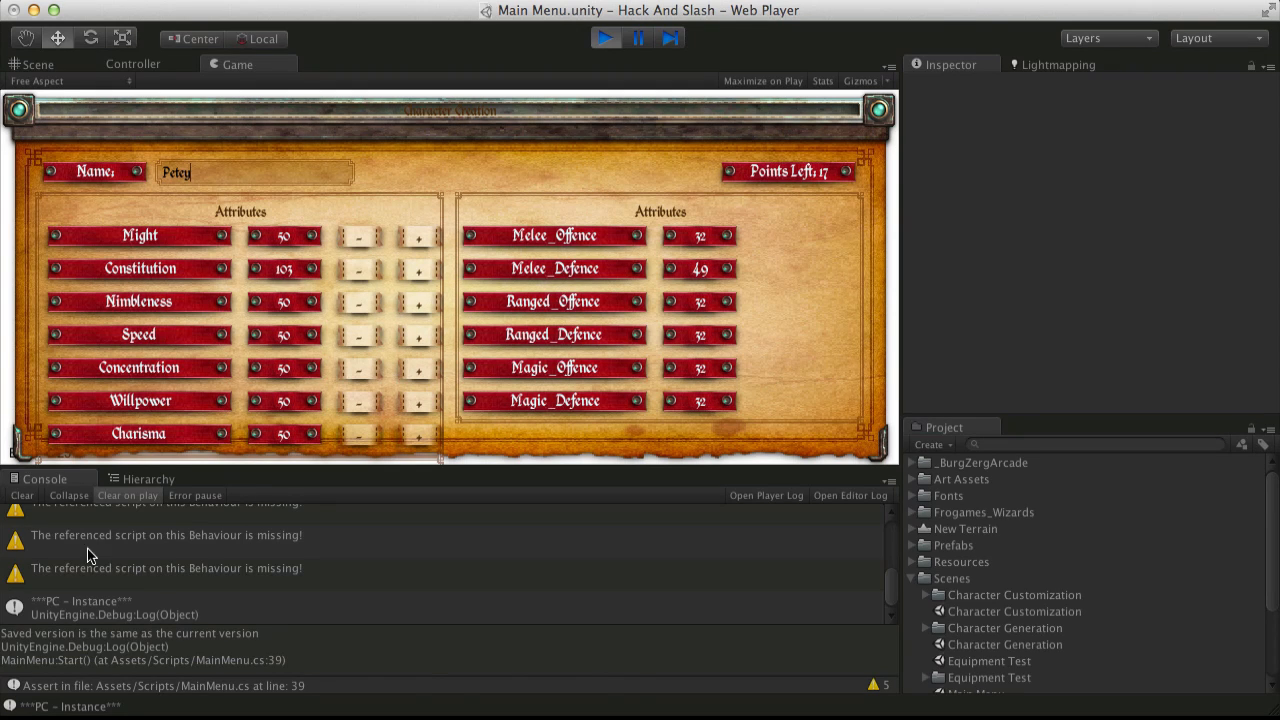
click(164, 536)
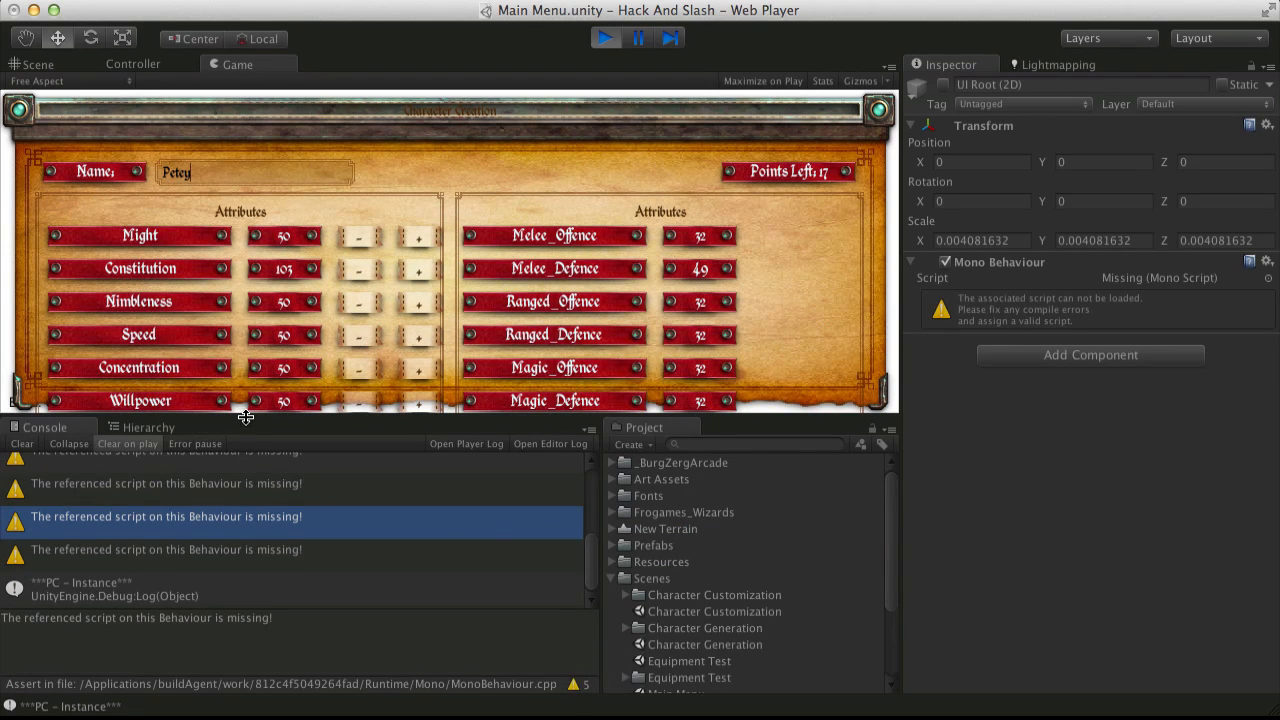
mouse_move(908, 178)
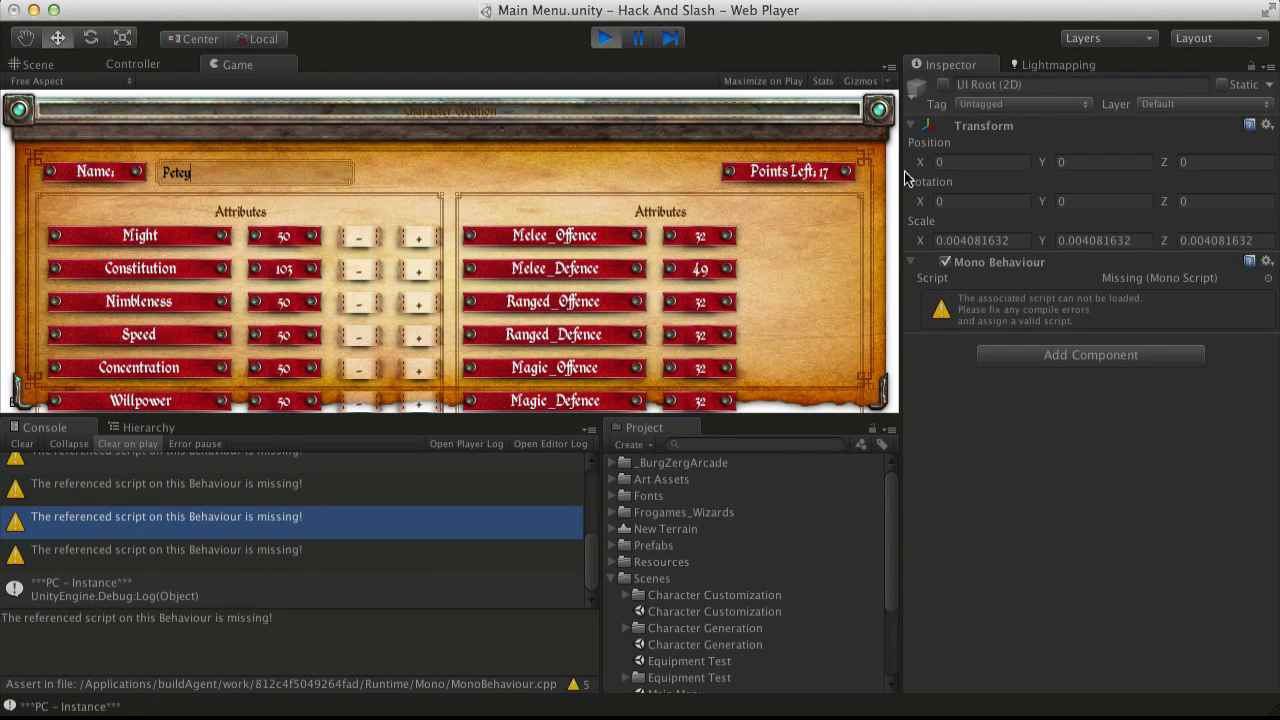
mouse_move(740, 390)
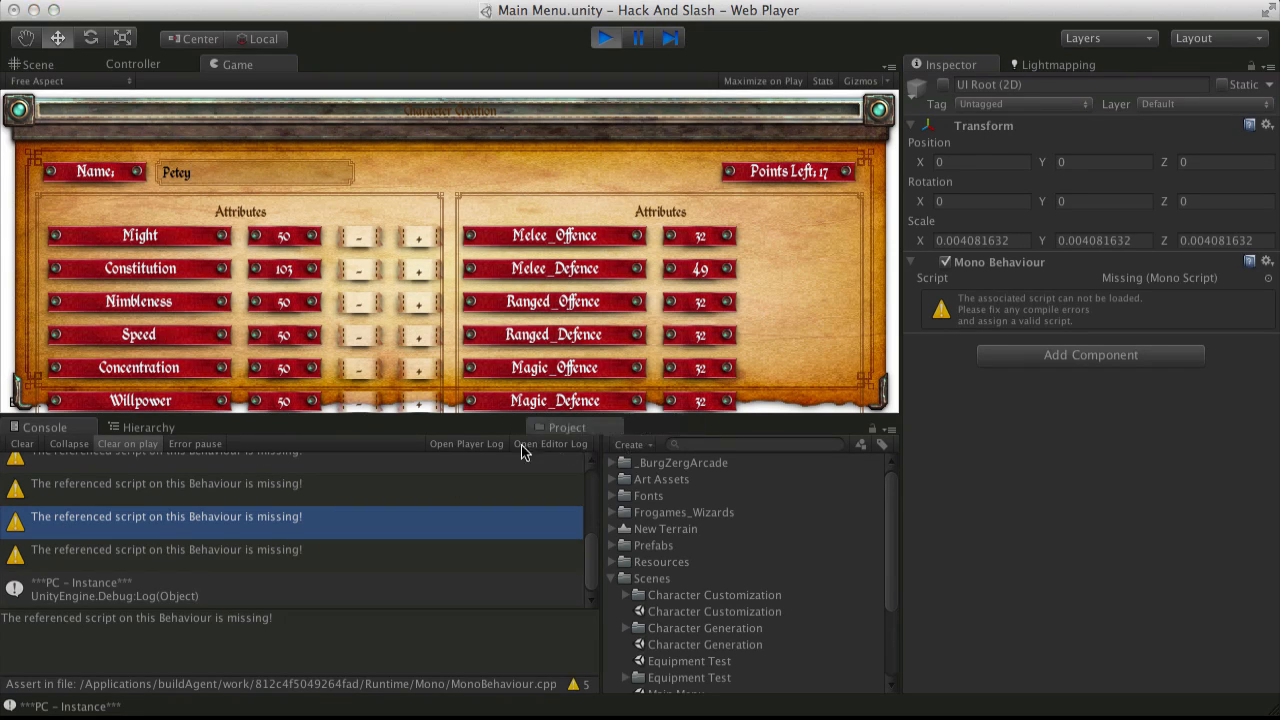
- Collapse the Scenes folder and trace a second missing-script warning to the SlicedSprite (Window) object
click(240, 428)
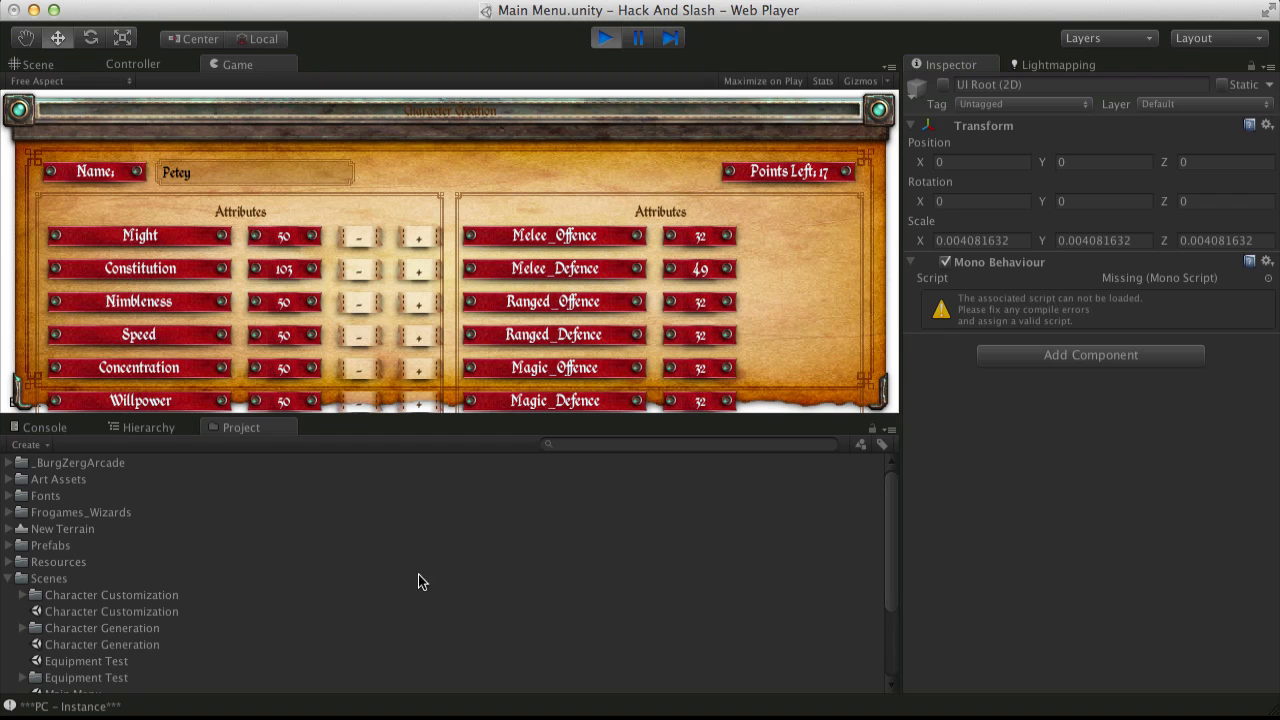
click(8, 578)
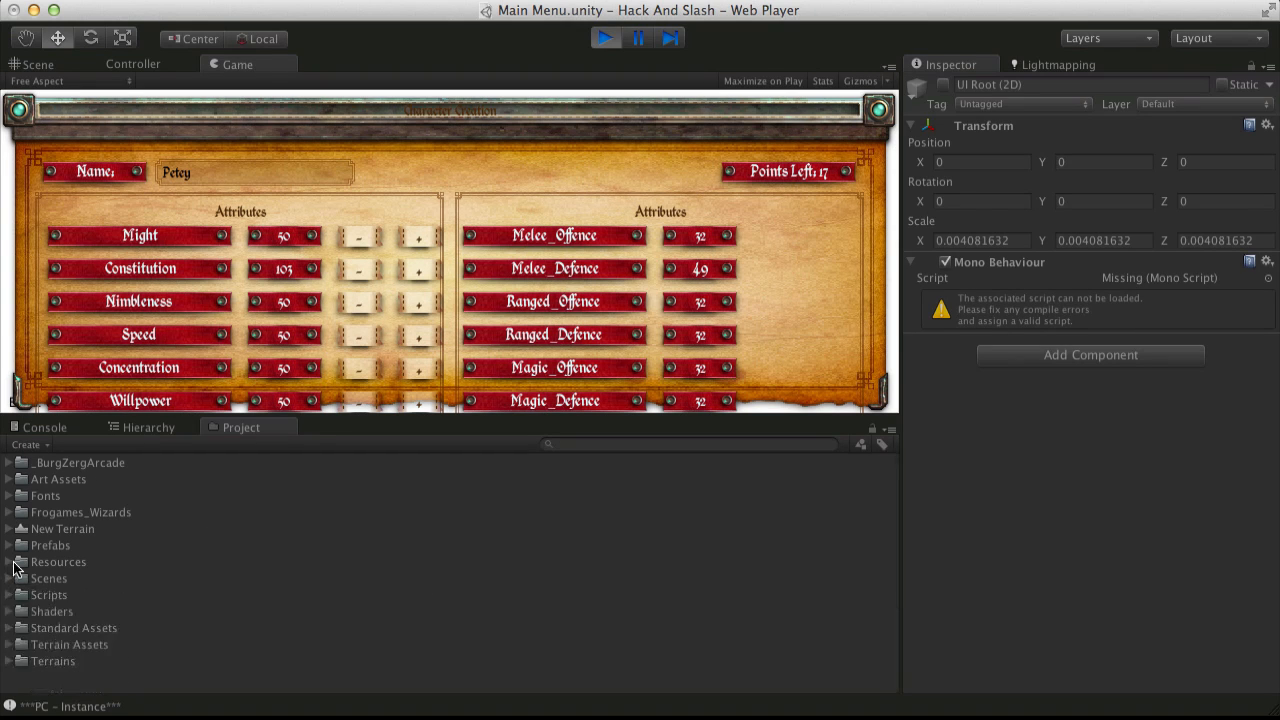
click(44, 428)
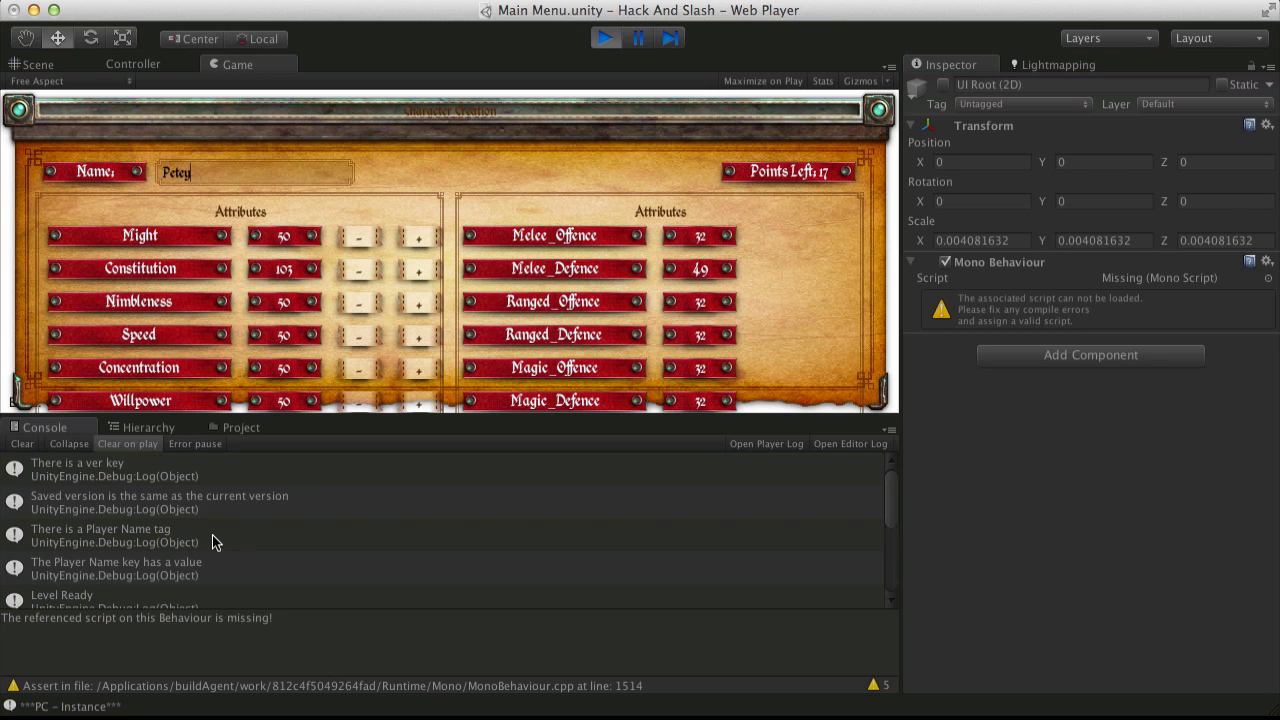
click(260, 556)
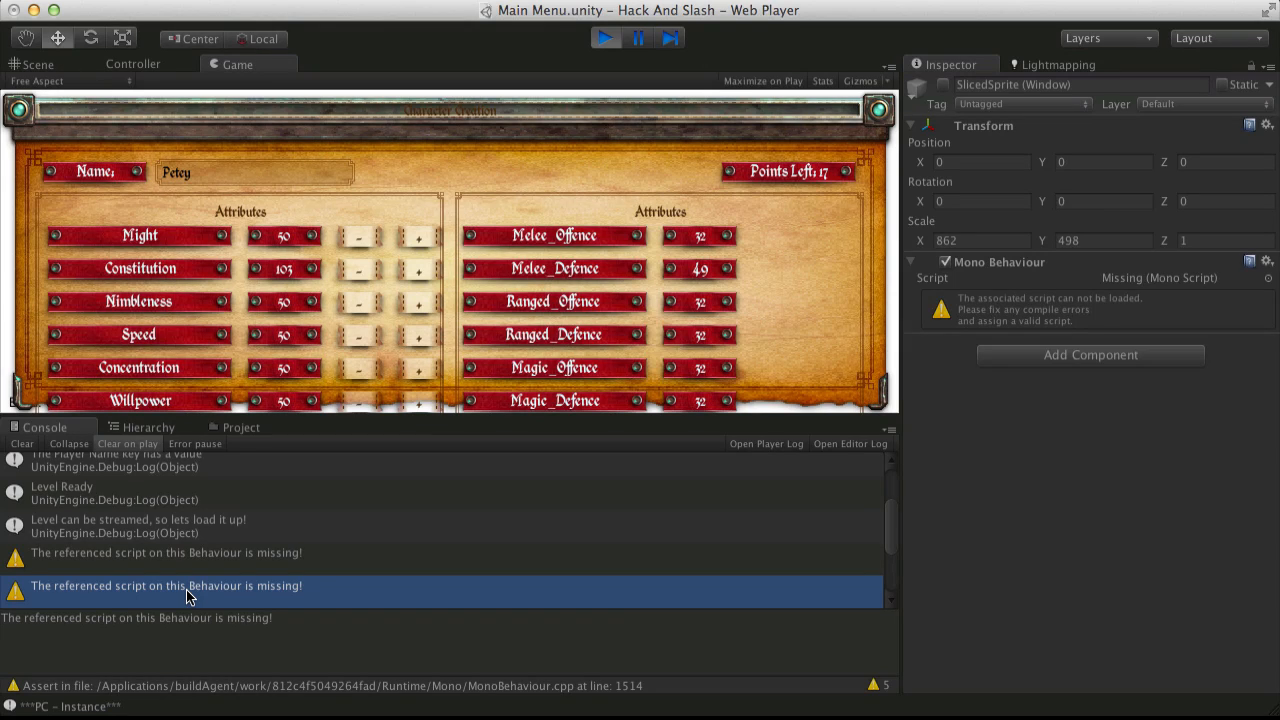
- Stop the game, clear the Console and start the Main Menu game again
click(604, 38)
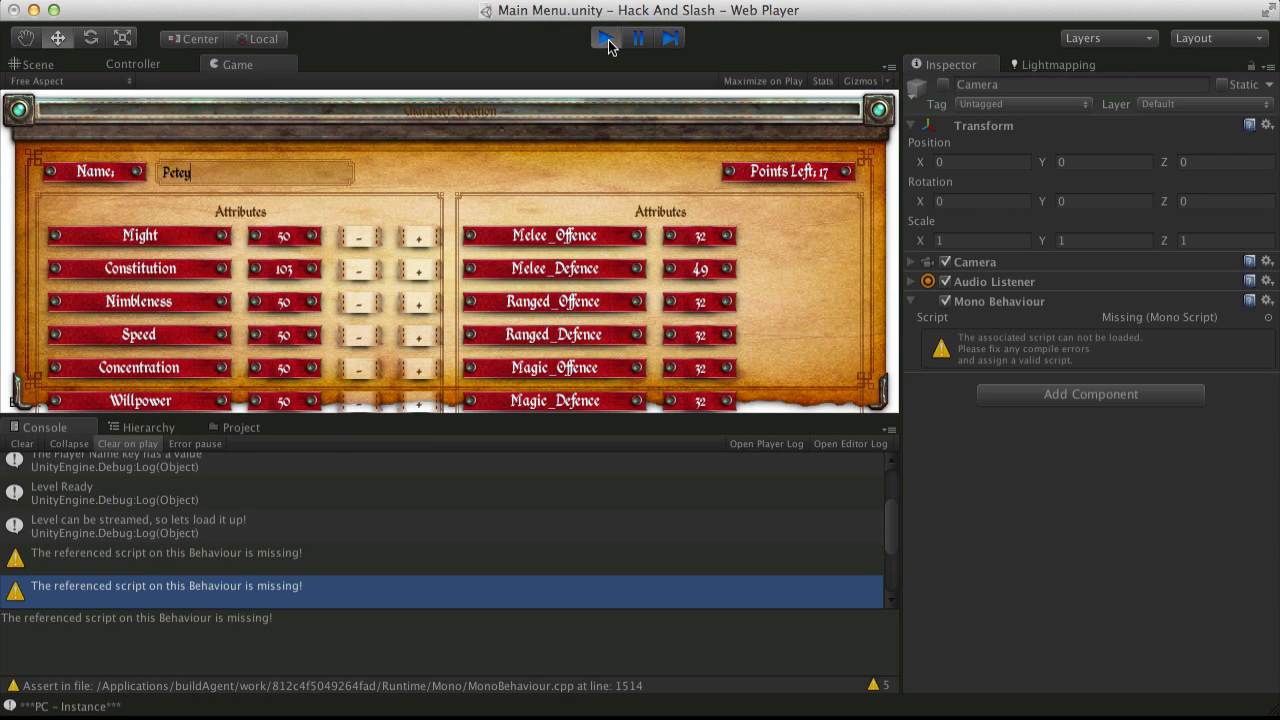
click(604, 38)
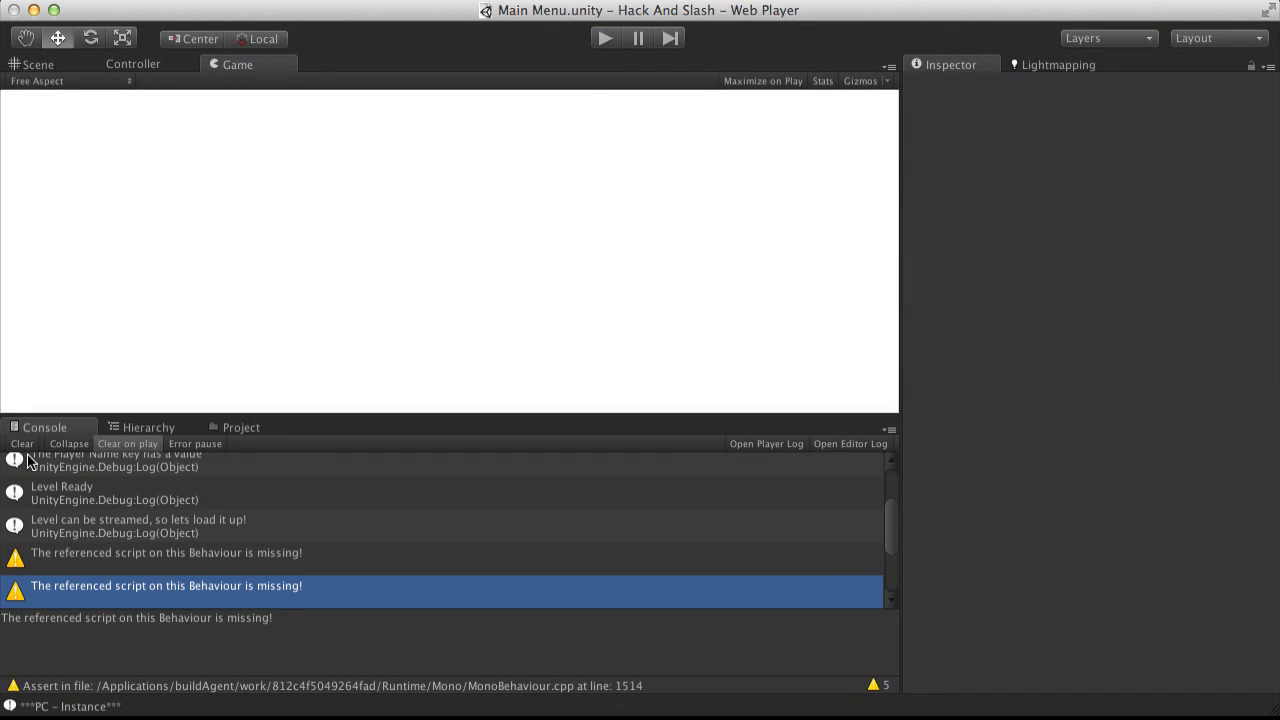
click(604, 38)
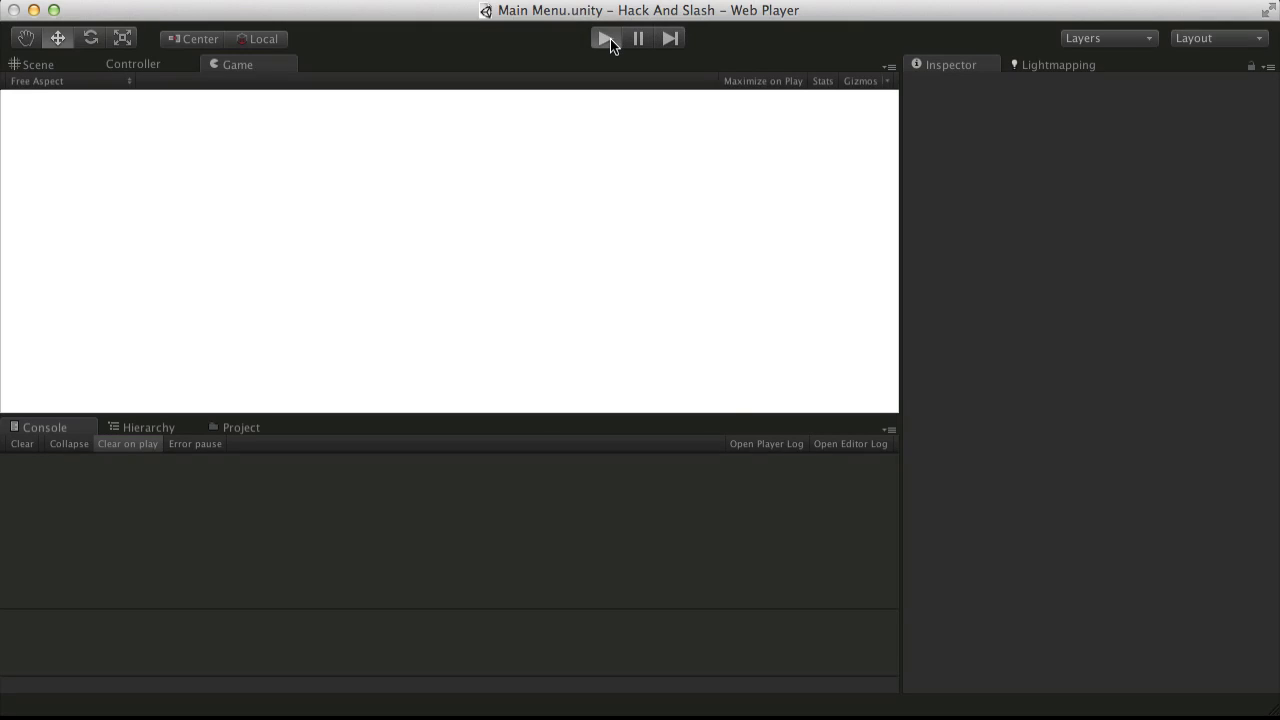
click(604, 38)
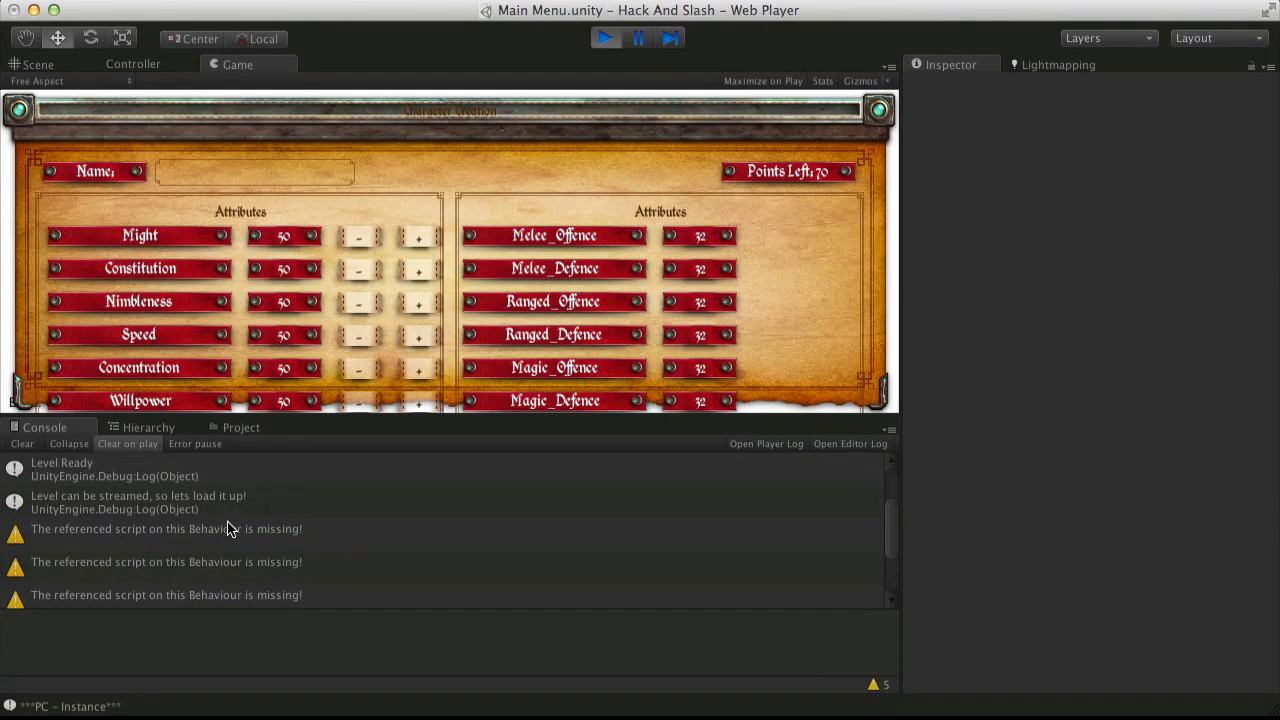
- Trace the warnings to UI Root (2D) in the running hierarchy, then stop play mode
click(166, 528)
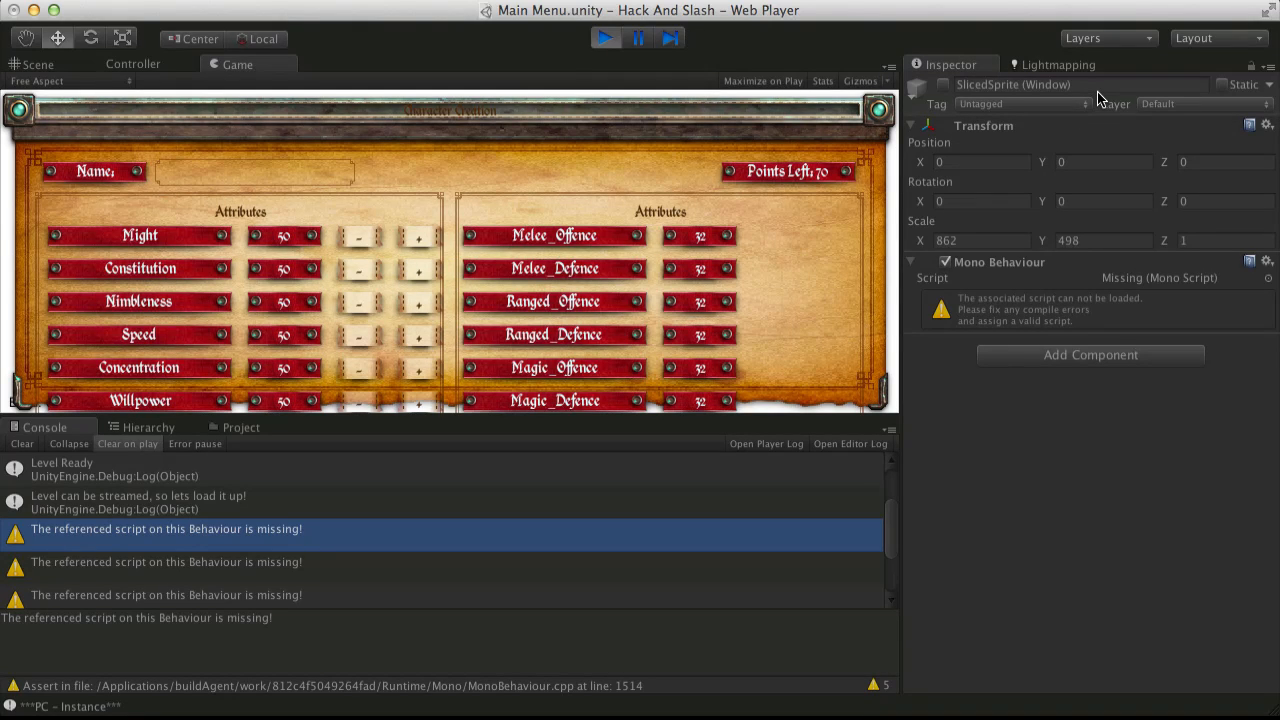
mouse_move(180, 568)
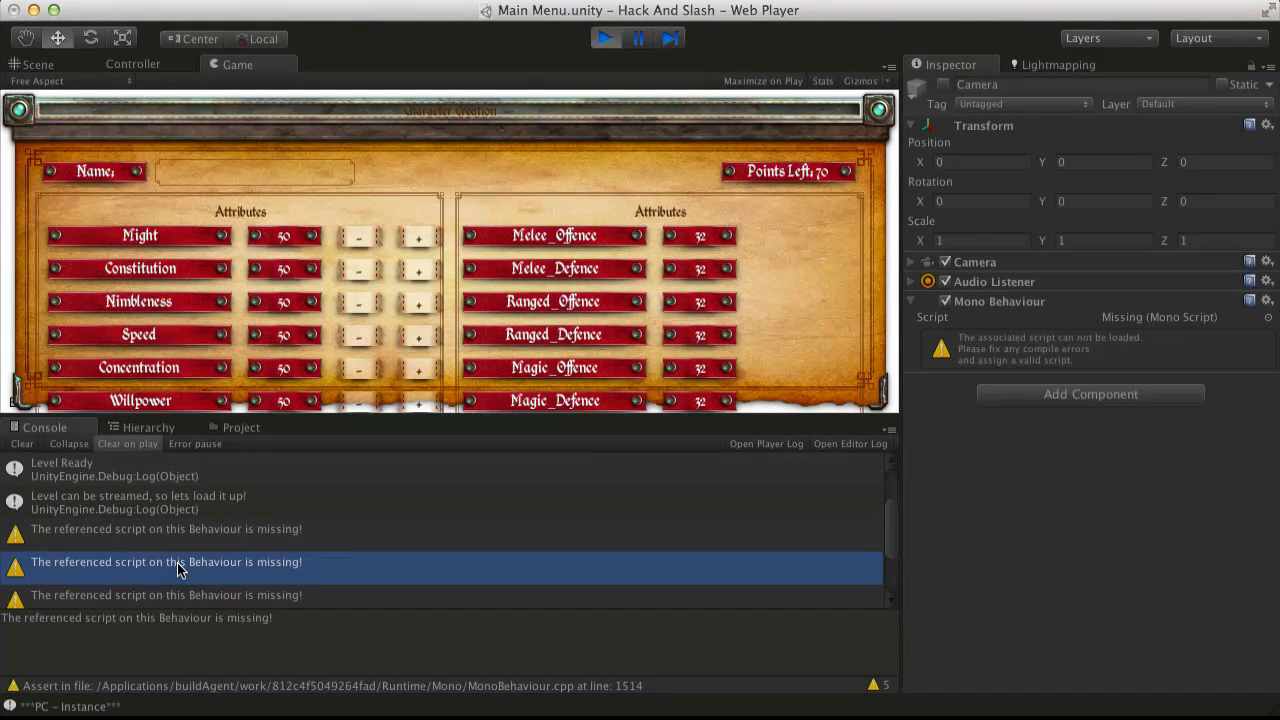
click(168, 528)
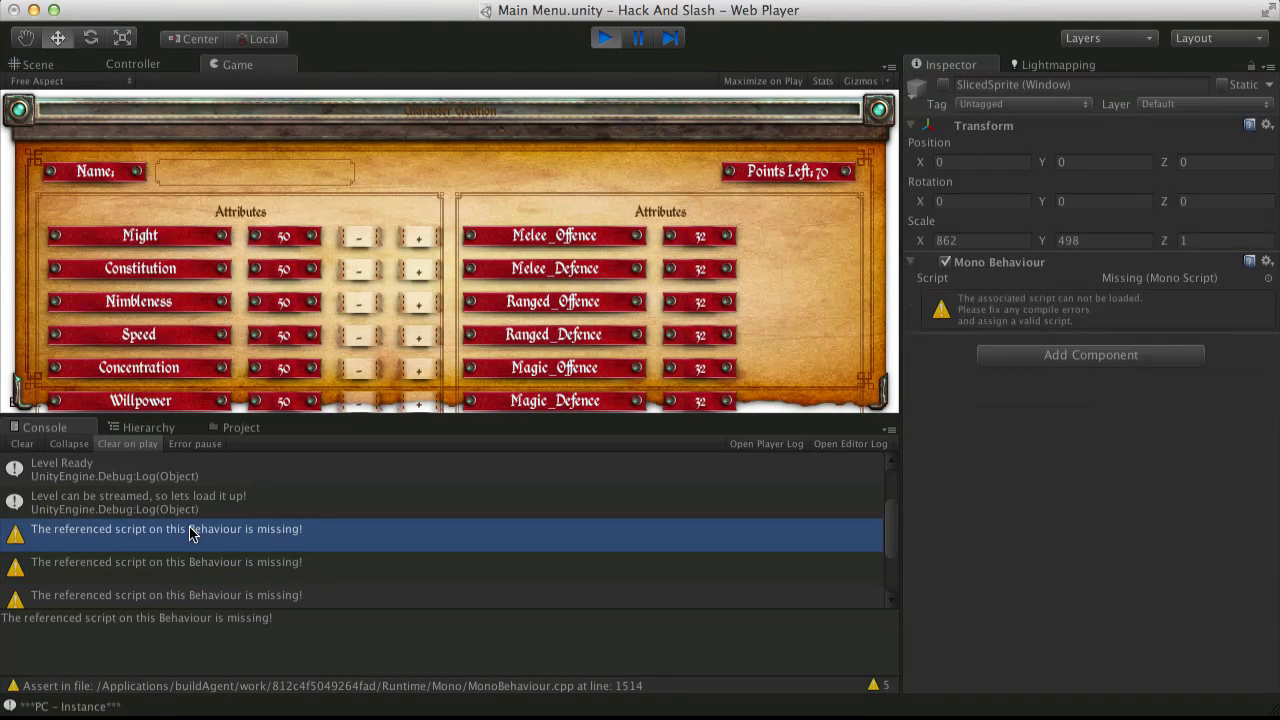
mouse_move(136, 438)
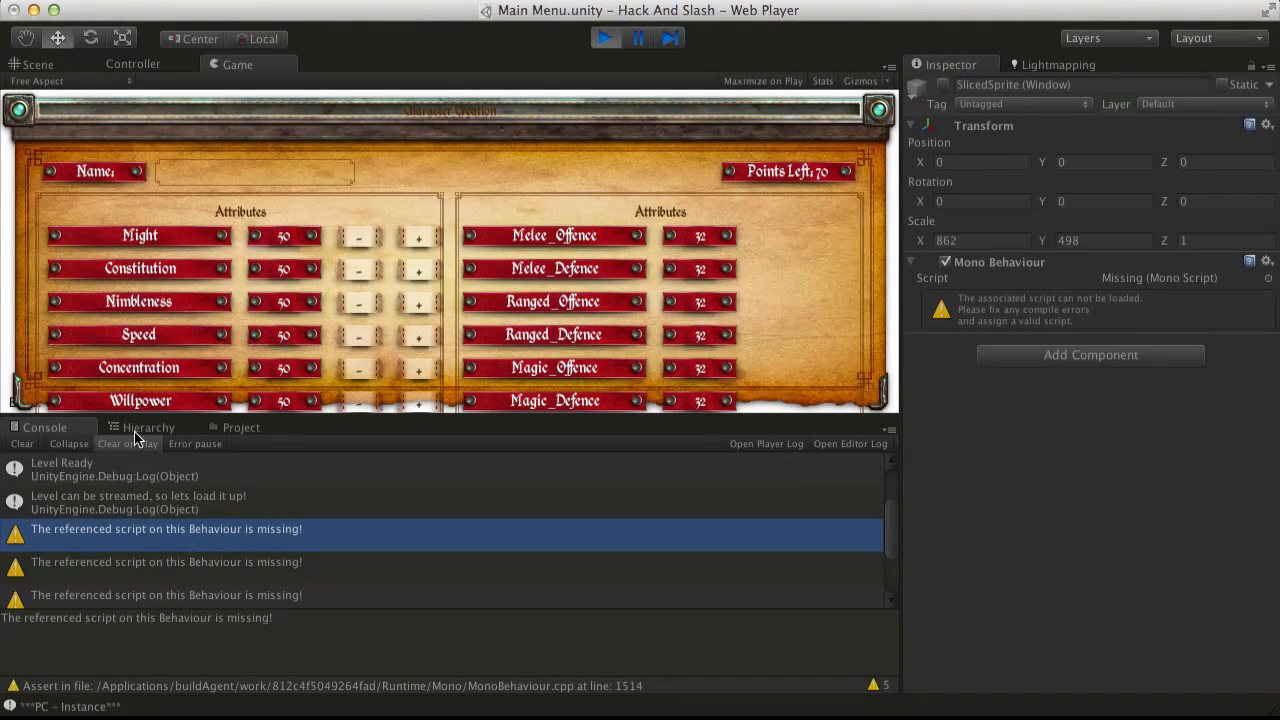
click(148, 428)
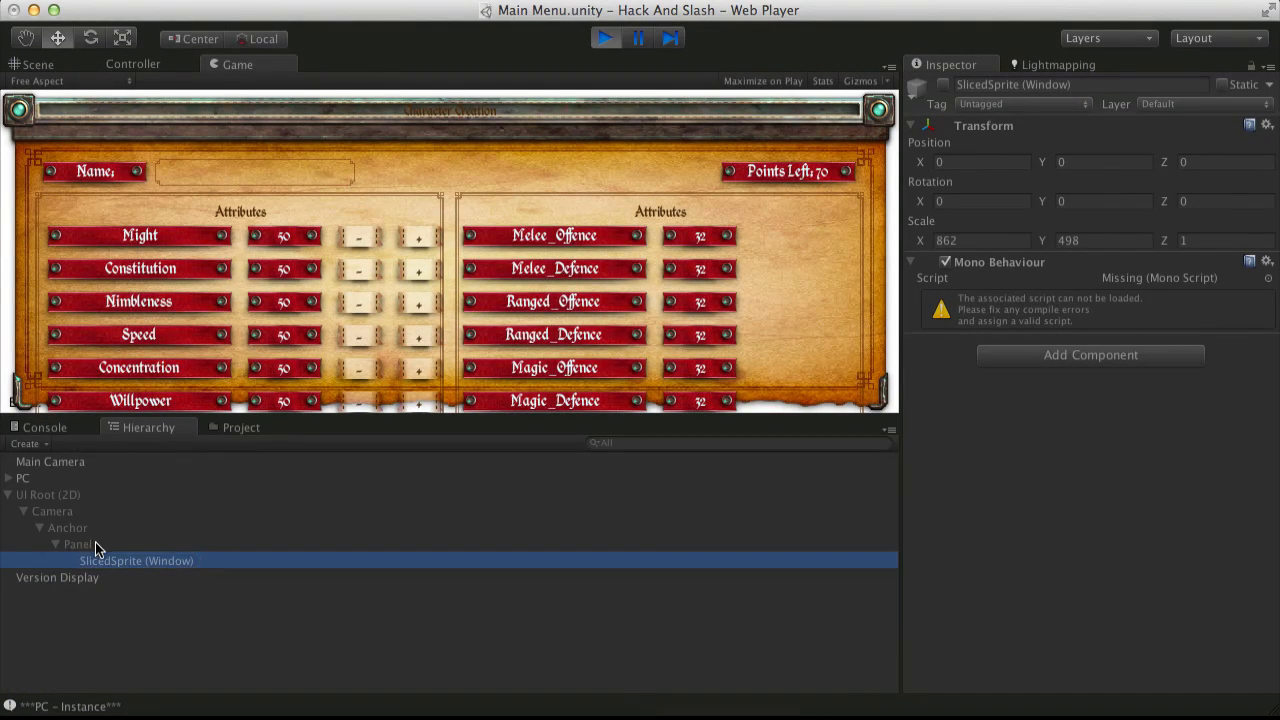
click(48, 494)
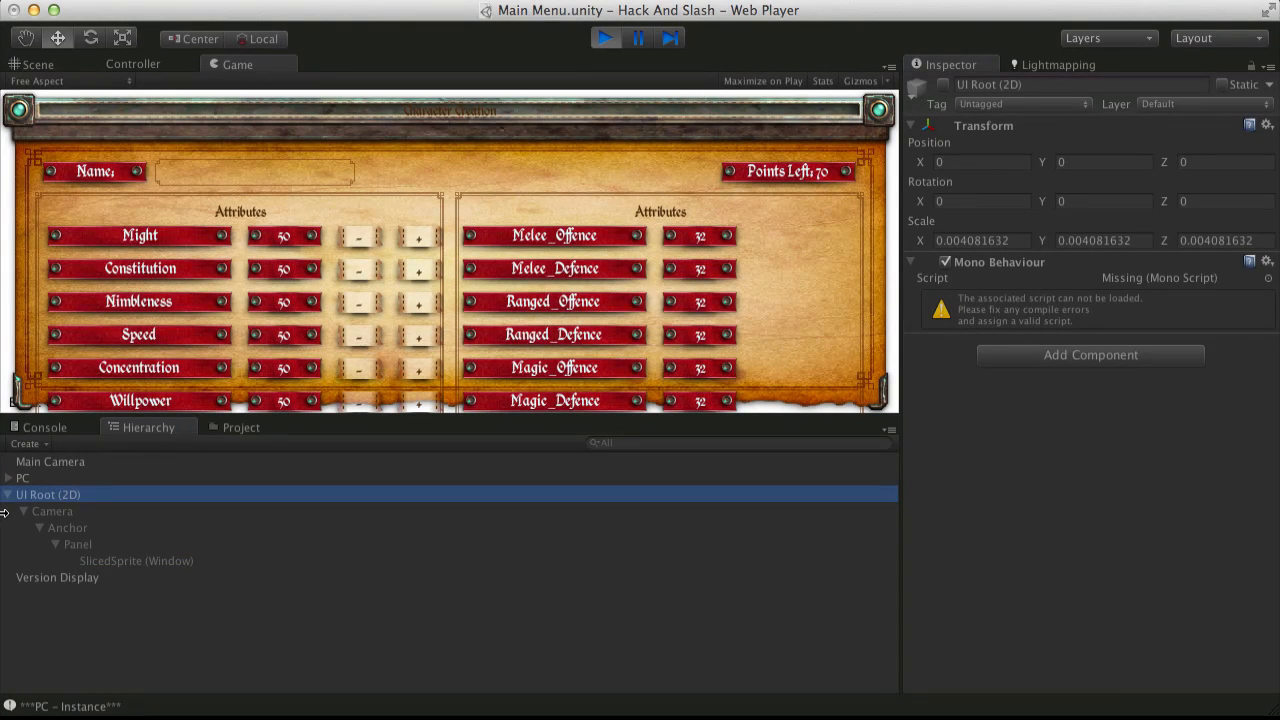
click(8, 494)
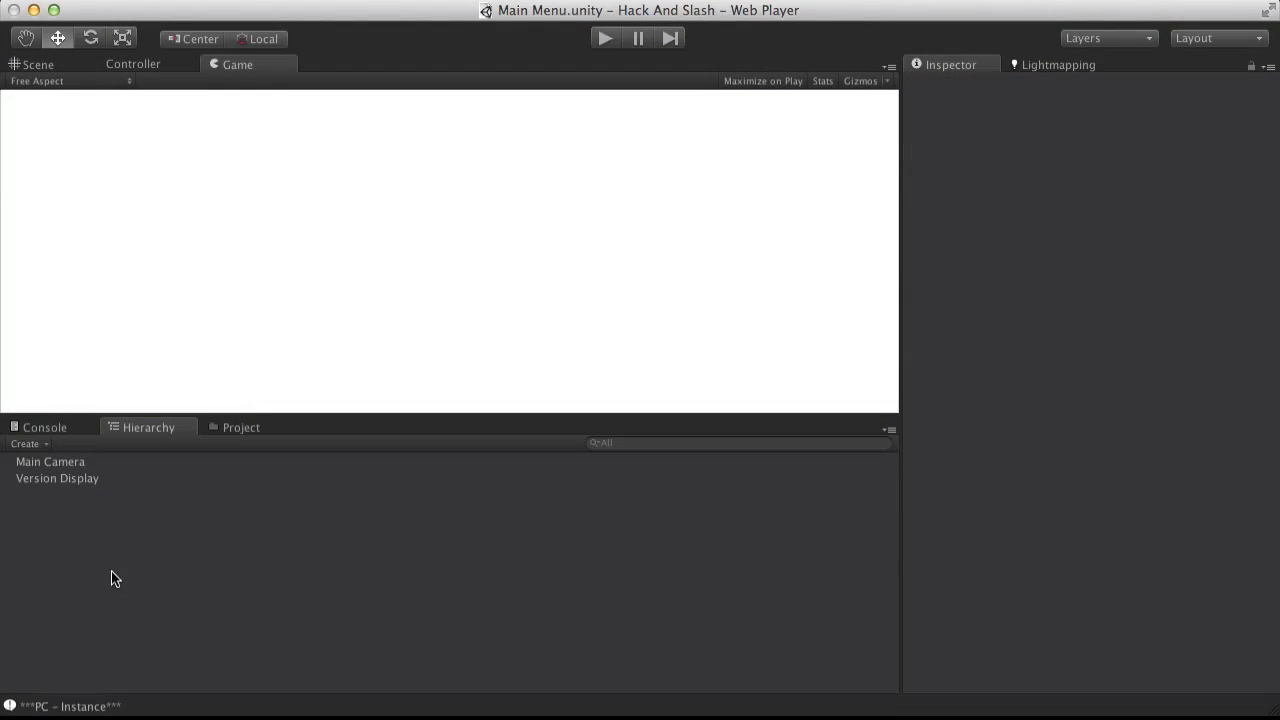
- Load the Character Generation scene and select its leftover UI Root (2D) object
click(240, 428)
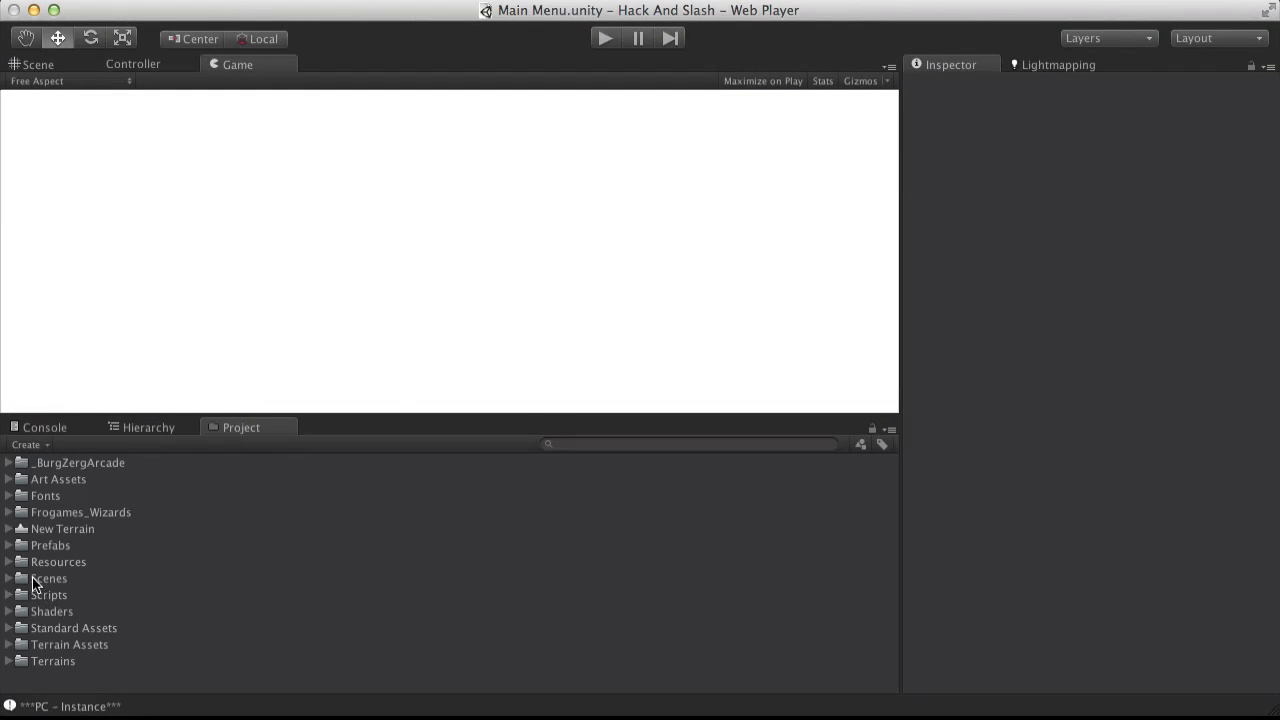
mouse_move(12, 608)
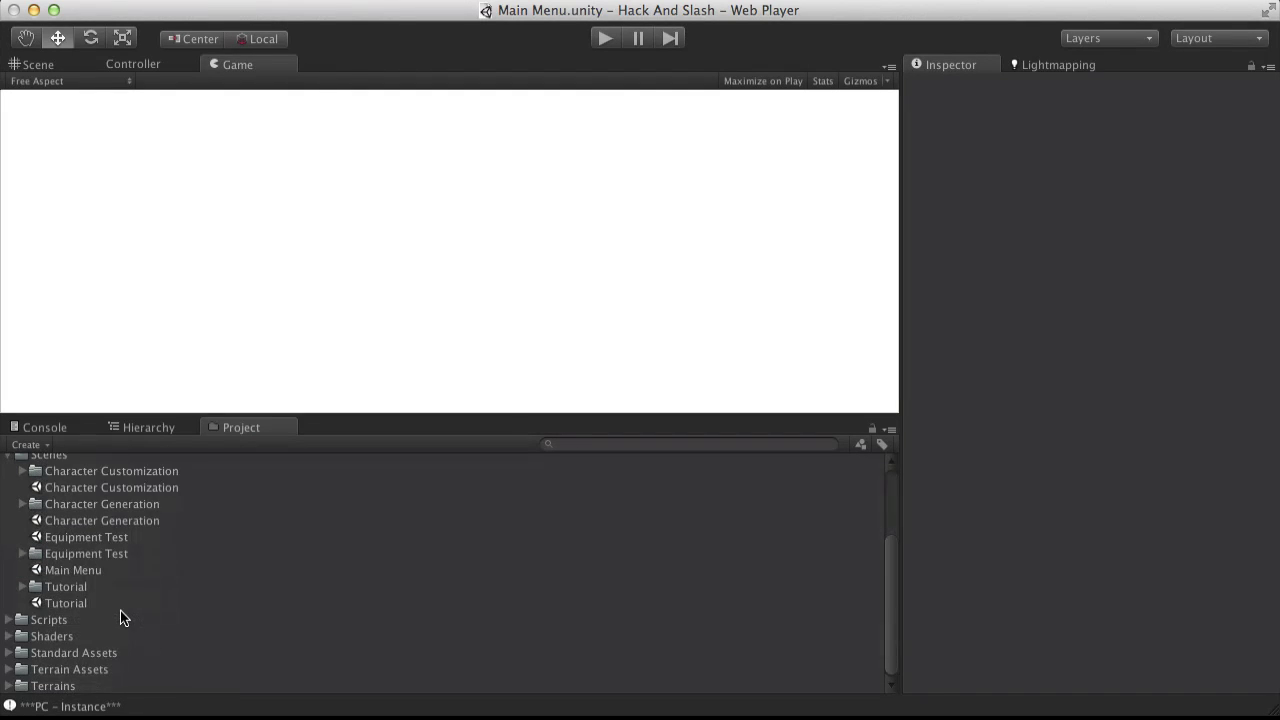
scroll(up, 3)
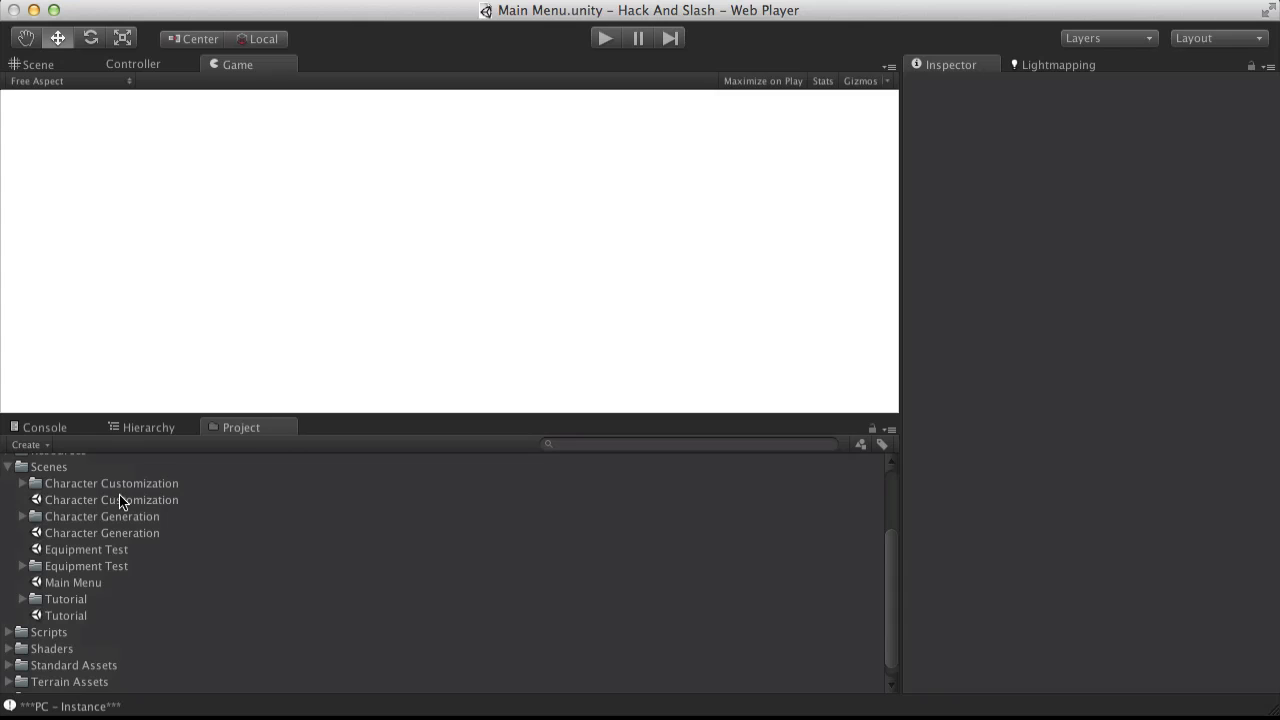
mouse_move(130, 540)
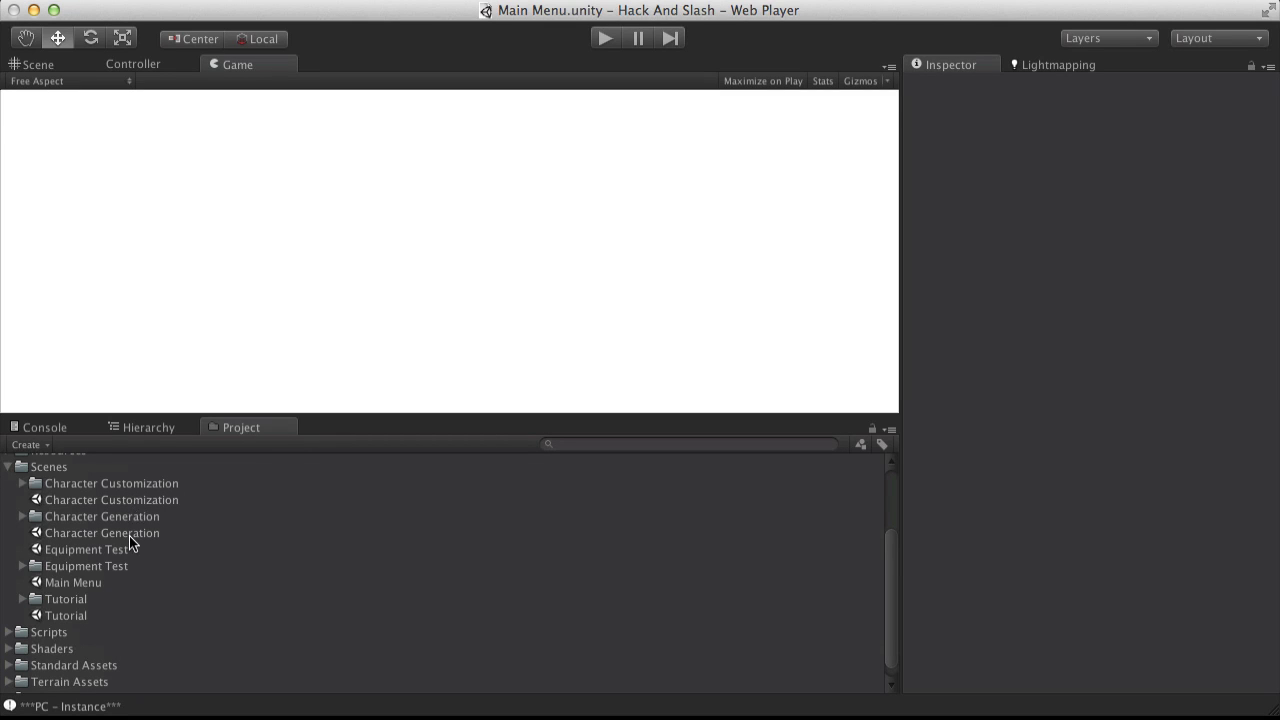
click(102, 532)
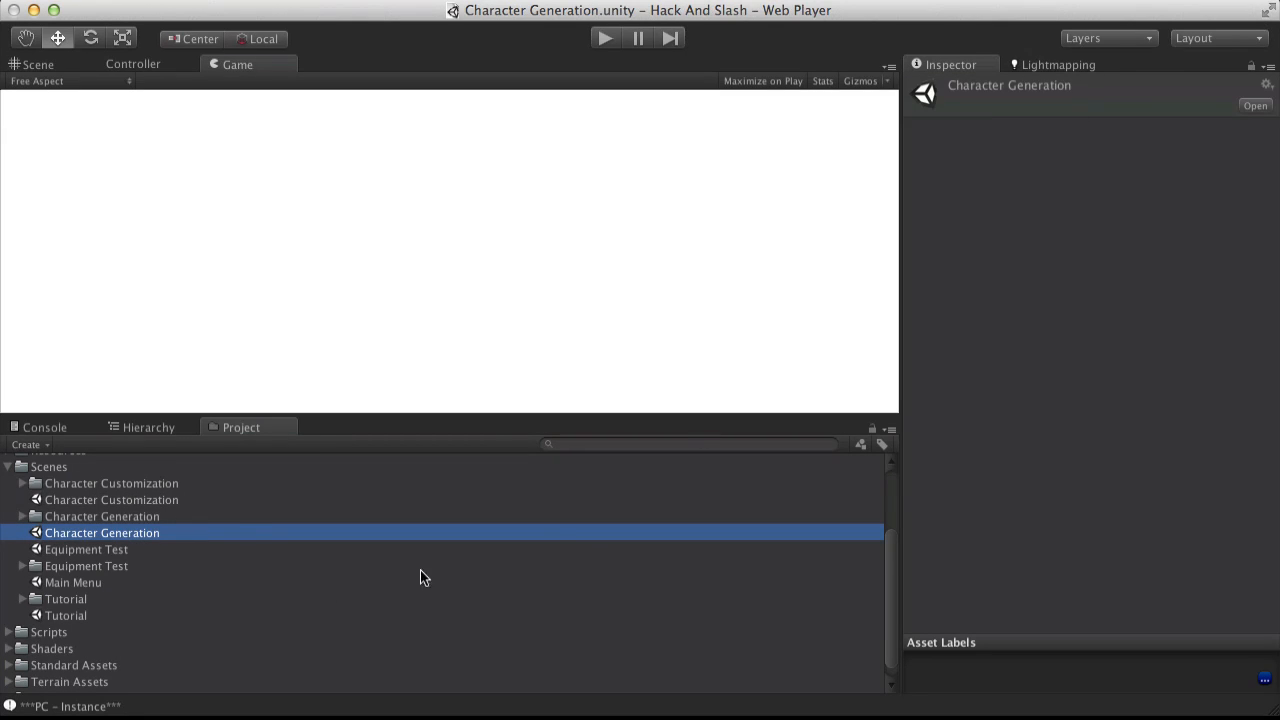
click(148, 428)
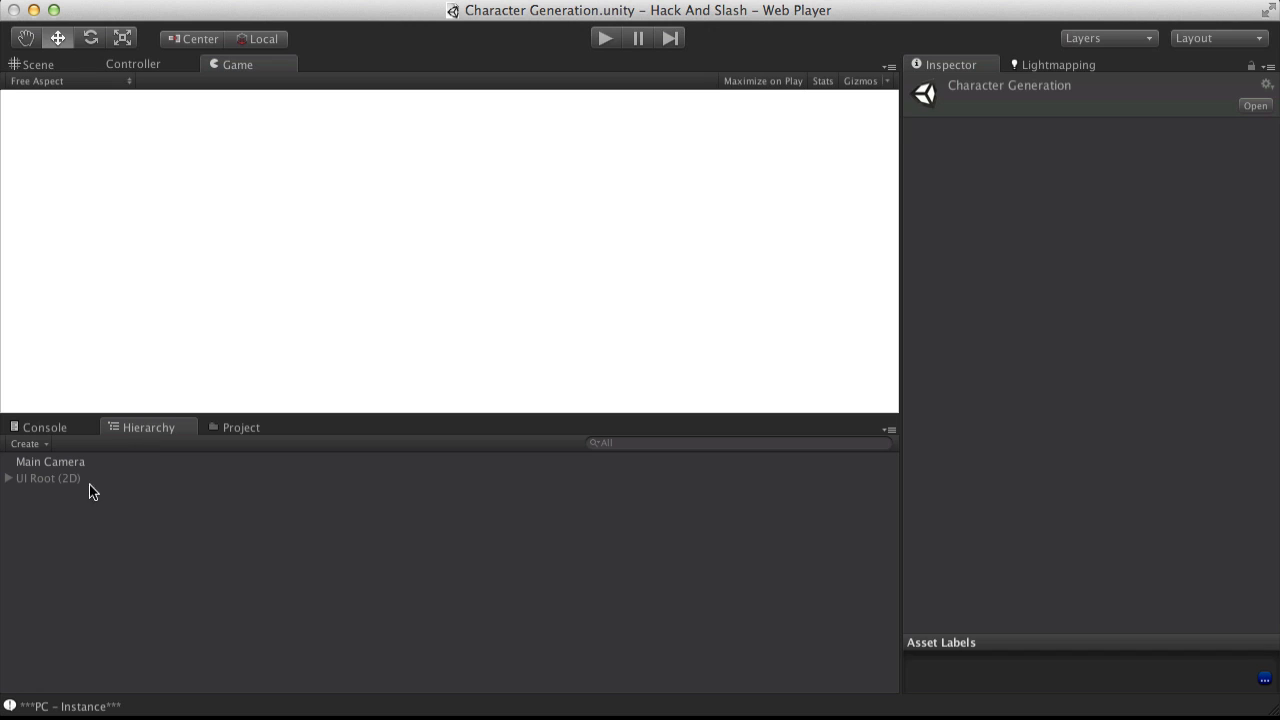
click(48, 476)
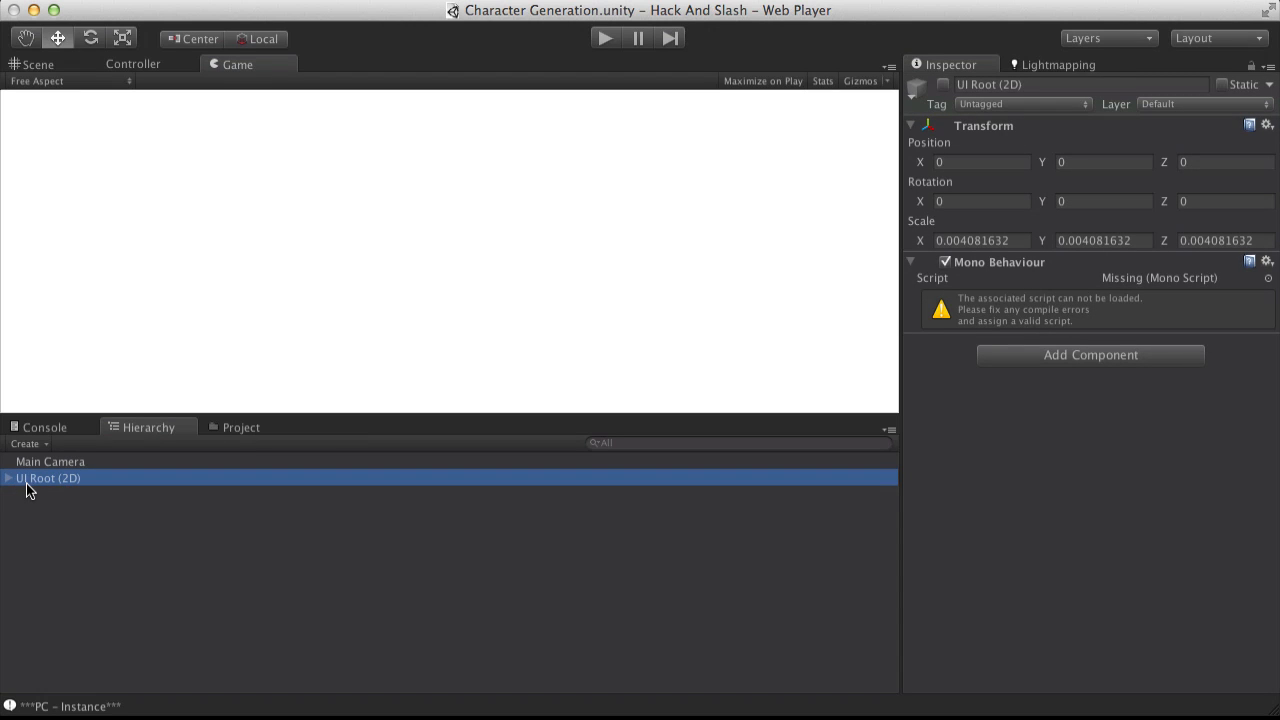
- Remove UI Root (2D) and verify the Console for missing-script warnings
click(44, 428)
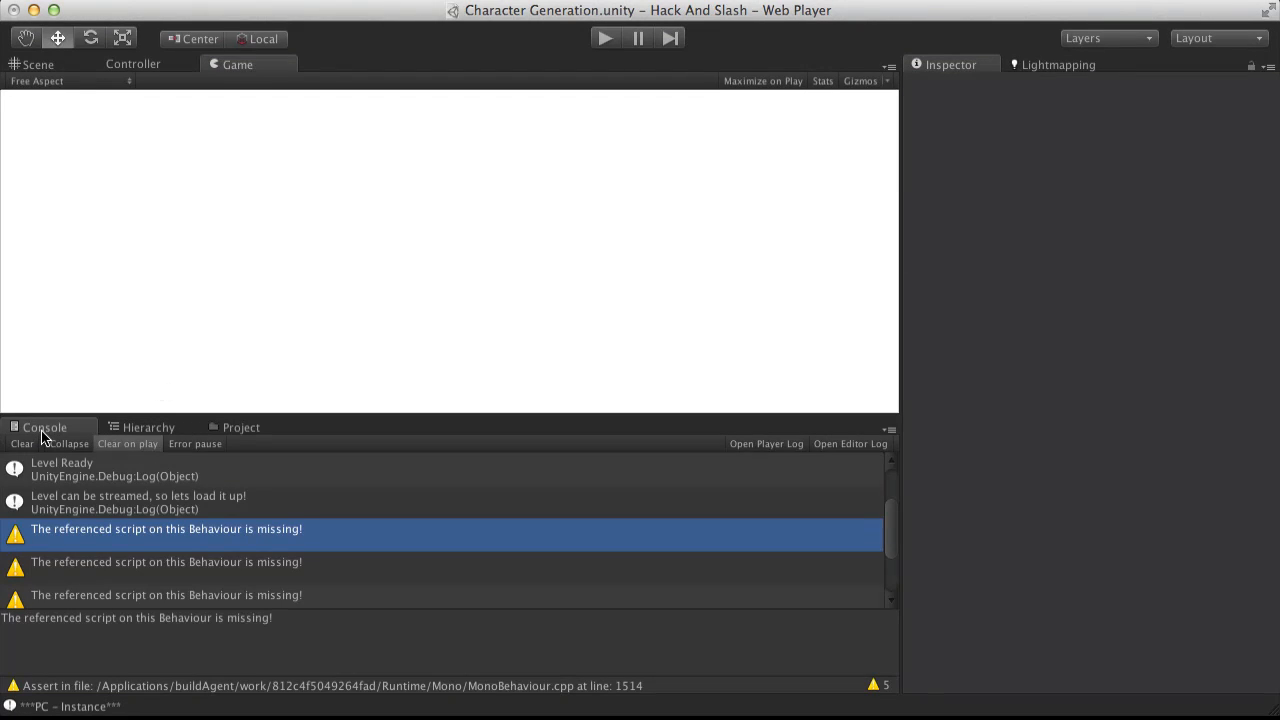
click(240, 428)
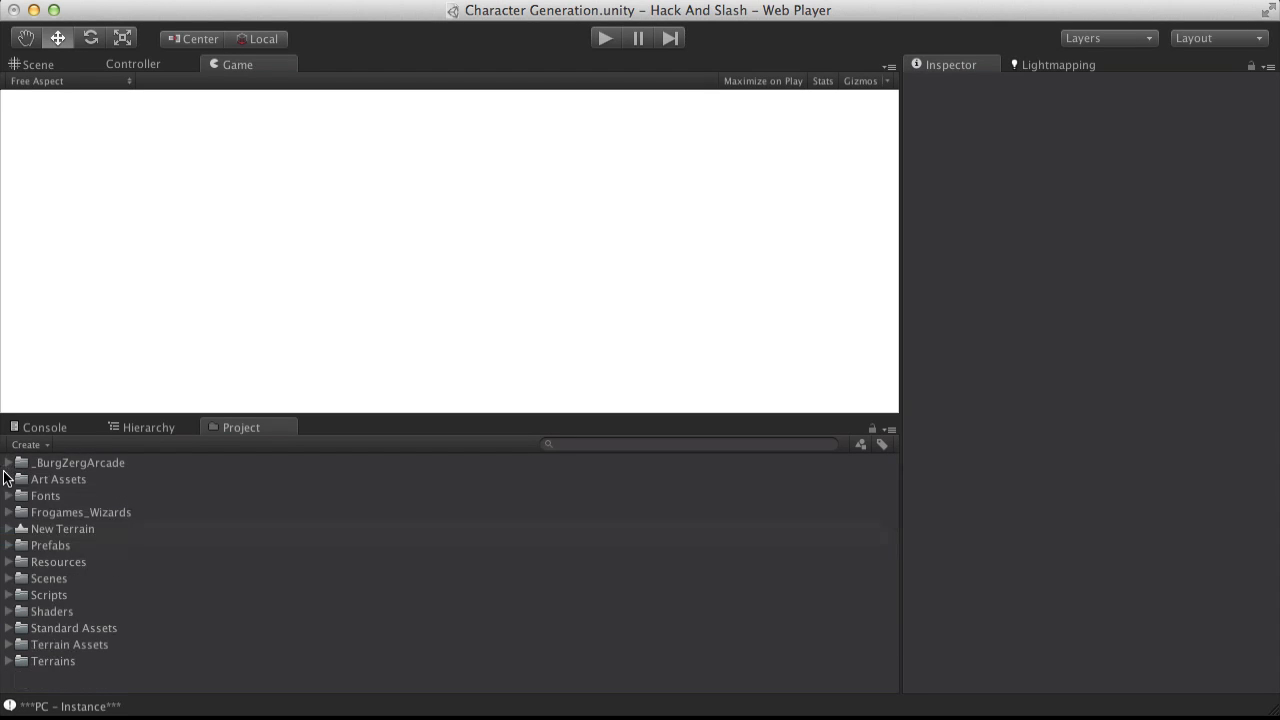
mouse_move(80, 404)
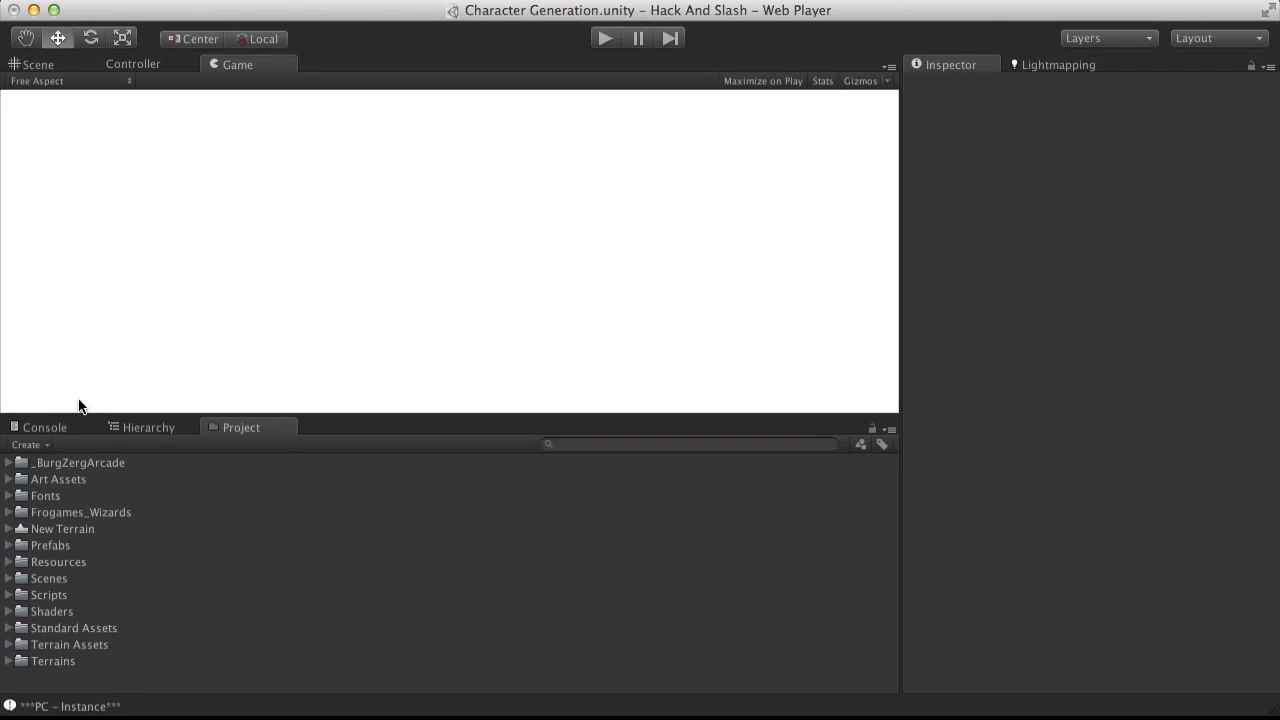
click(44, 428)
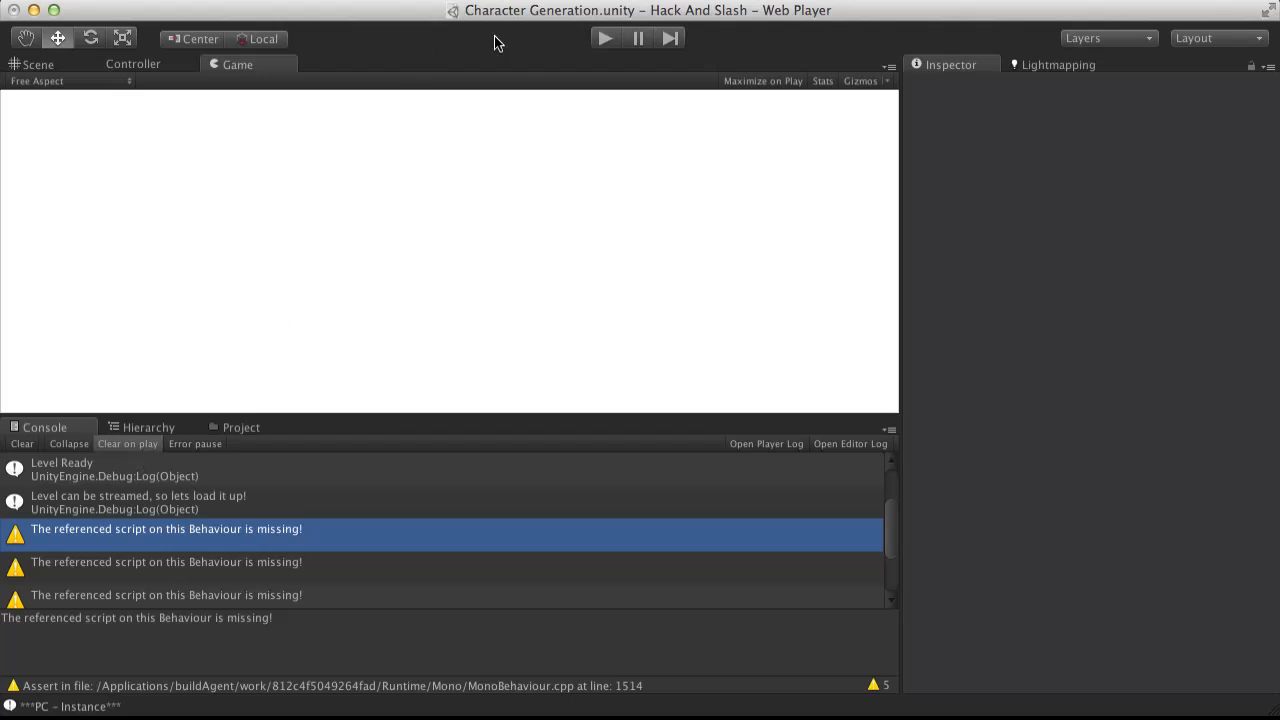
mouse_move(604, 40)
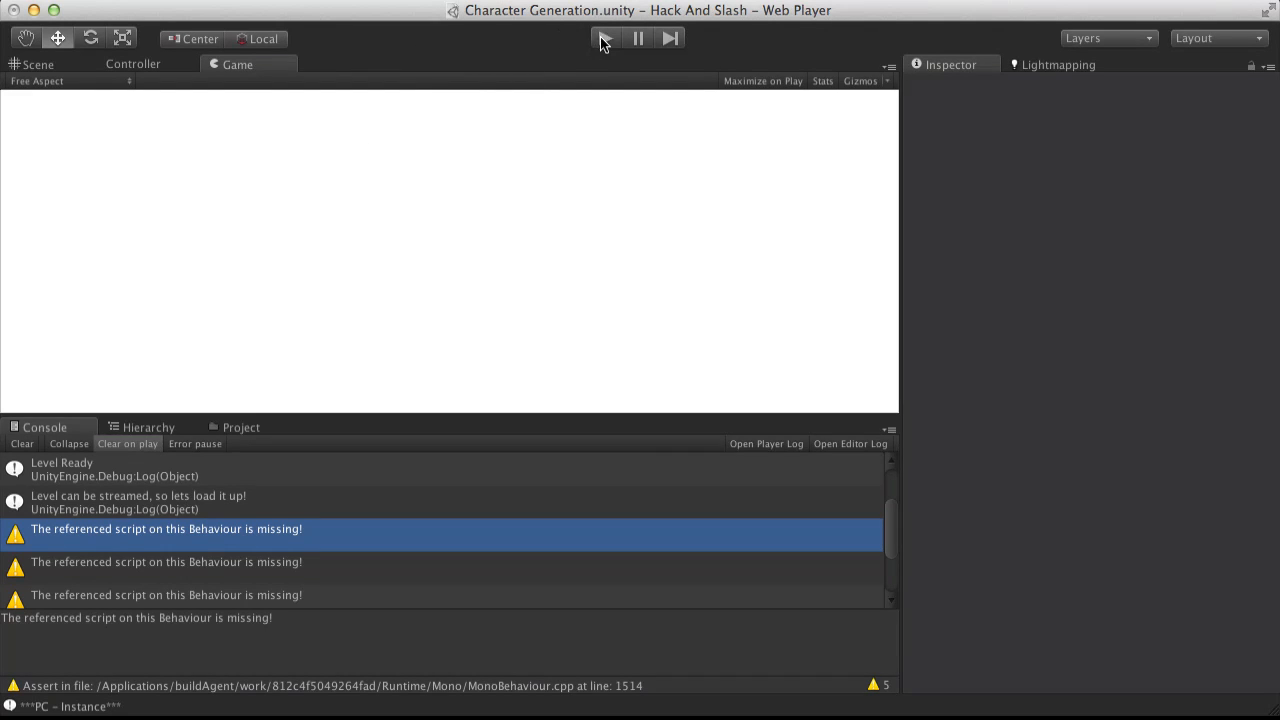
- Play-test Character Generation, seeing only the PC - Instance log, and stop
click(604, 38)
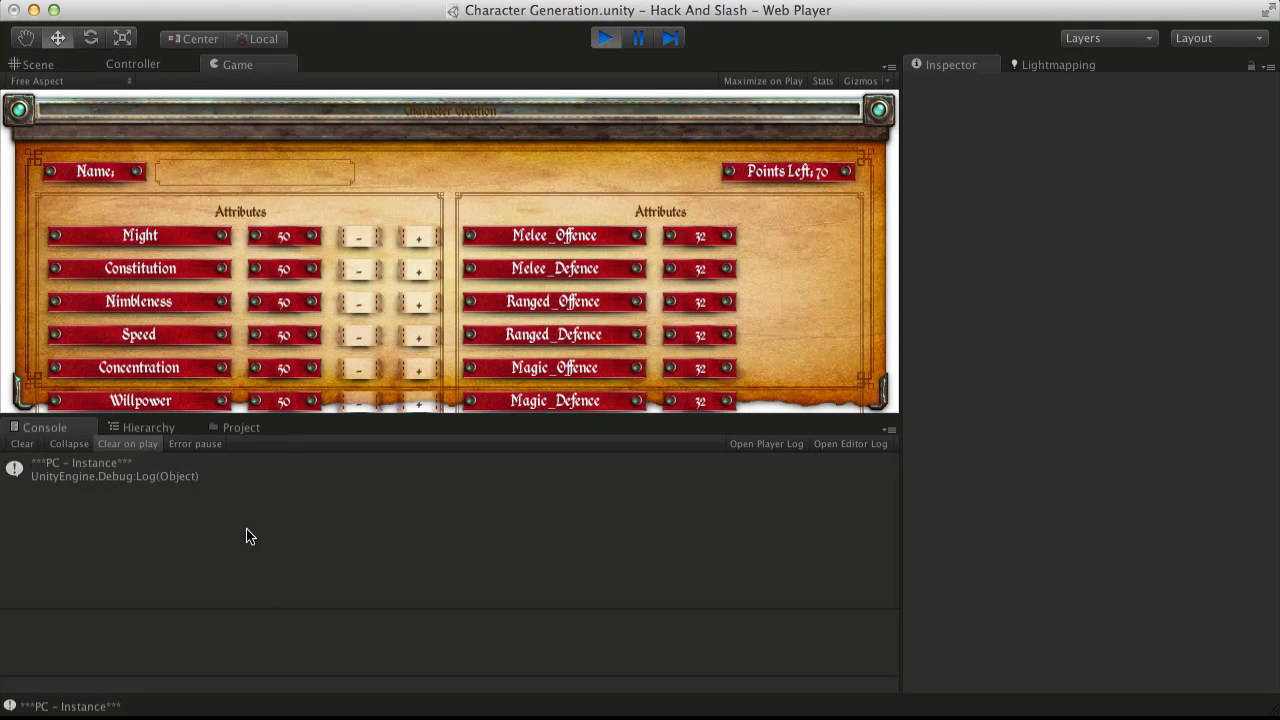
mouse_move(696, 388)
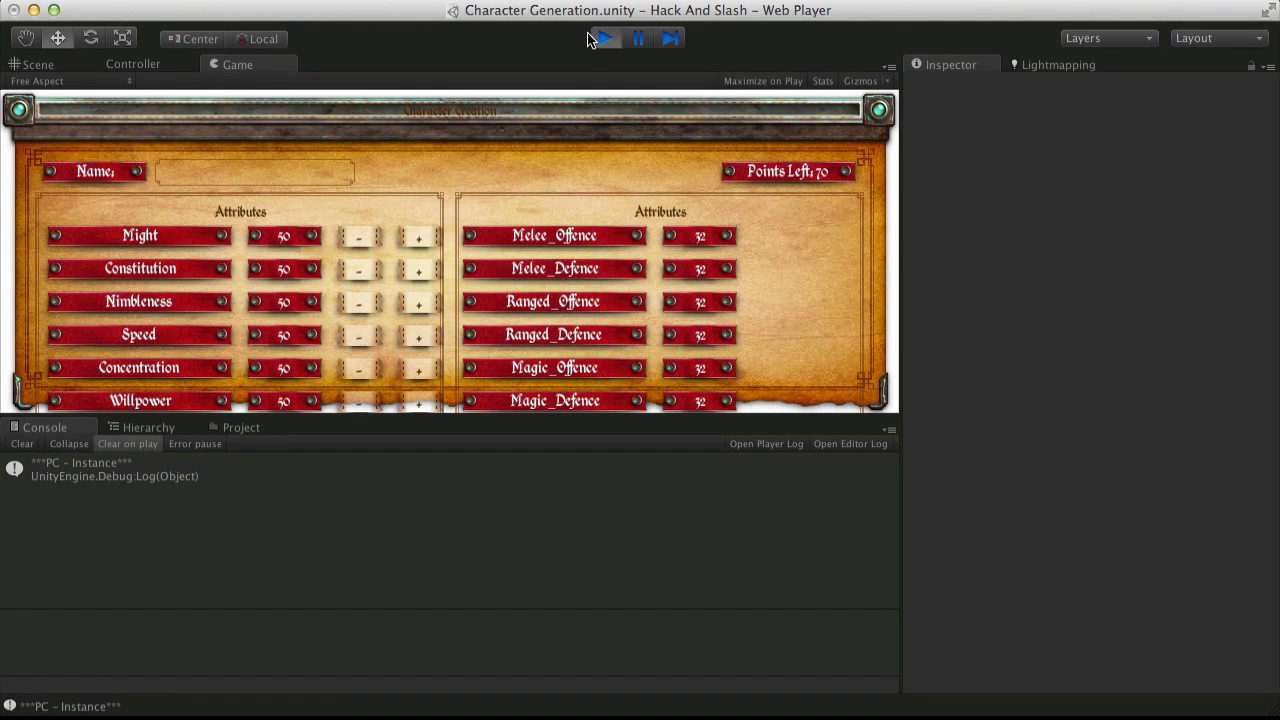
click(604, 38)
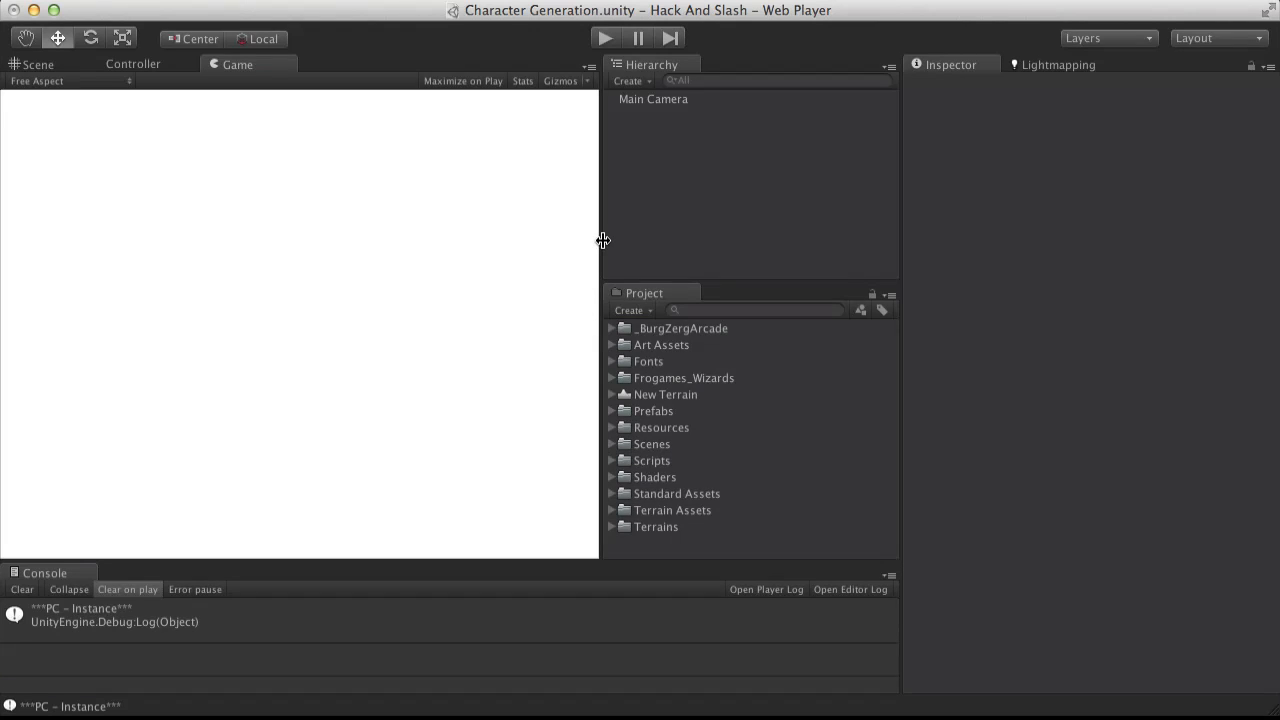
- Widen the Game view and select Image Effects (Pro Only) inside Standard Assets
drag(600, 240, 664, 240)
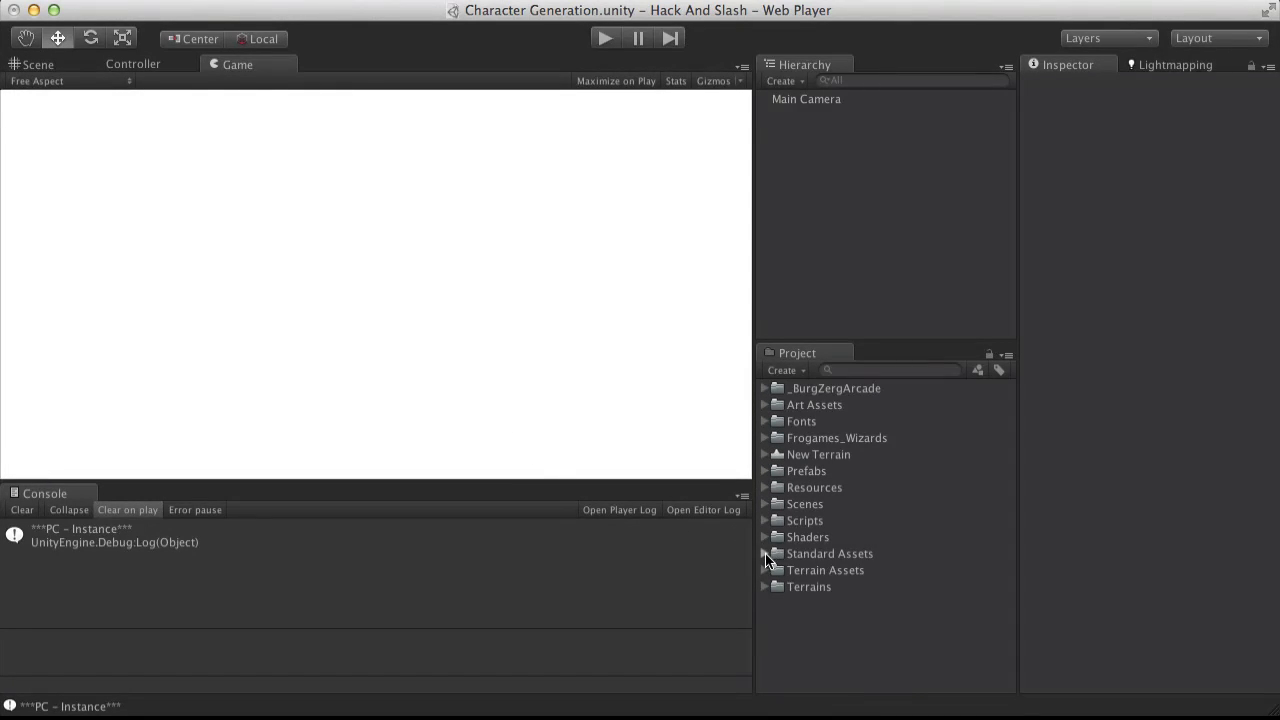
click(764, 552)
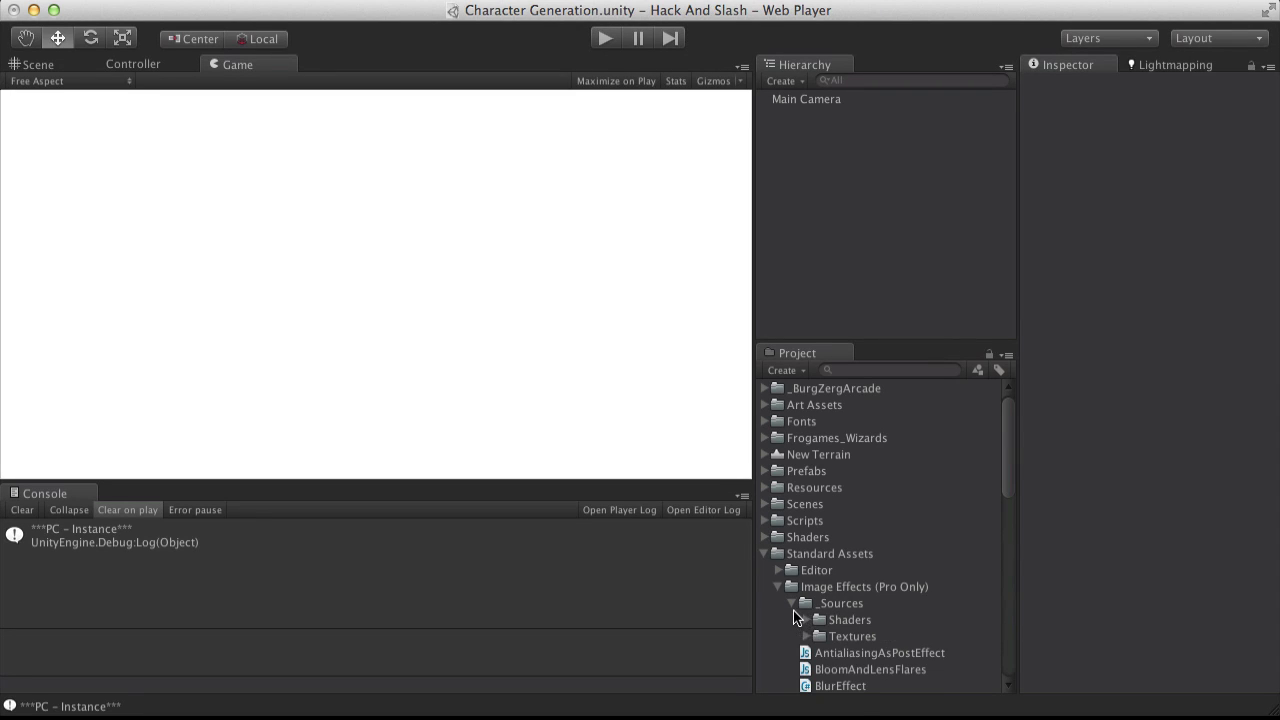
click(864, 588)
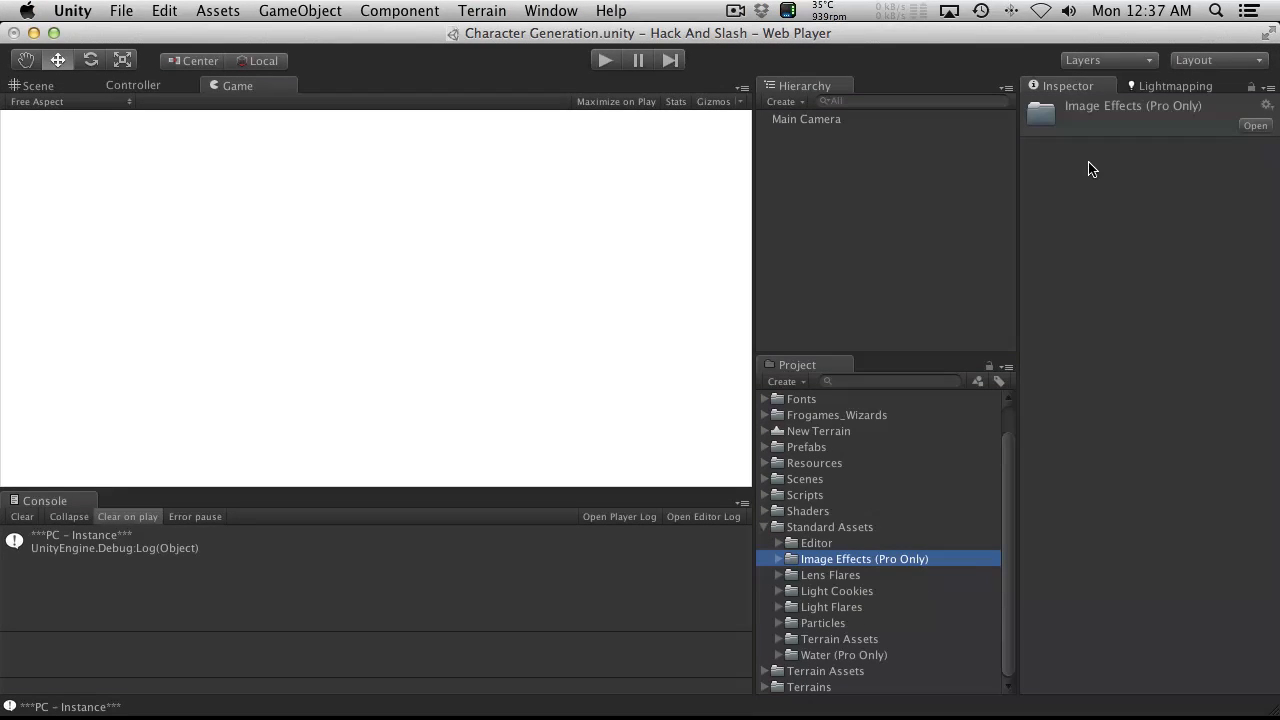